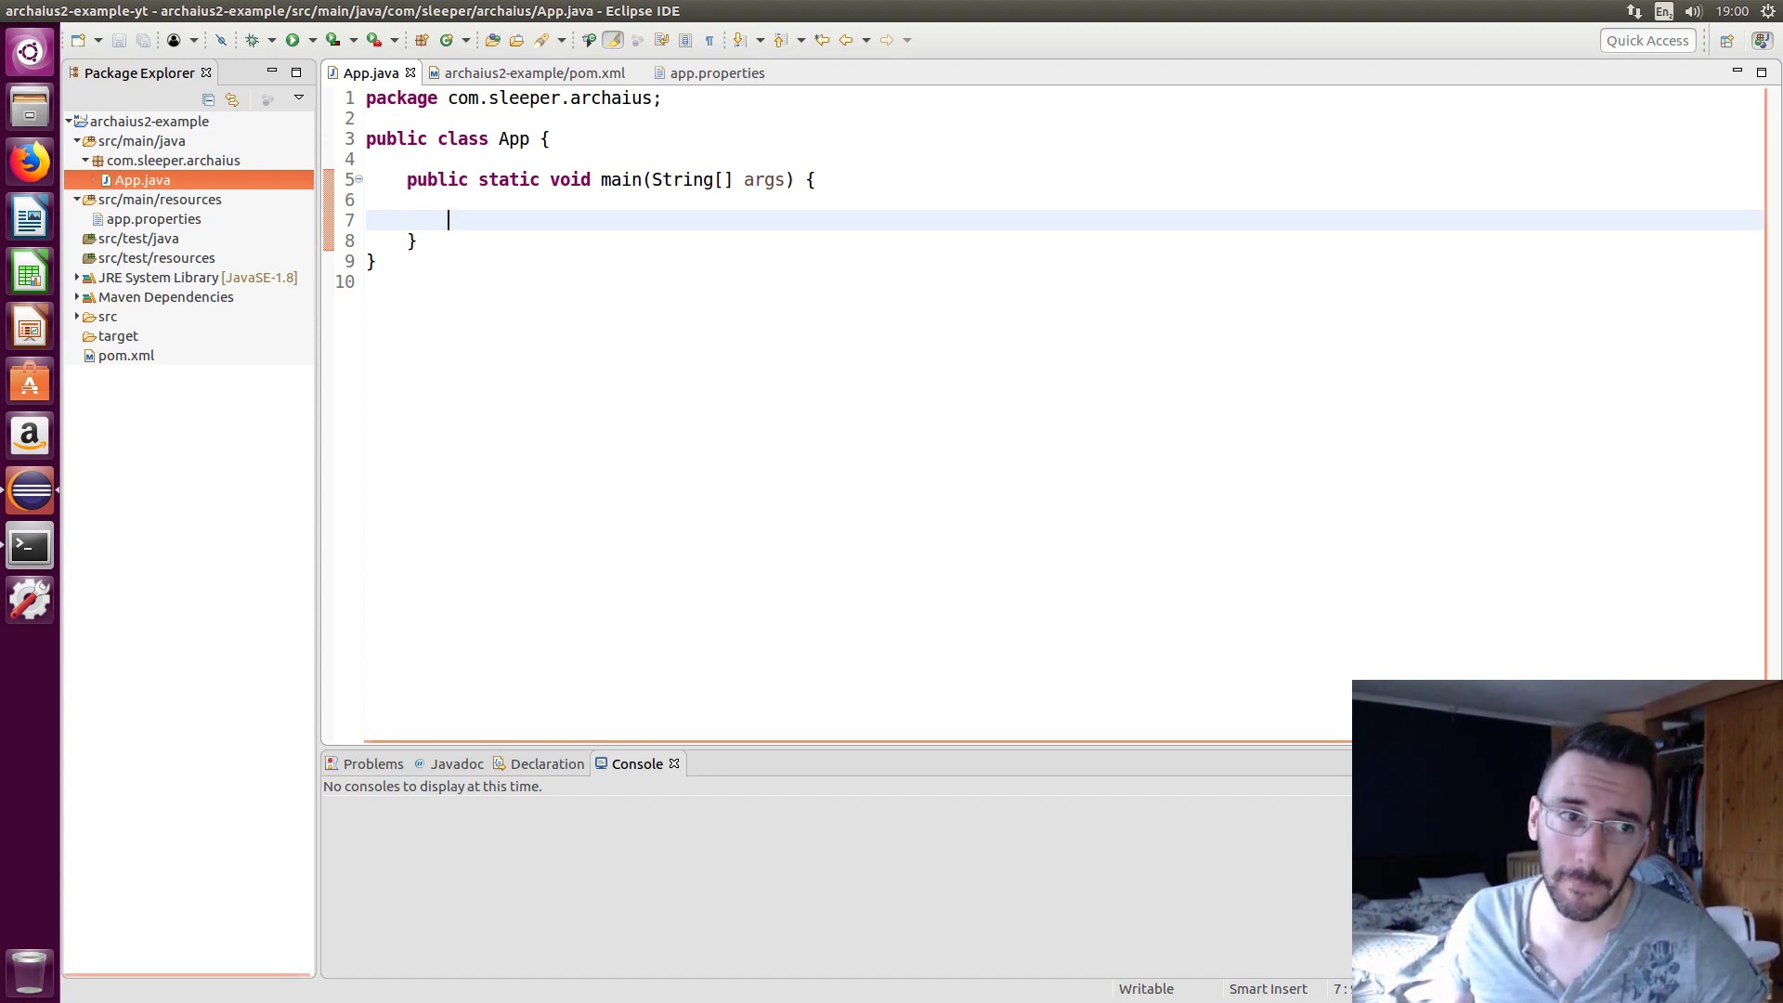
Bring up app.properties and App.java in the editor, with pom.xml closed
left_click(125, 355)
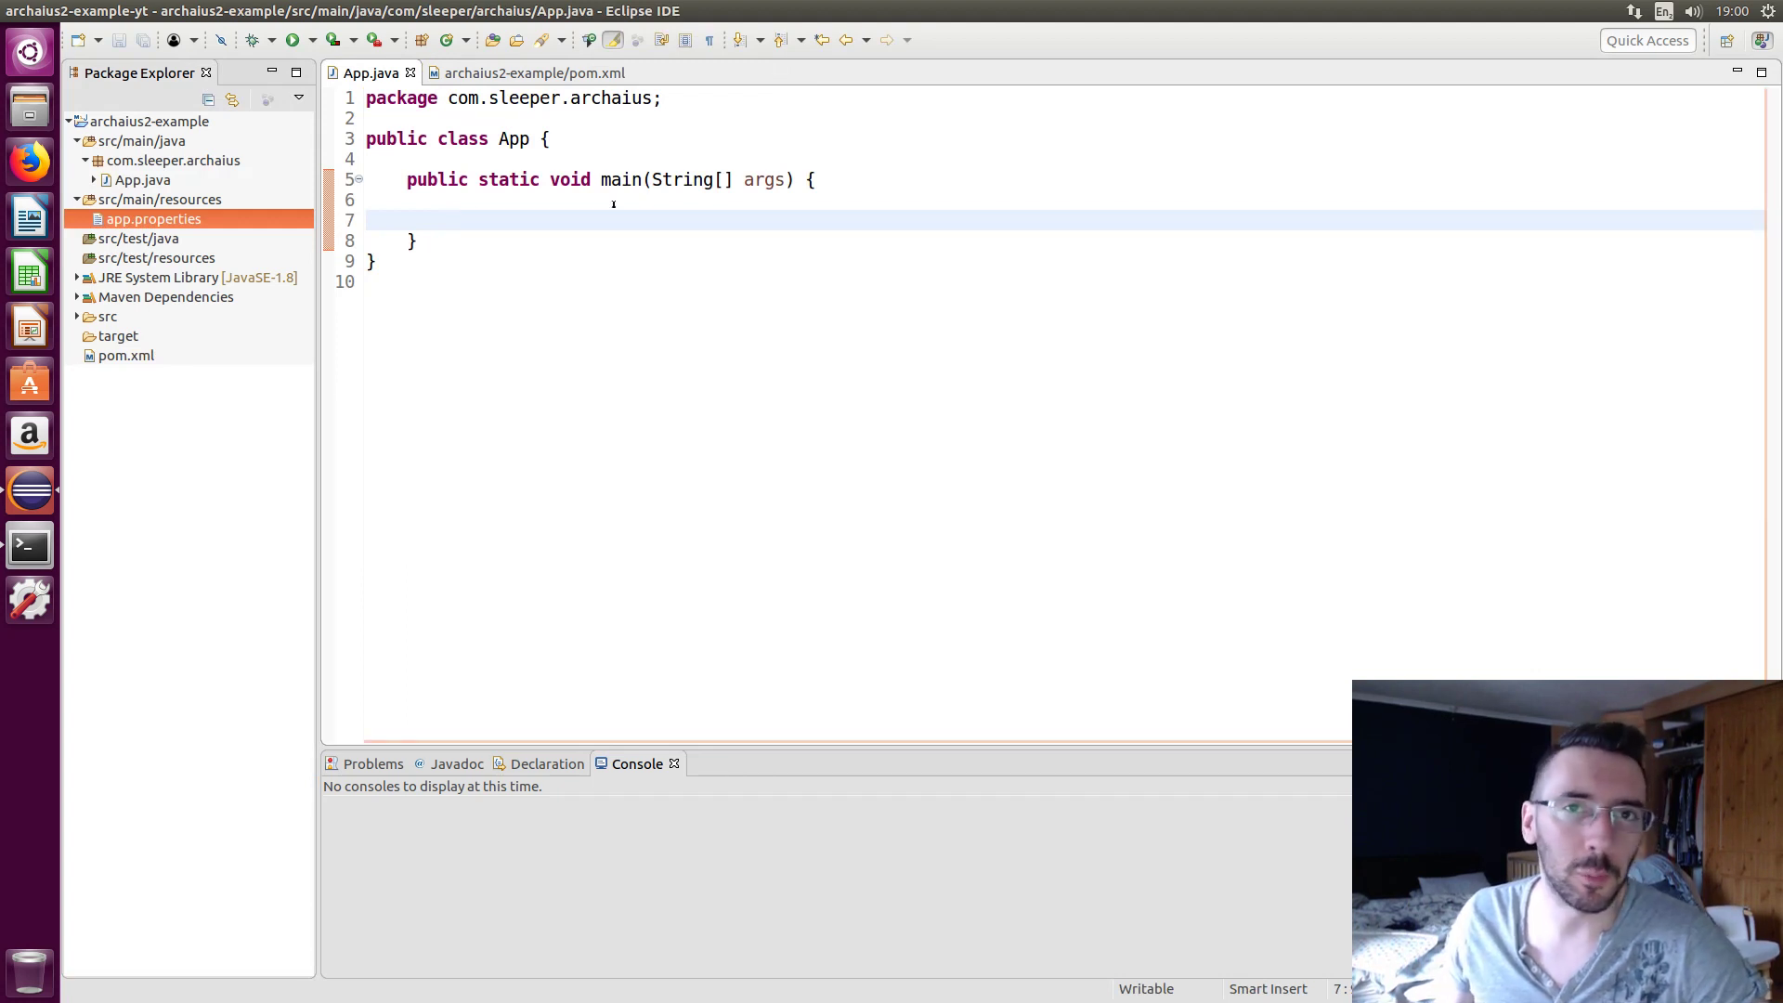
left_click(528, 73)
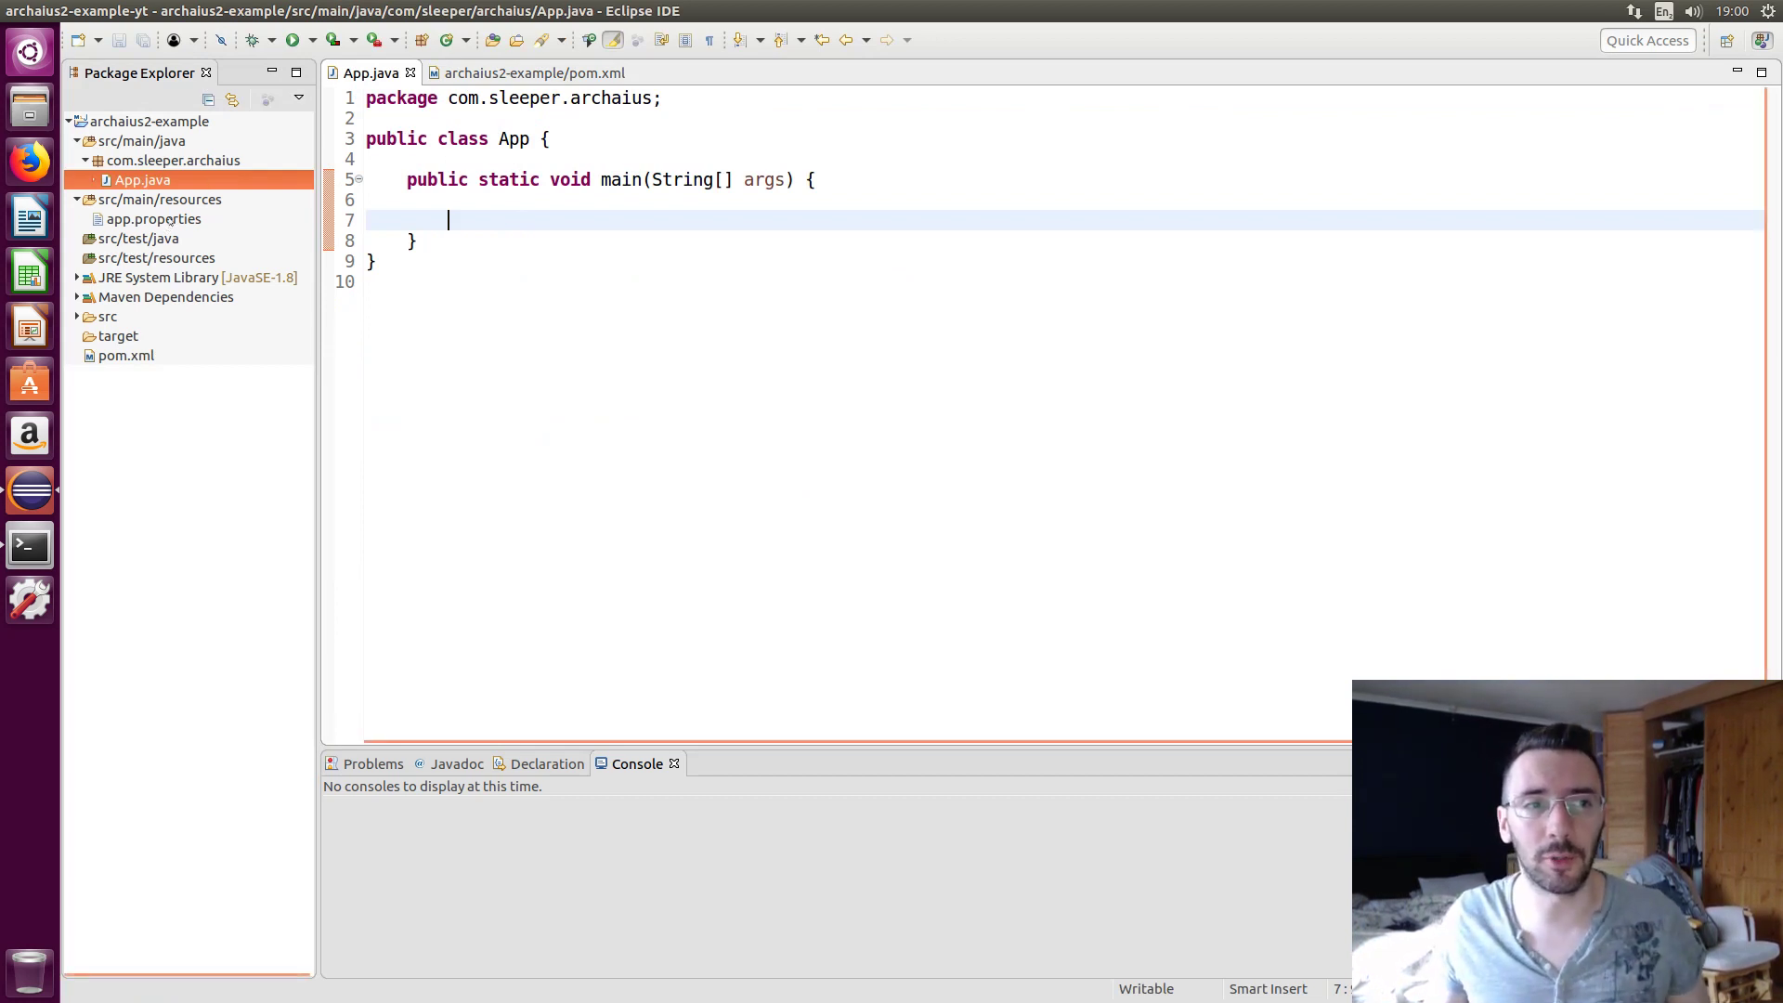
double_click(154, 219)
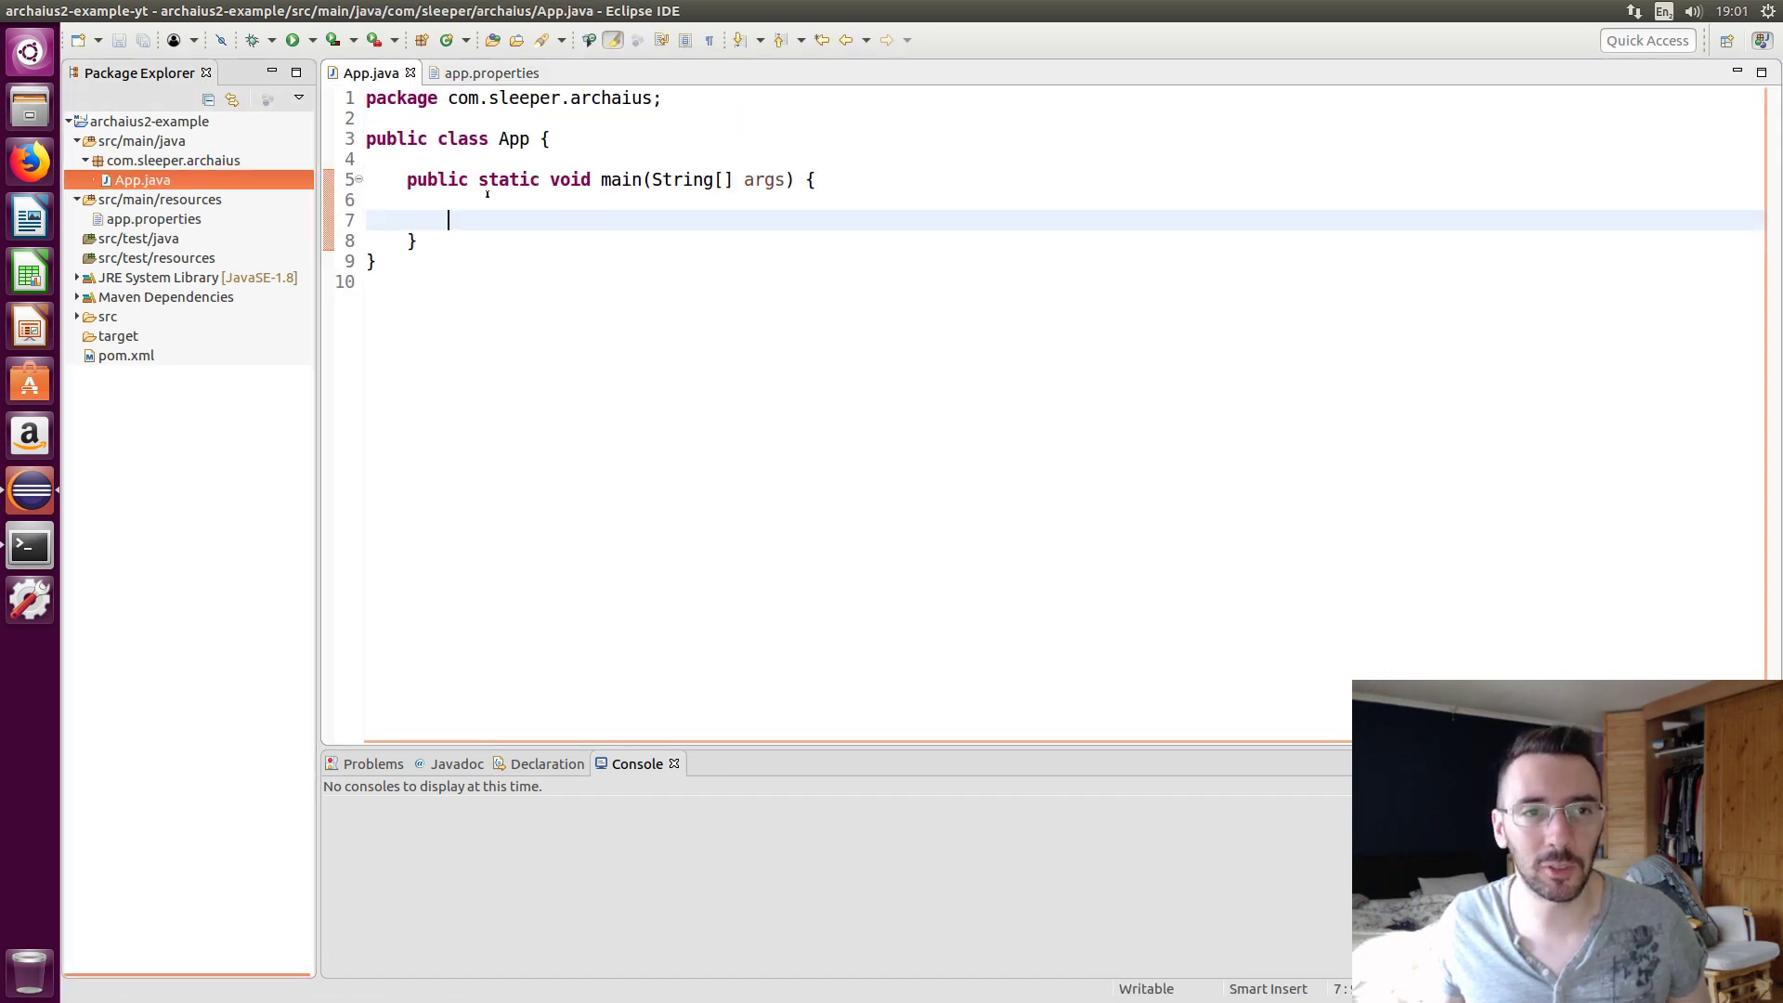
Load "app" into Config config via DefaultConfigLoader, quick-fixing imports and throws ConfigException
type("Config config =")
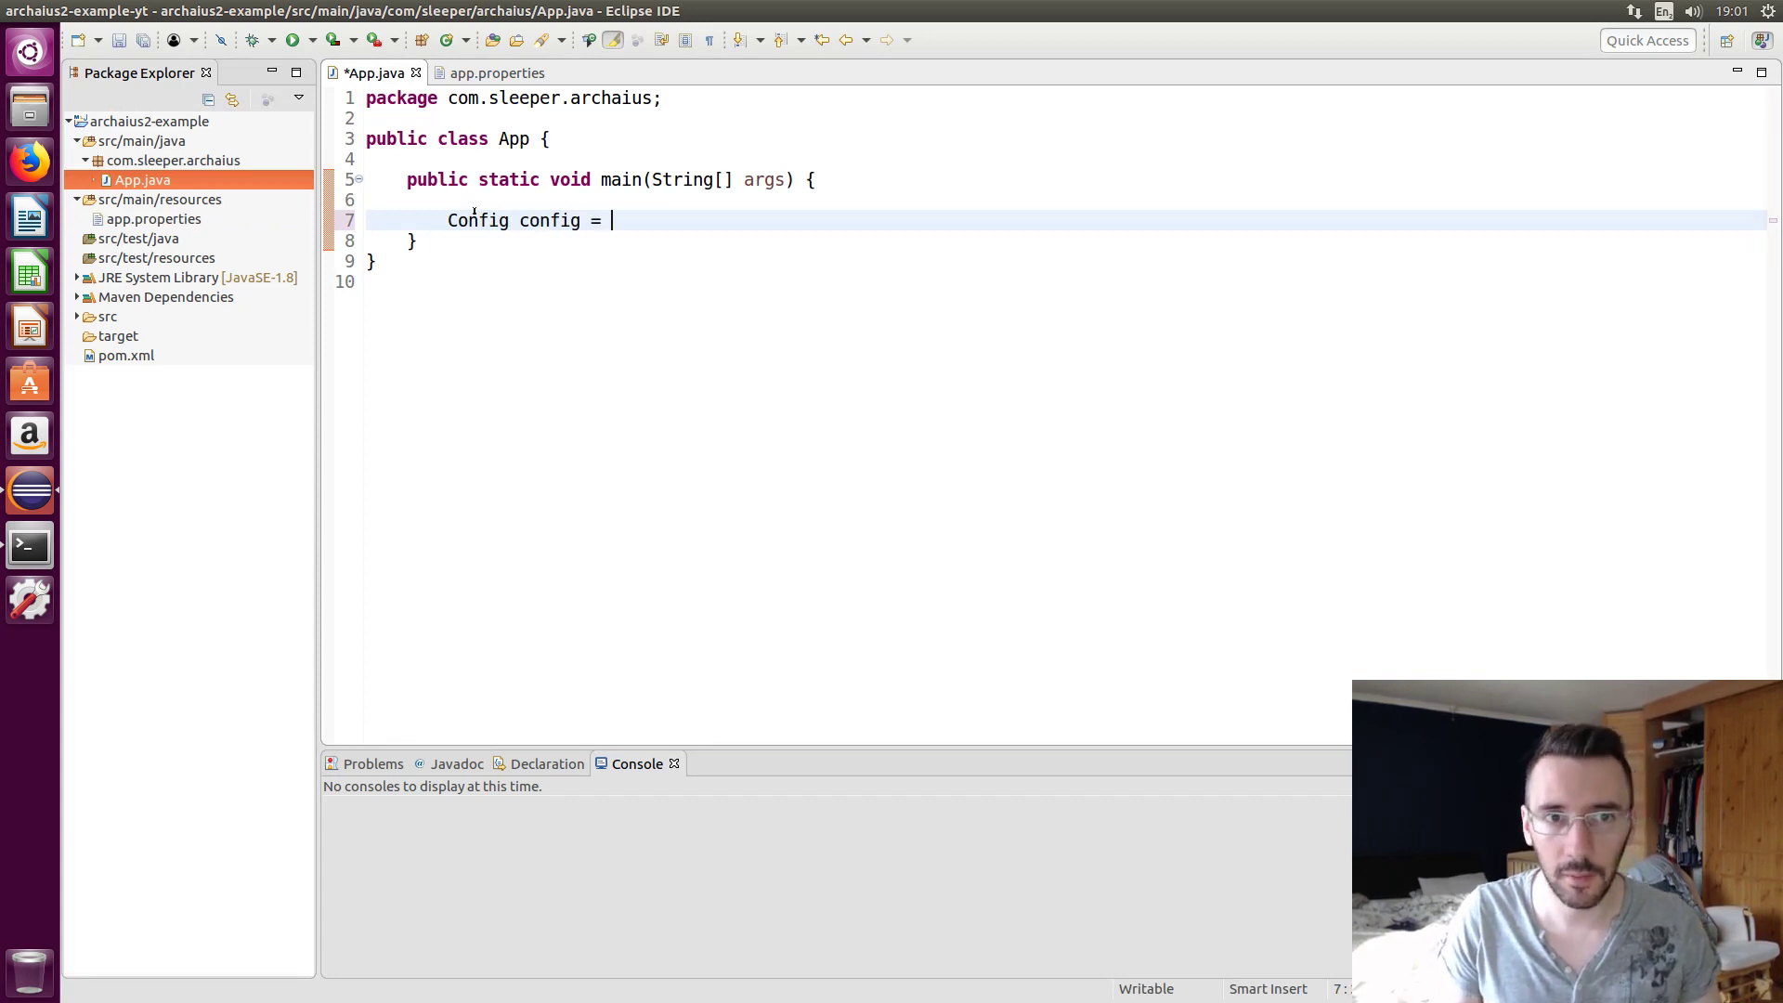
type("Def")
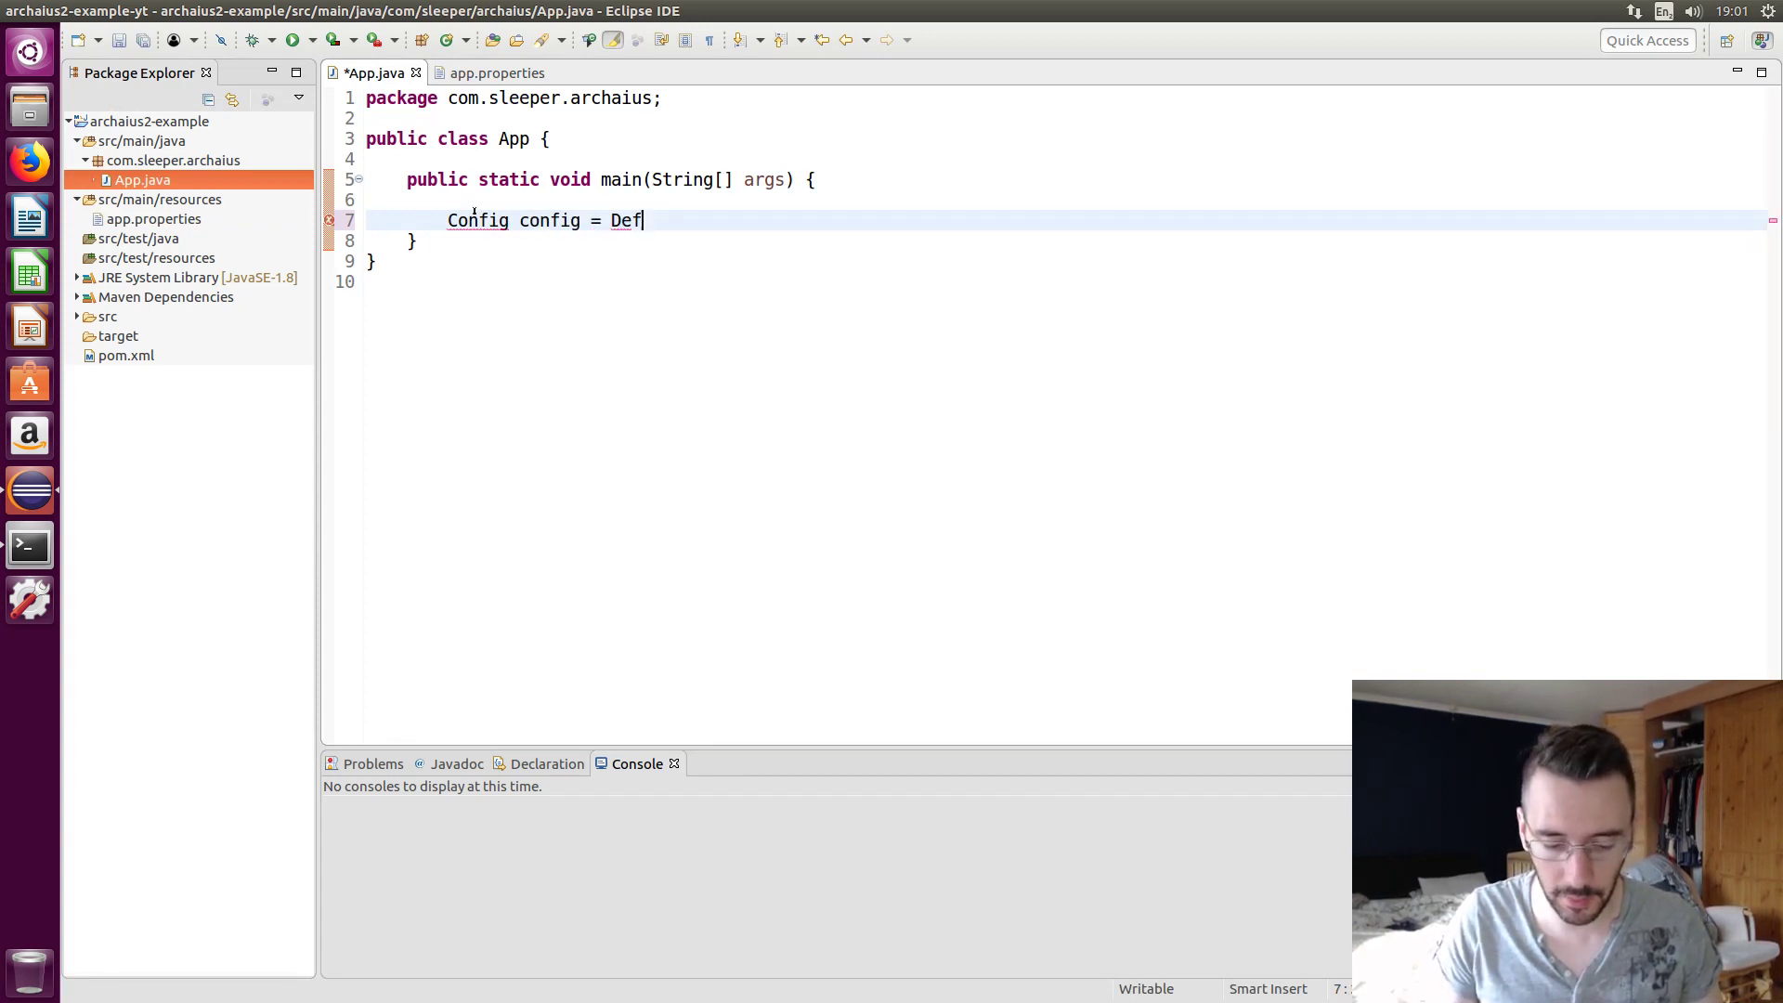
type("ault")
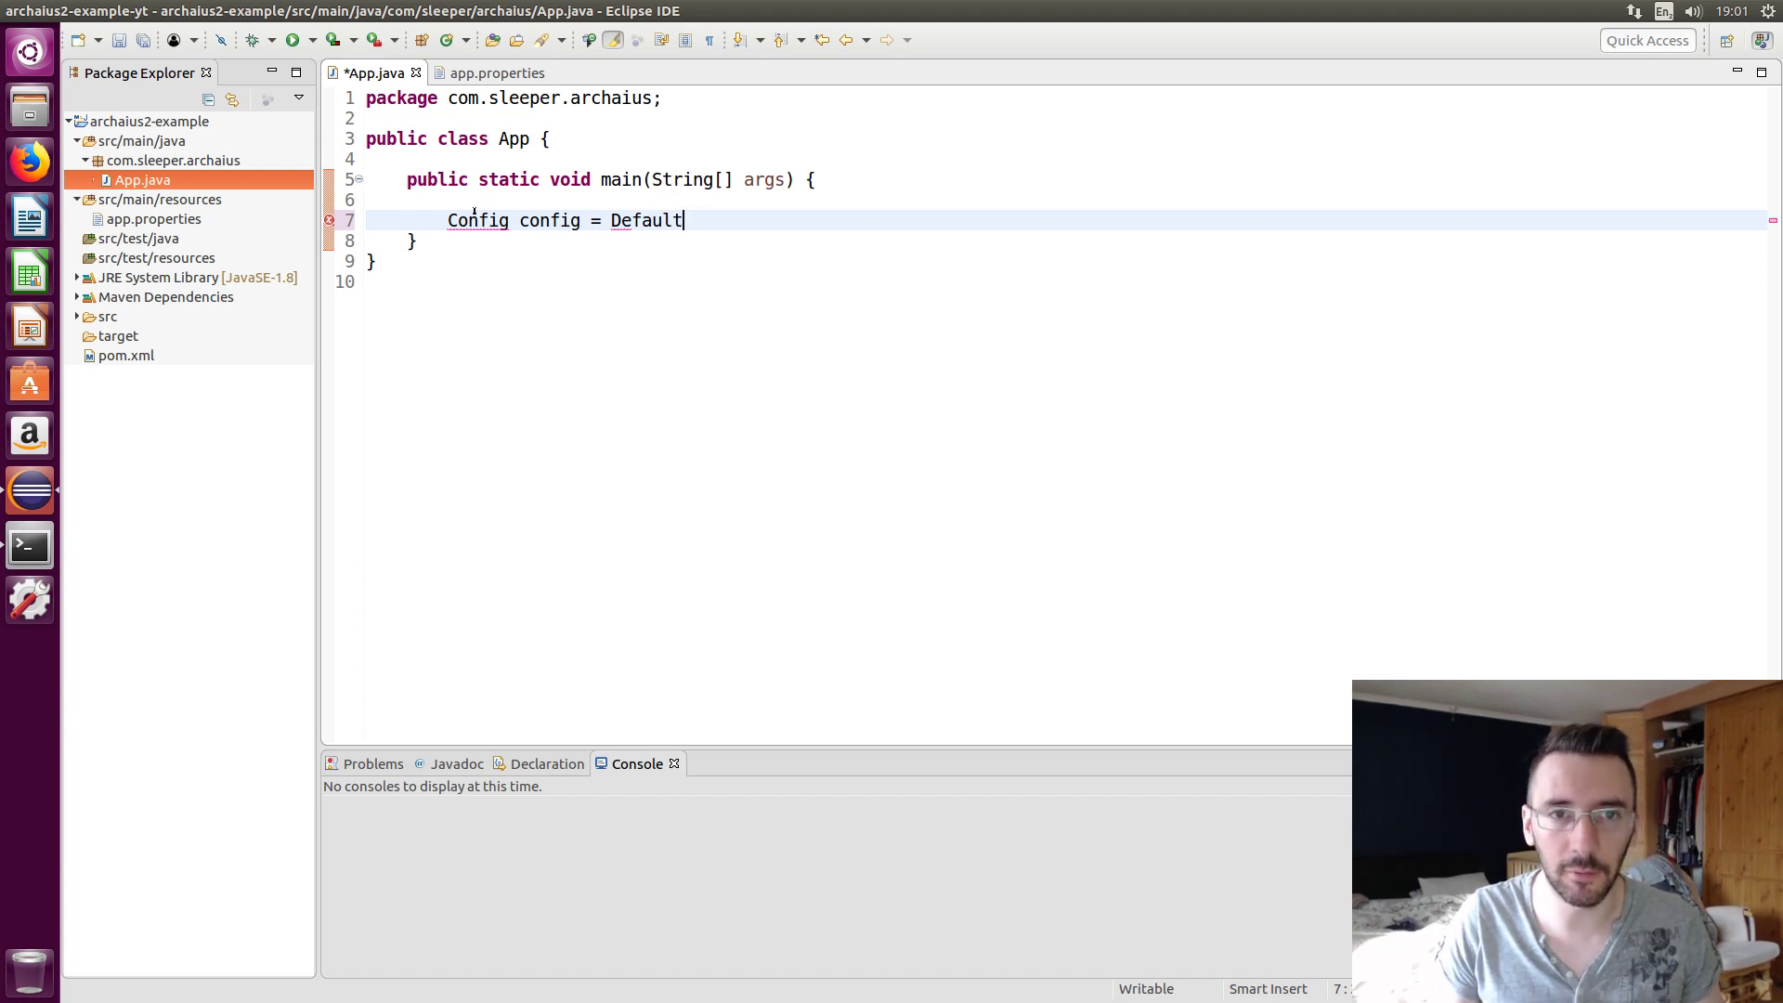
type("ConfigLoader")
type(".build(")
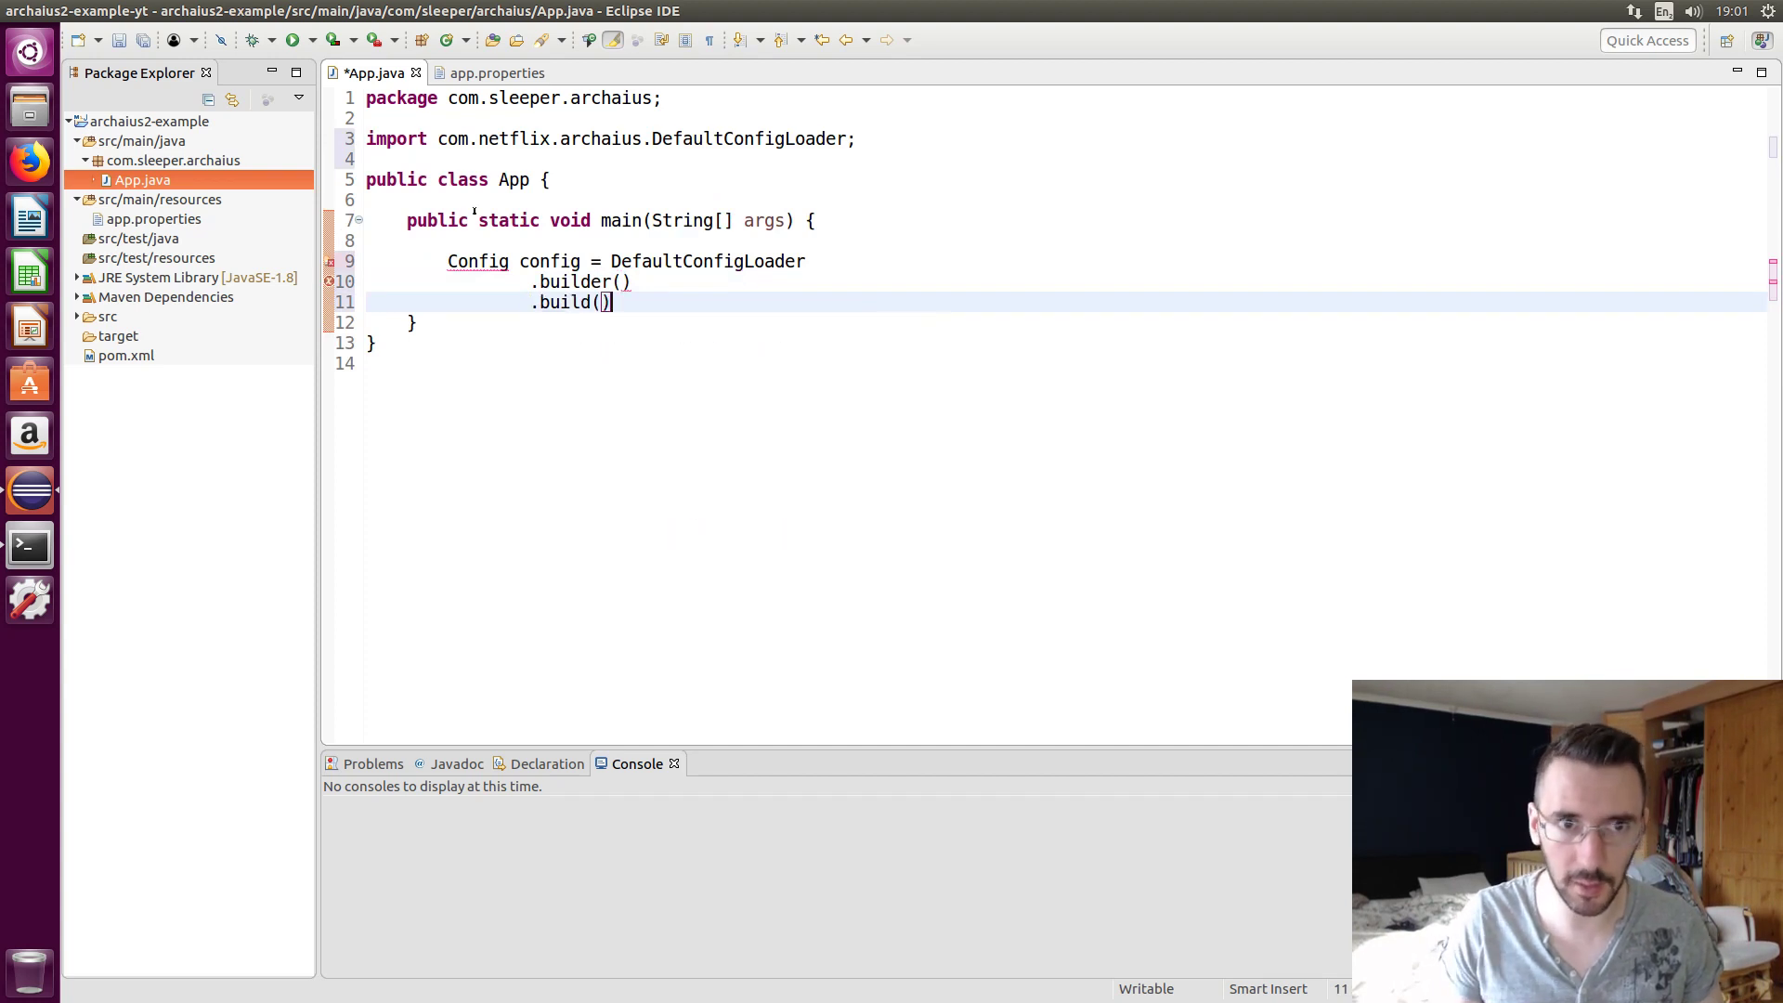
type(".newLoader()")
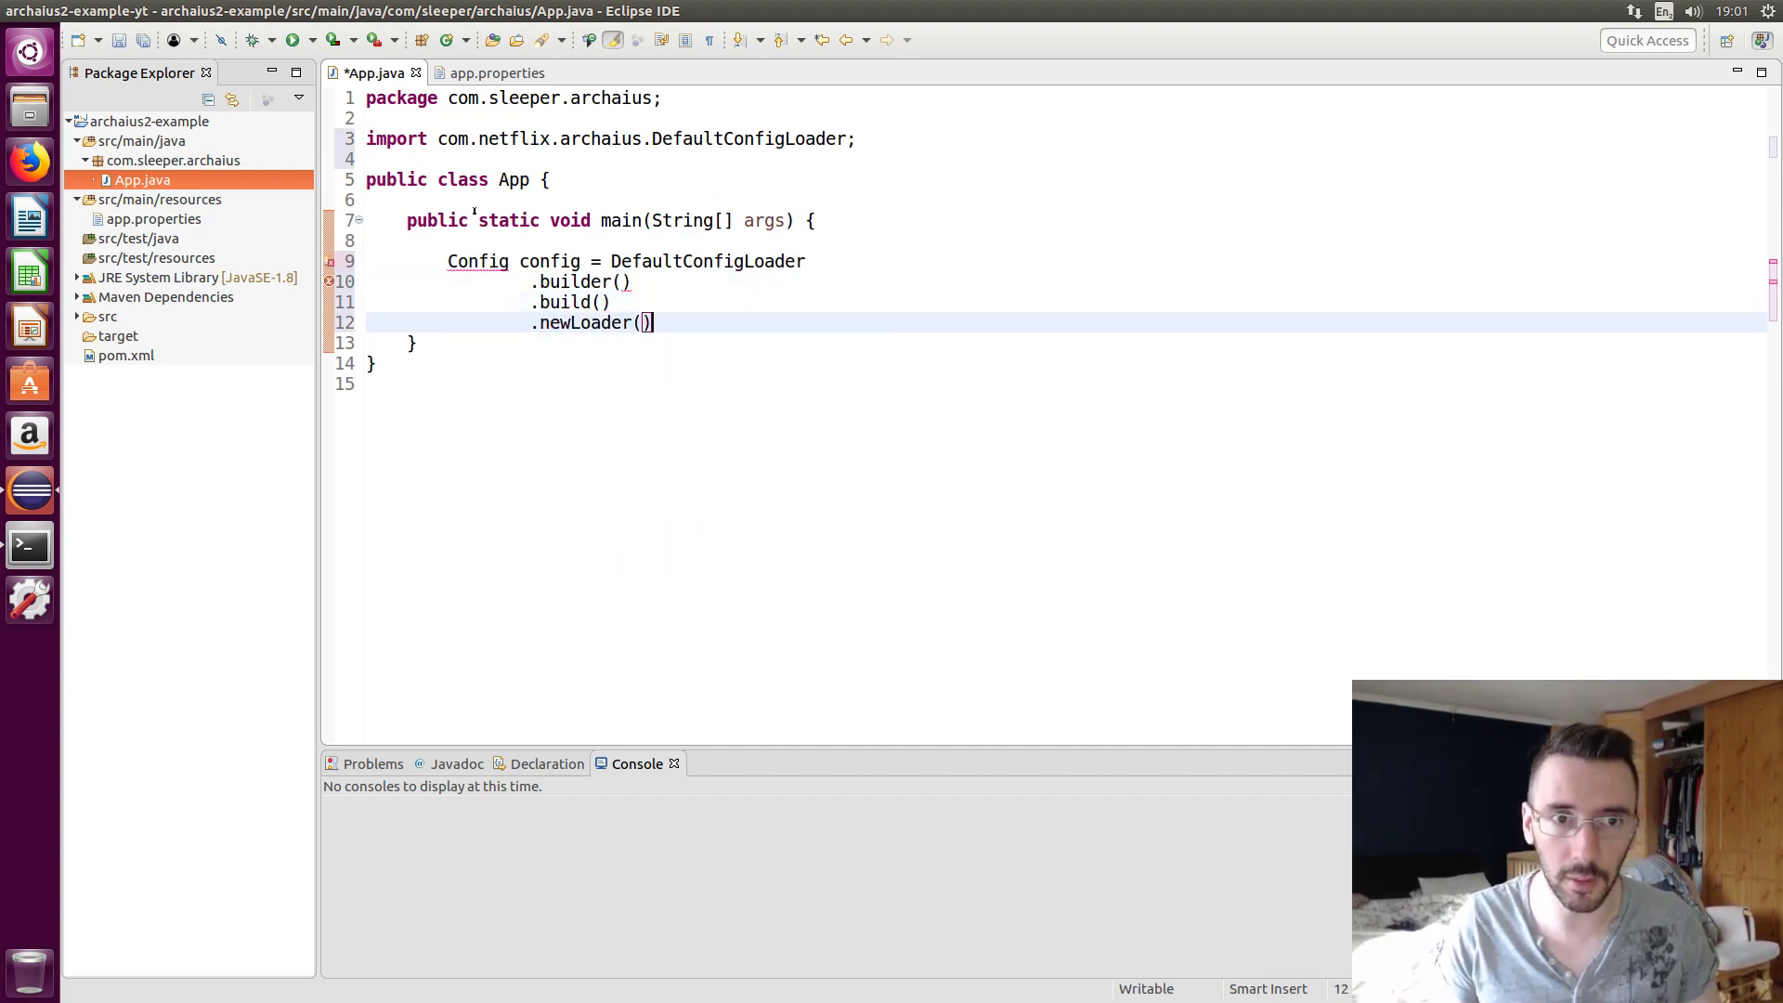
type(".load(\"app\");")
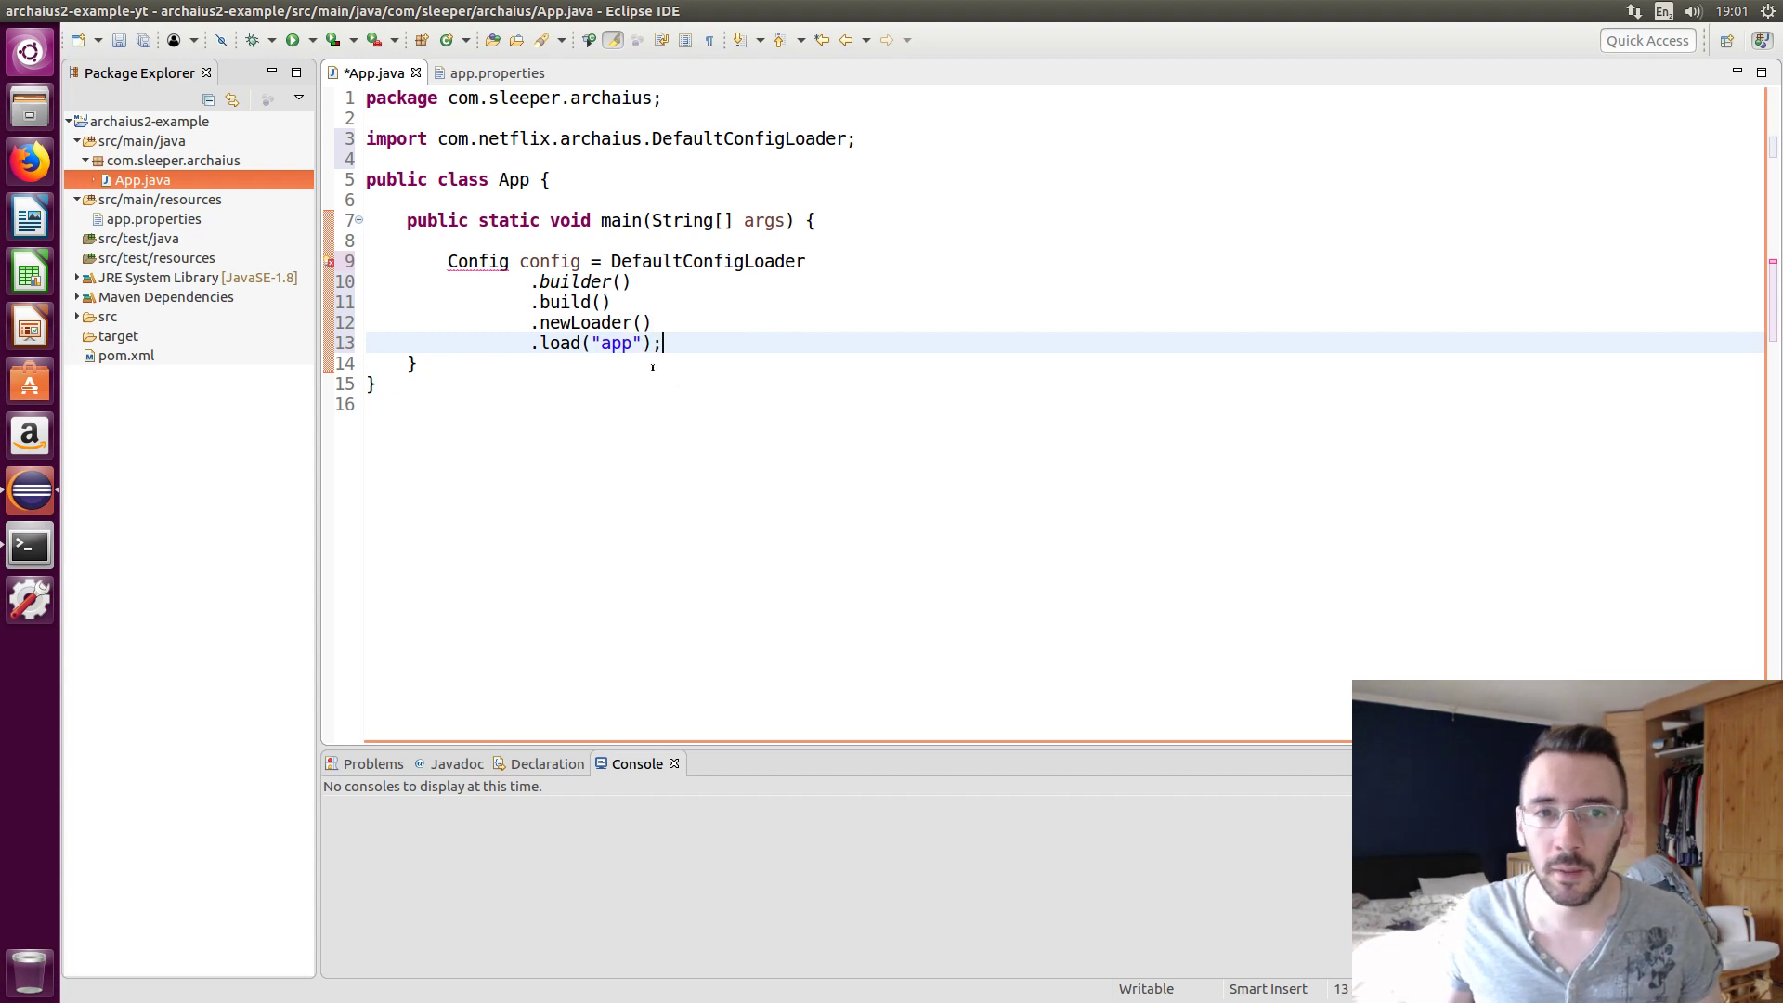
double_click(617, 344)
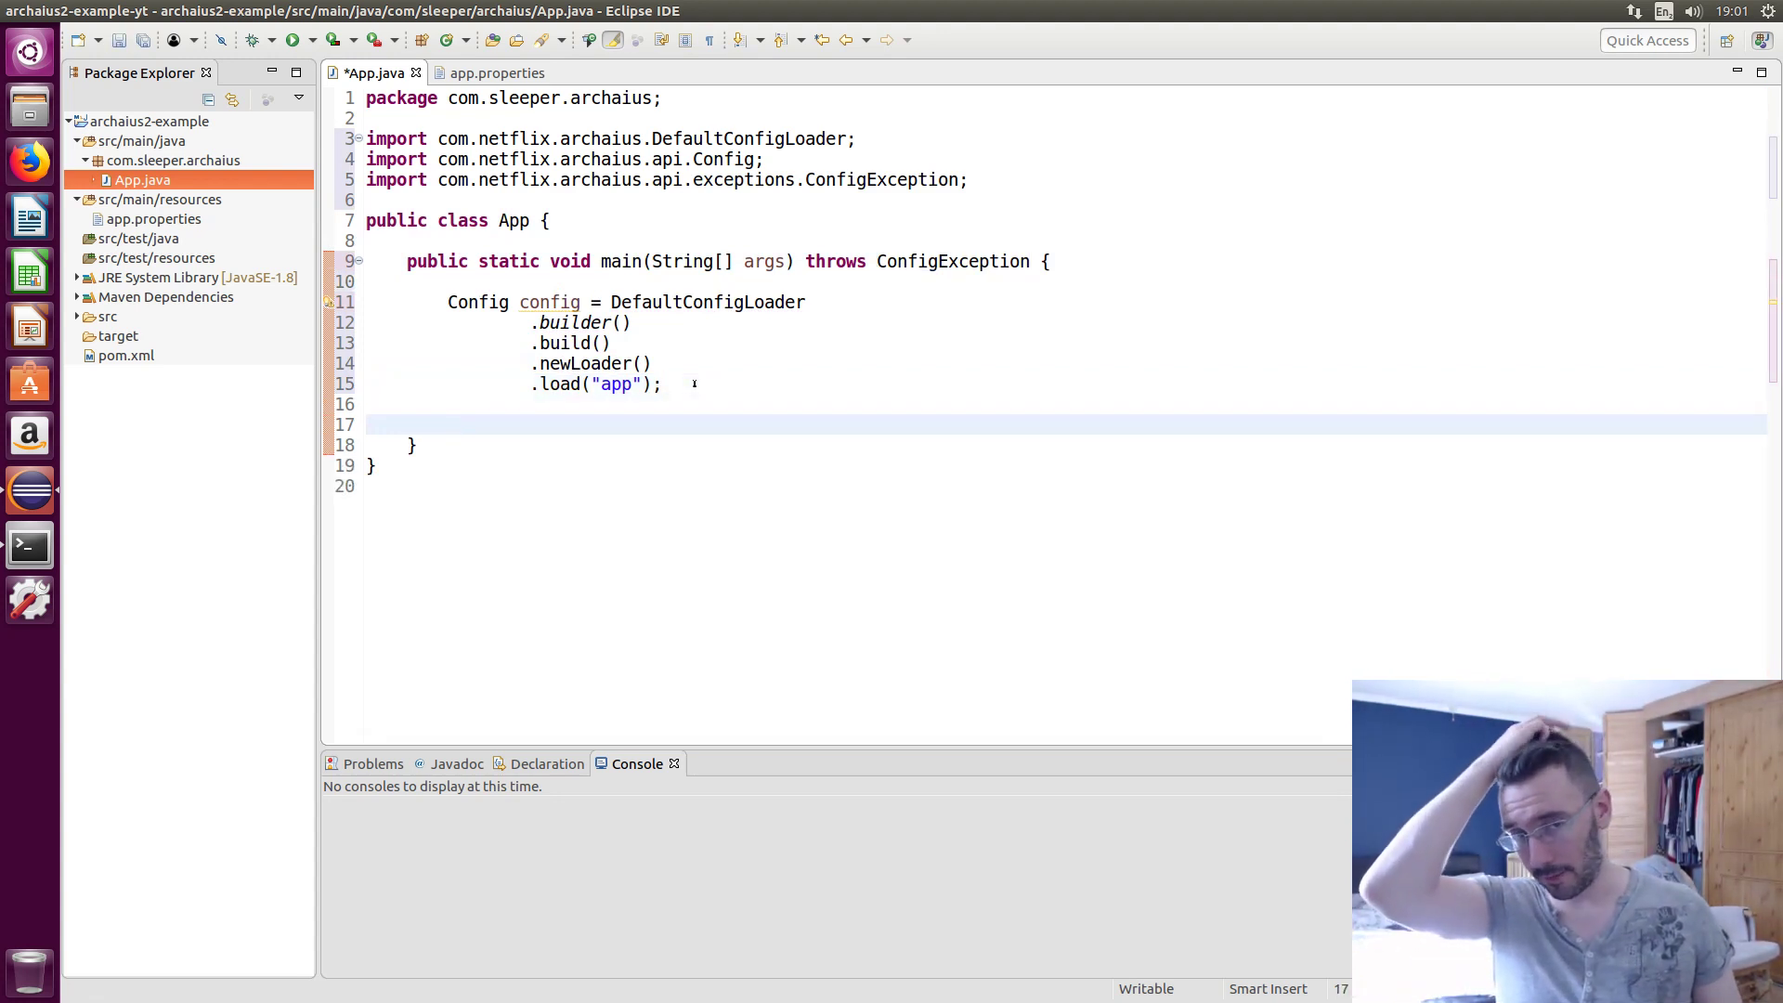
Declare DefaultPropertyFactory factory = DefaultPropertyFactory.from(config) with its import
type("D")
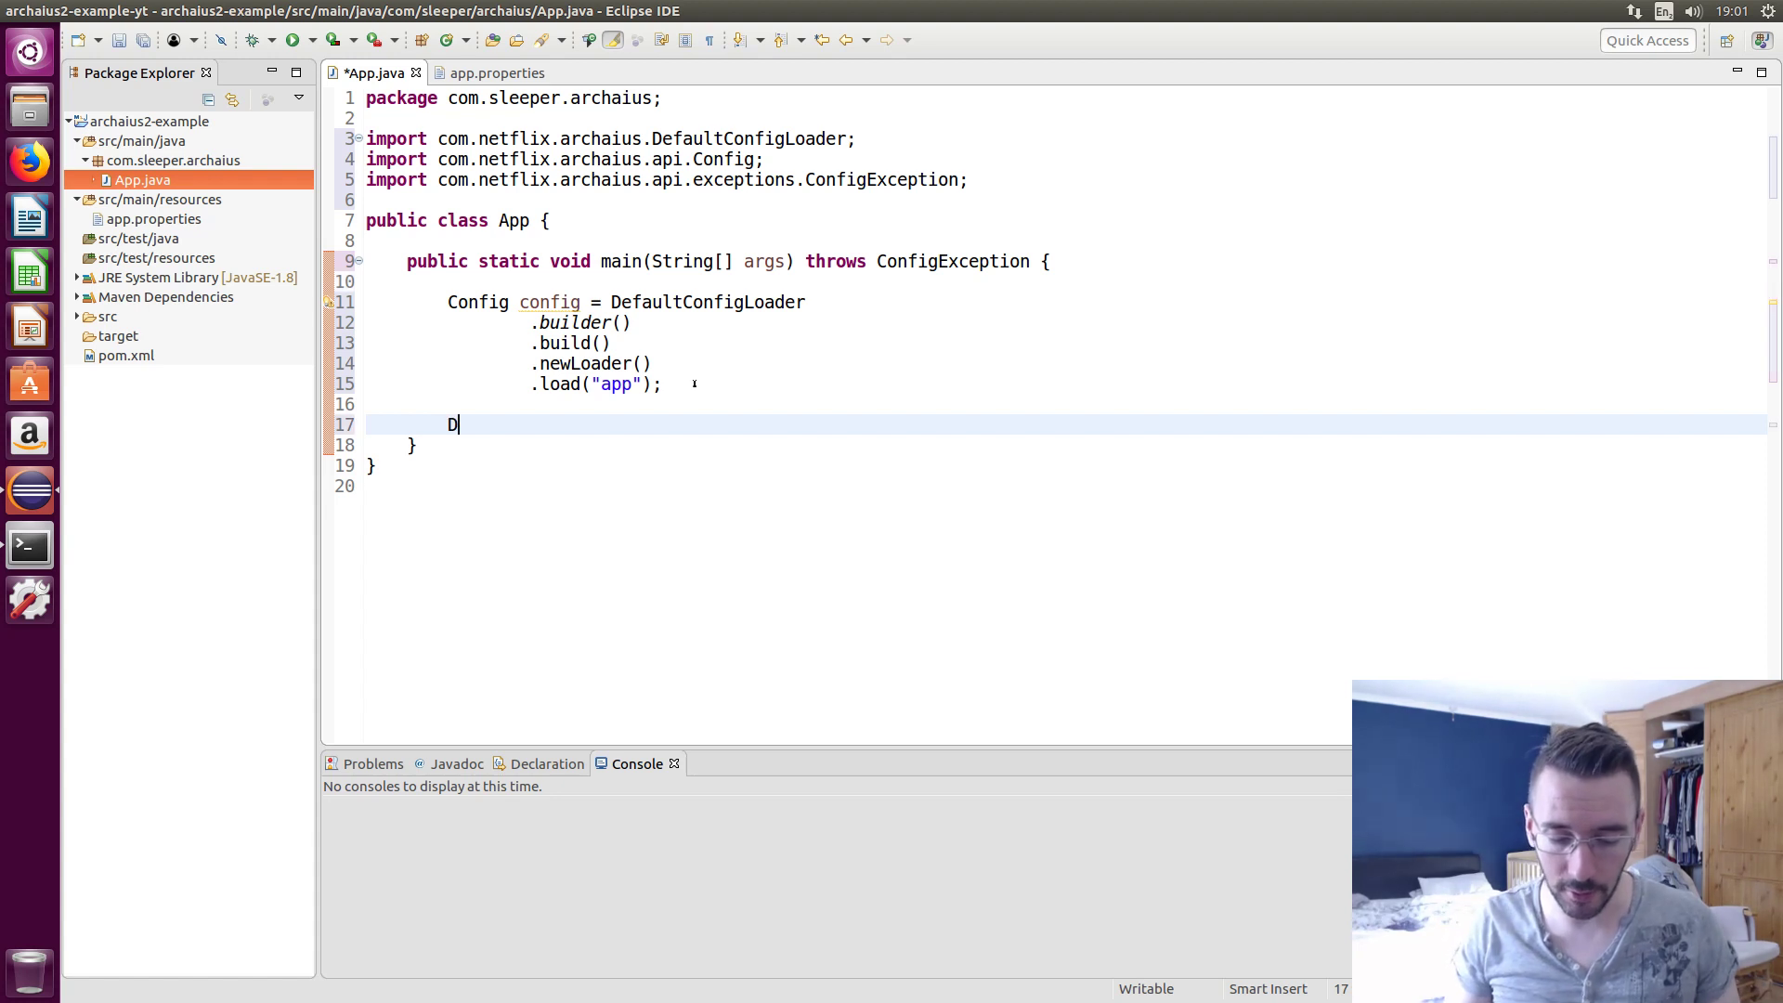
type("efault")
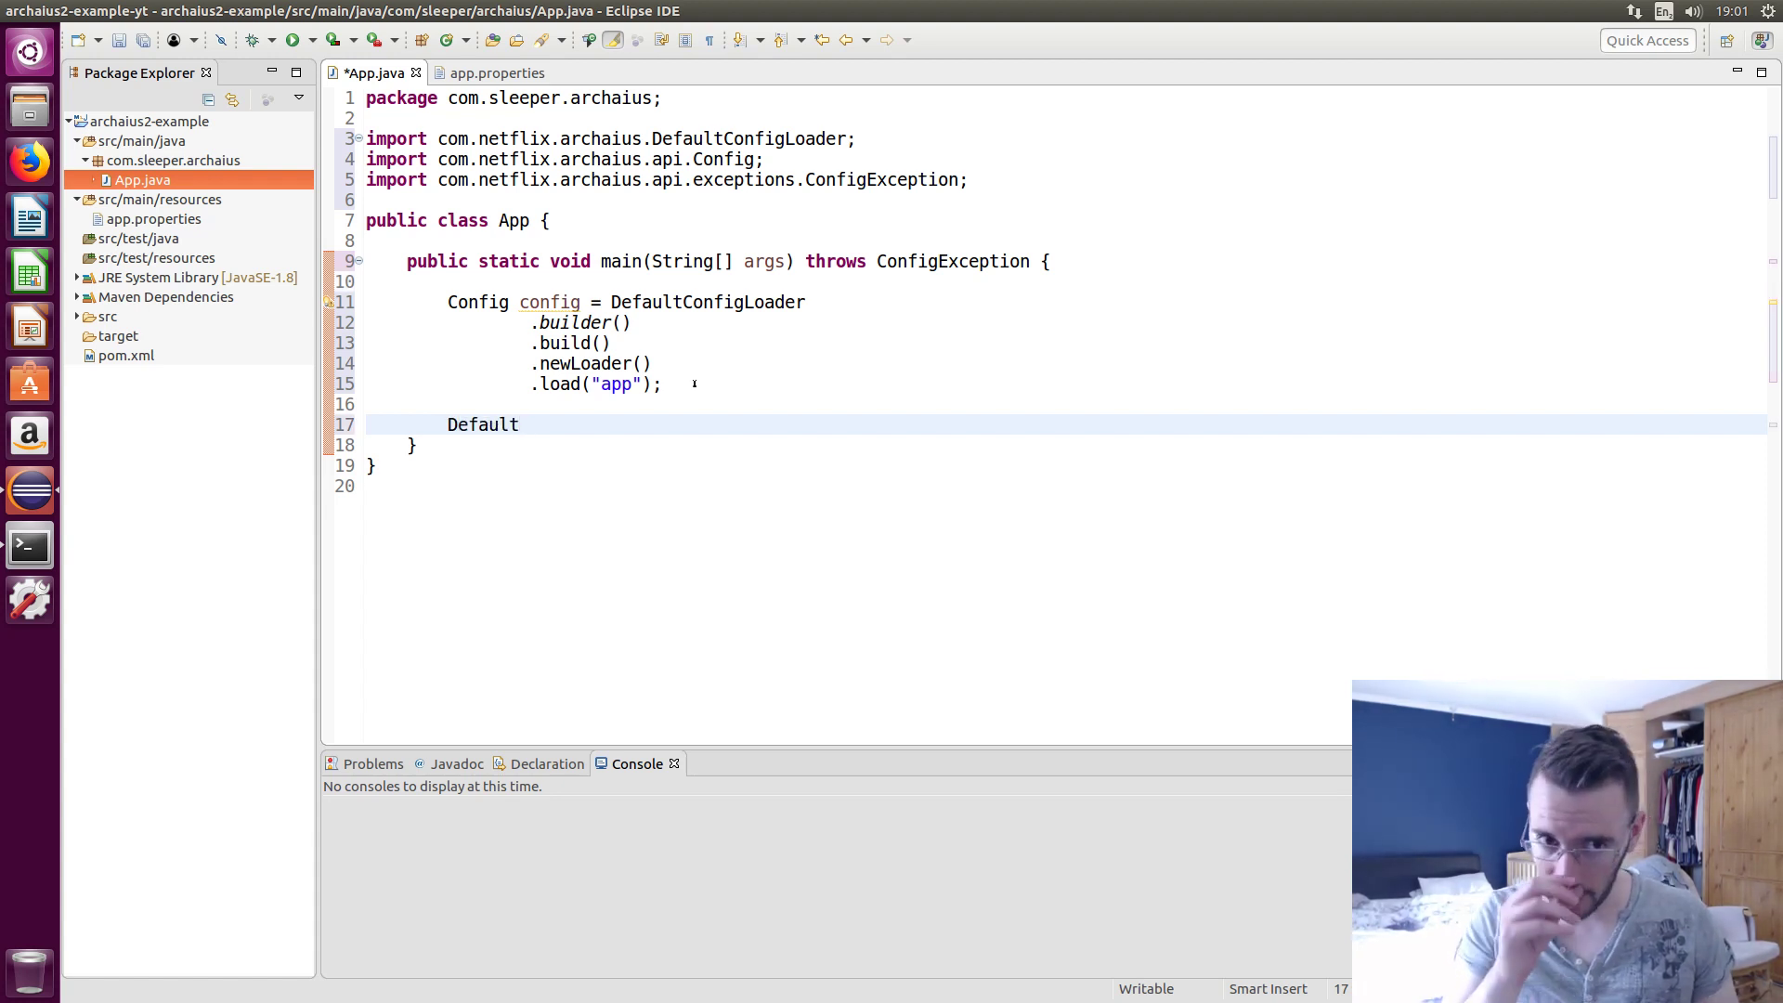
type("Propery")
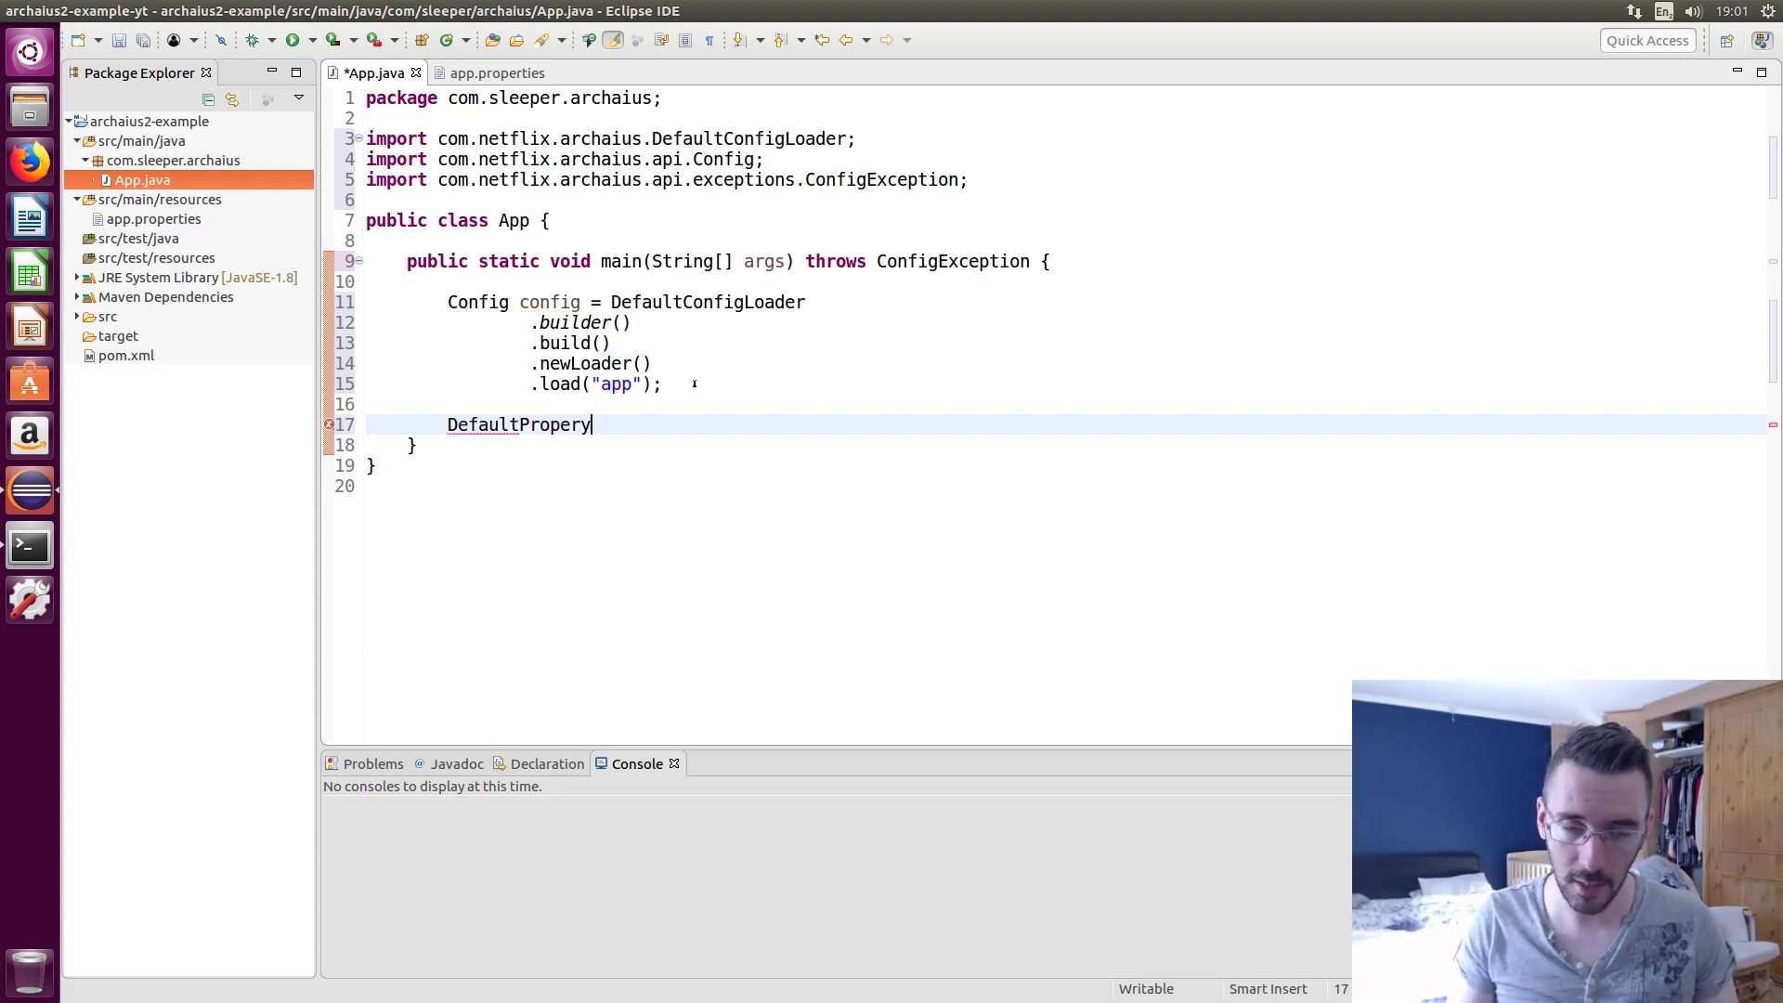
type("y")
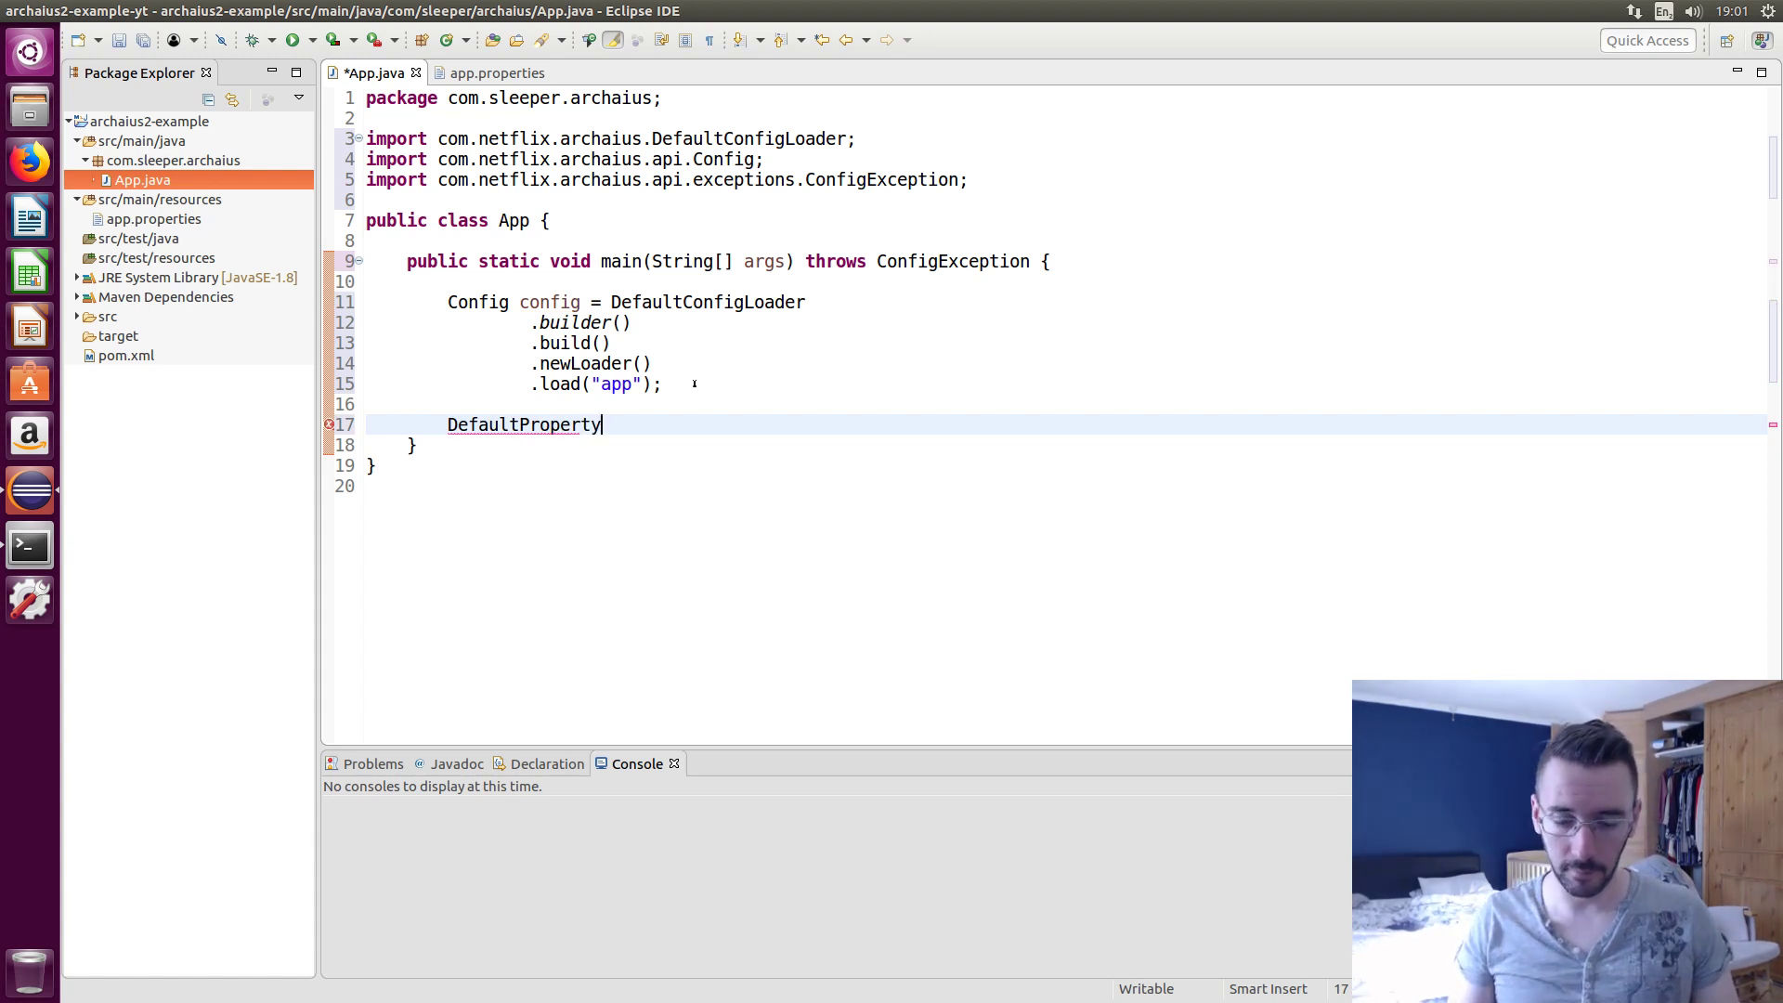
type("Factory")
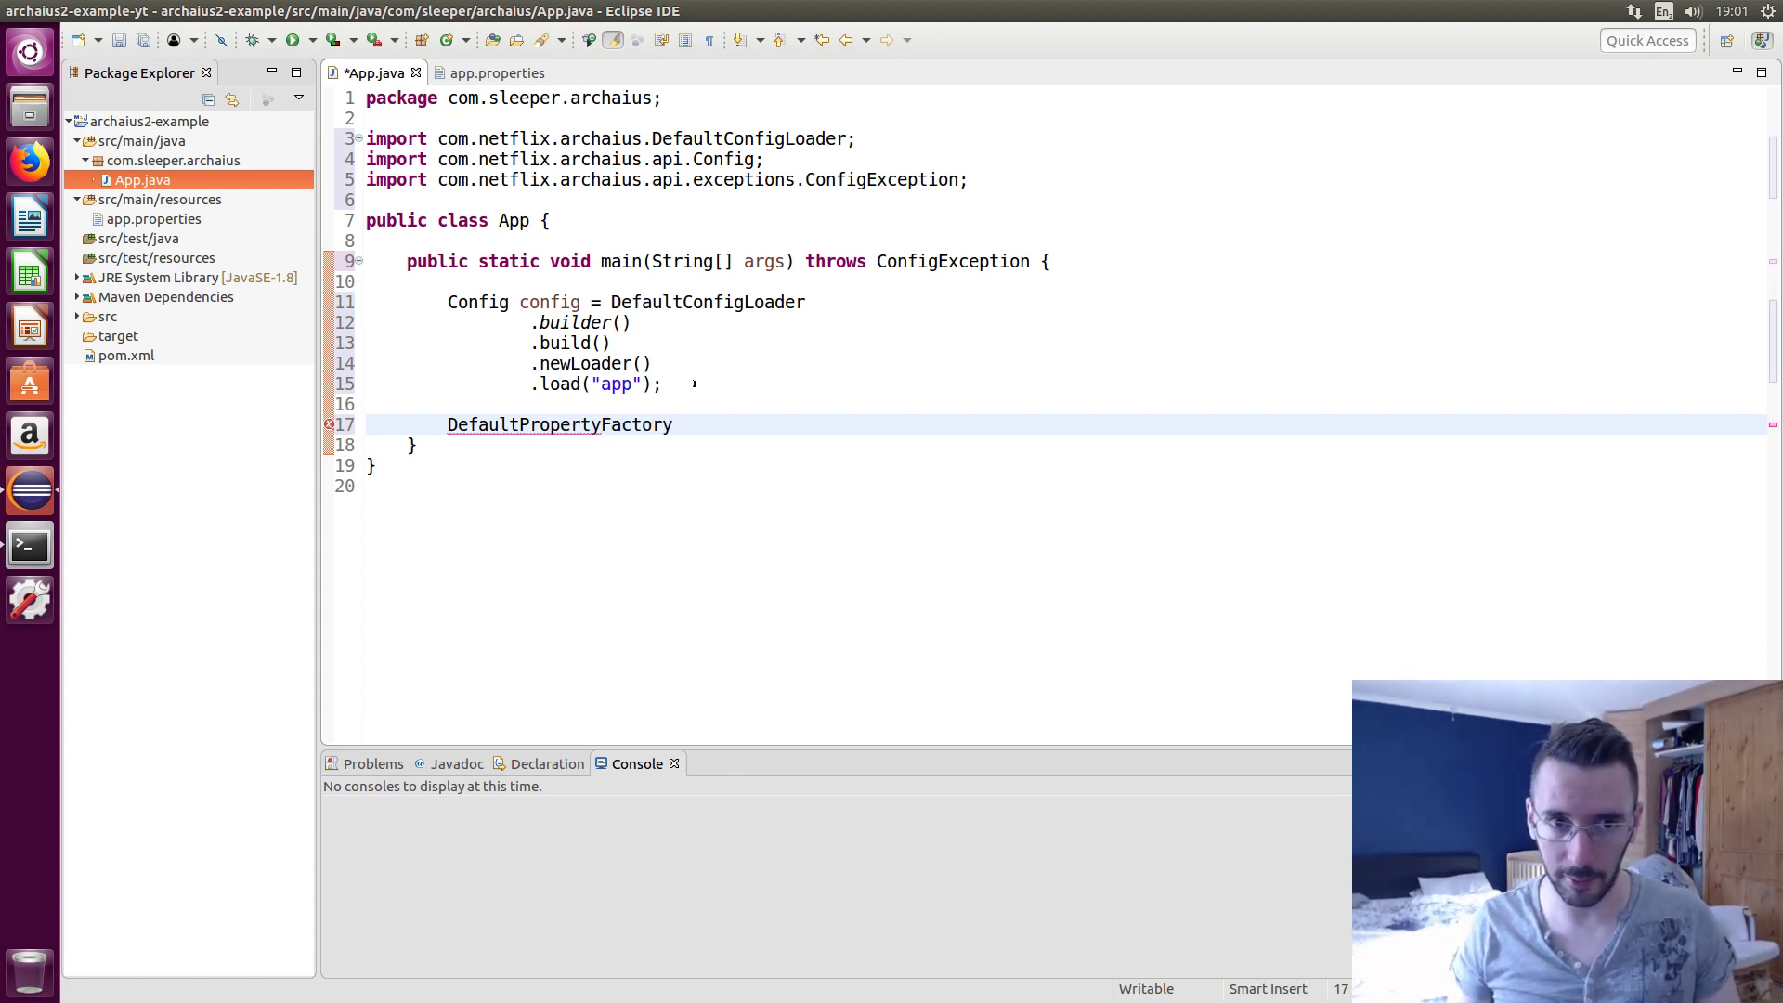
type("fa")
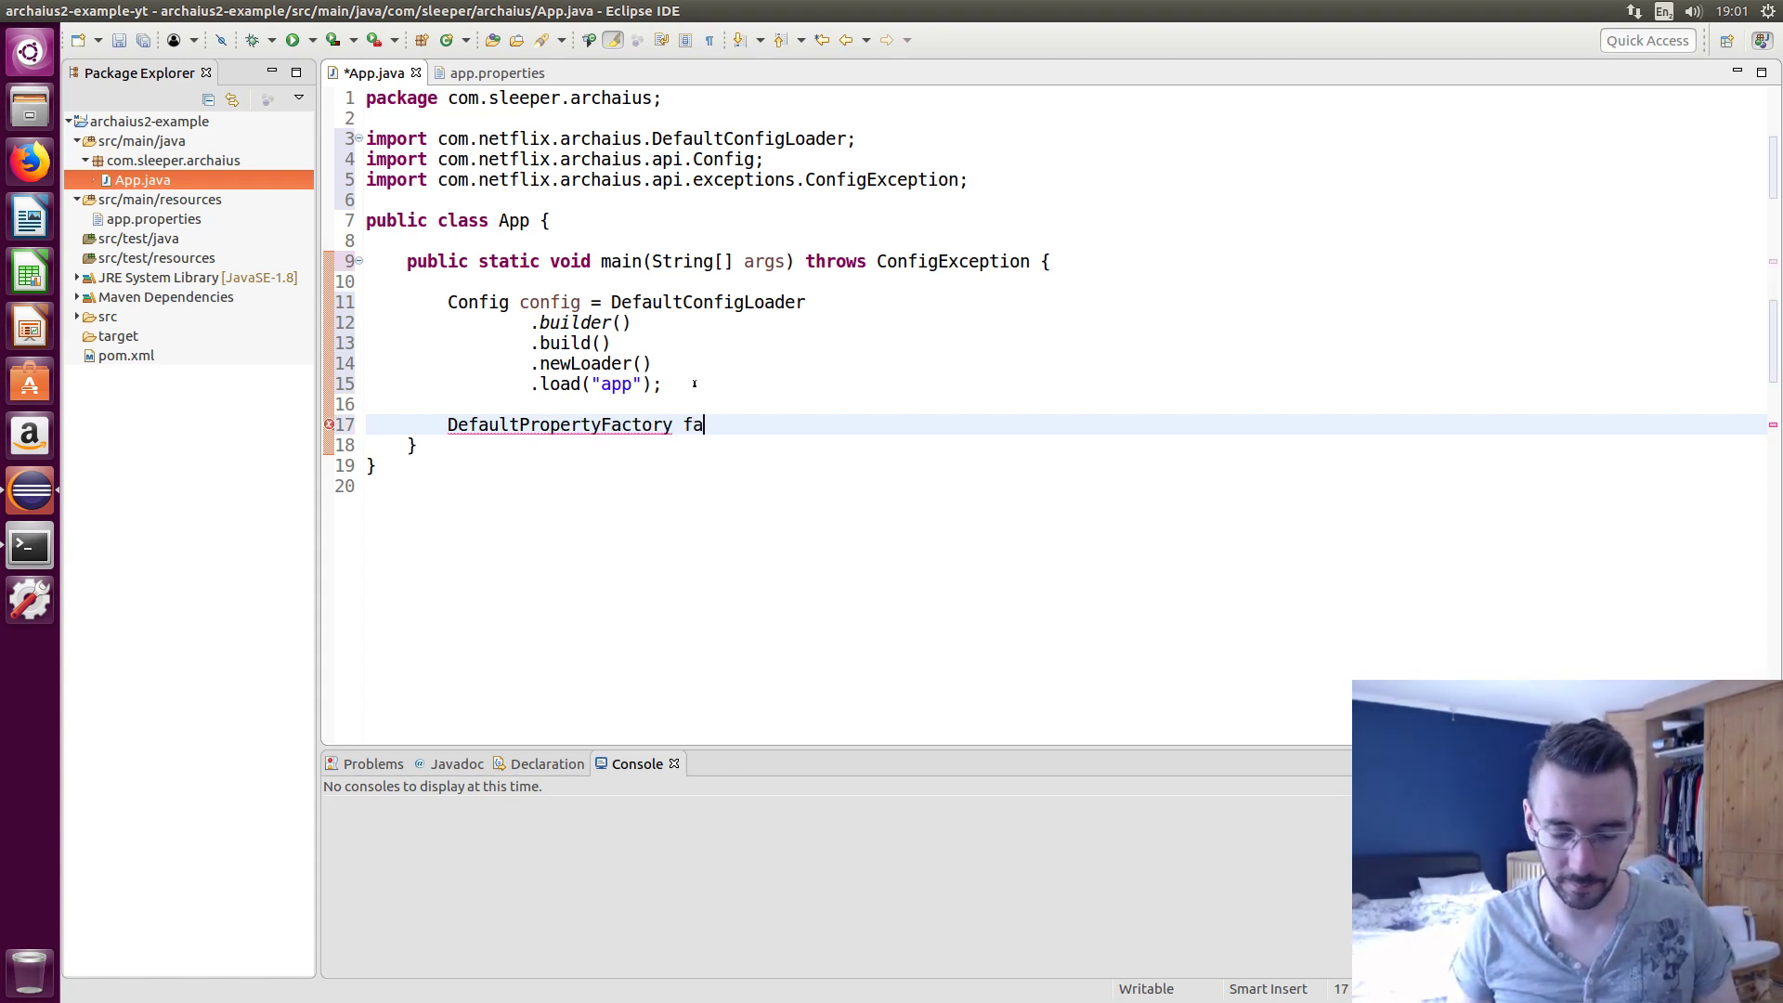
type("ctory = DefaultProper")
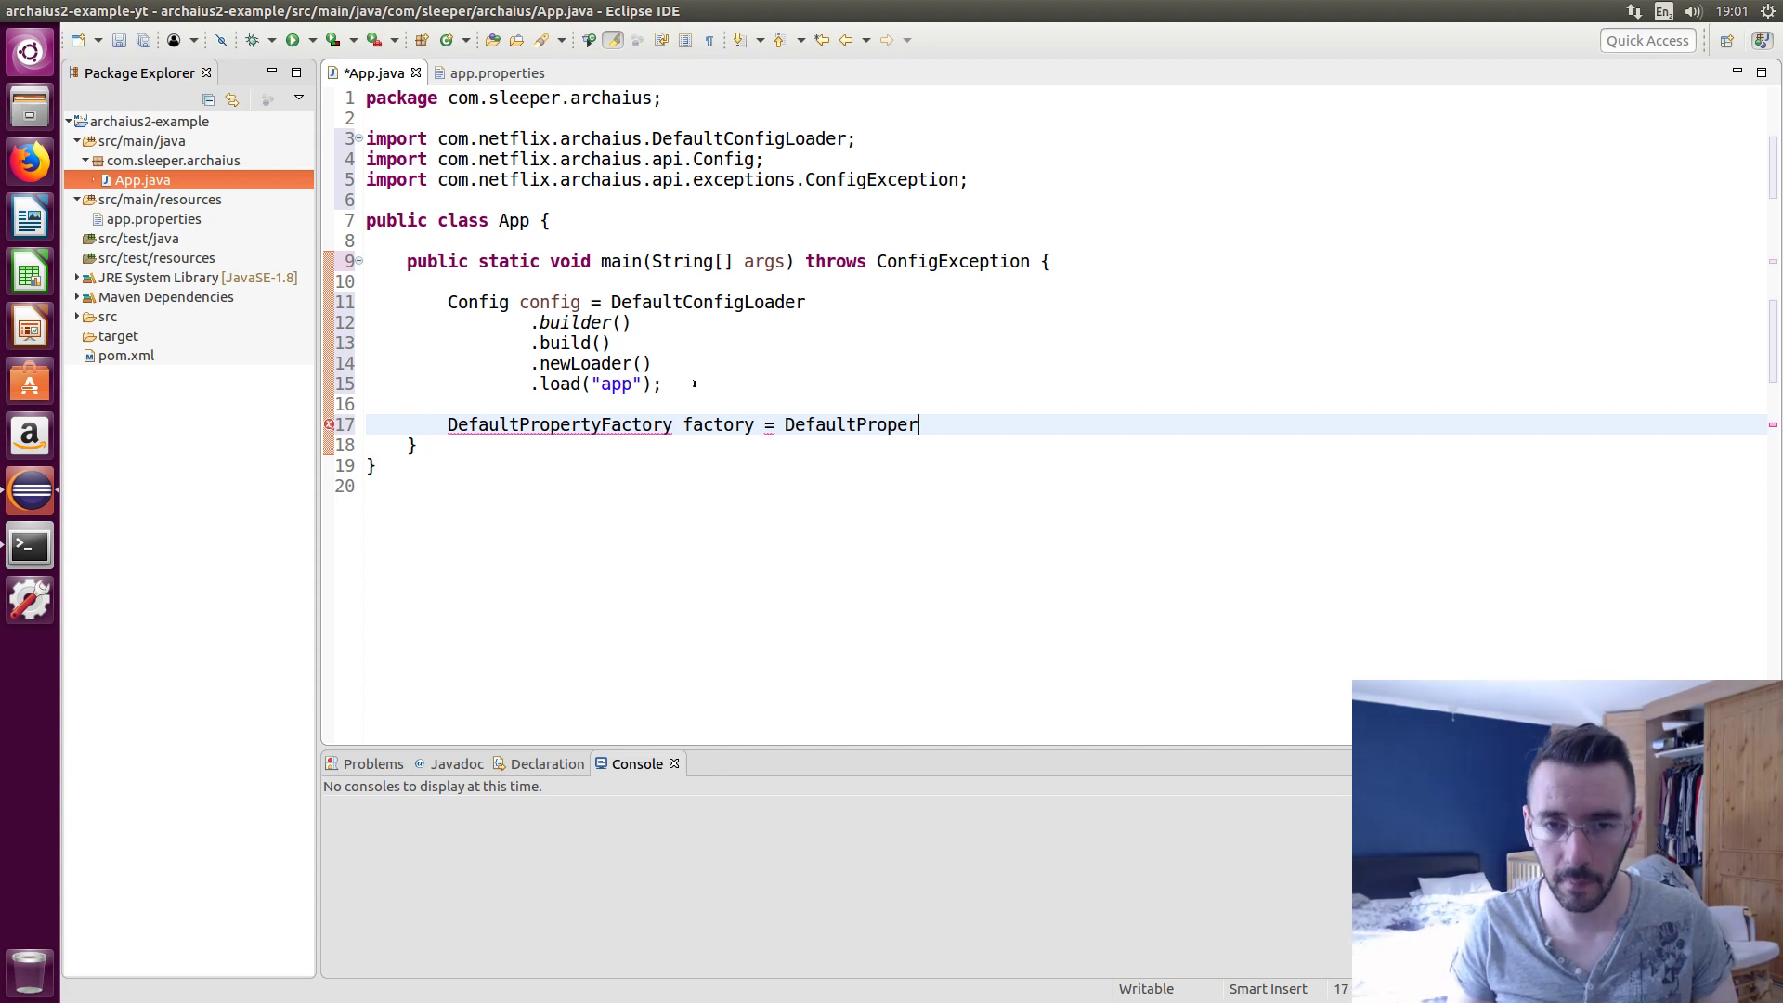
type("ty")
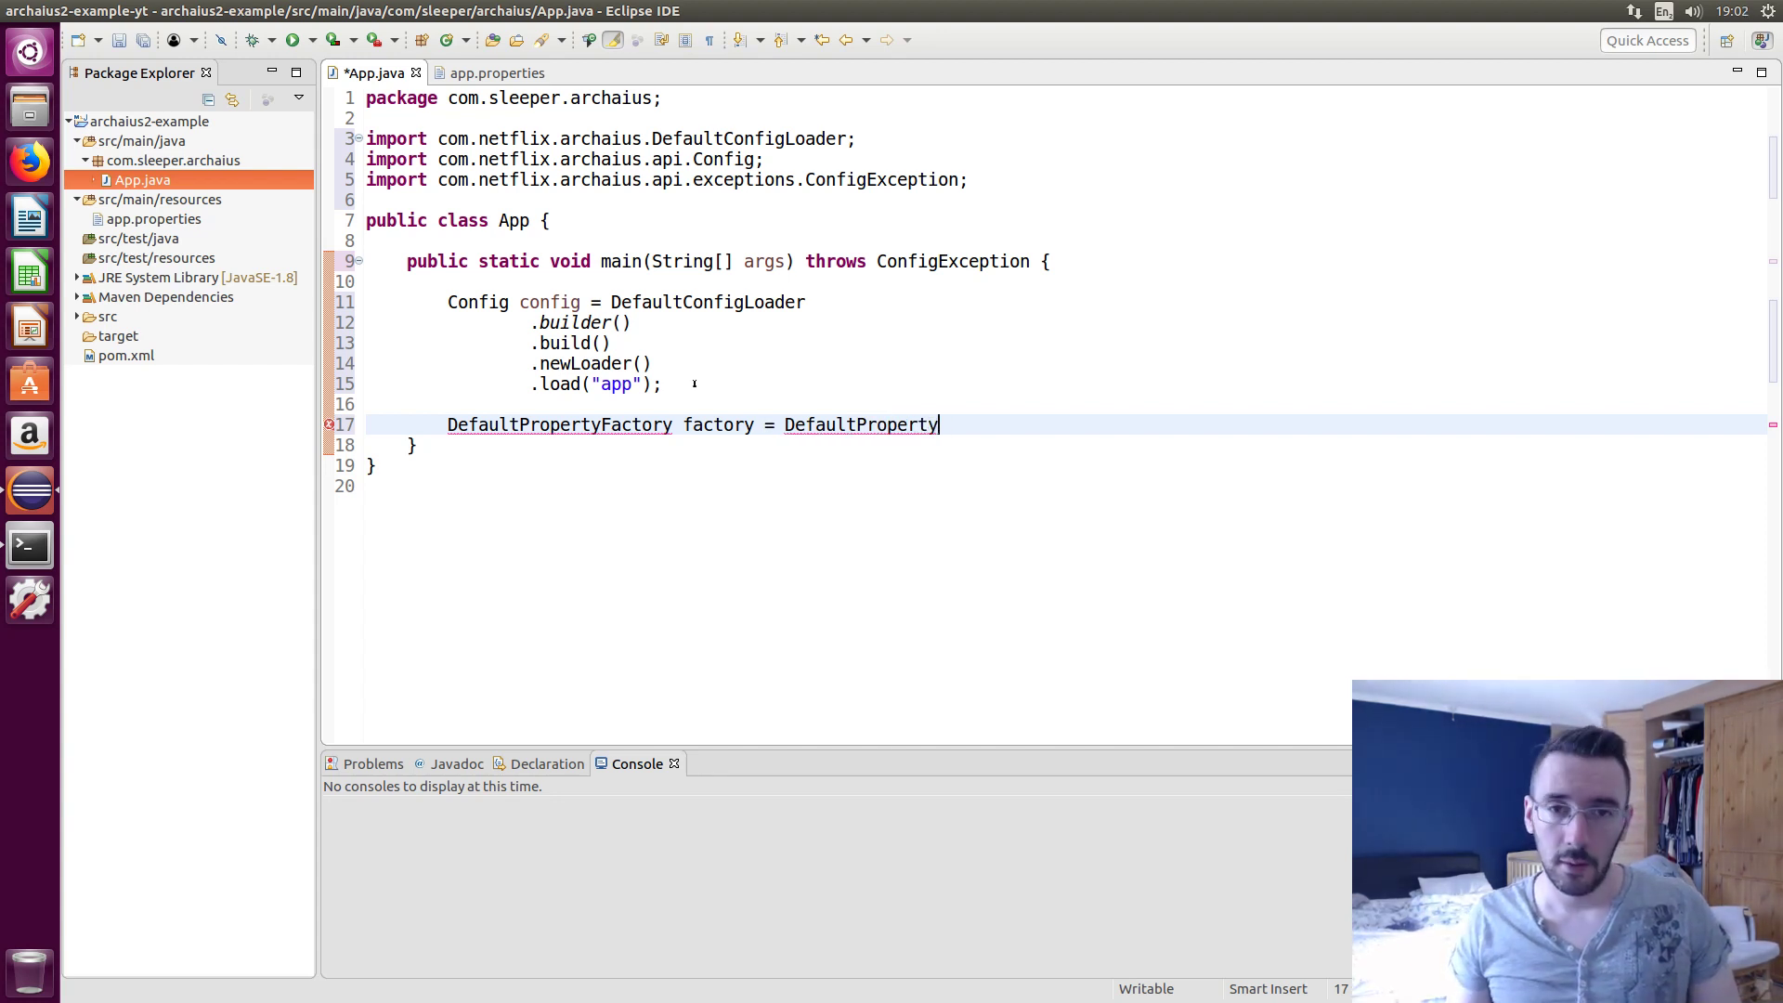
type("Facto")
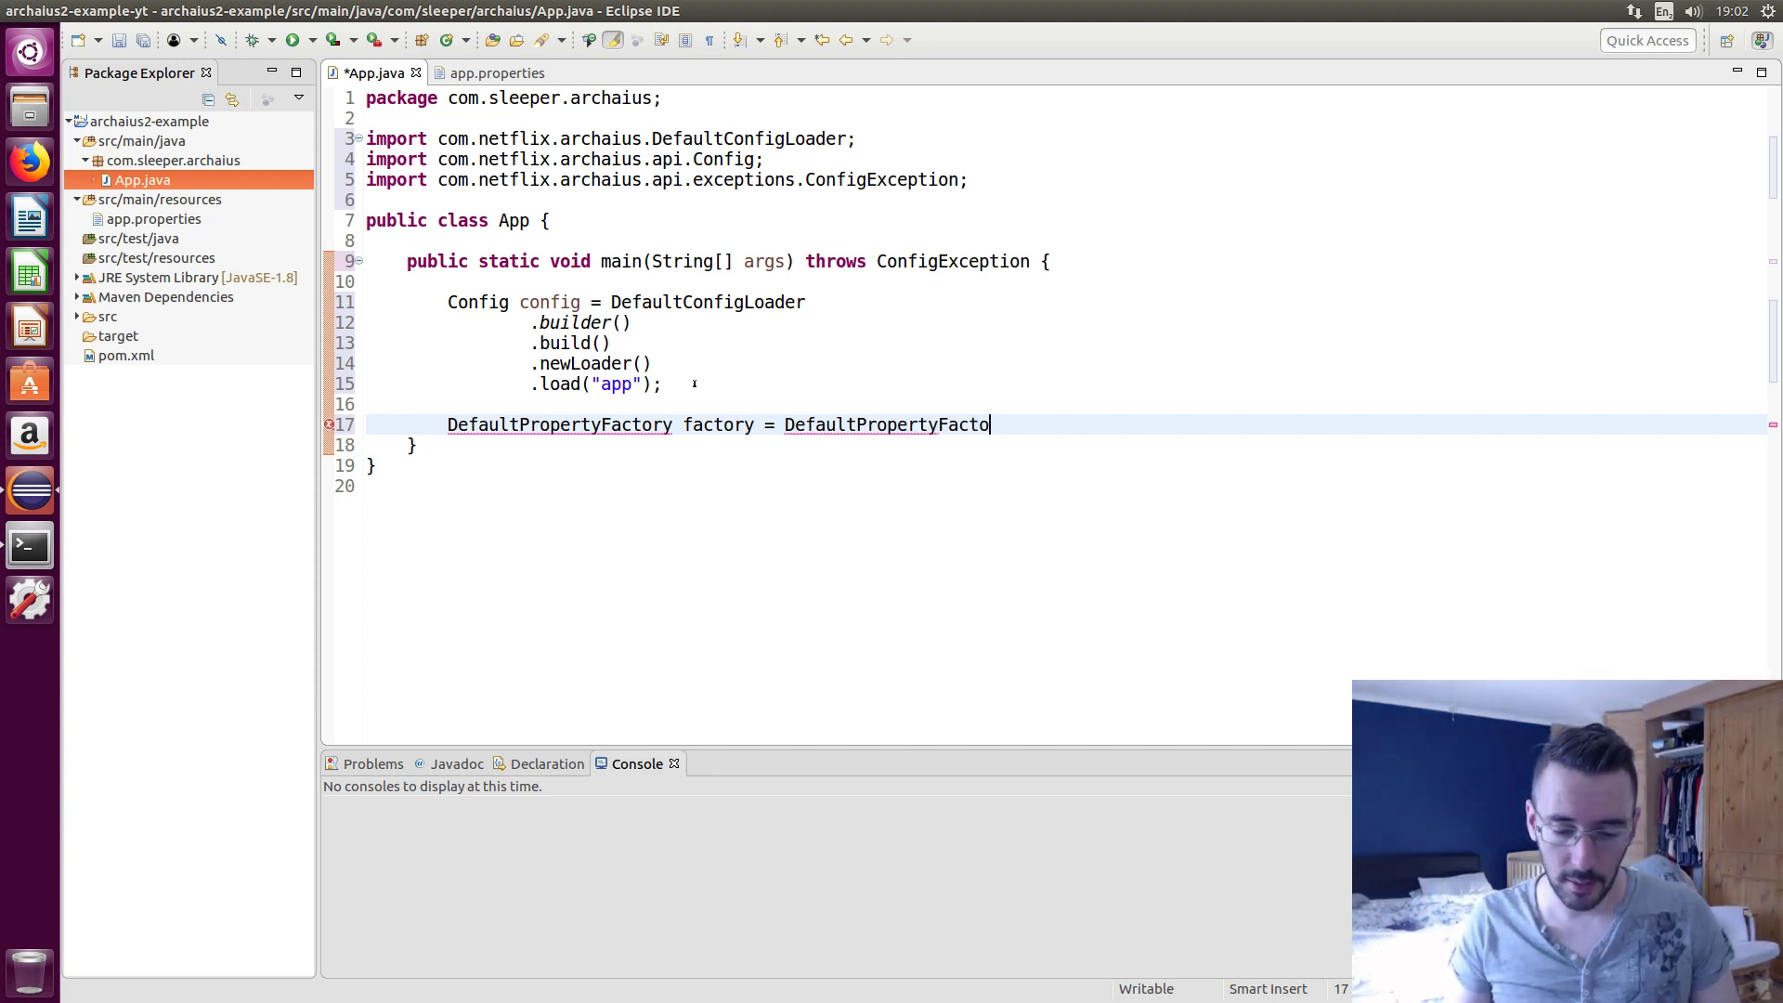
type("ry.from(config);")
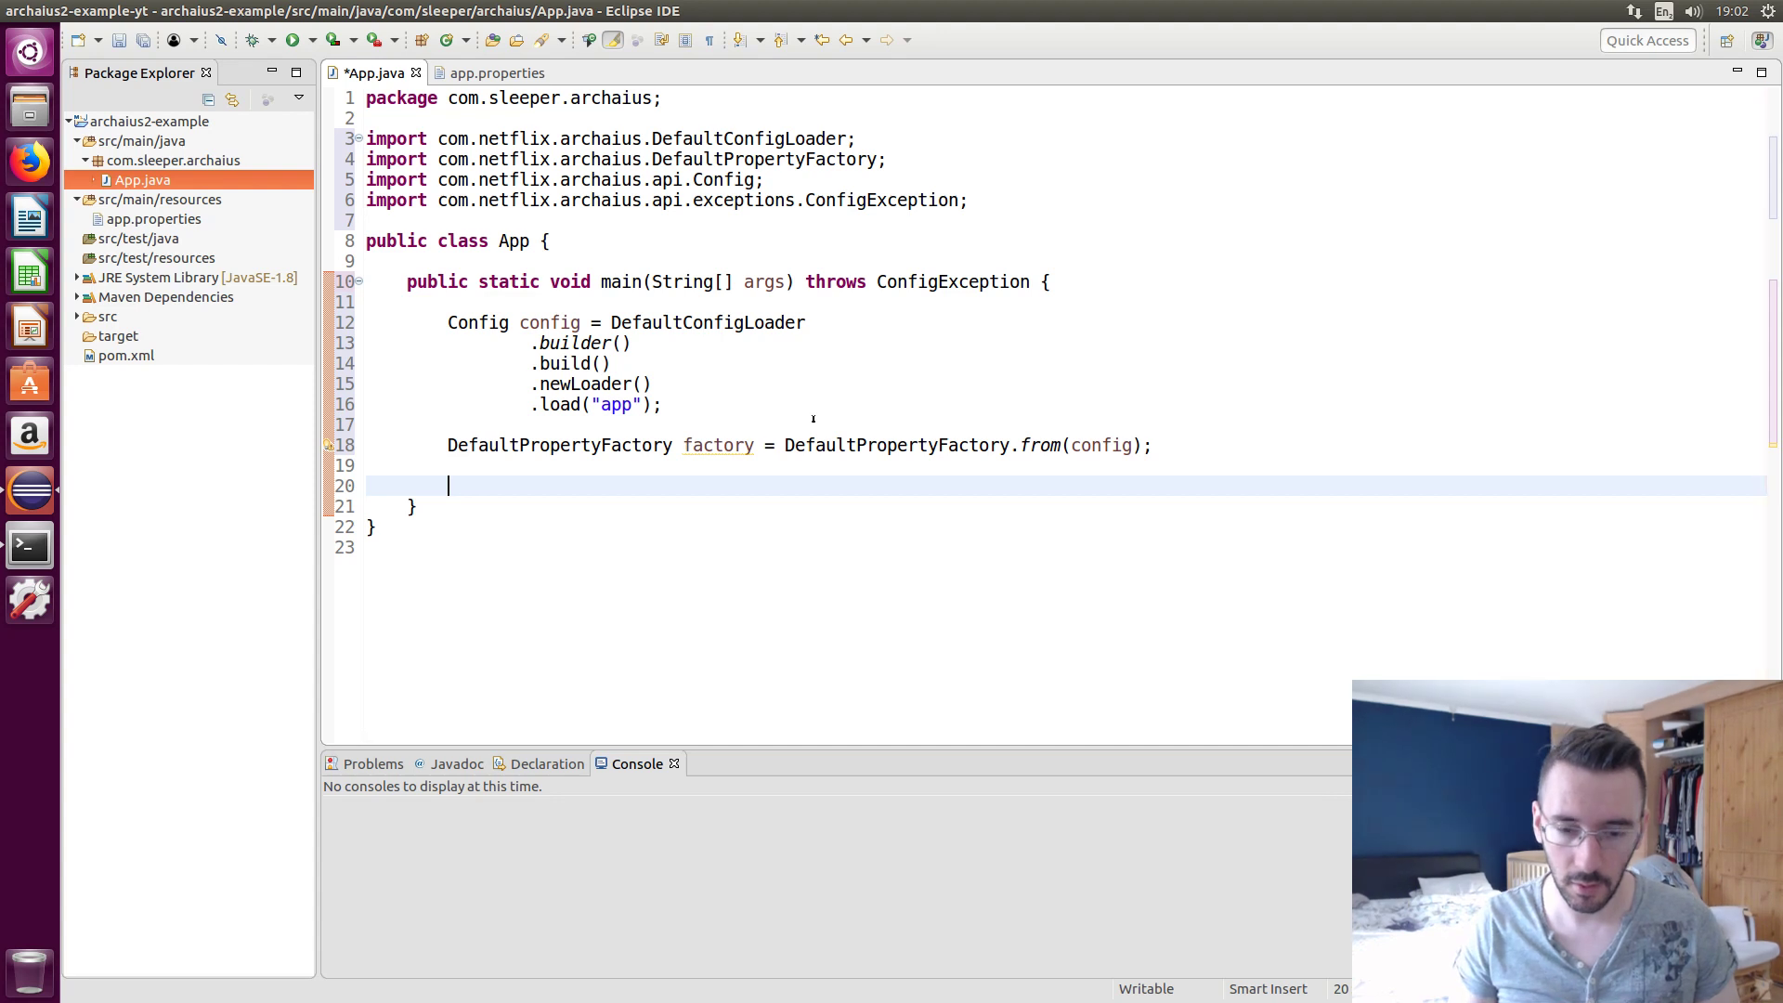
Add System.out.println(factory.getProperty("featureFlag")) to main
type("System.out.println(arg0);")
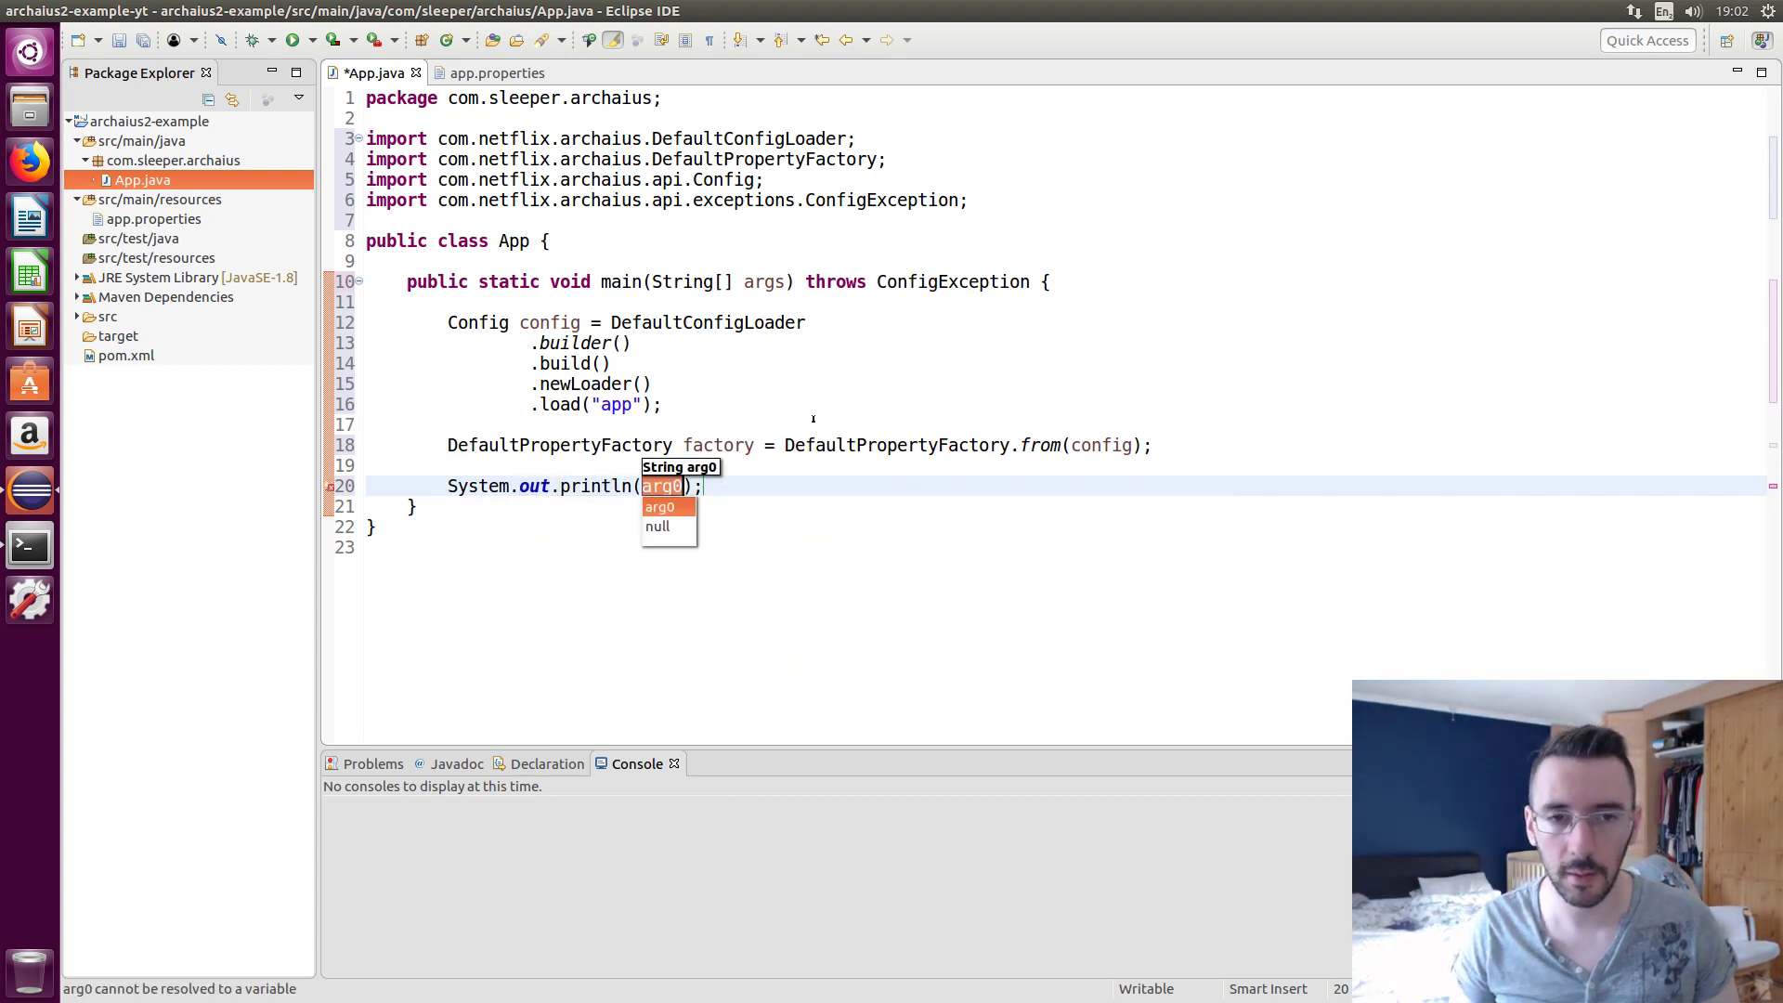
type("factory")
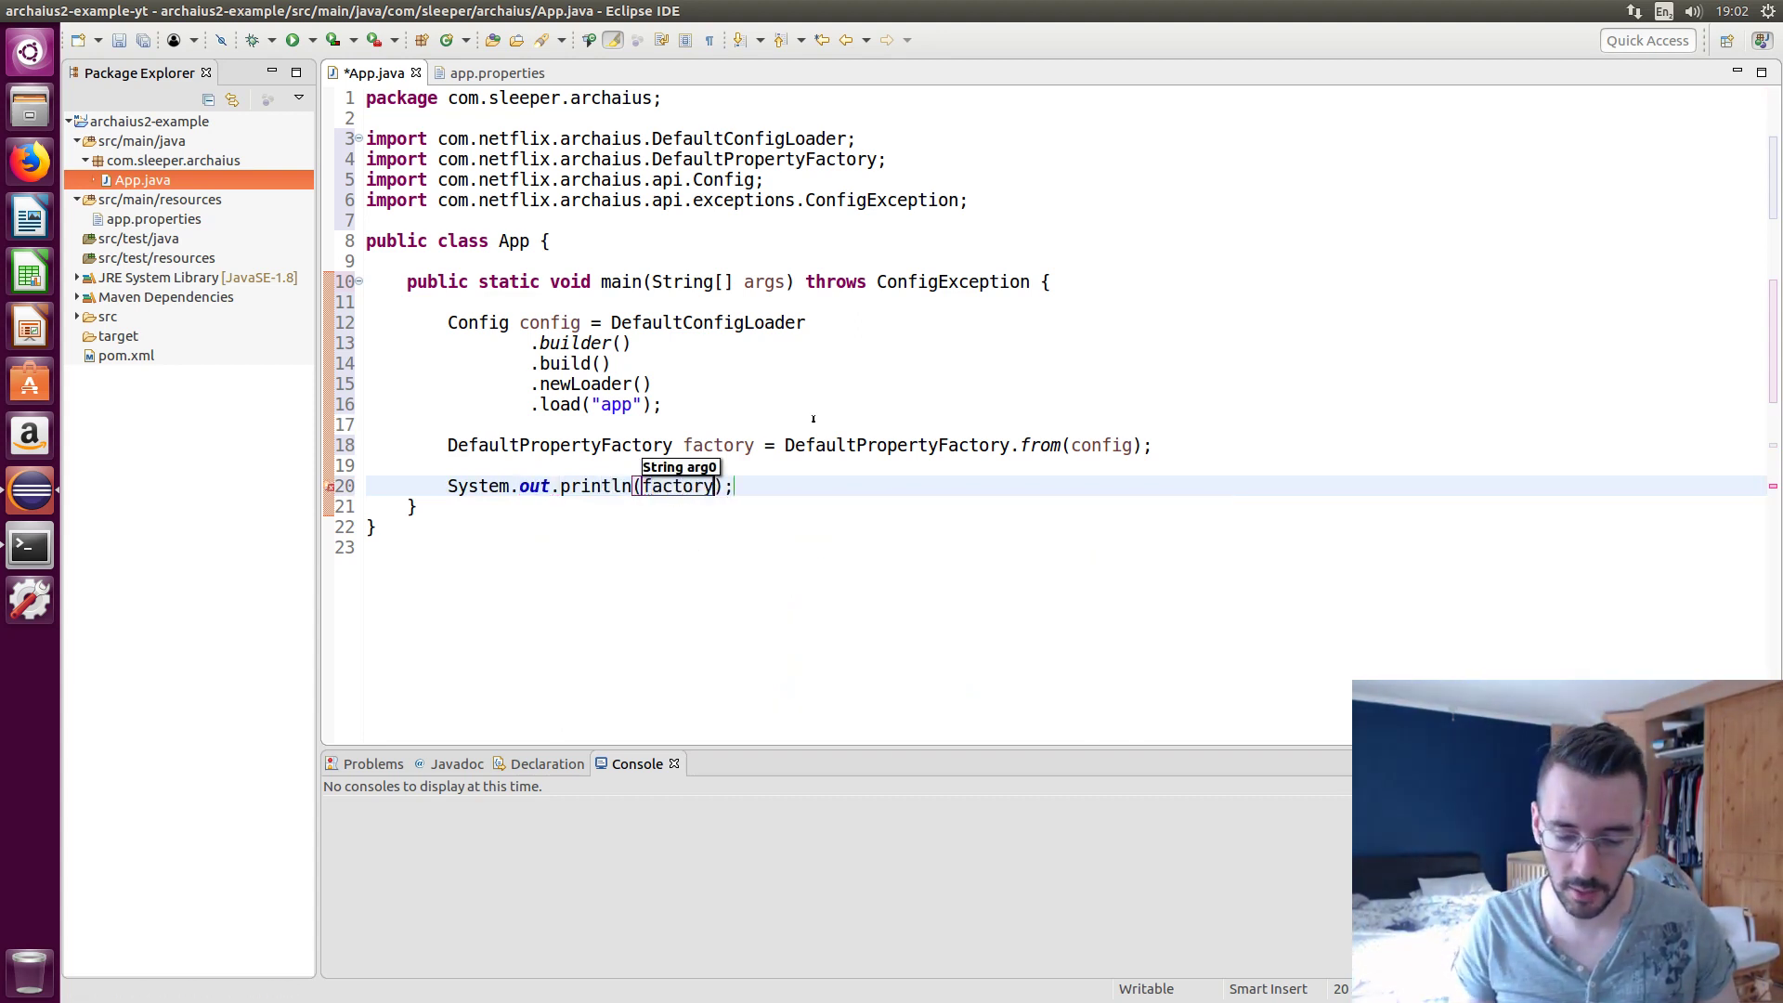
type(".")
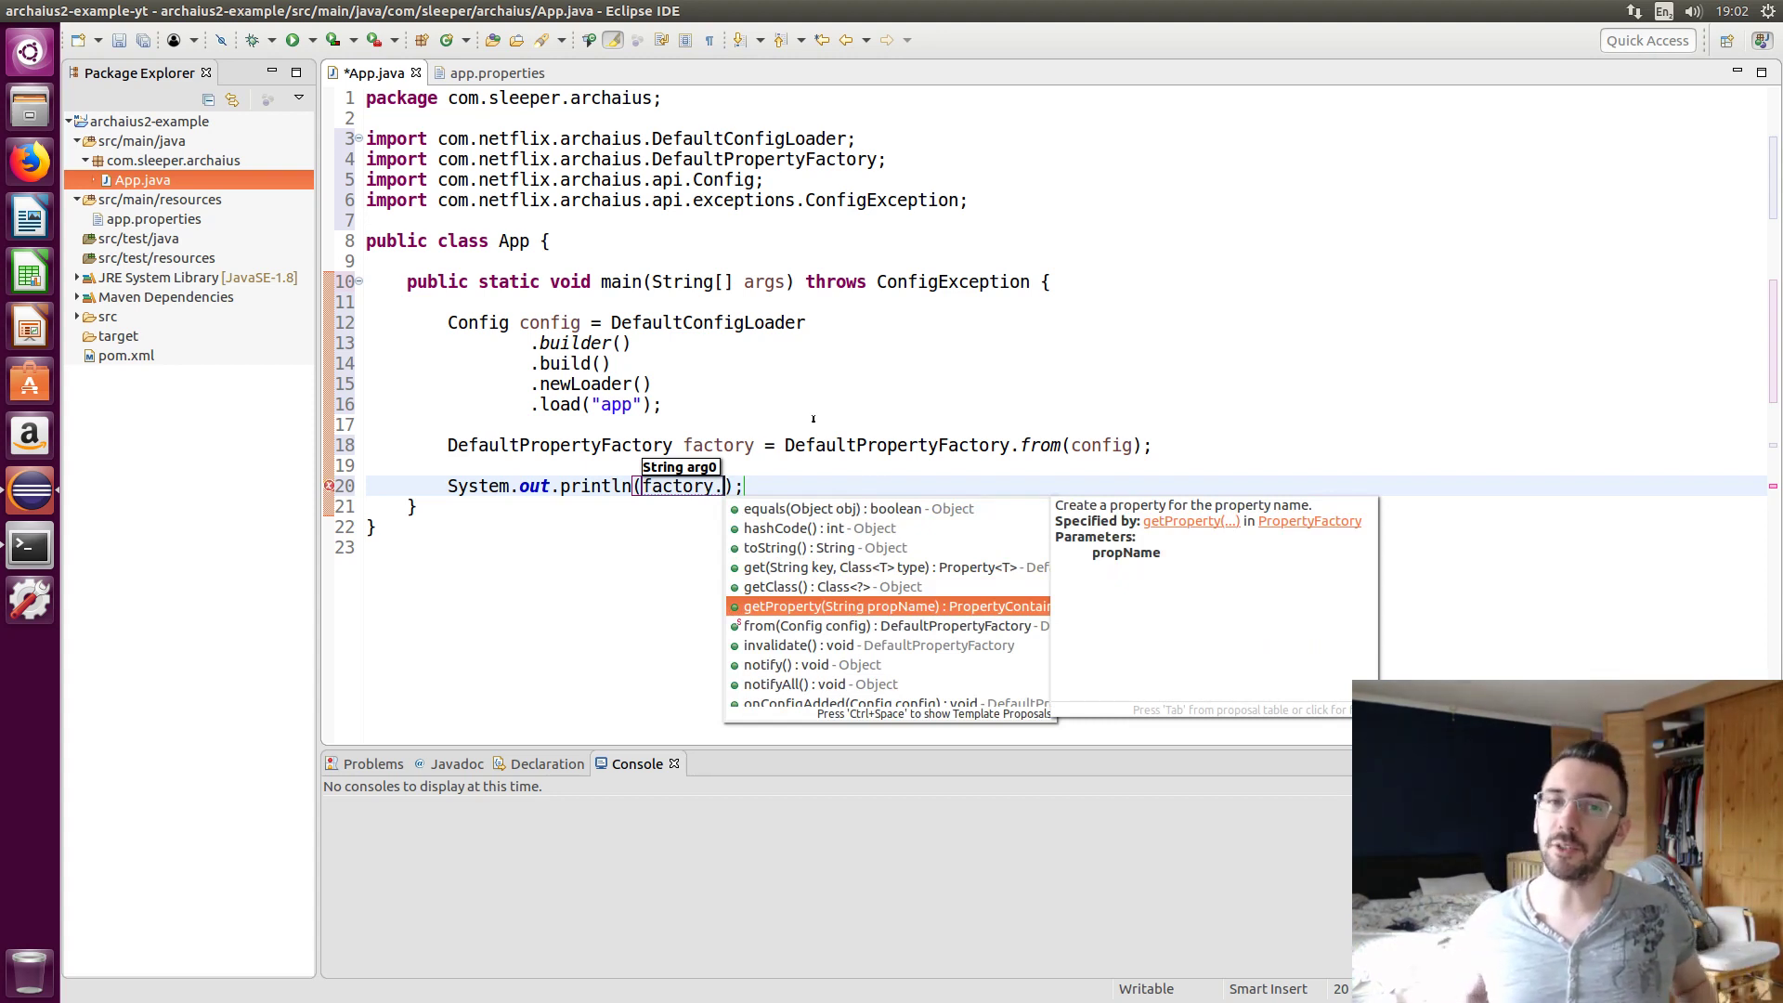
left_click(893, 606)
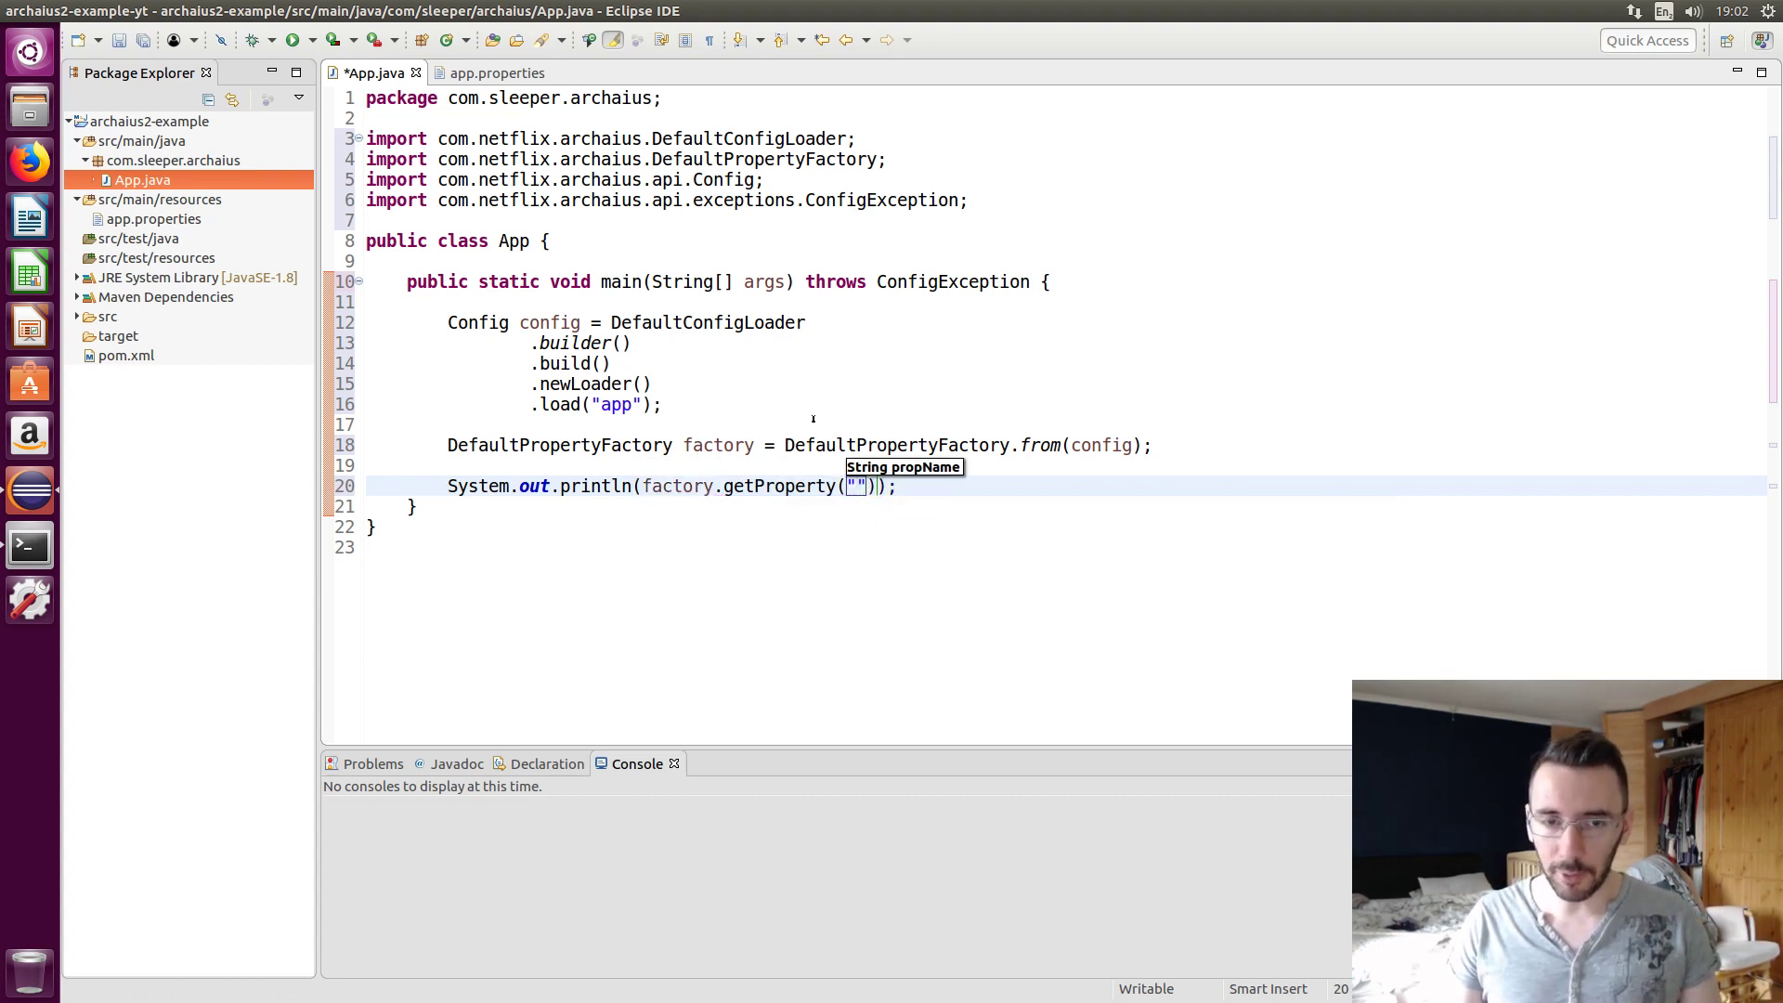
type("featureFlag")
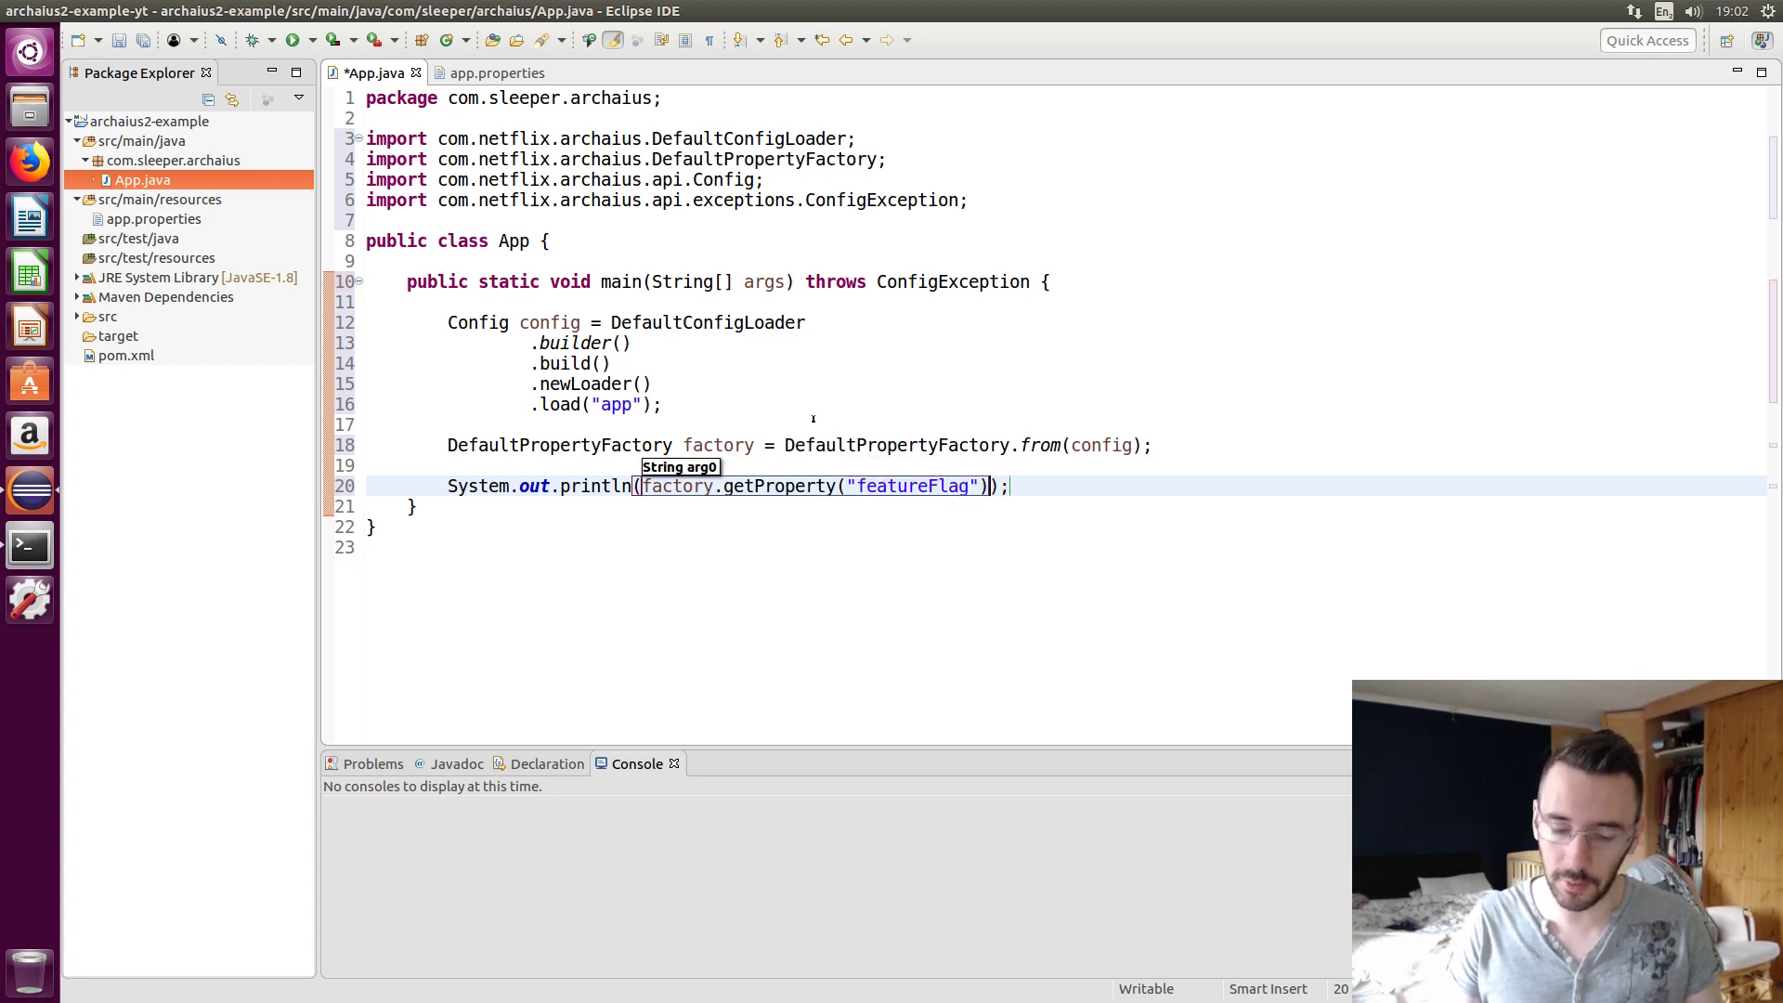
type(".")
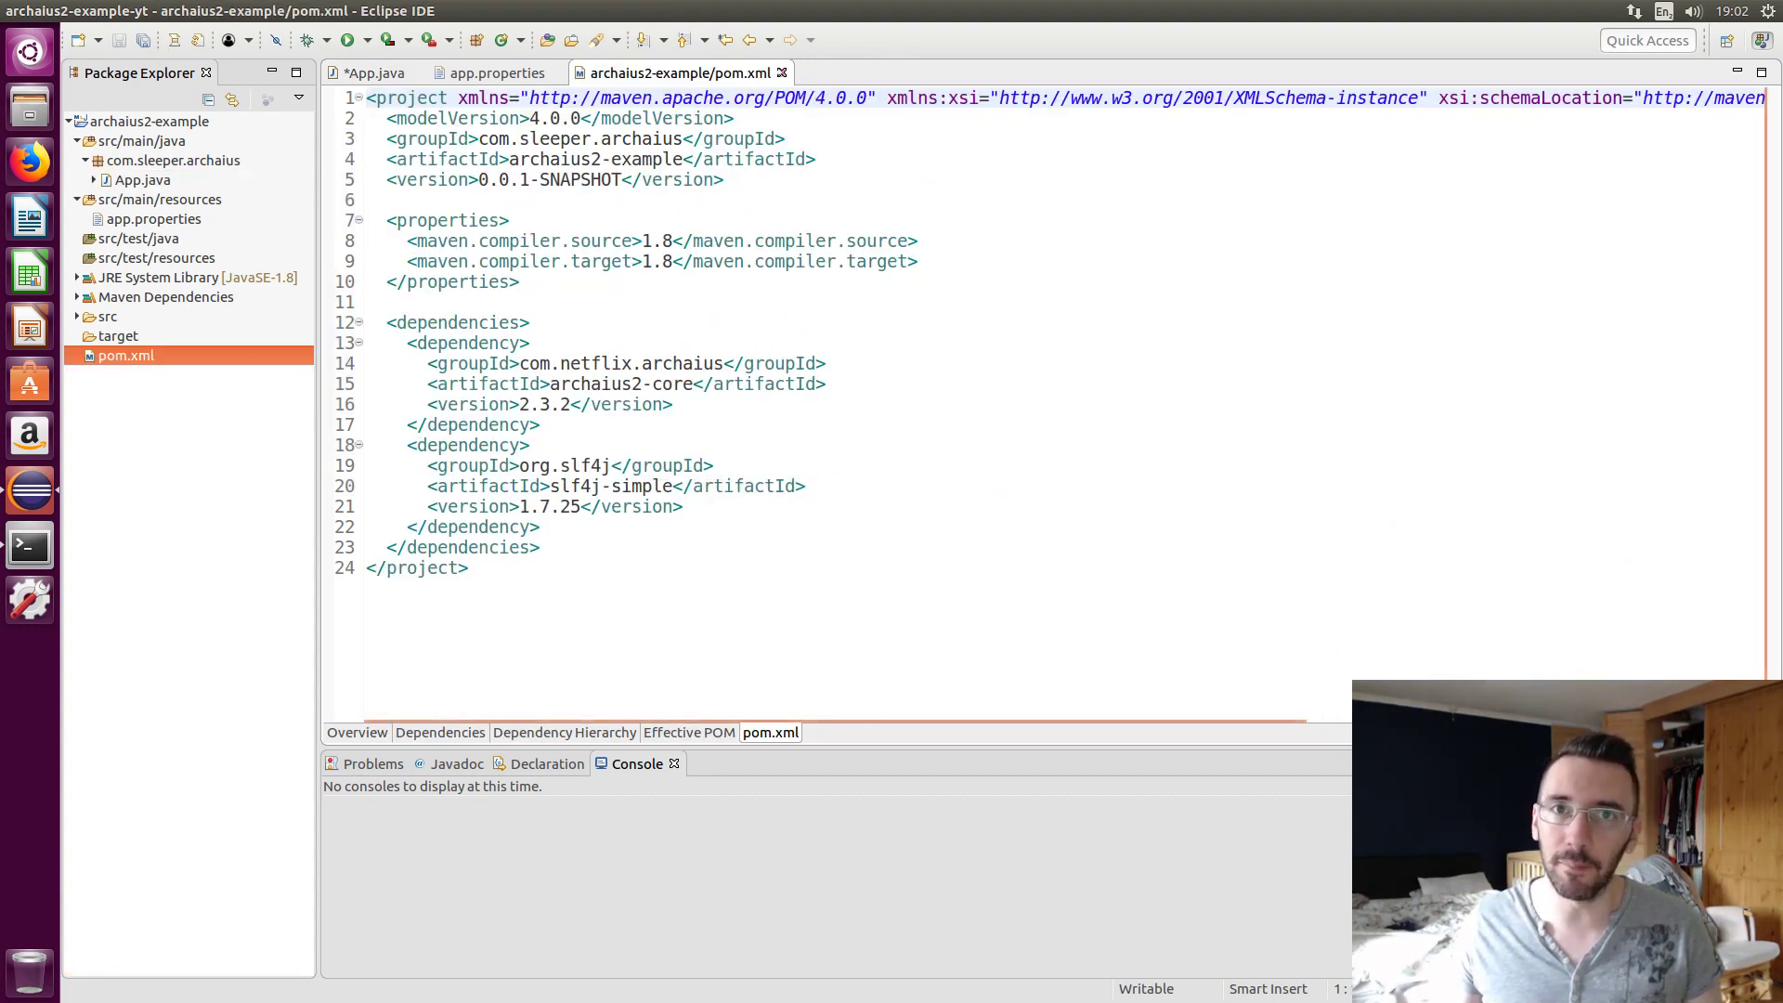
Inspect the getProperty source, noting its PropertyContainer return type
left_click(375, 72)
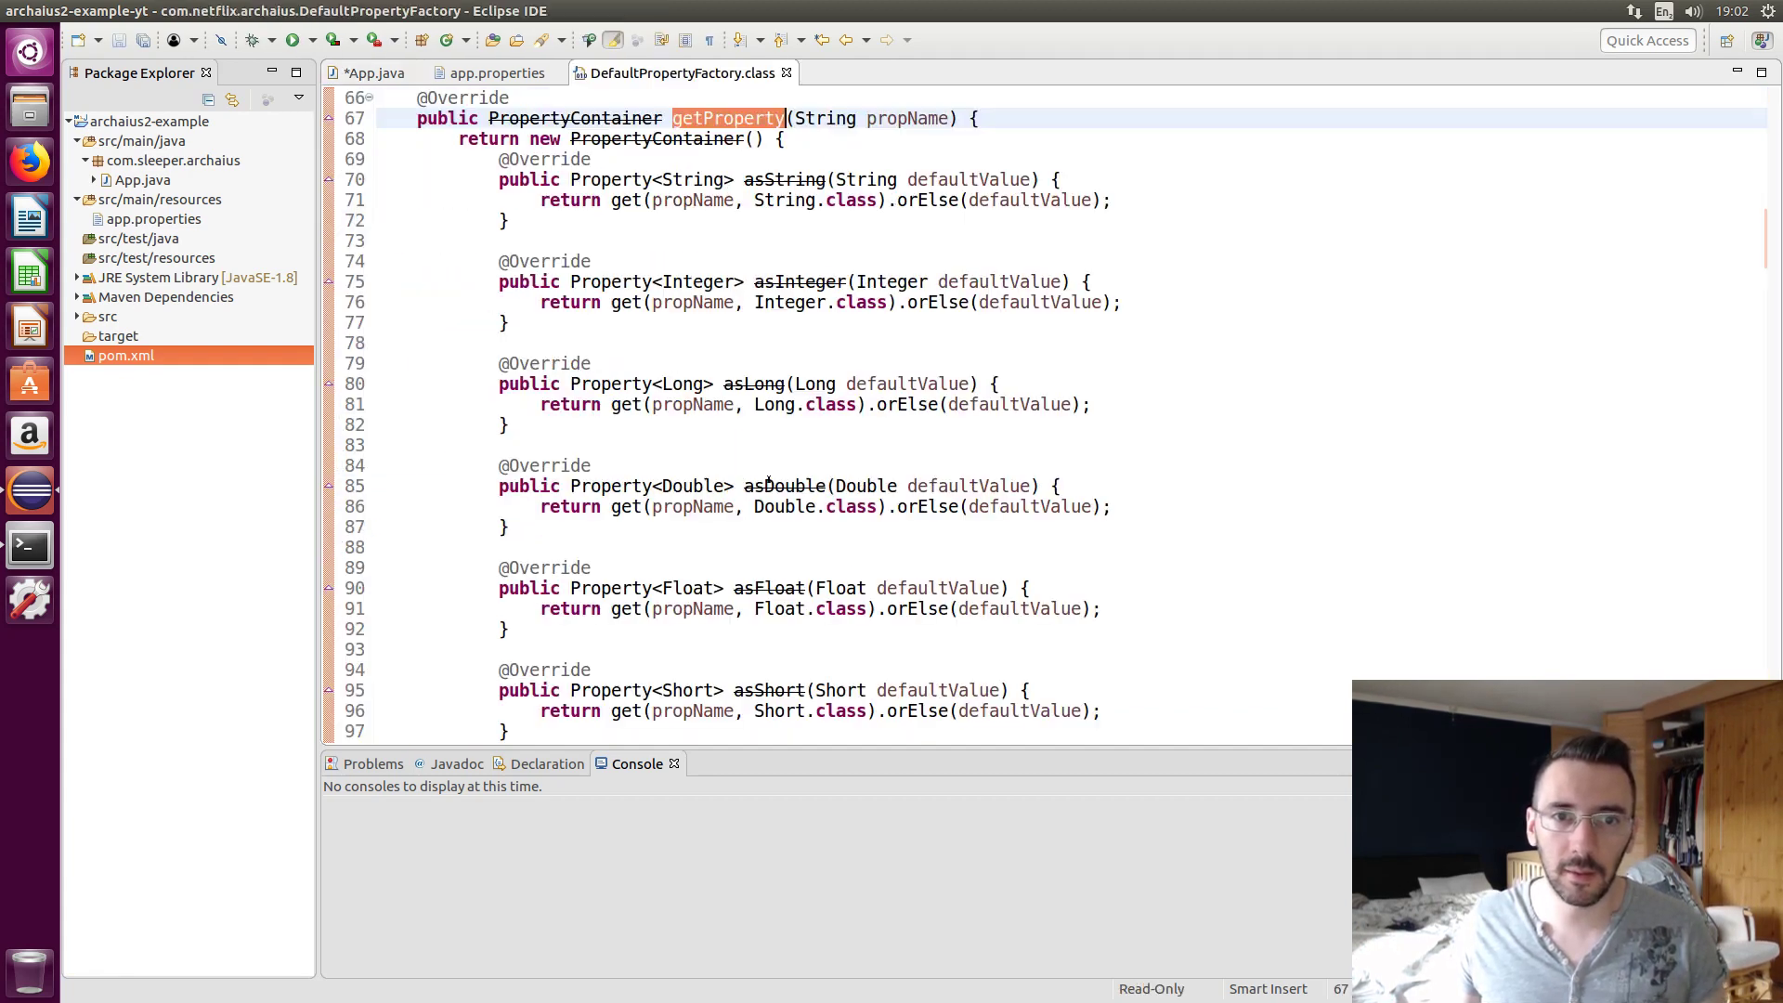
double_click(573, 118)
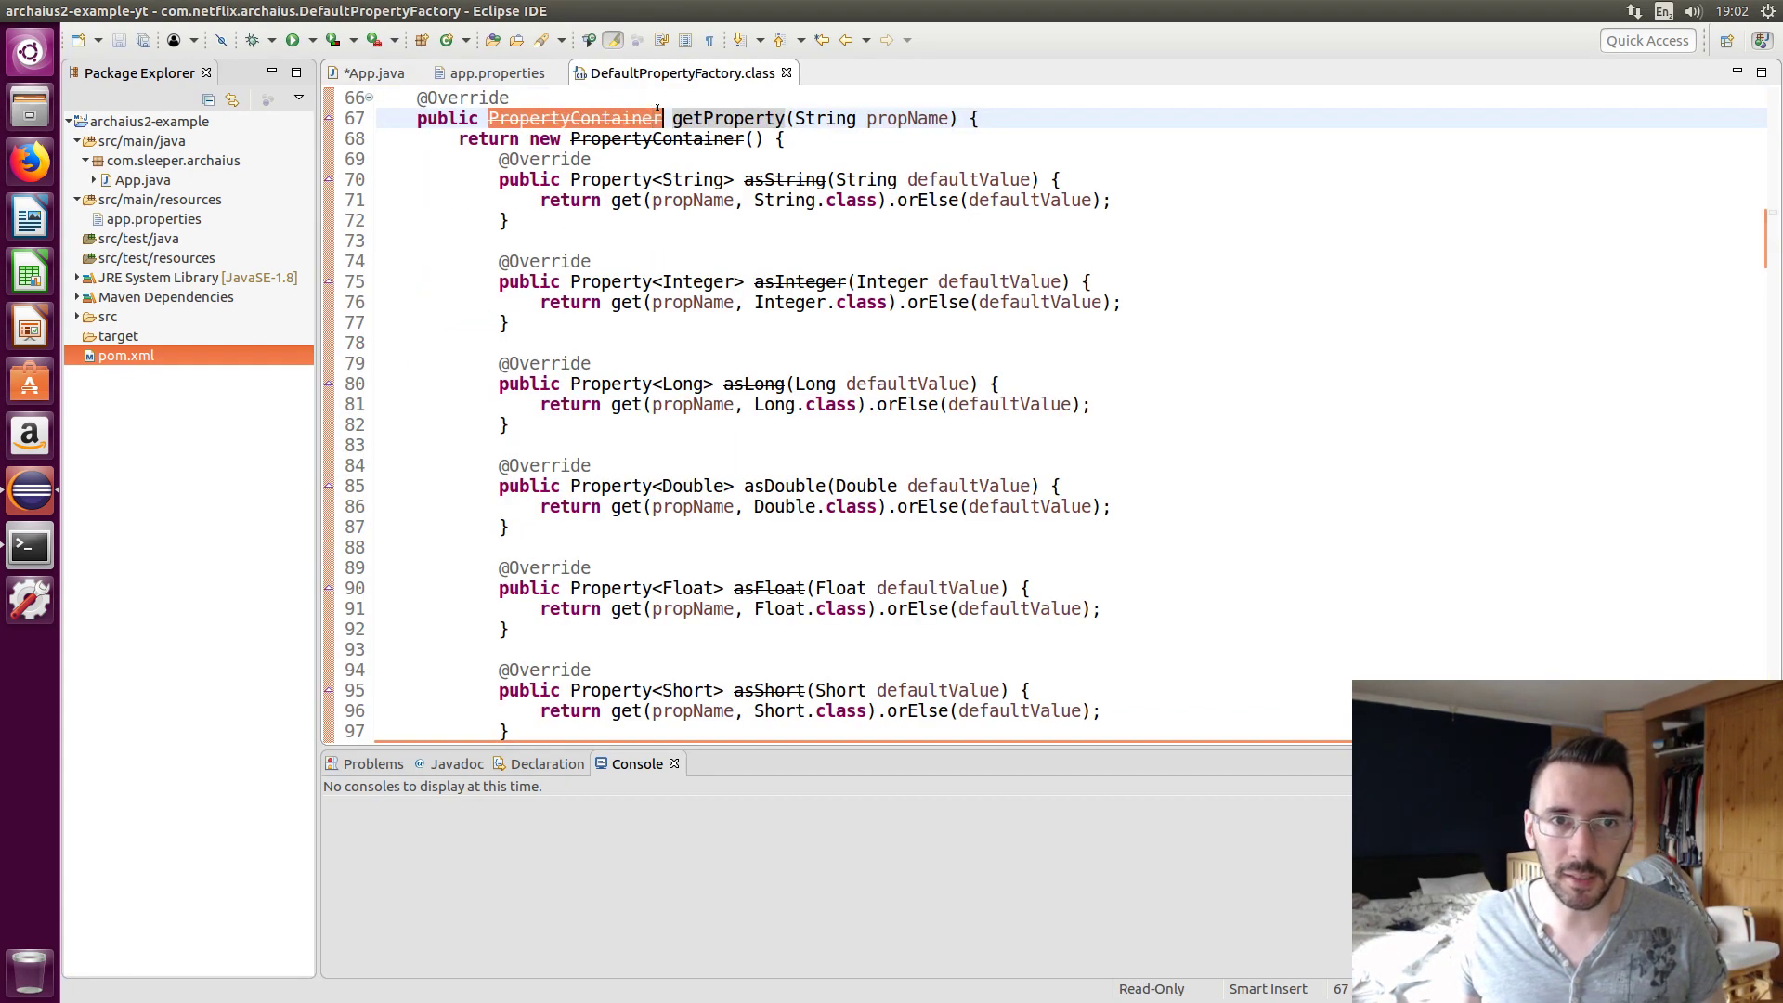
left_click(375, 73)
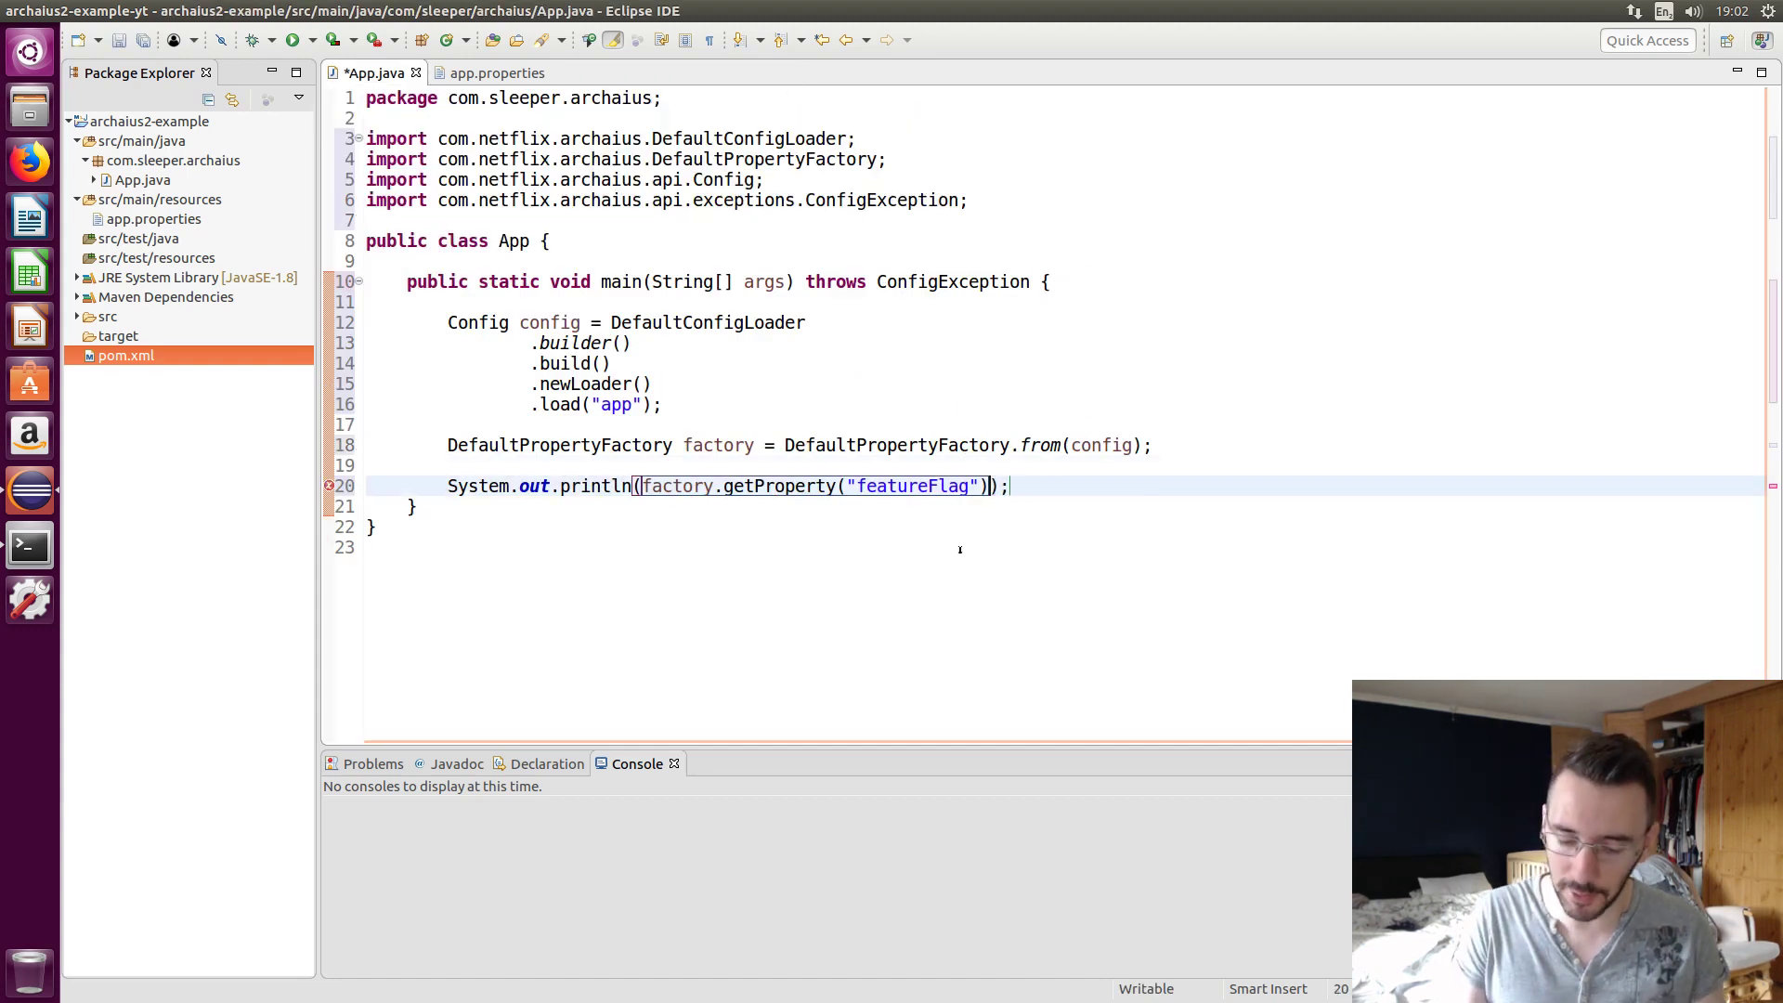
Append an asBoolean call and open its implementation
type(".as")
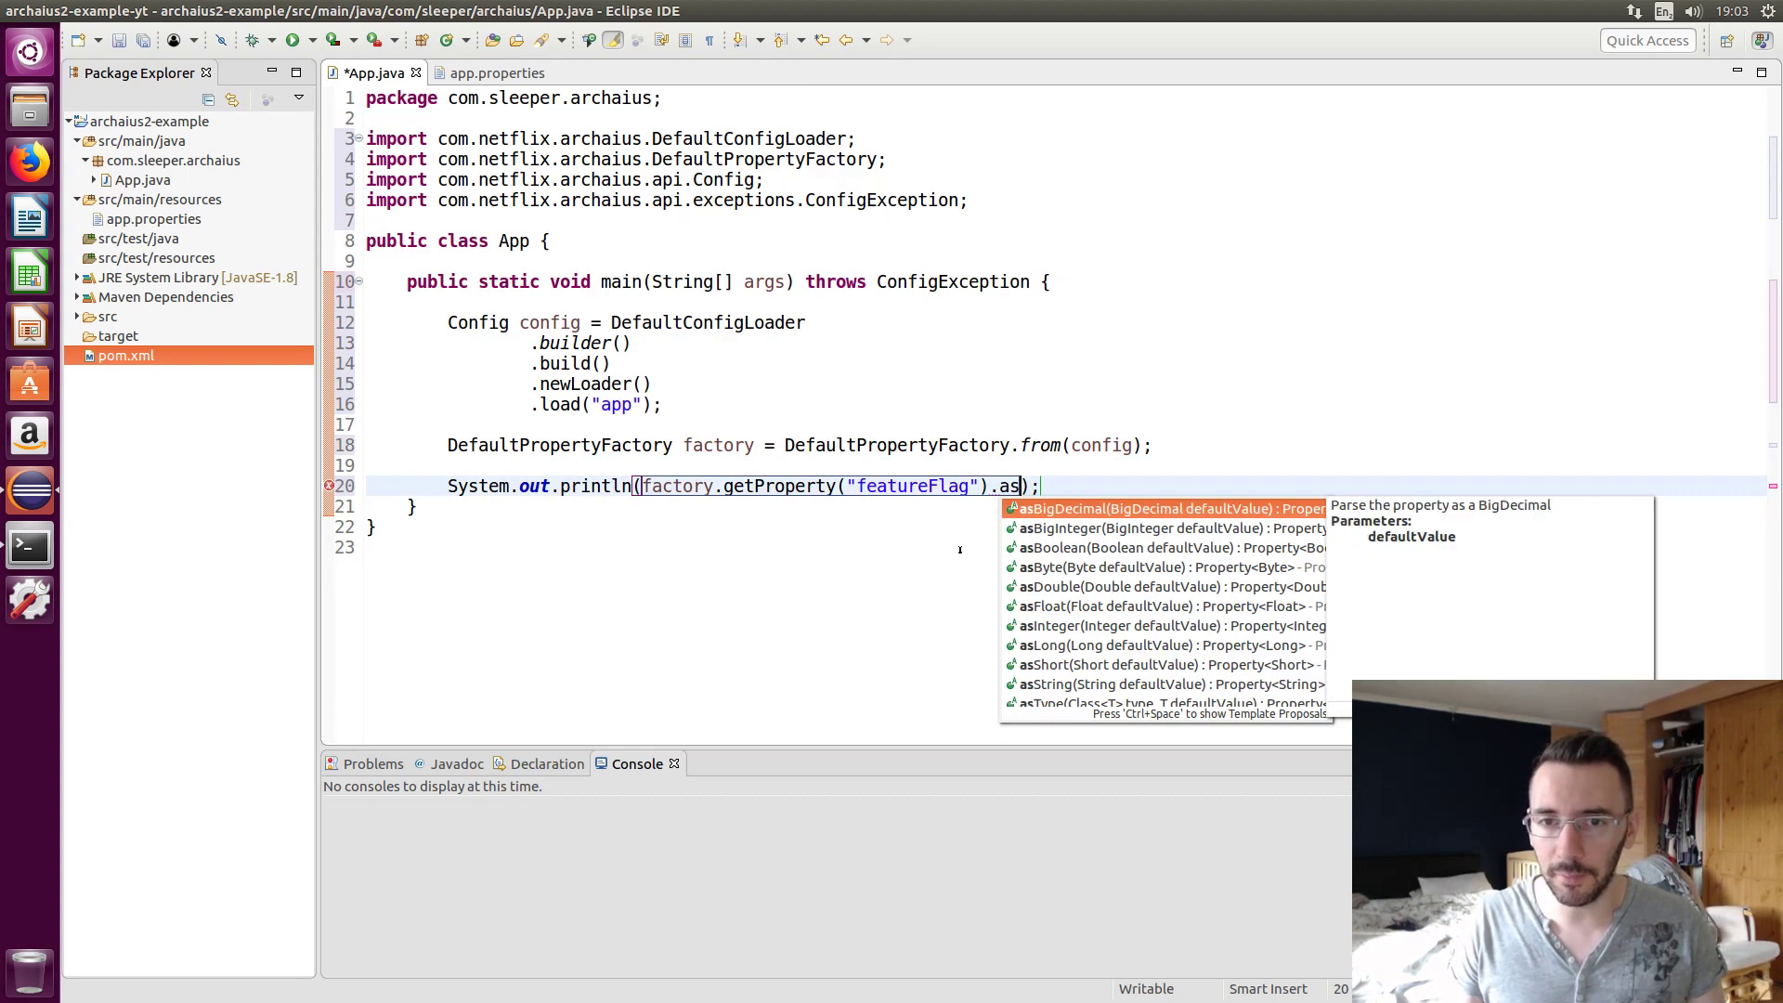
type("Boolean(de")
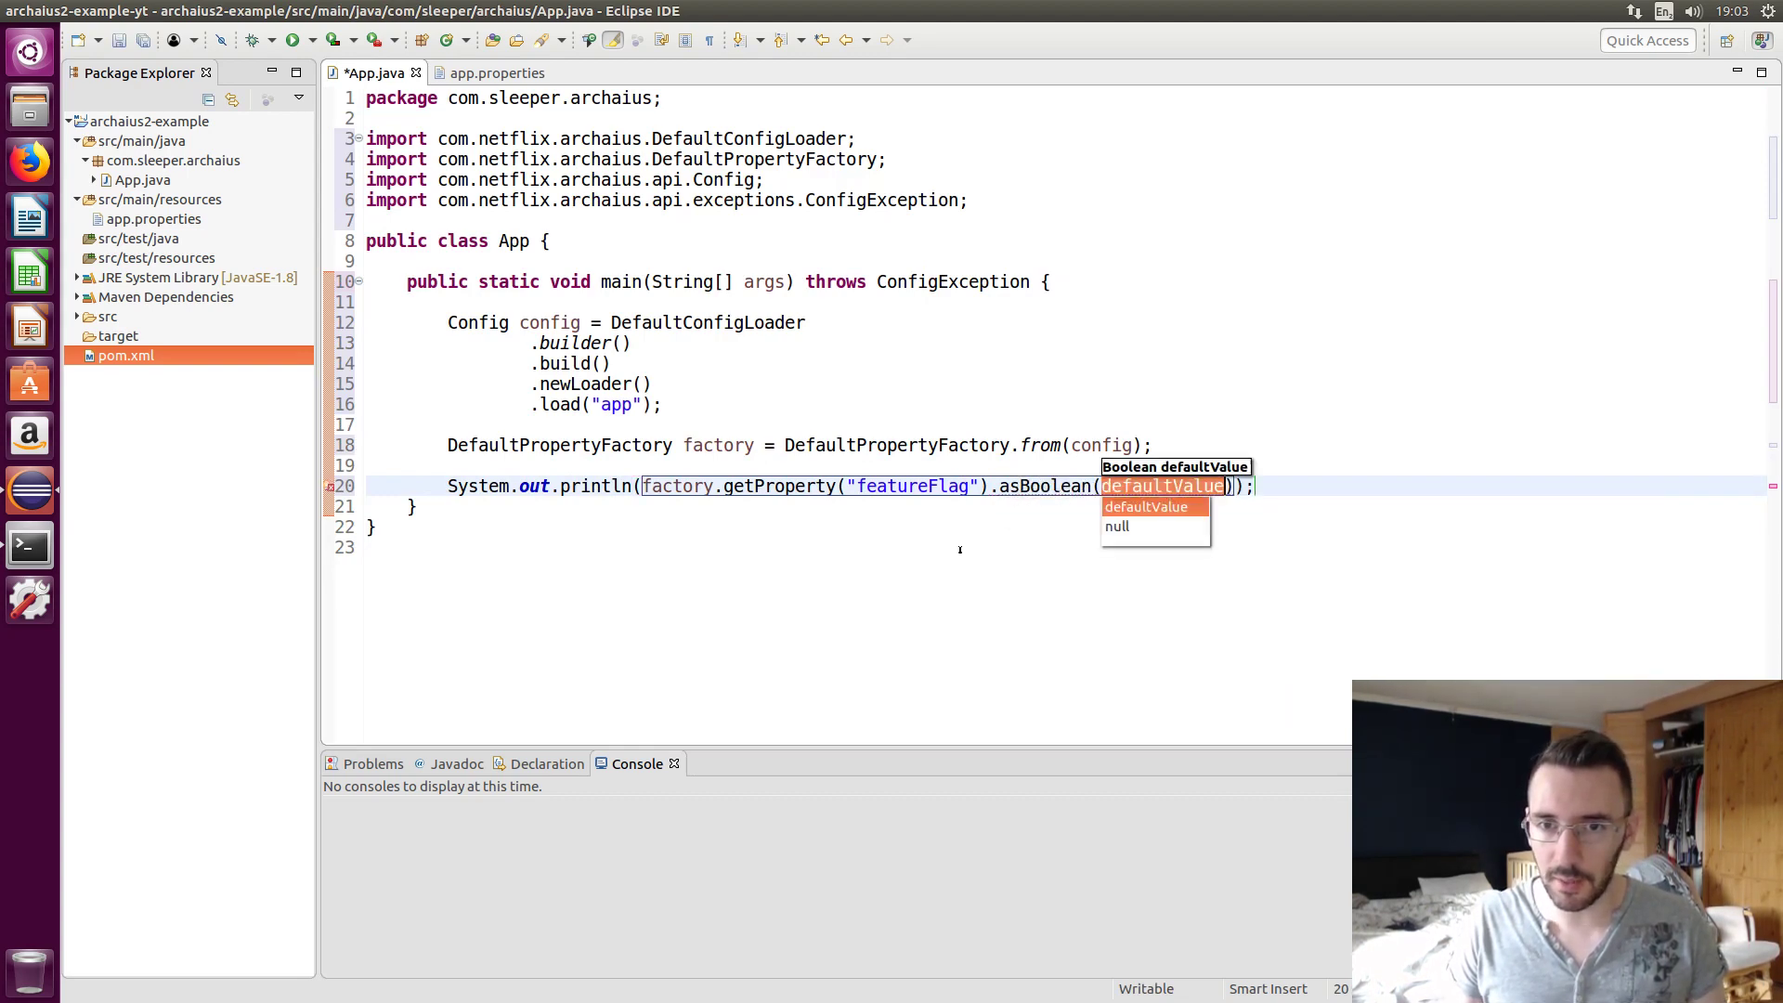
type("fa")
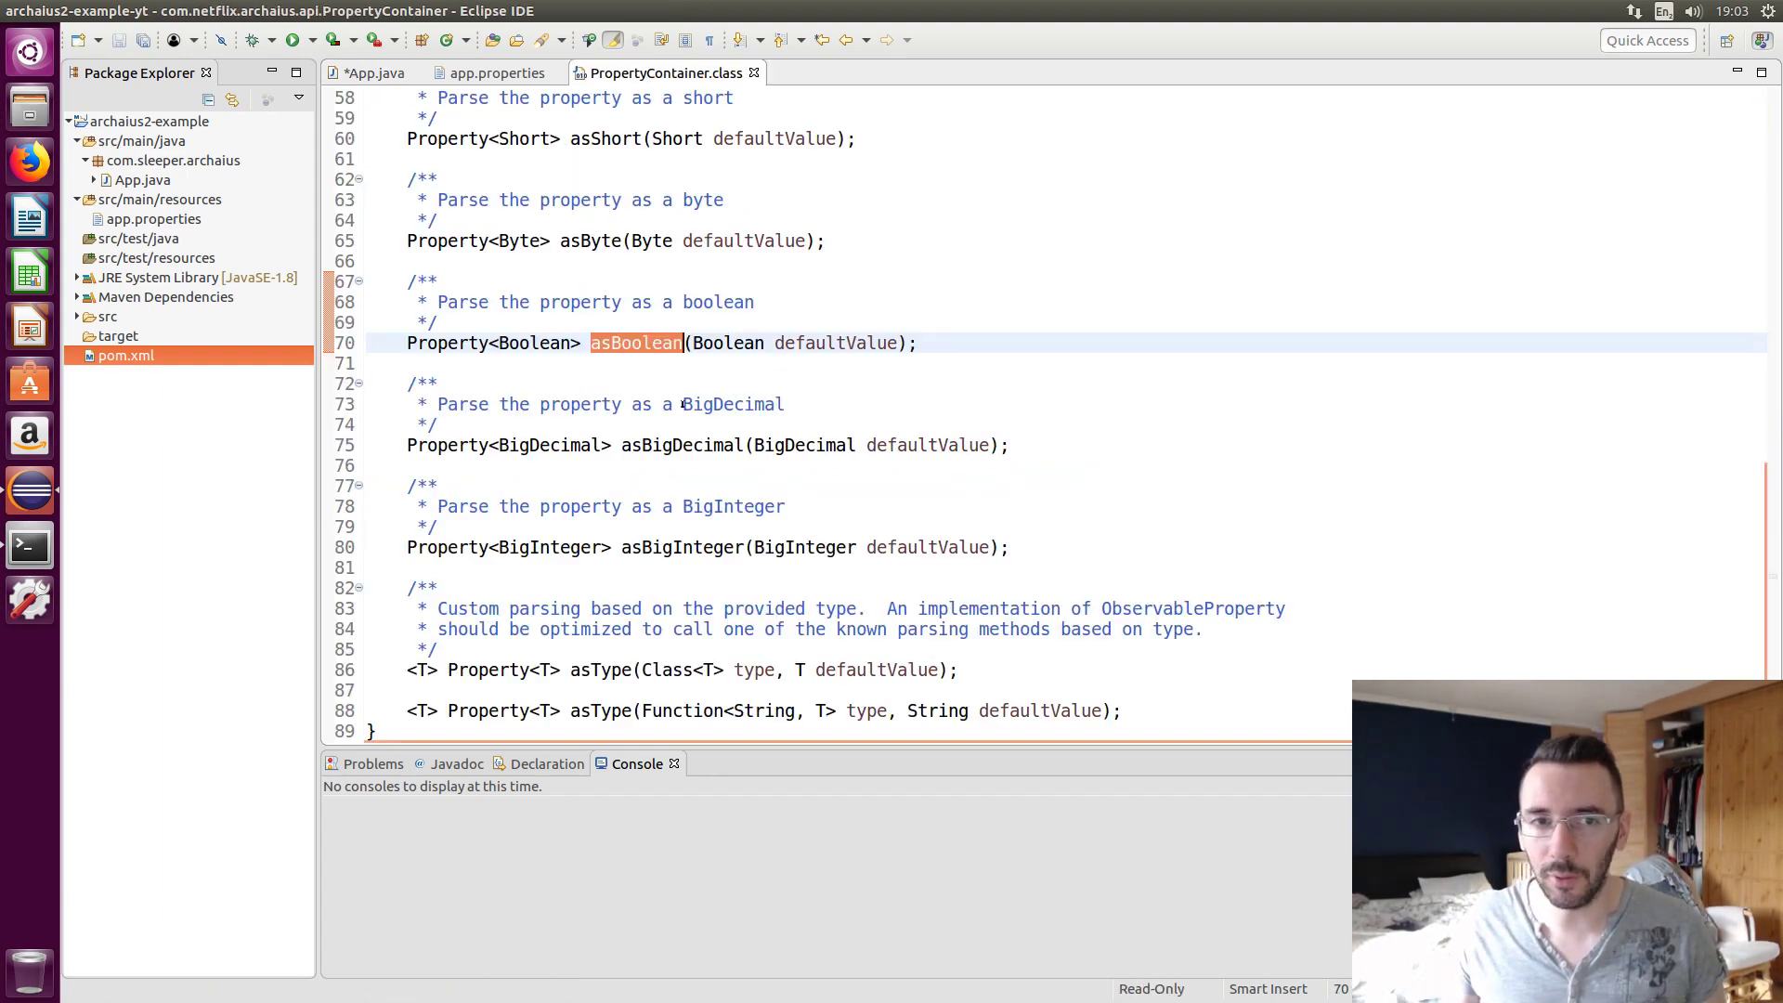
left_click(635, 343)
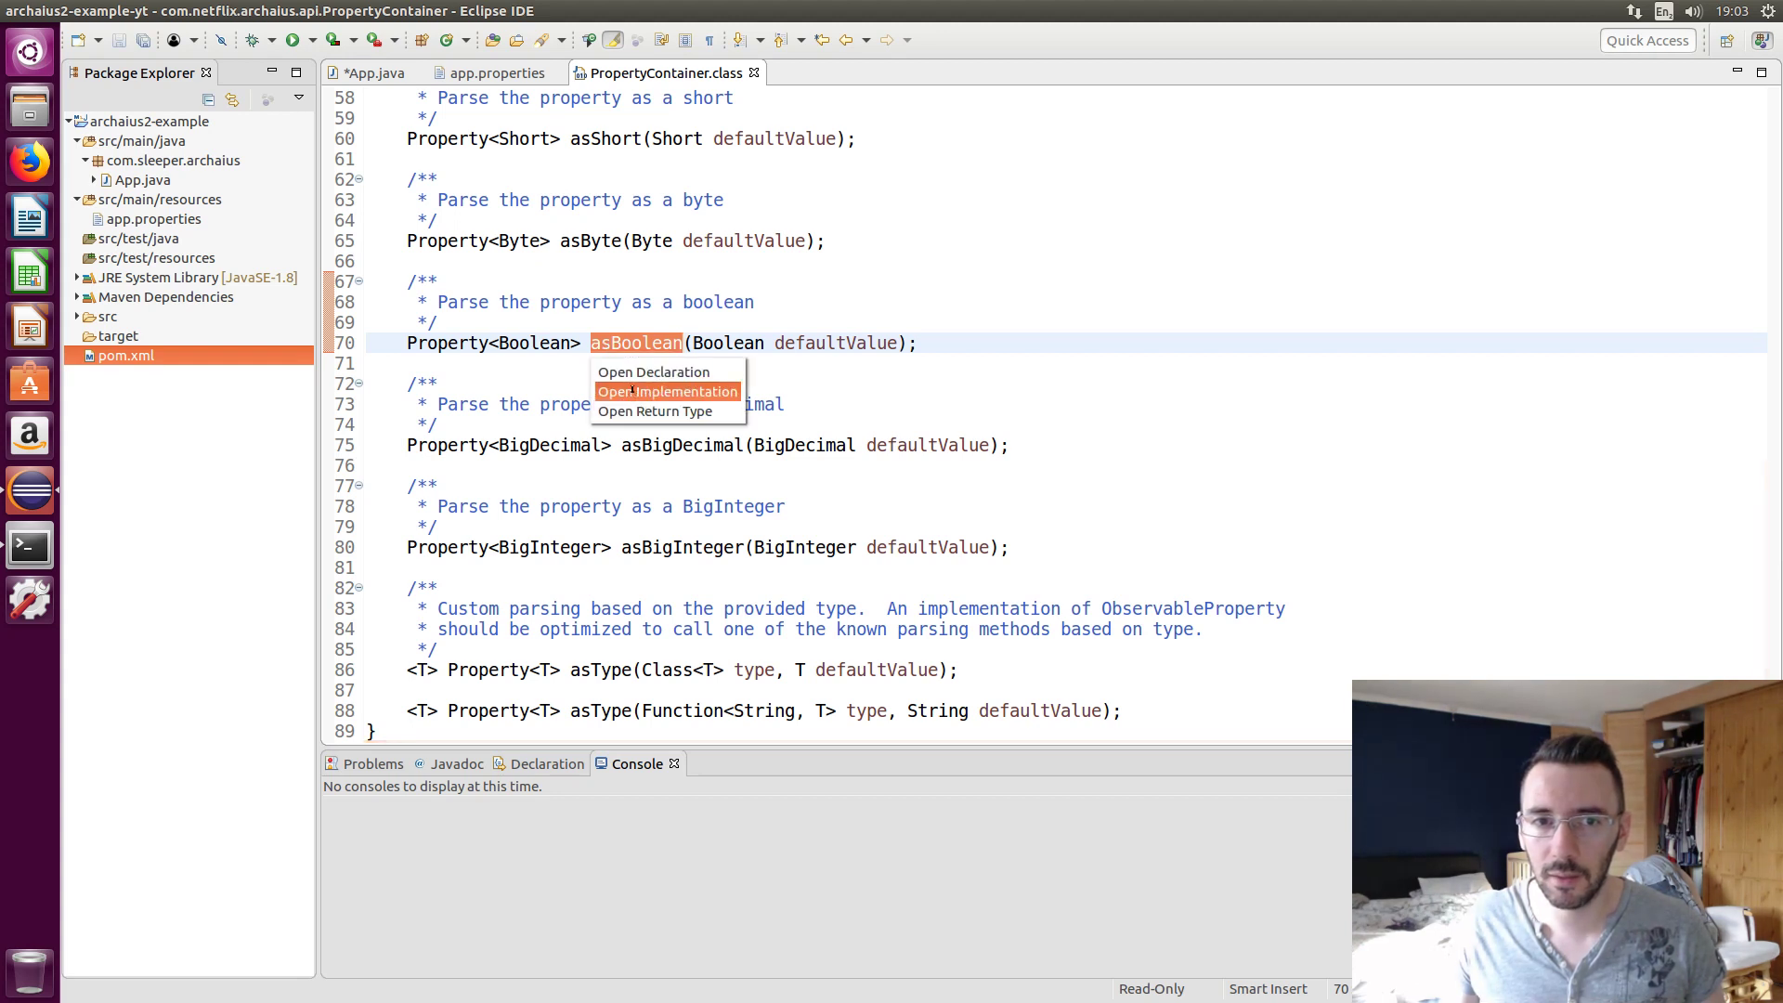
left_click(669, 391)
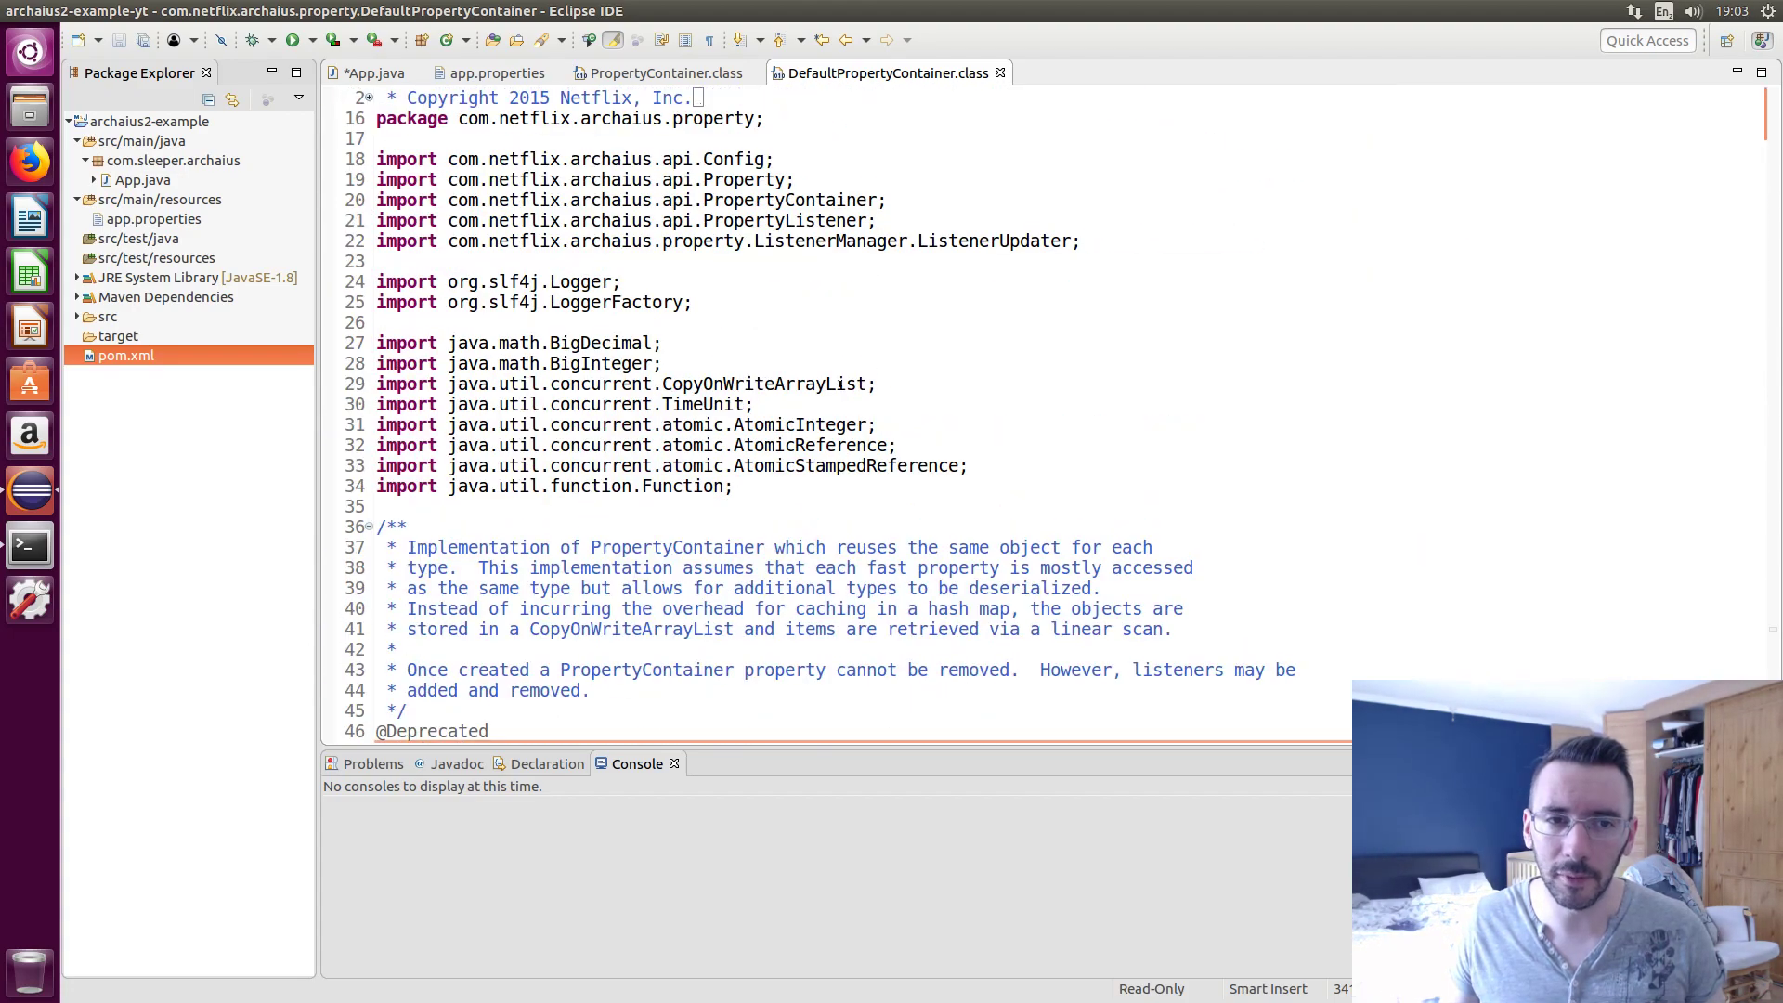
Browse DefaultPropertyFactory's getProperty implementation, then close the source tab
scroll("down", 3)
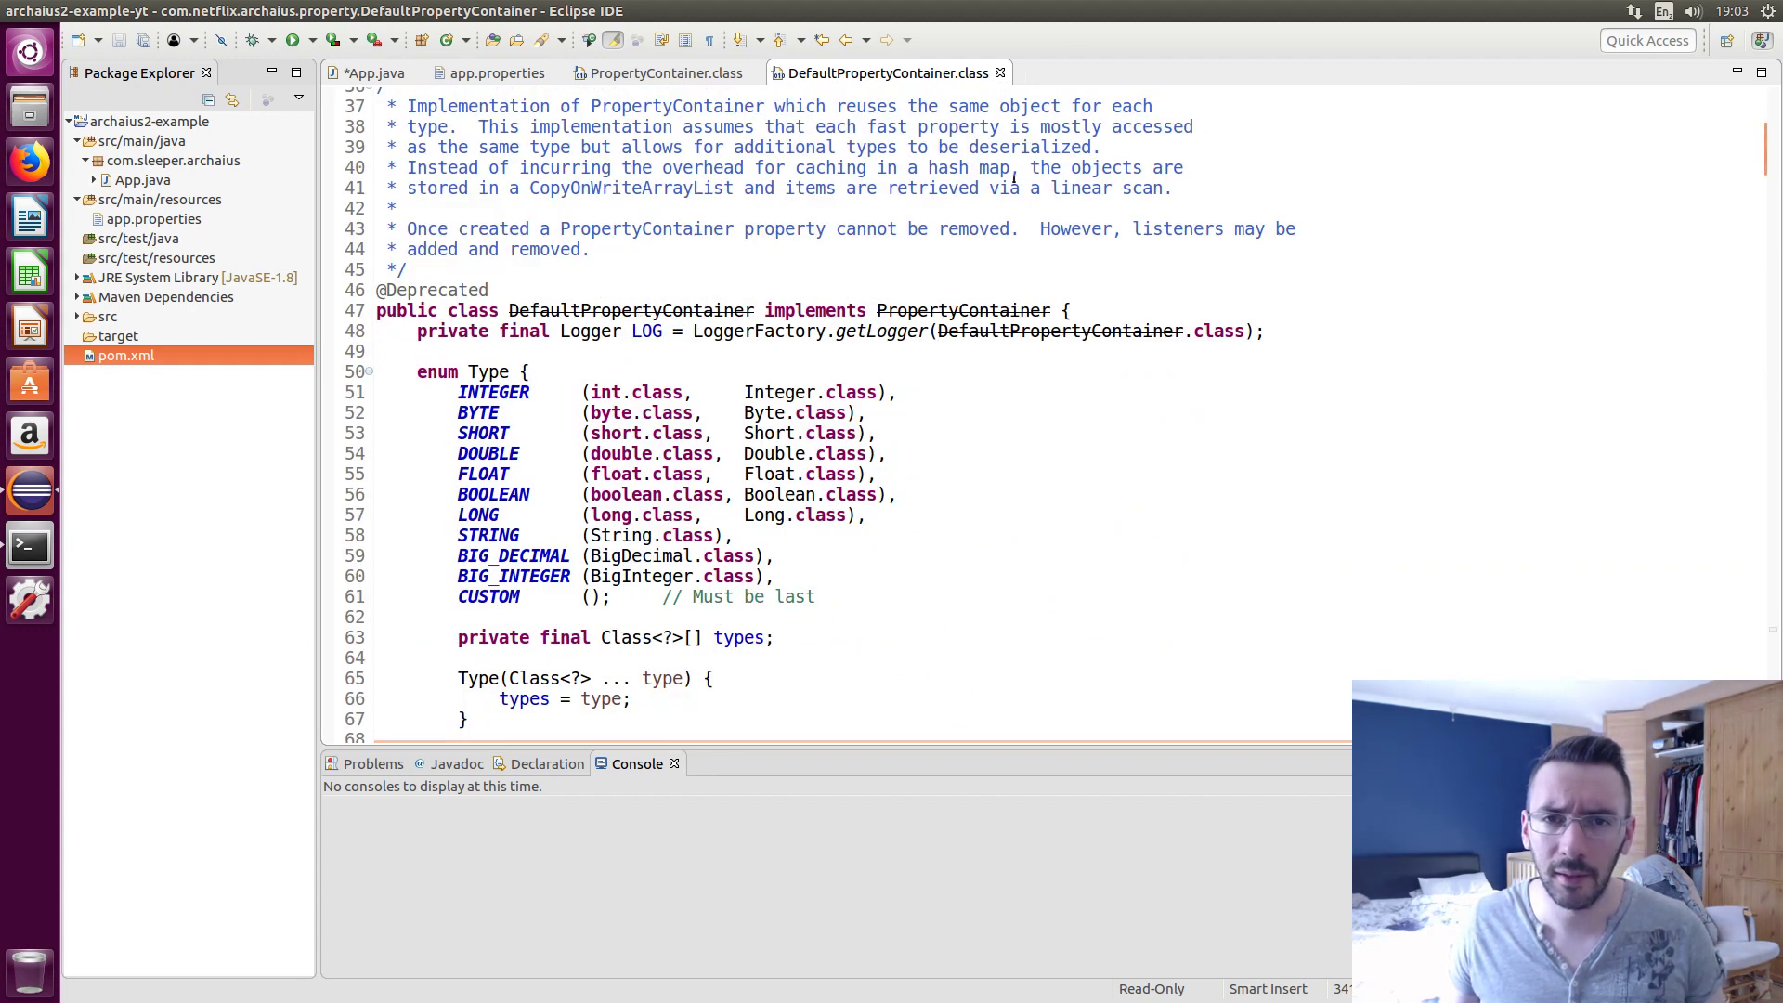
left_click(659, 73)
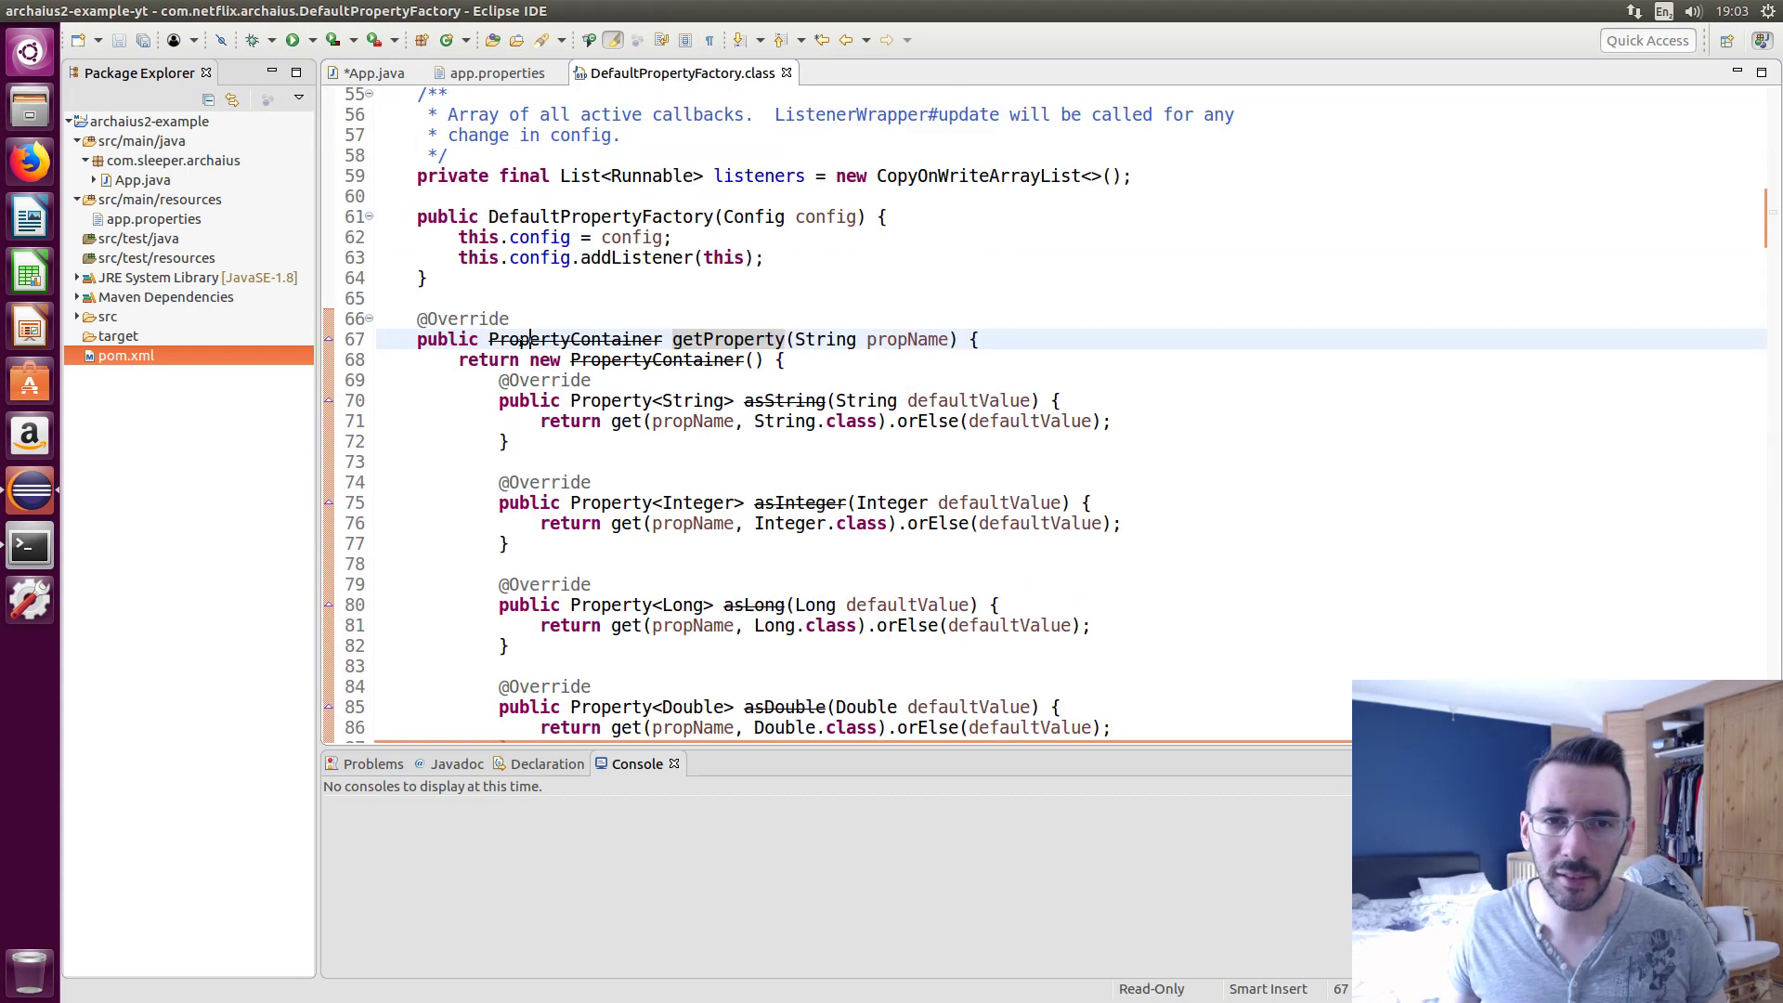
scroll("down", 3)
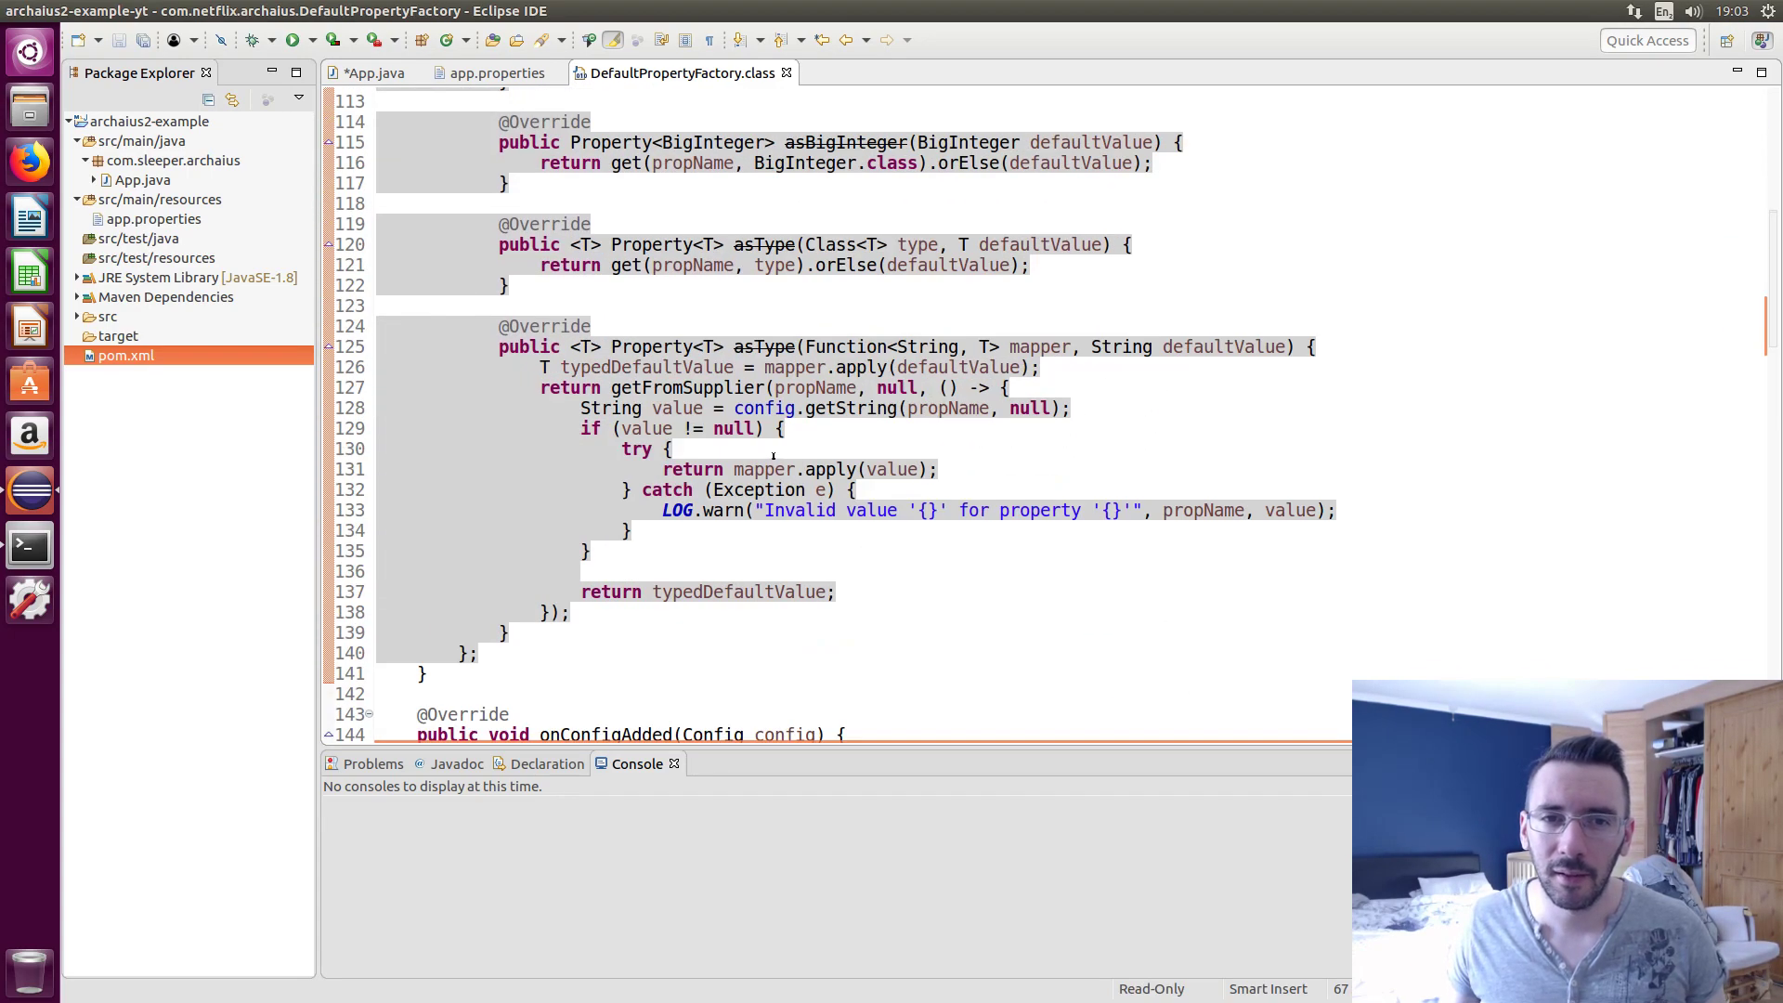
left_click(375, 72)
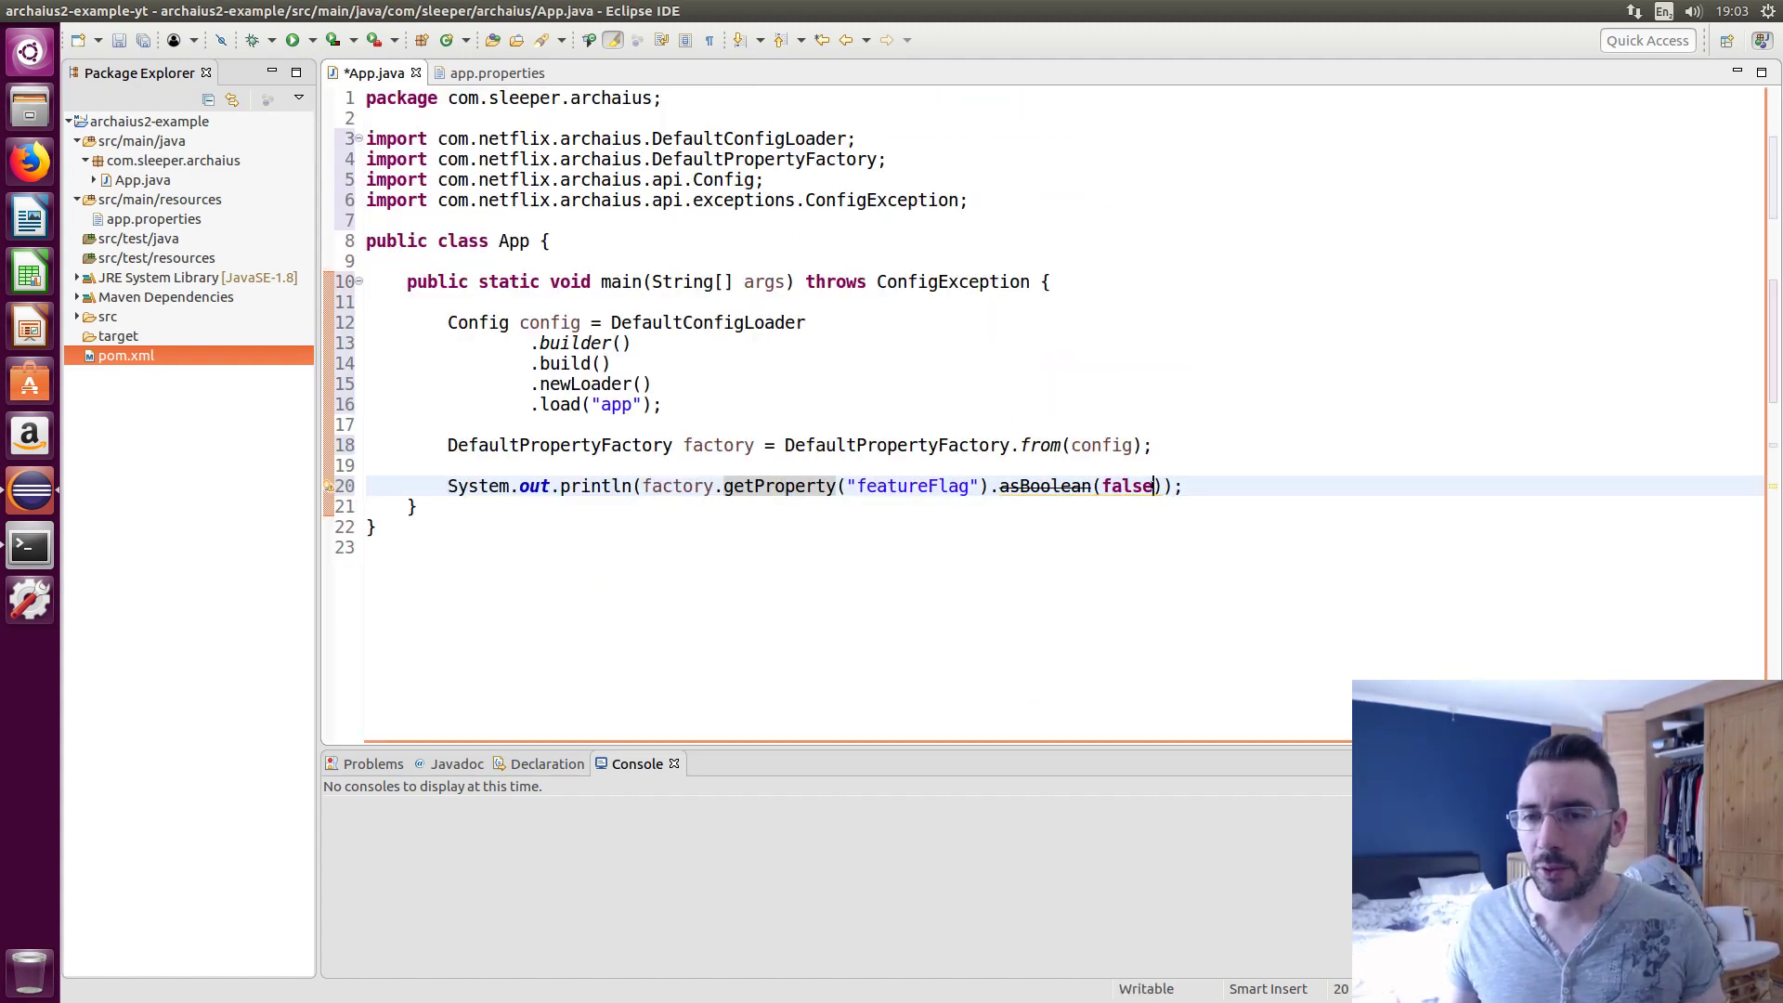
Delete the deprecated getProperty chain, leaving 'factory.' in the println
type(".")
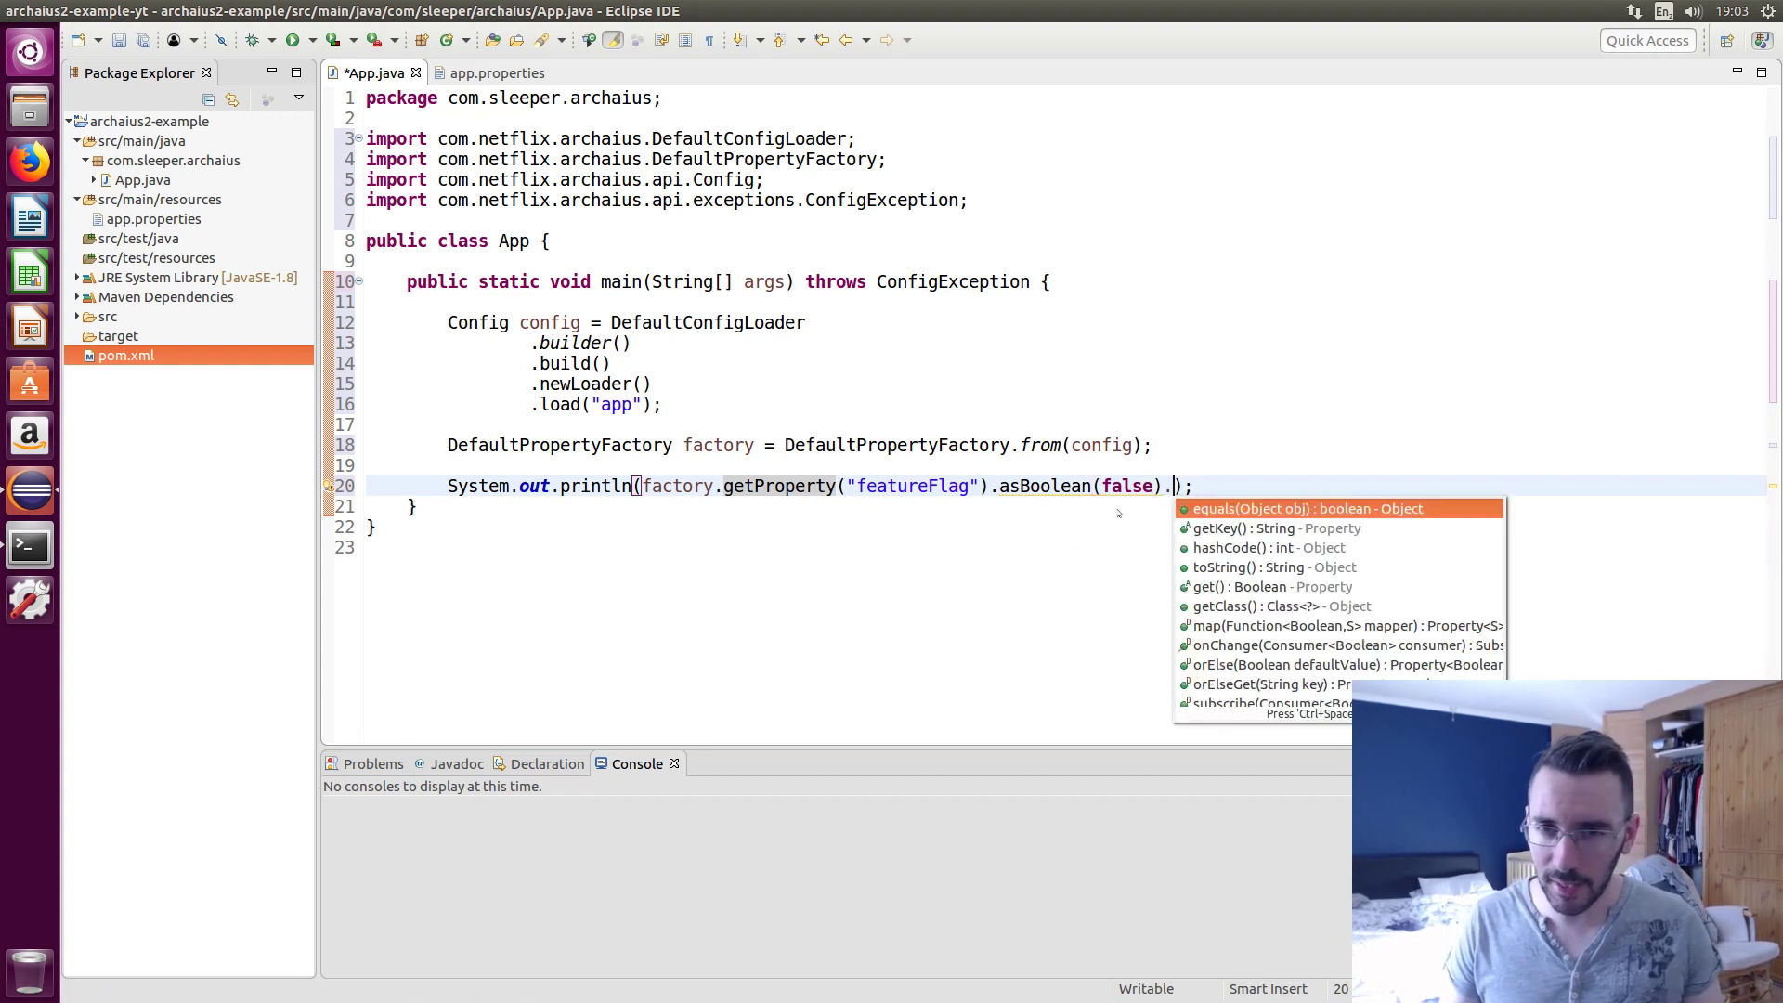
type("addListener(listener")
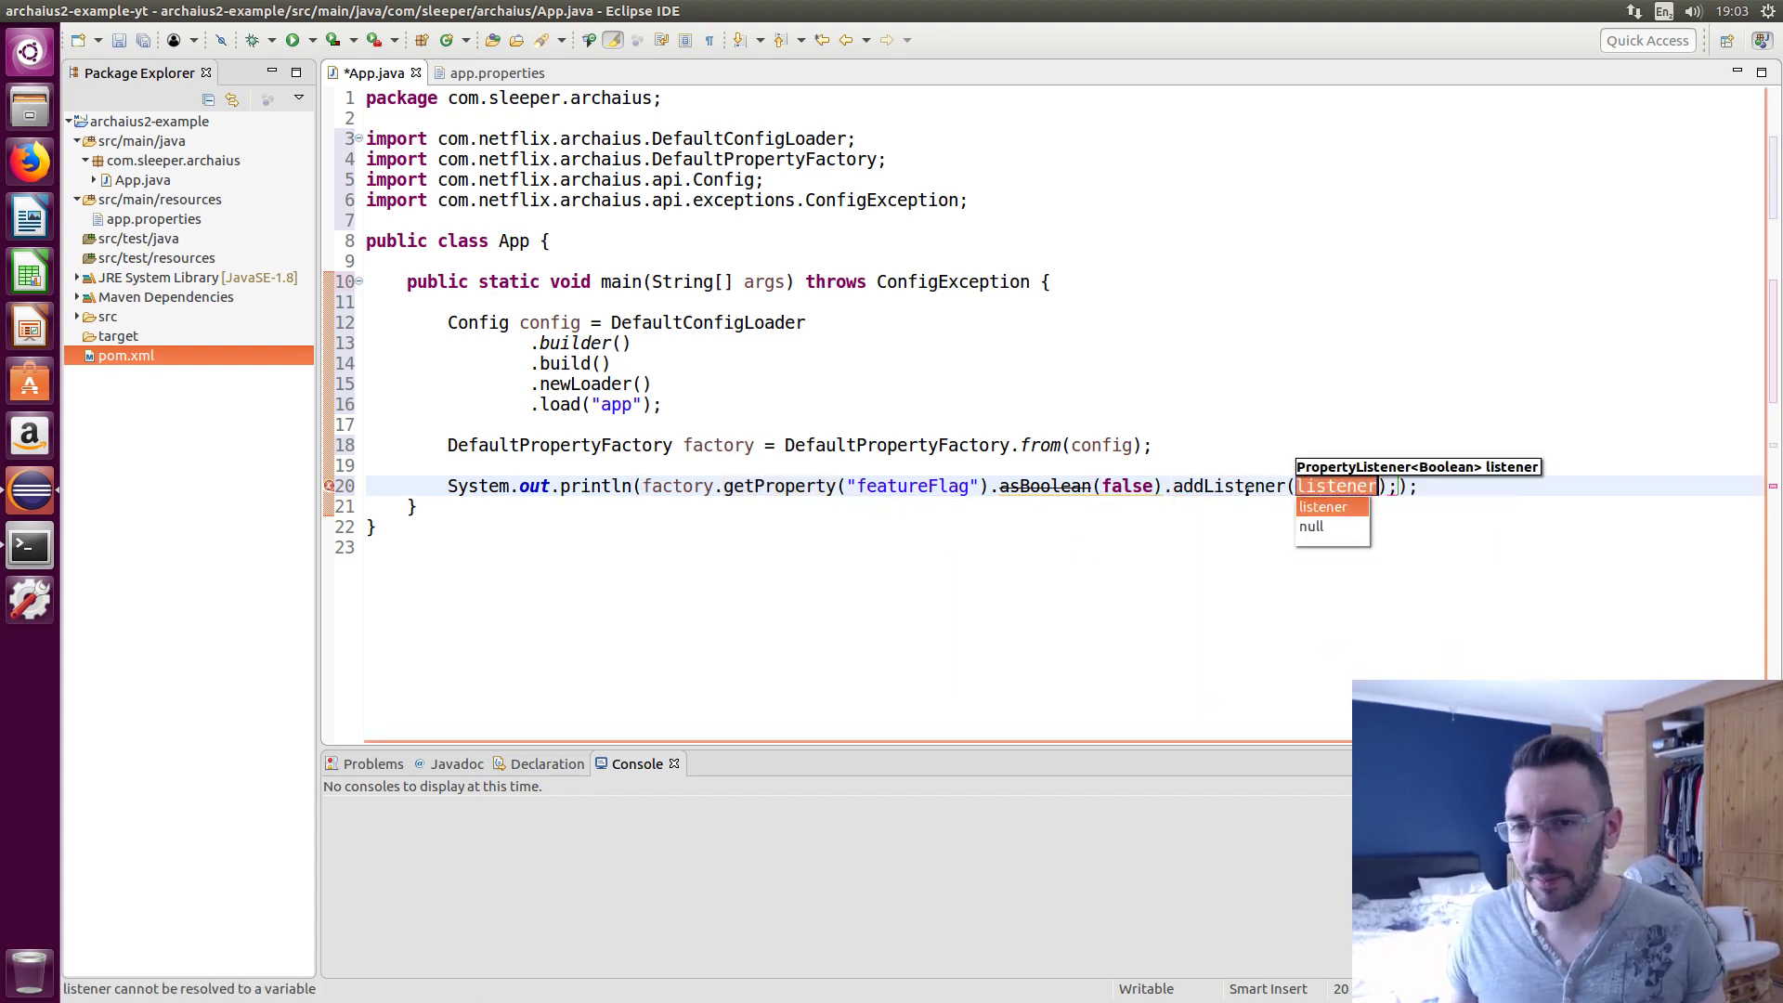
type("p -> p)")
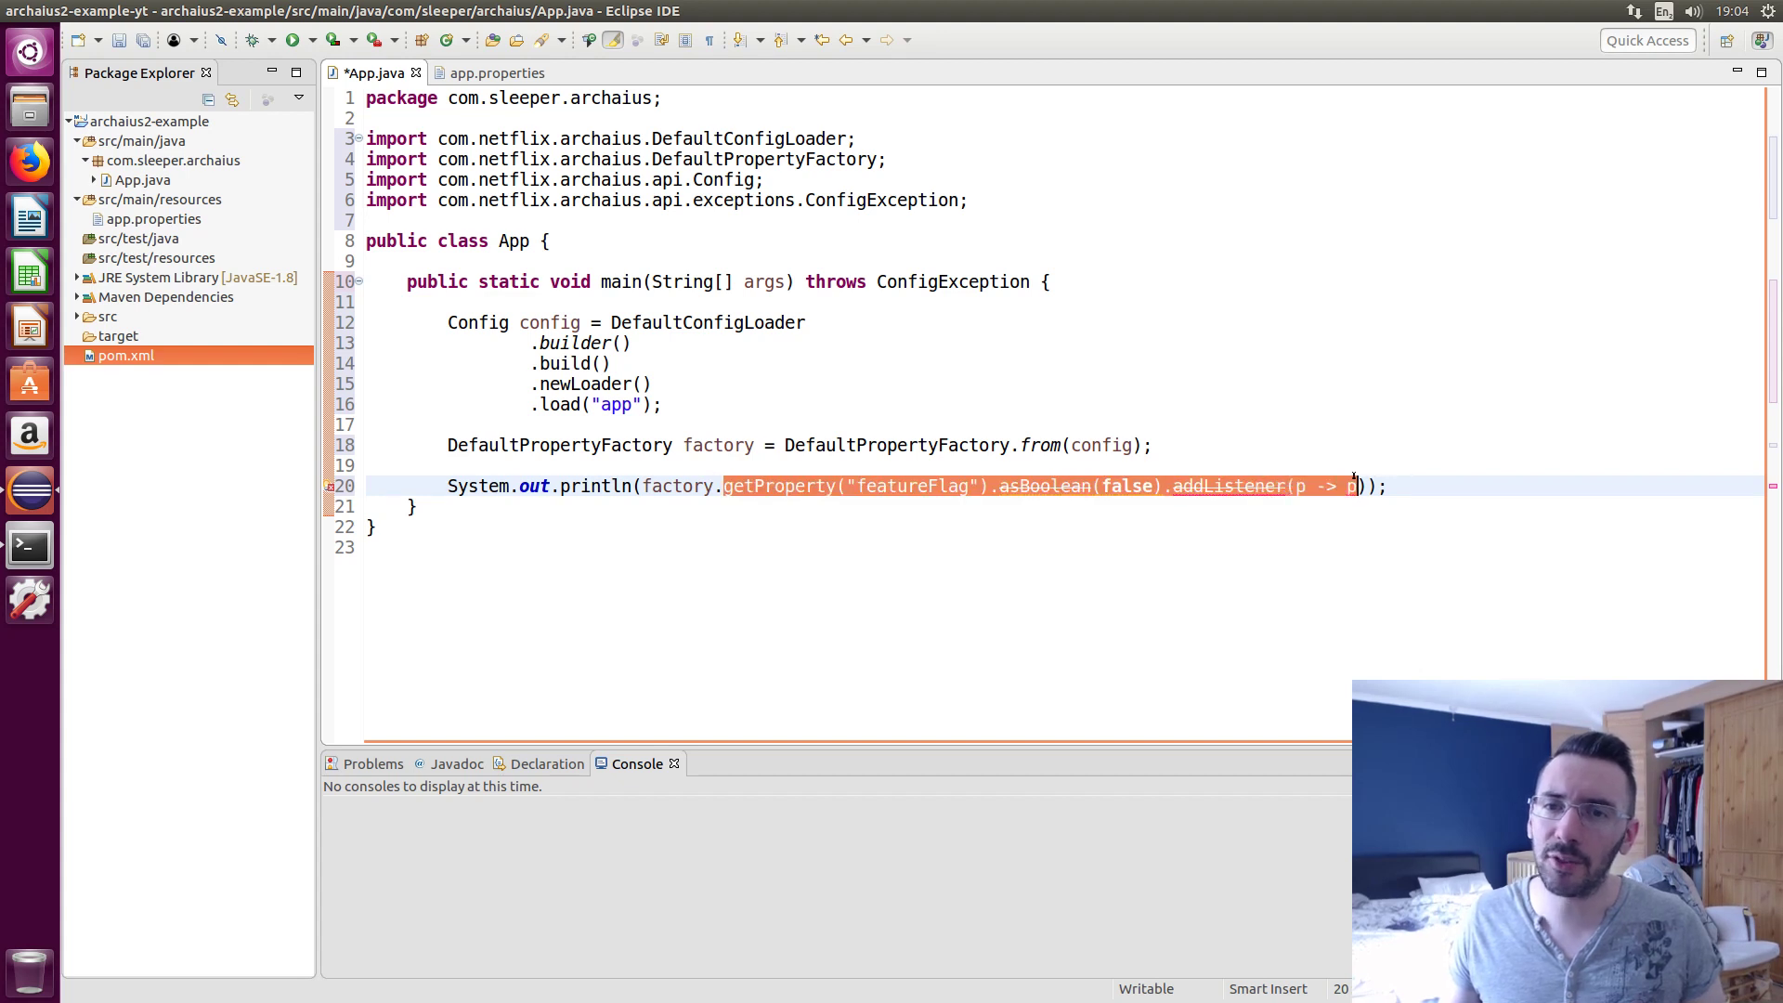
key("Delete")
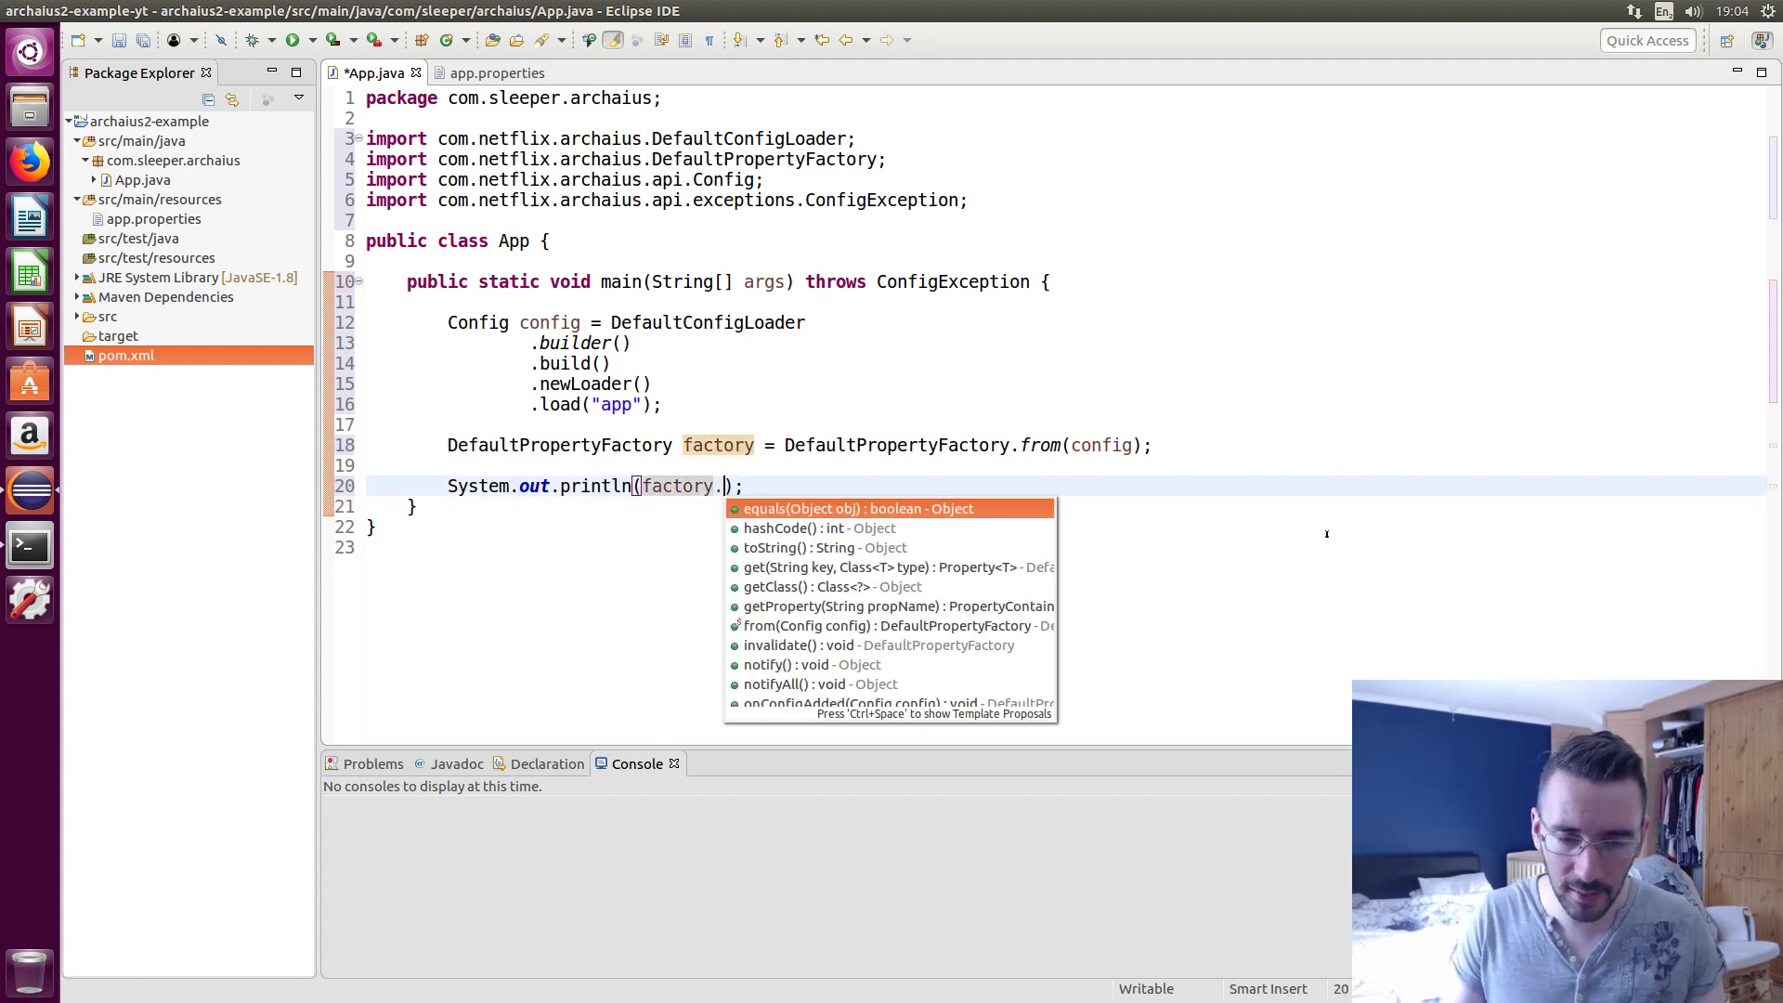
Enter factory.get("featureFlag", Boolean.class) from content assist
left_click(897, 566)
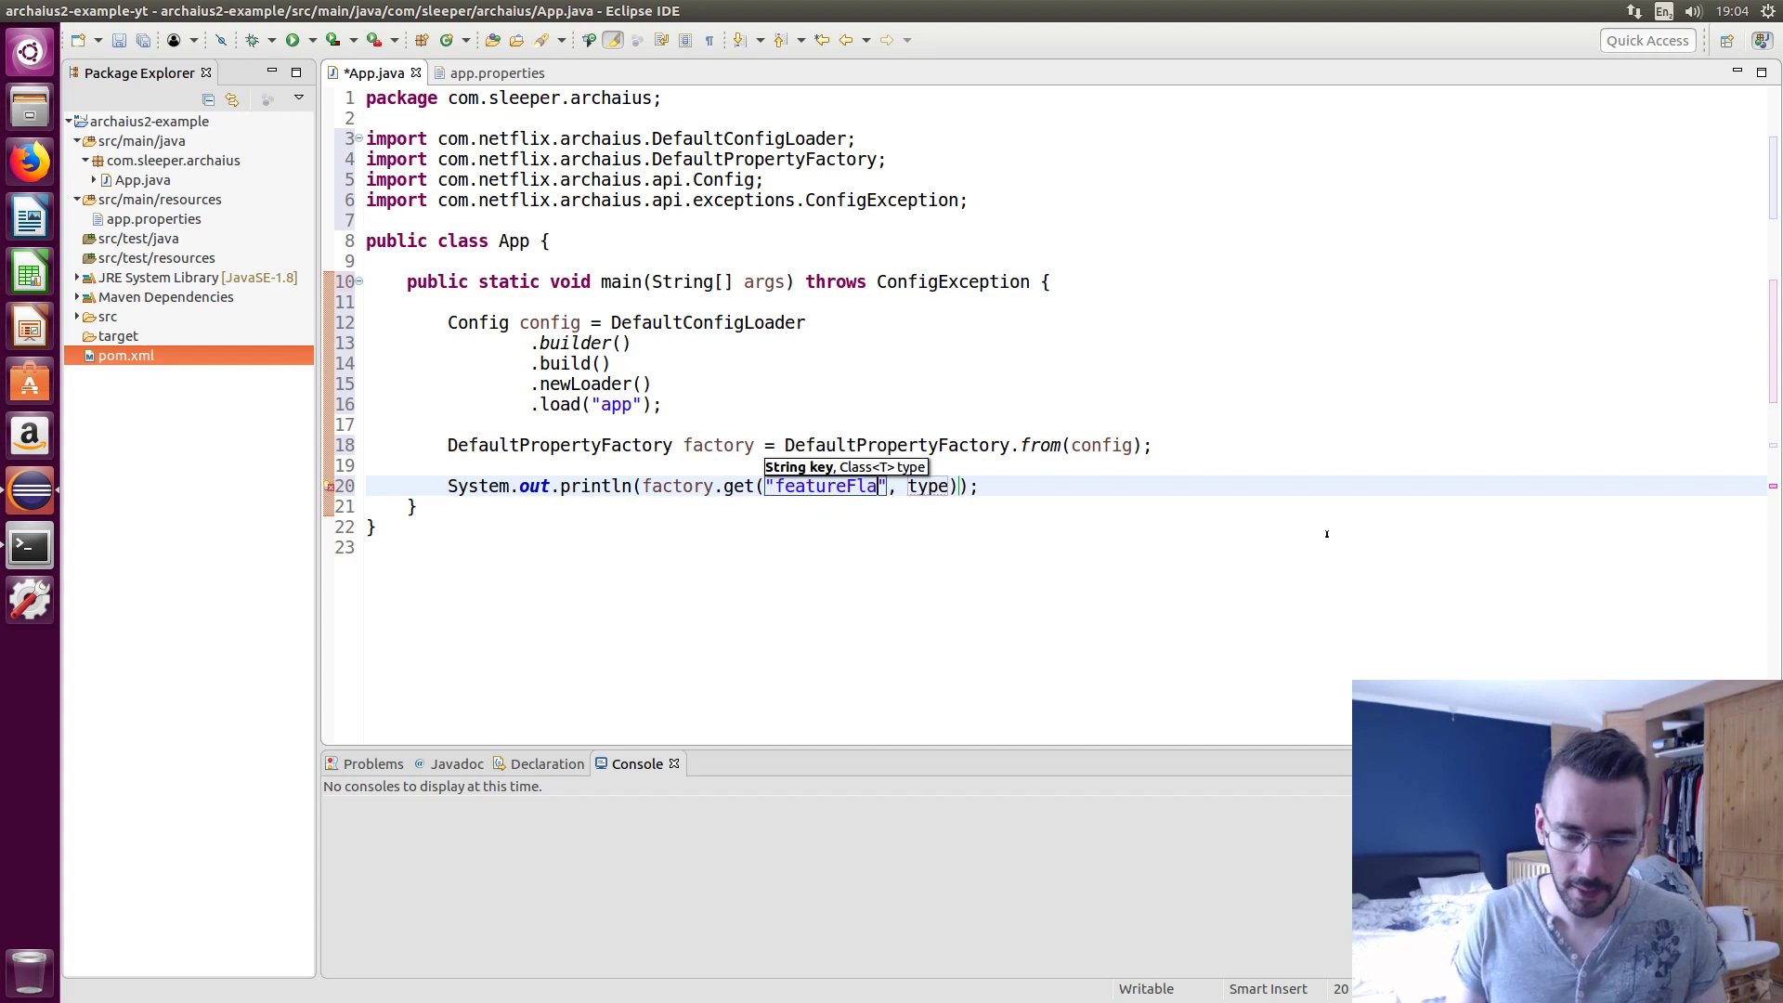
type("g")
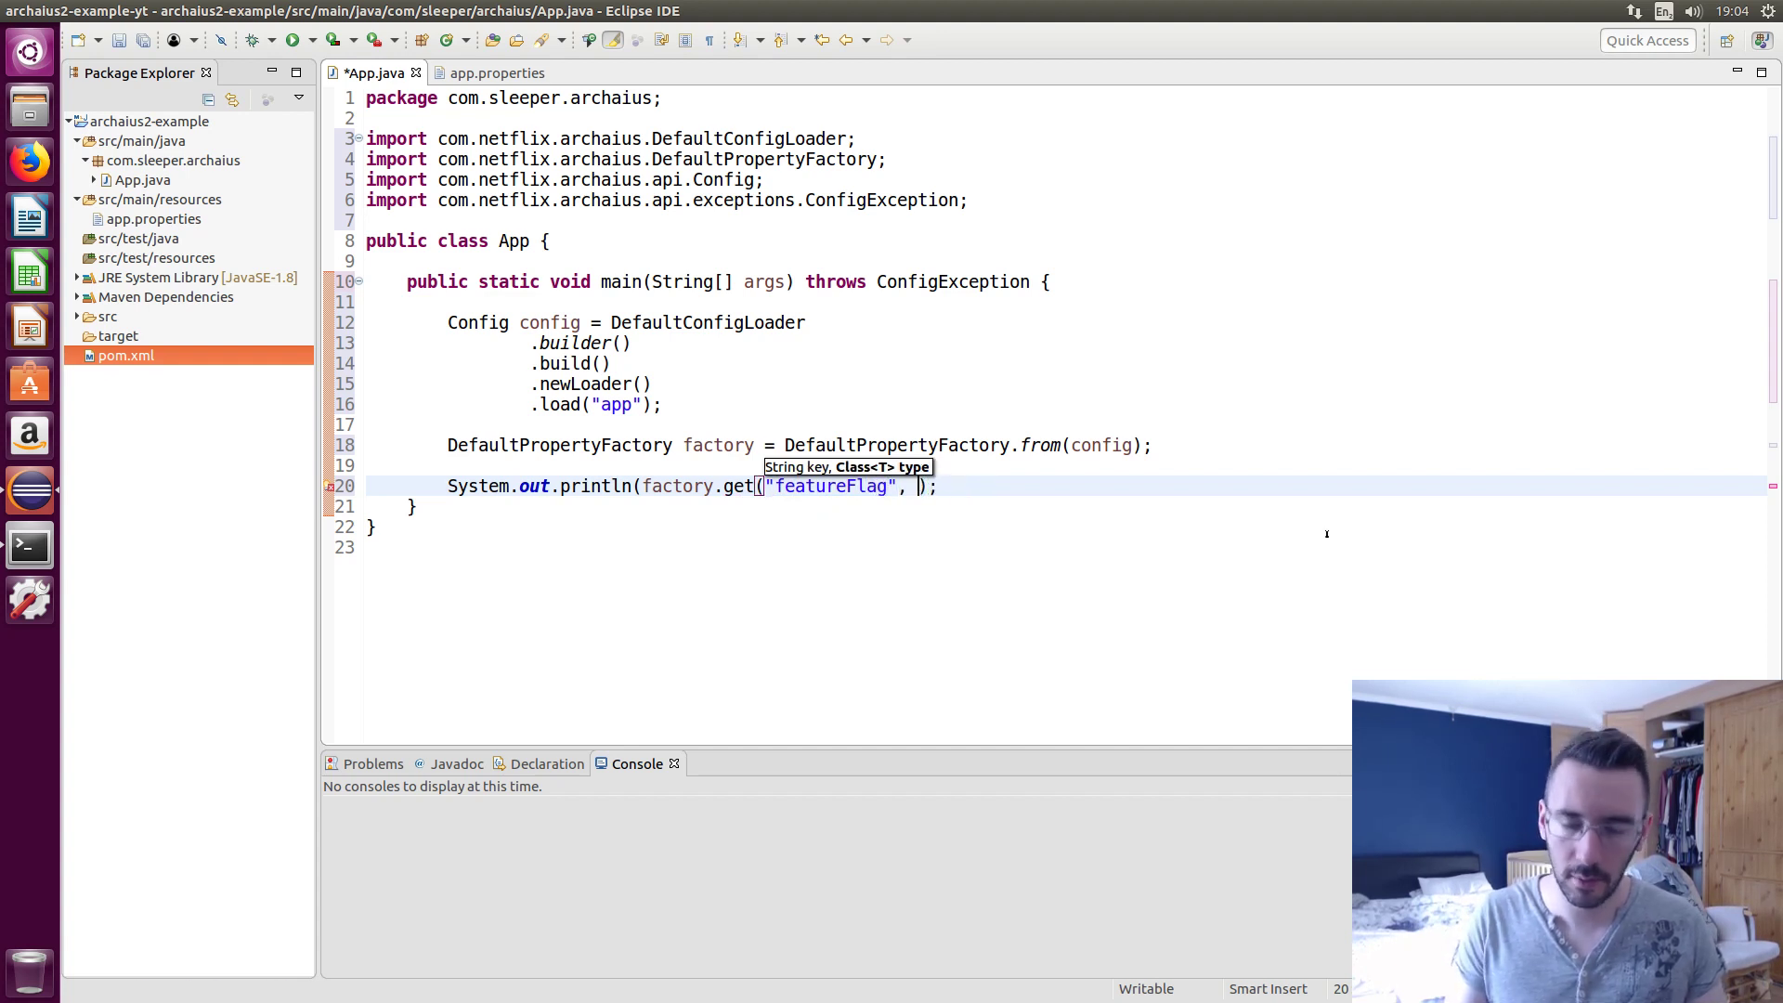
type("Boolean")
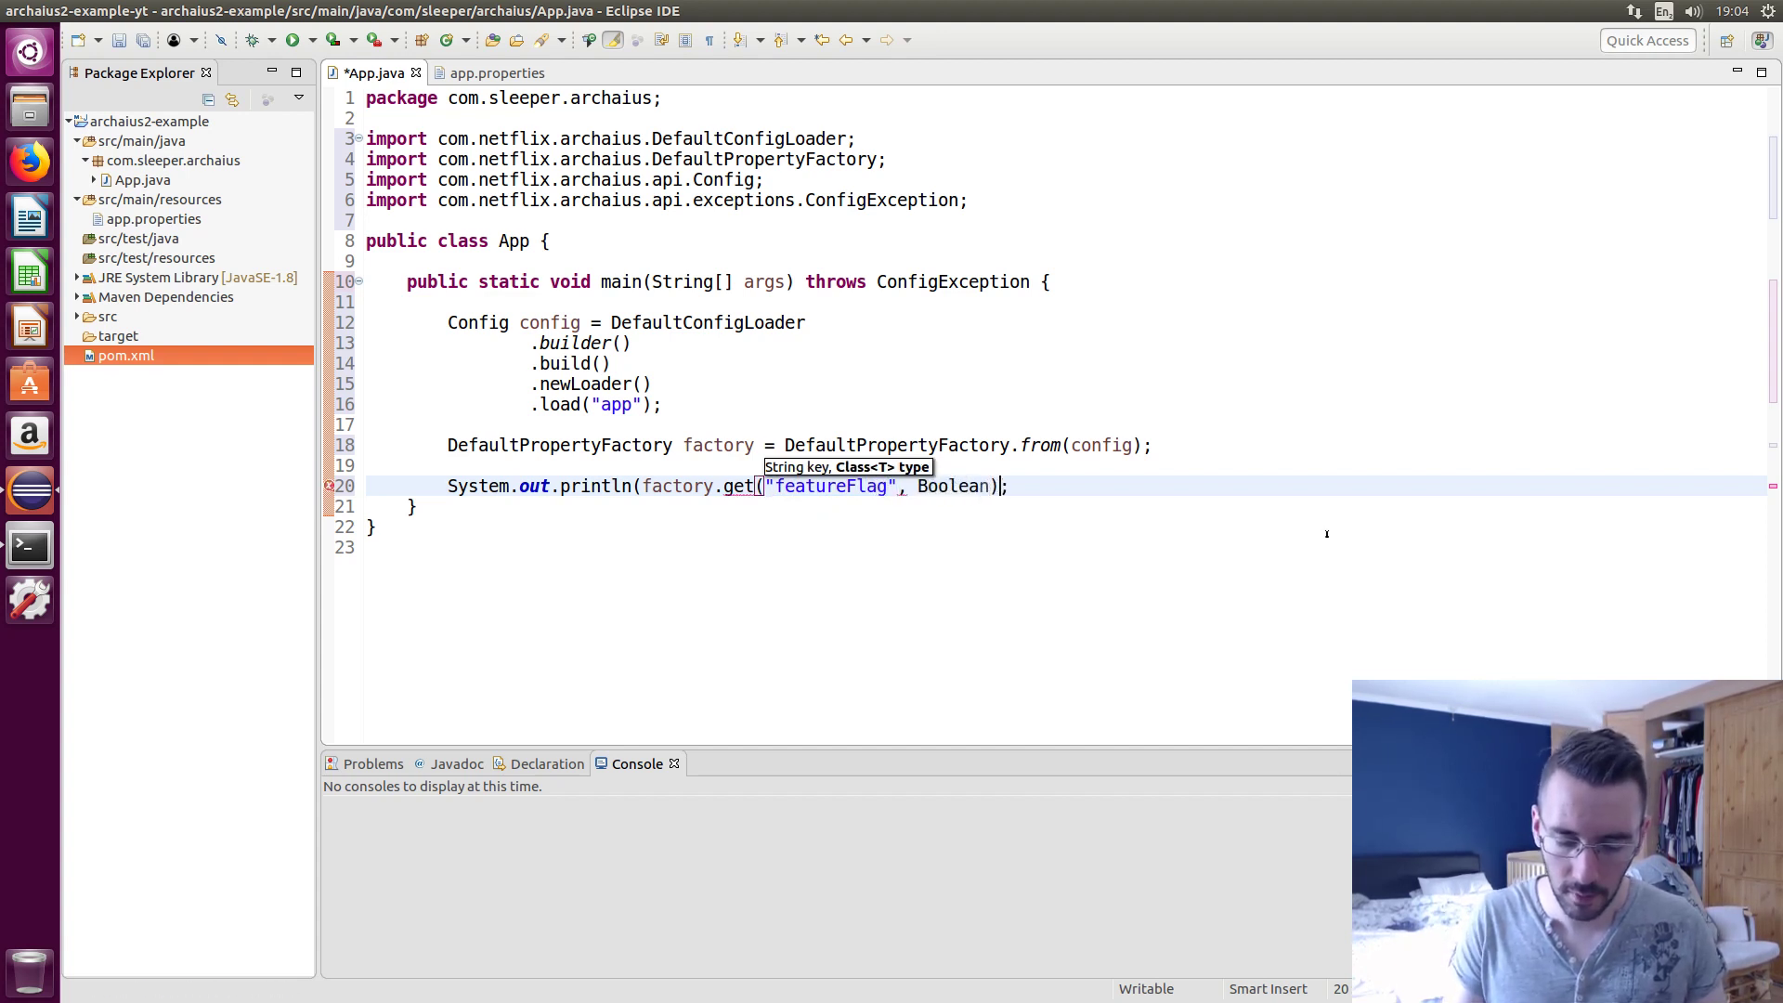
type(".class)")
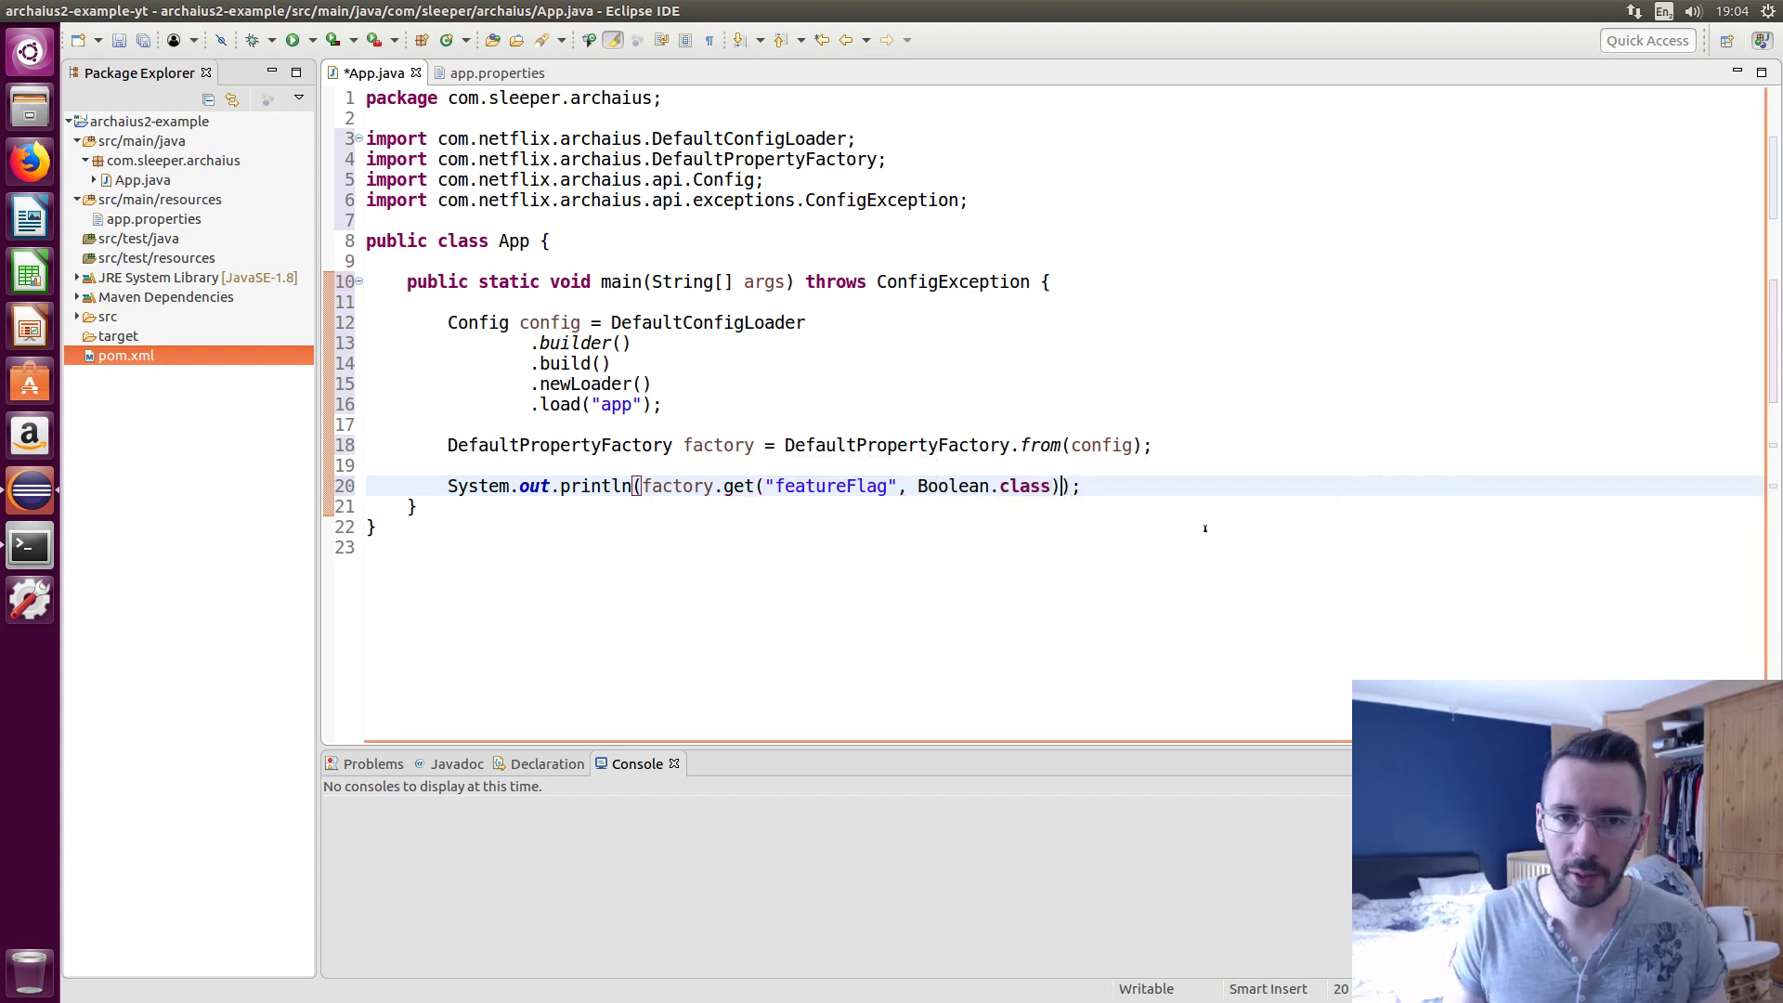
Append .get() and inspect its implementation before closing that tab
type(".get());")
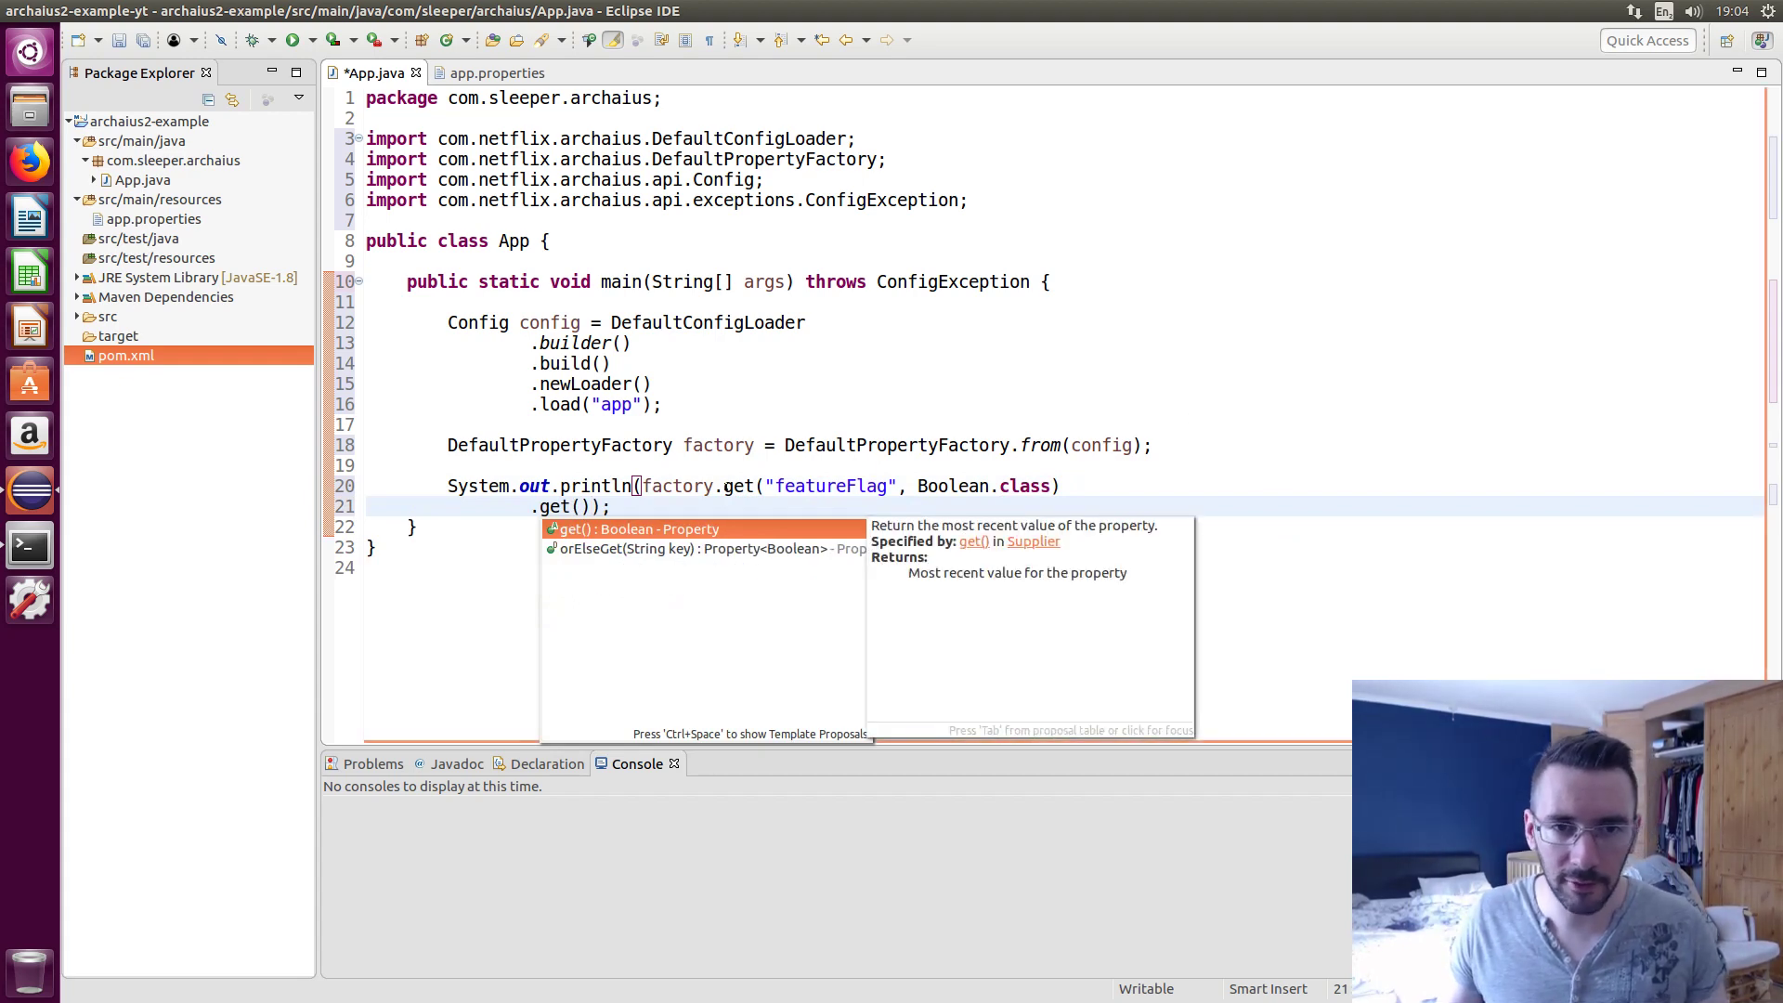
left_click(633, 527)
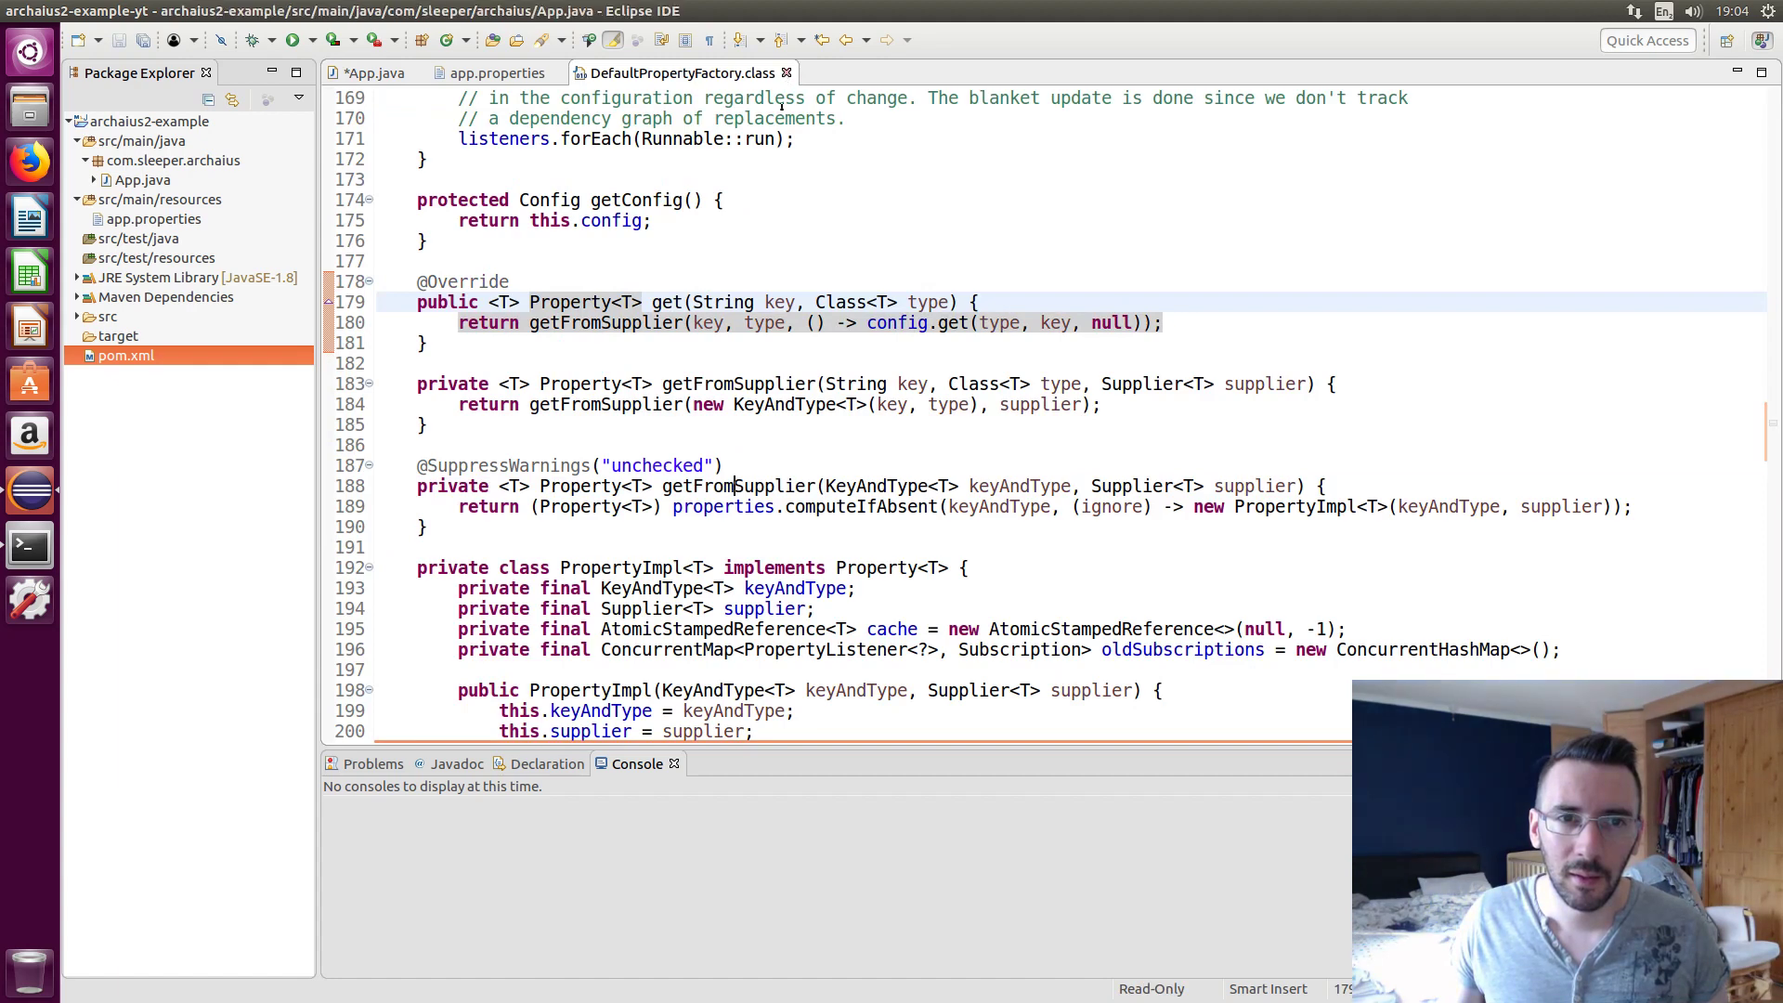
left_click(375, 73)
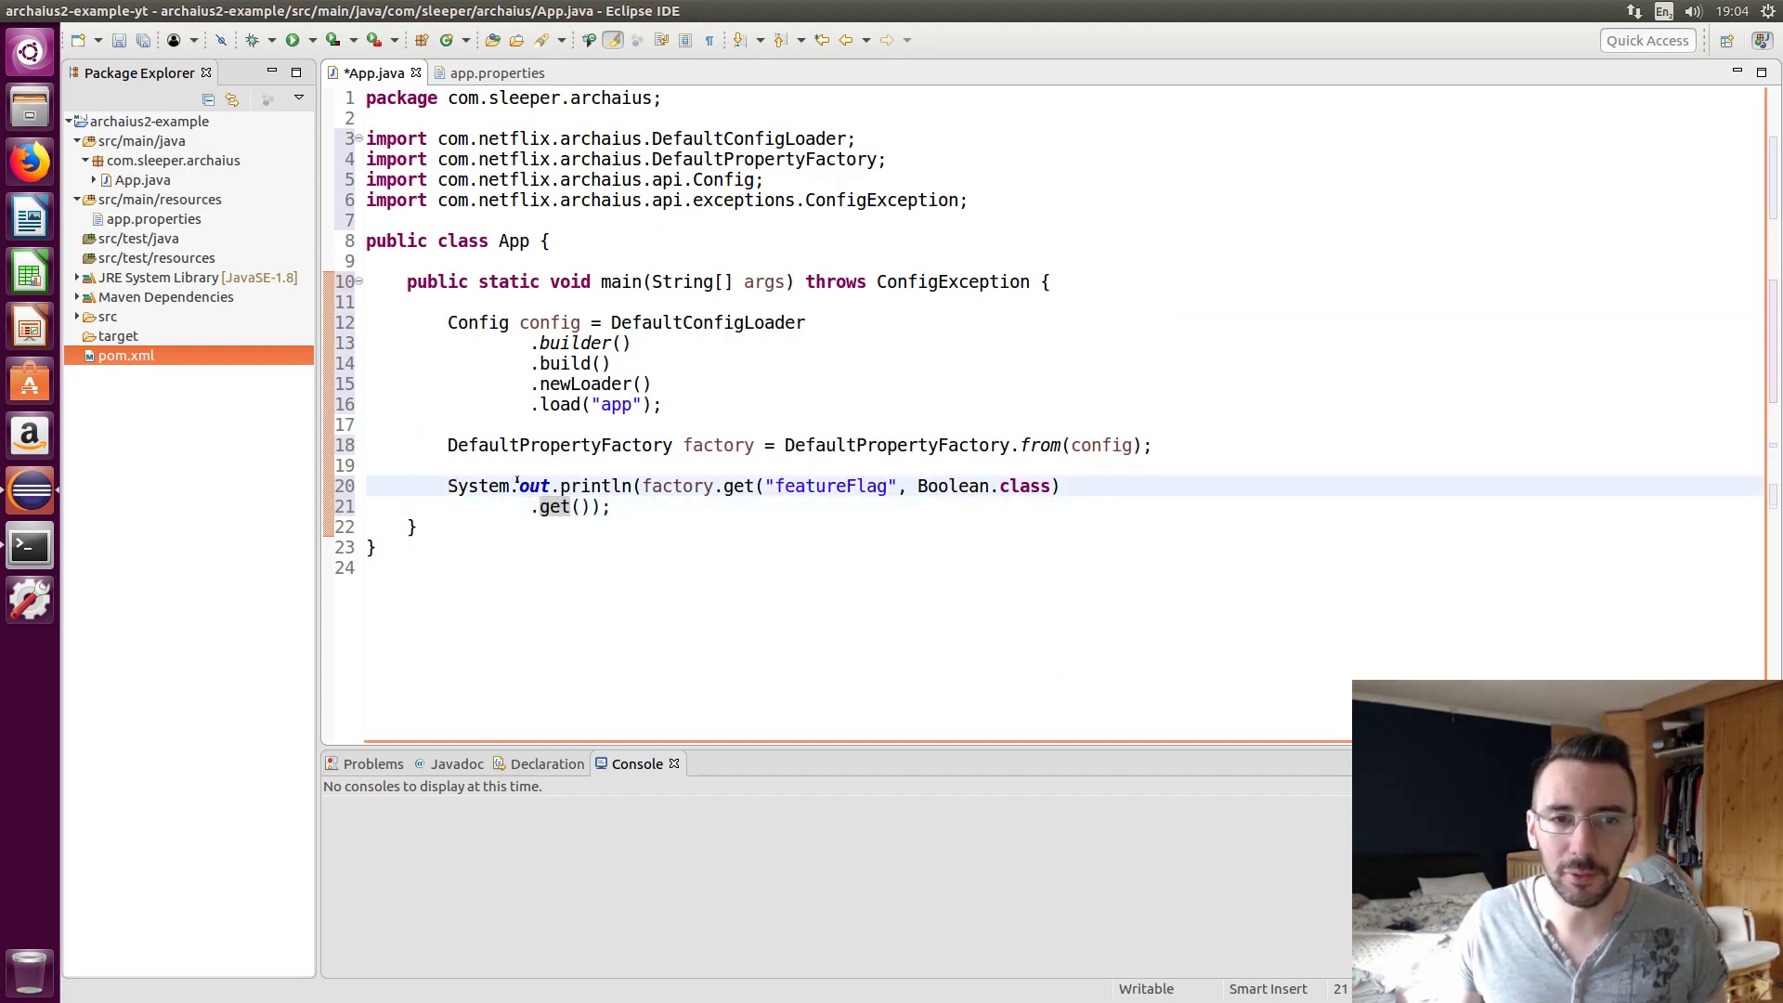
Add a featureDesc String println, run App, and open app.properties to compare
left_click(614, 506)
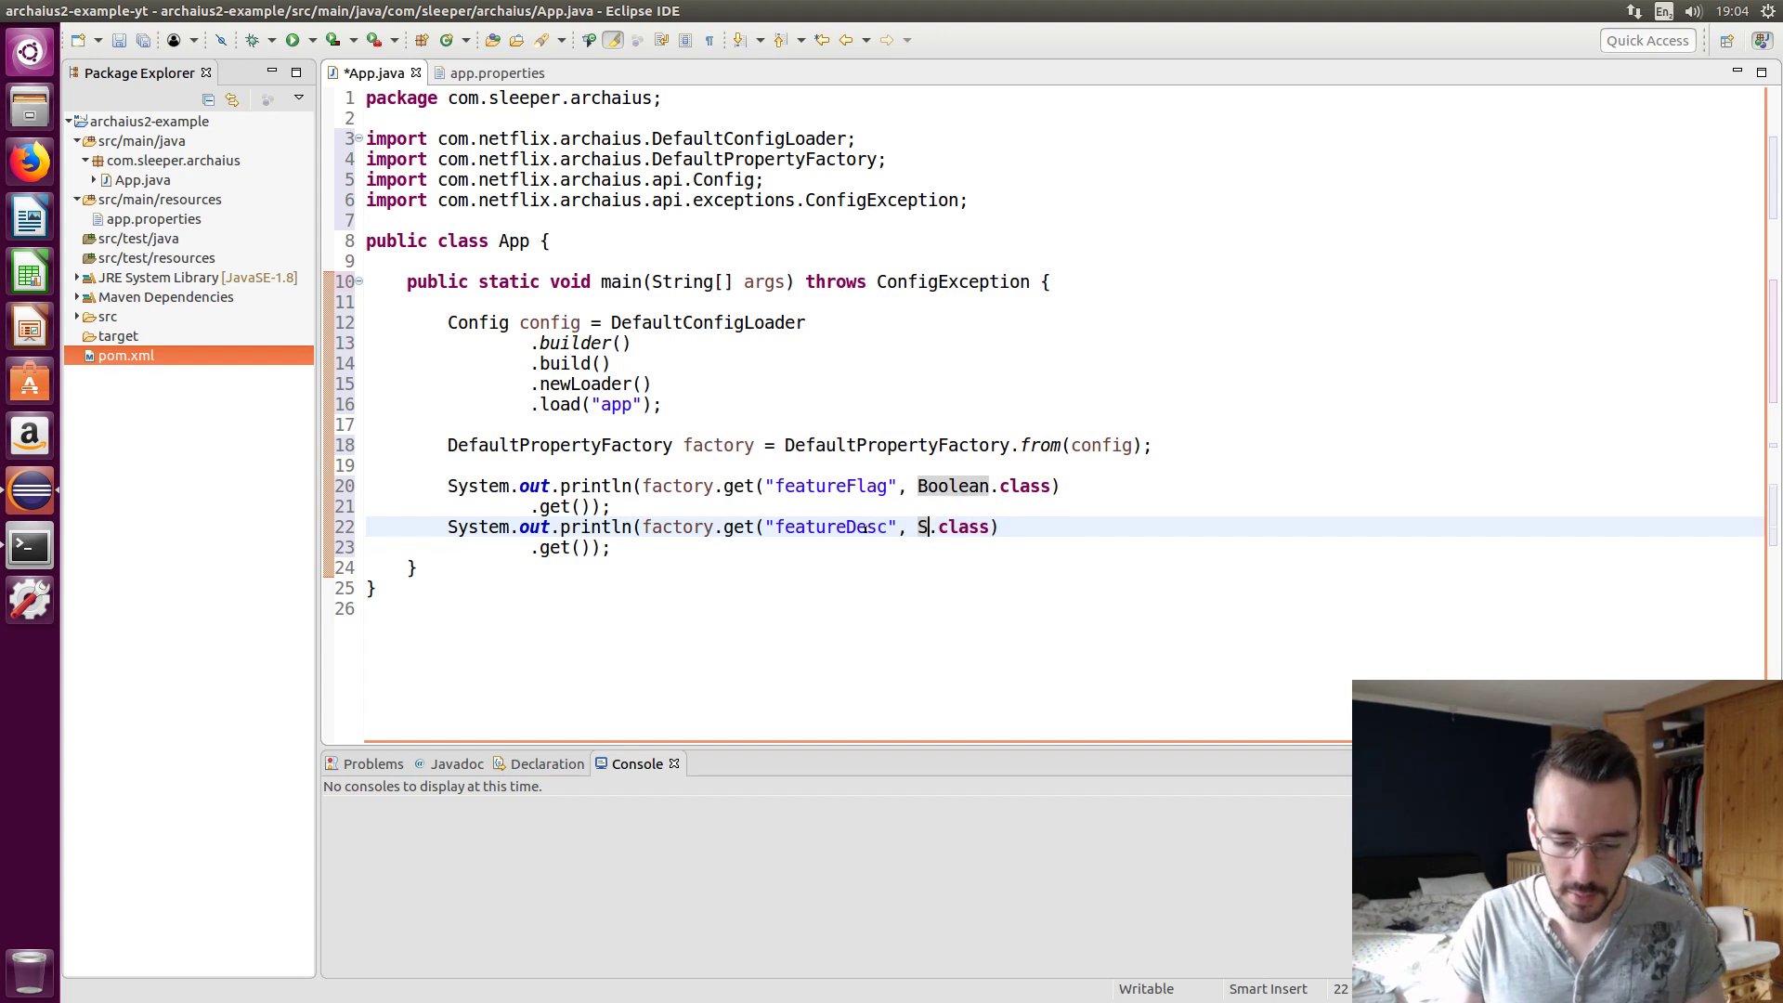
type("tring")
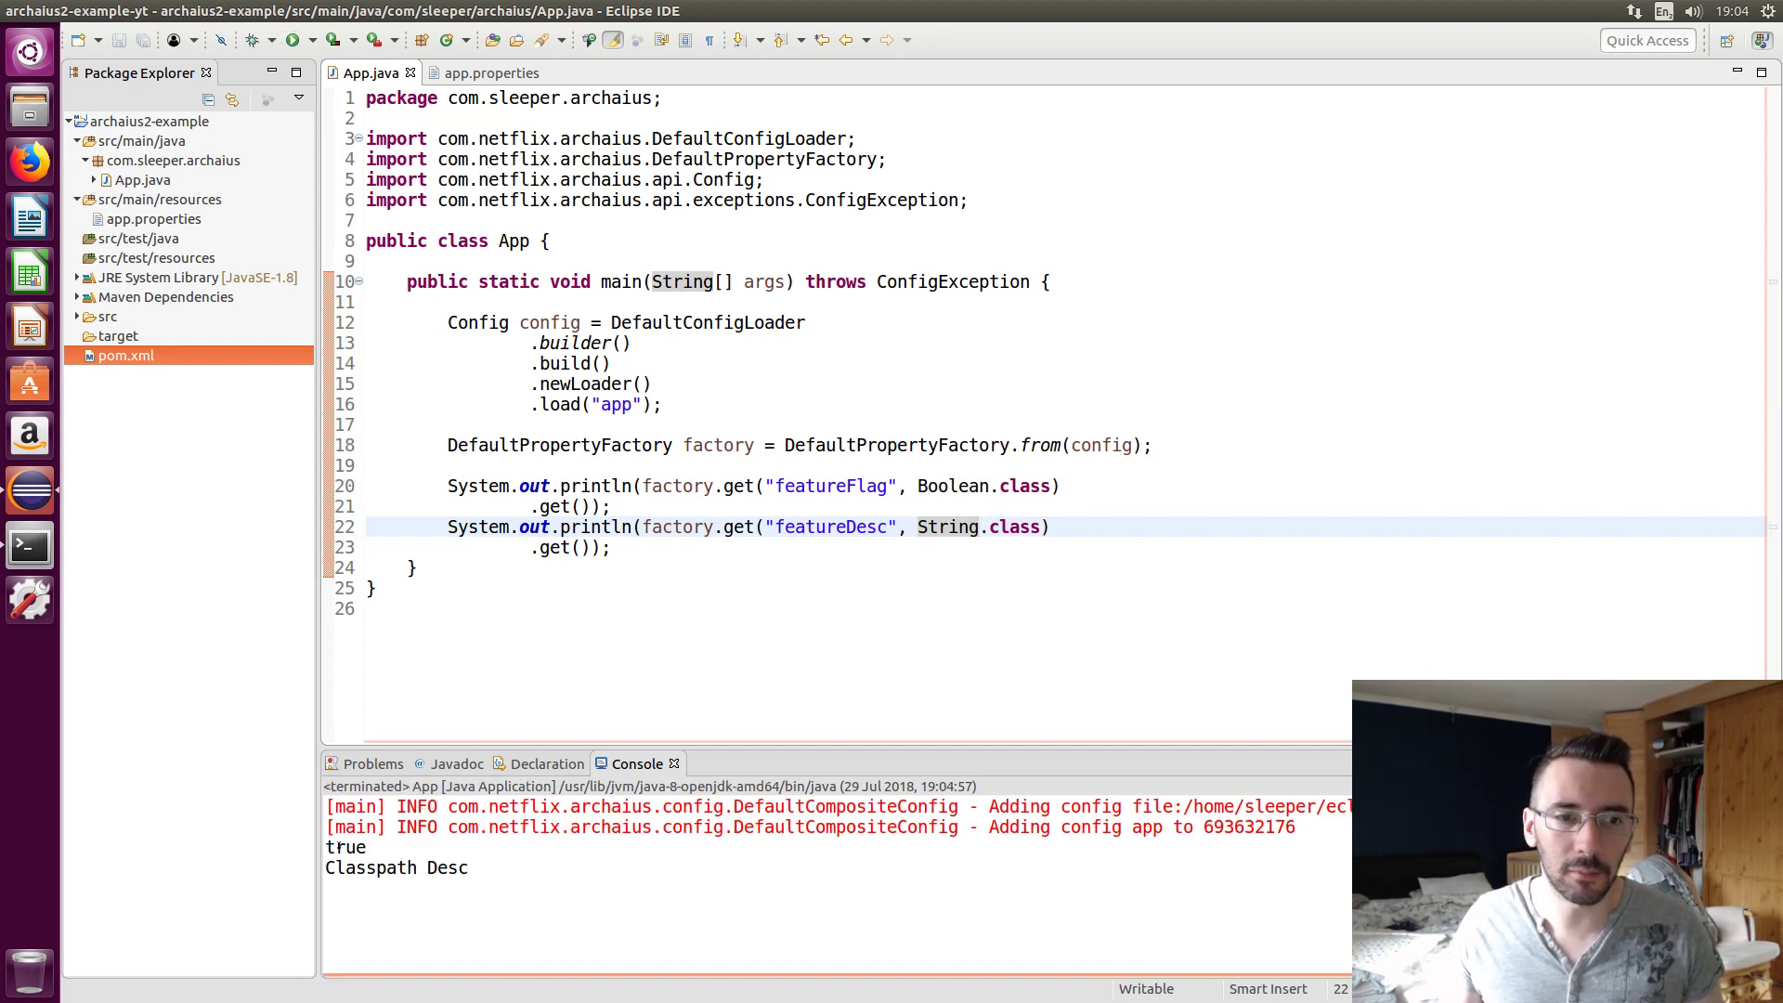
left_click(491, 72)
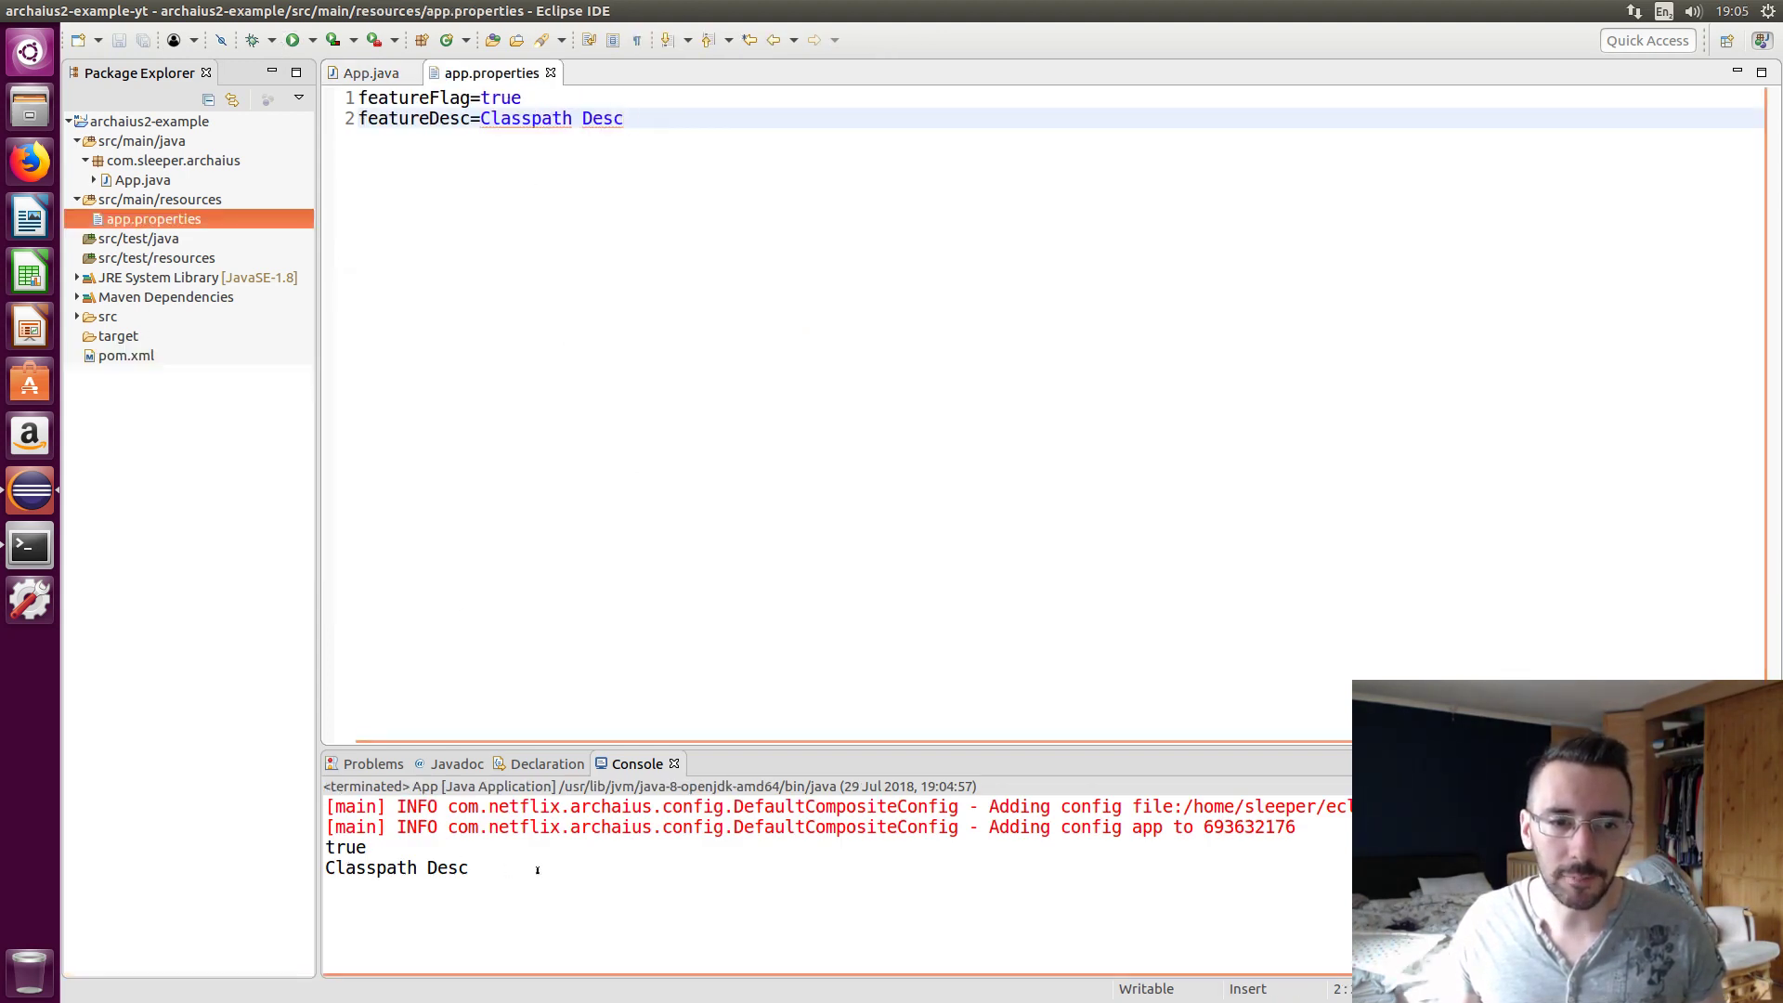
Close app.properties and clear the console output, returning to App.java
left_click(369, 72)
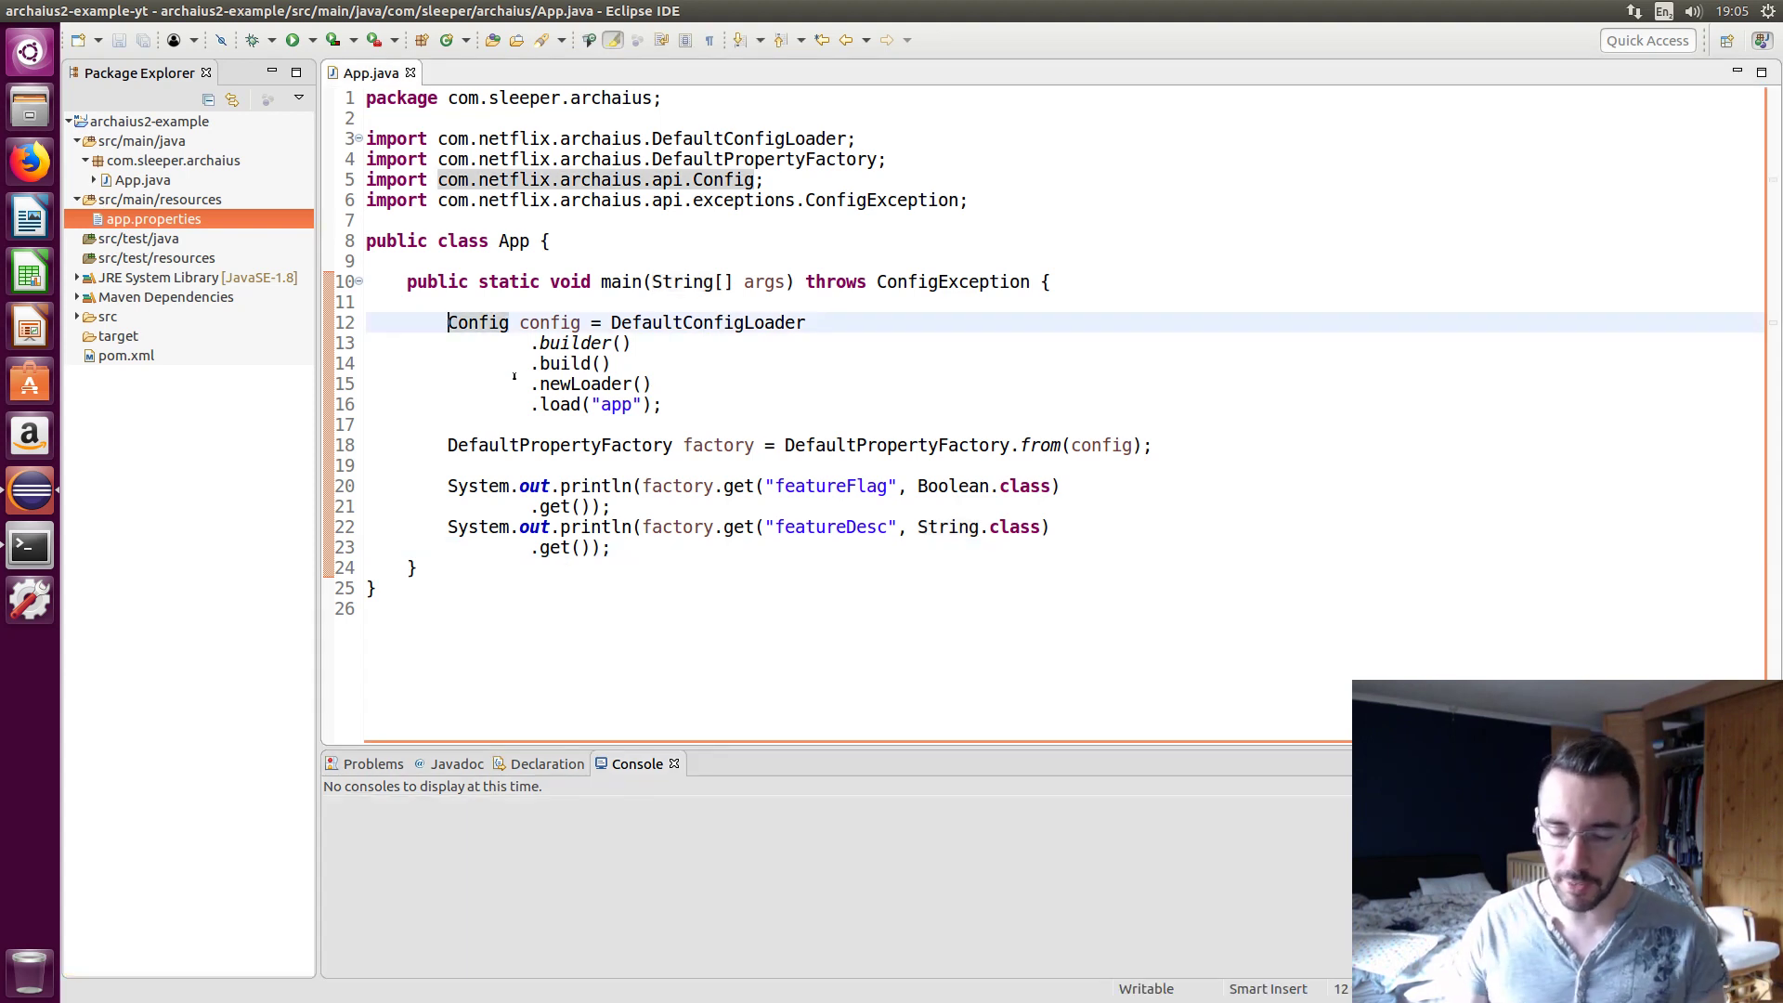
Comment out lines 12–16 with /* */ and begin a Config config = line above
type("/*")
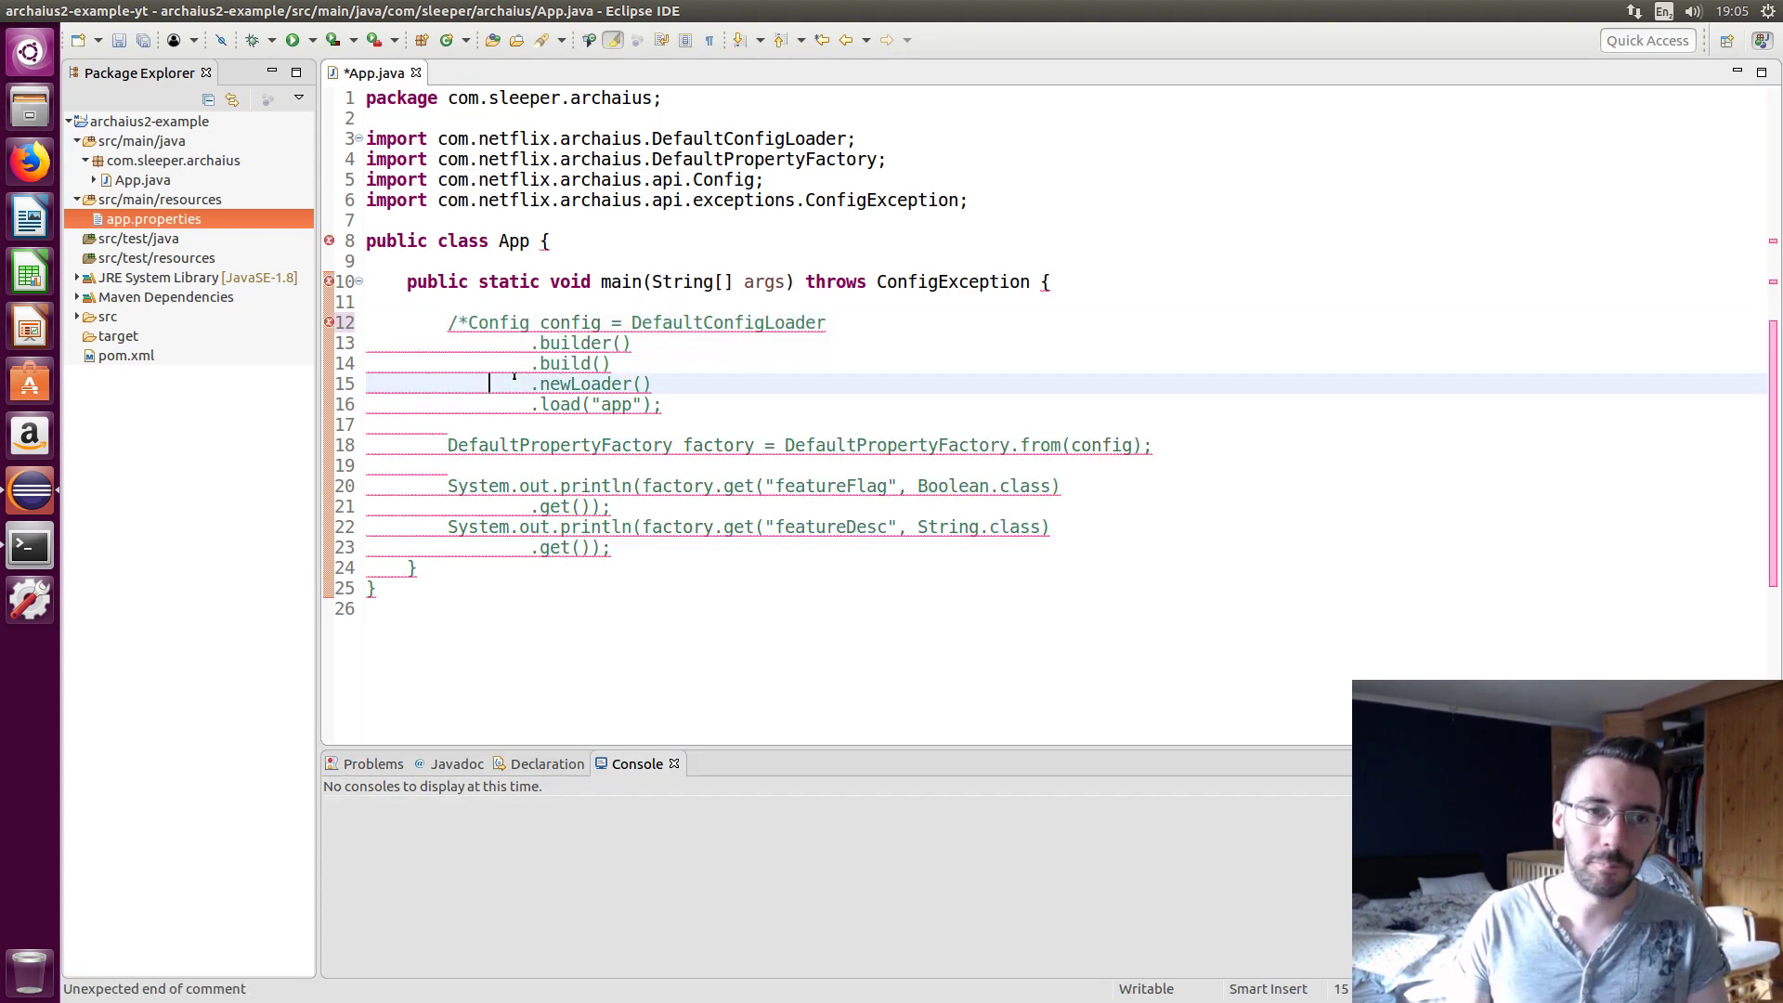
type("*/")
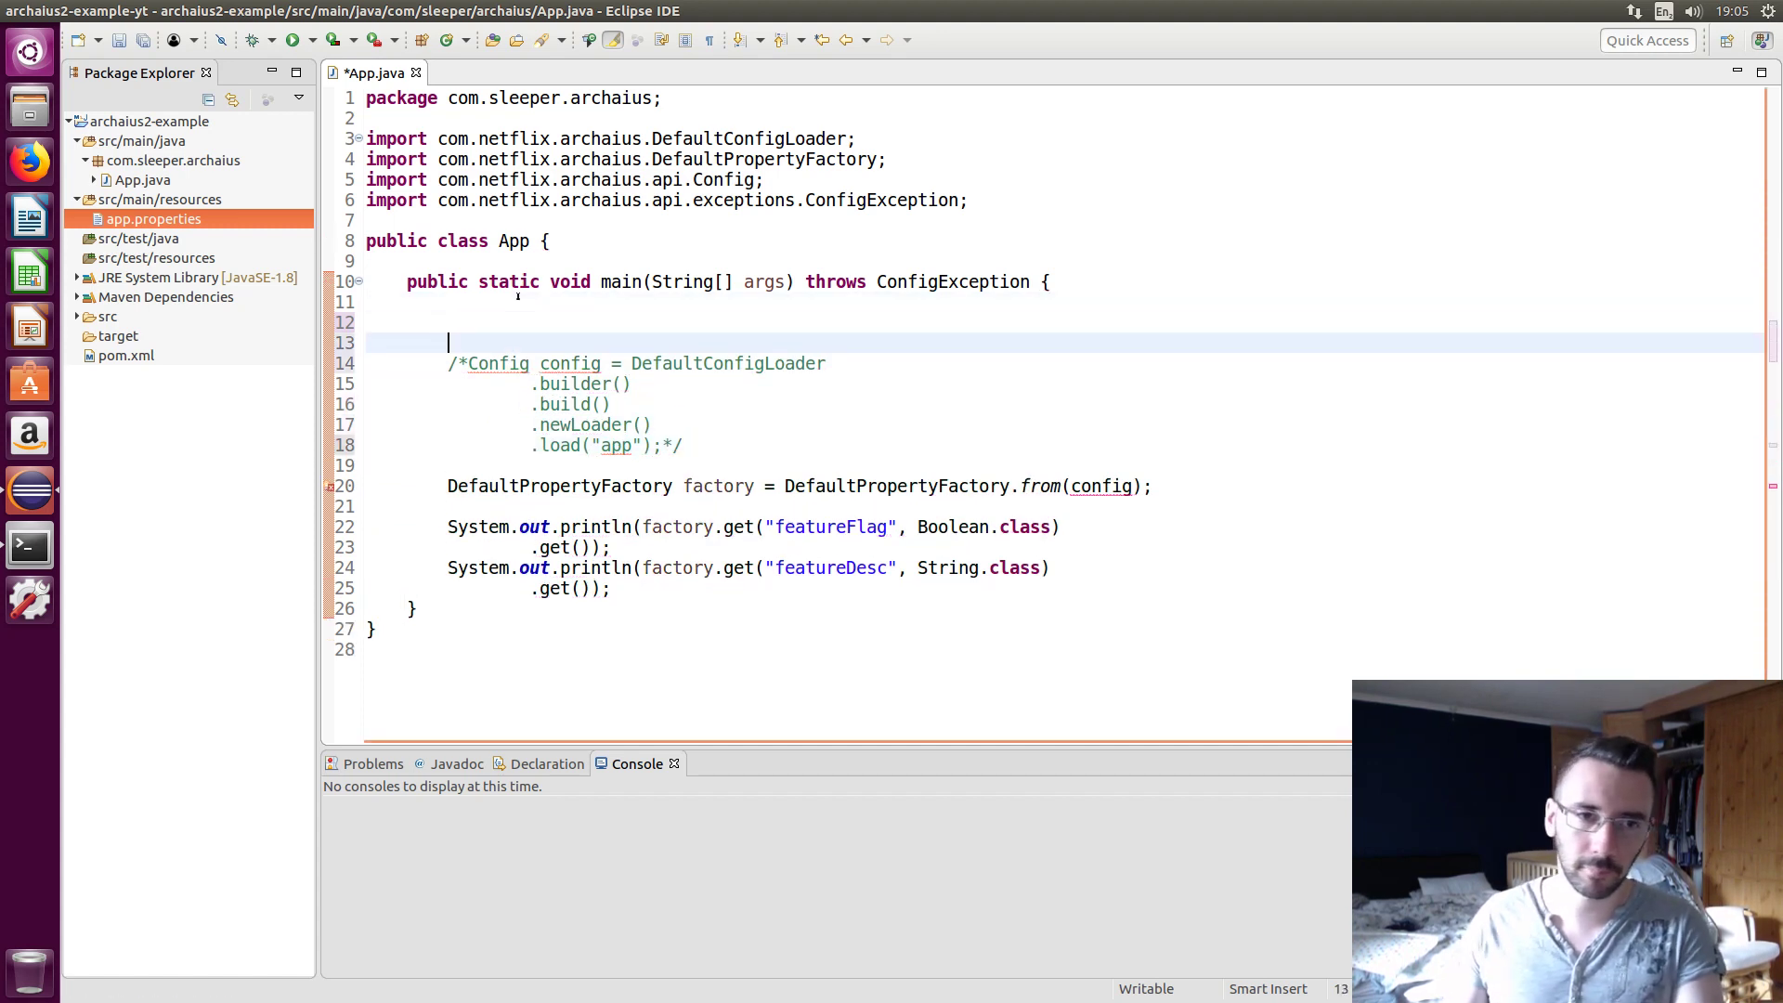
type("Config")
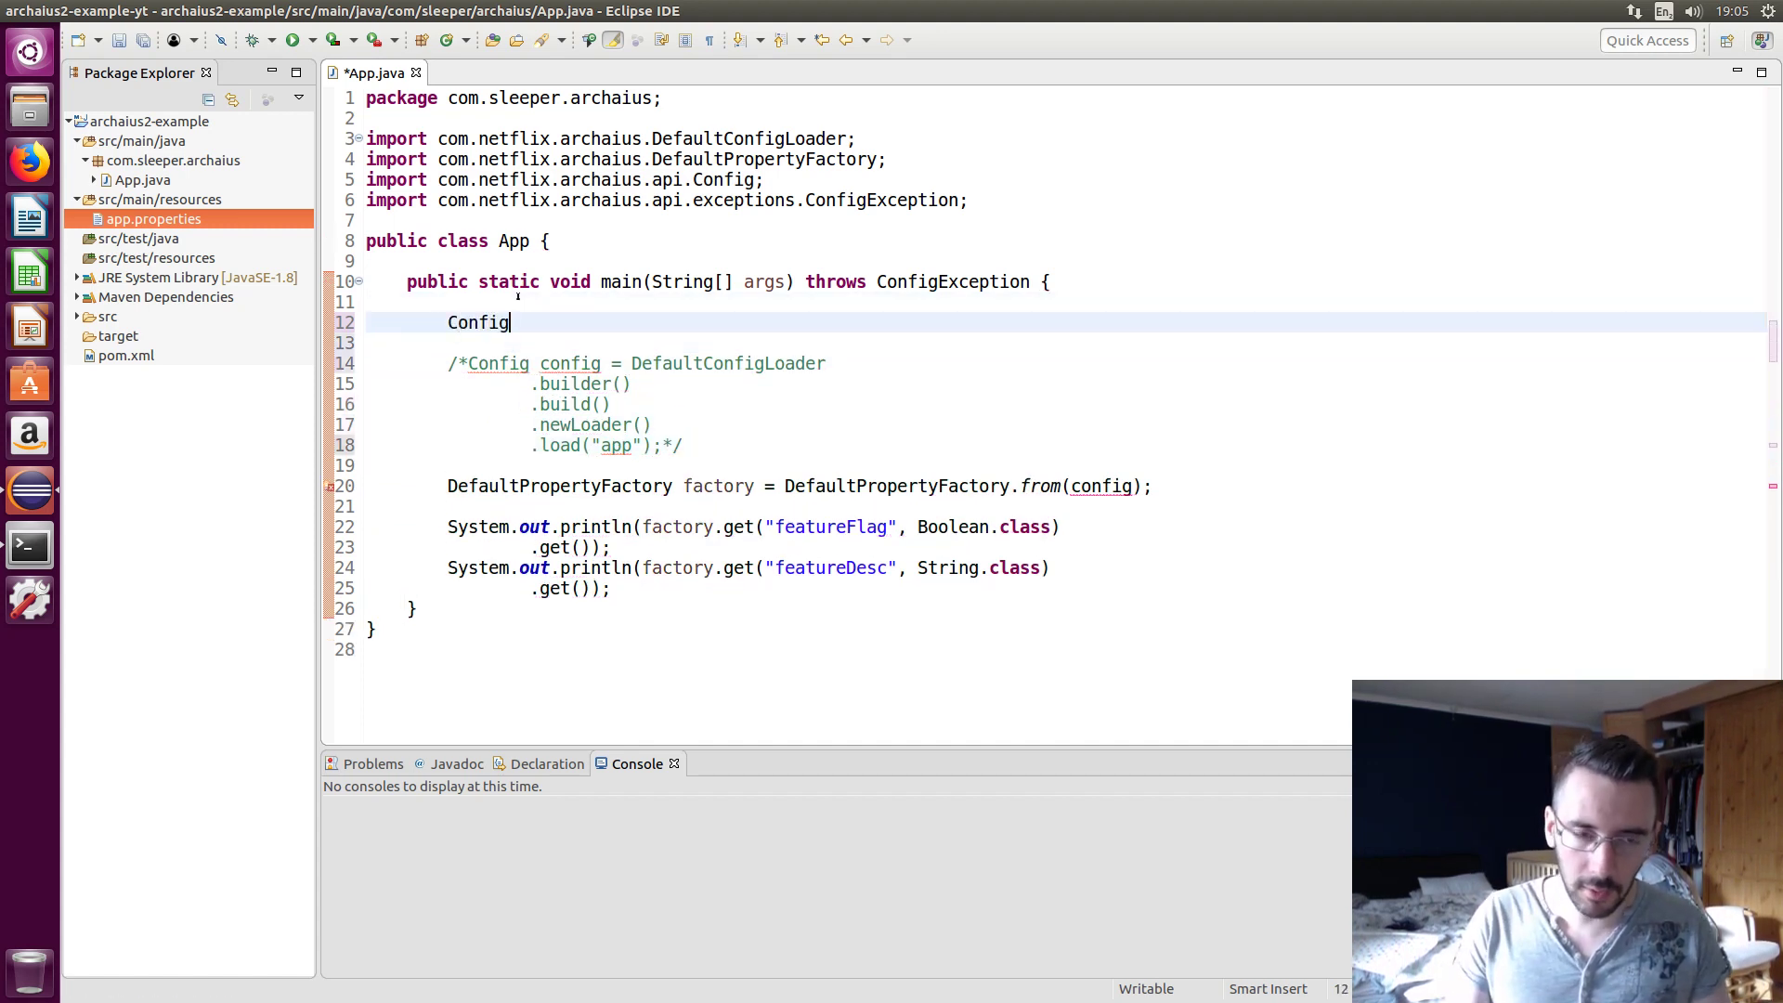
type("e")
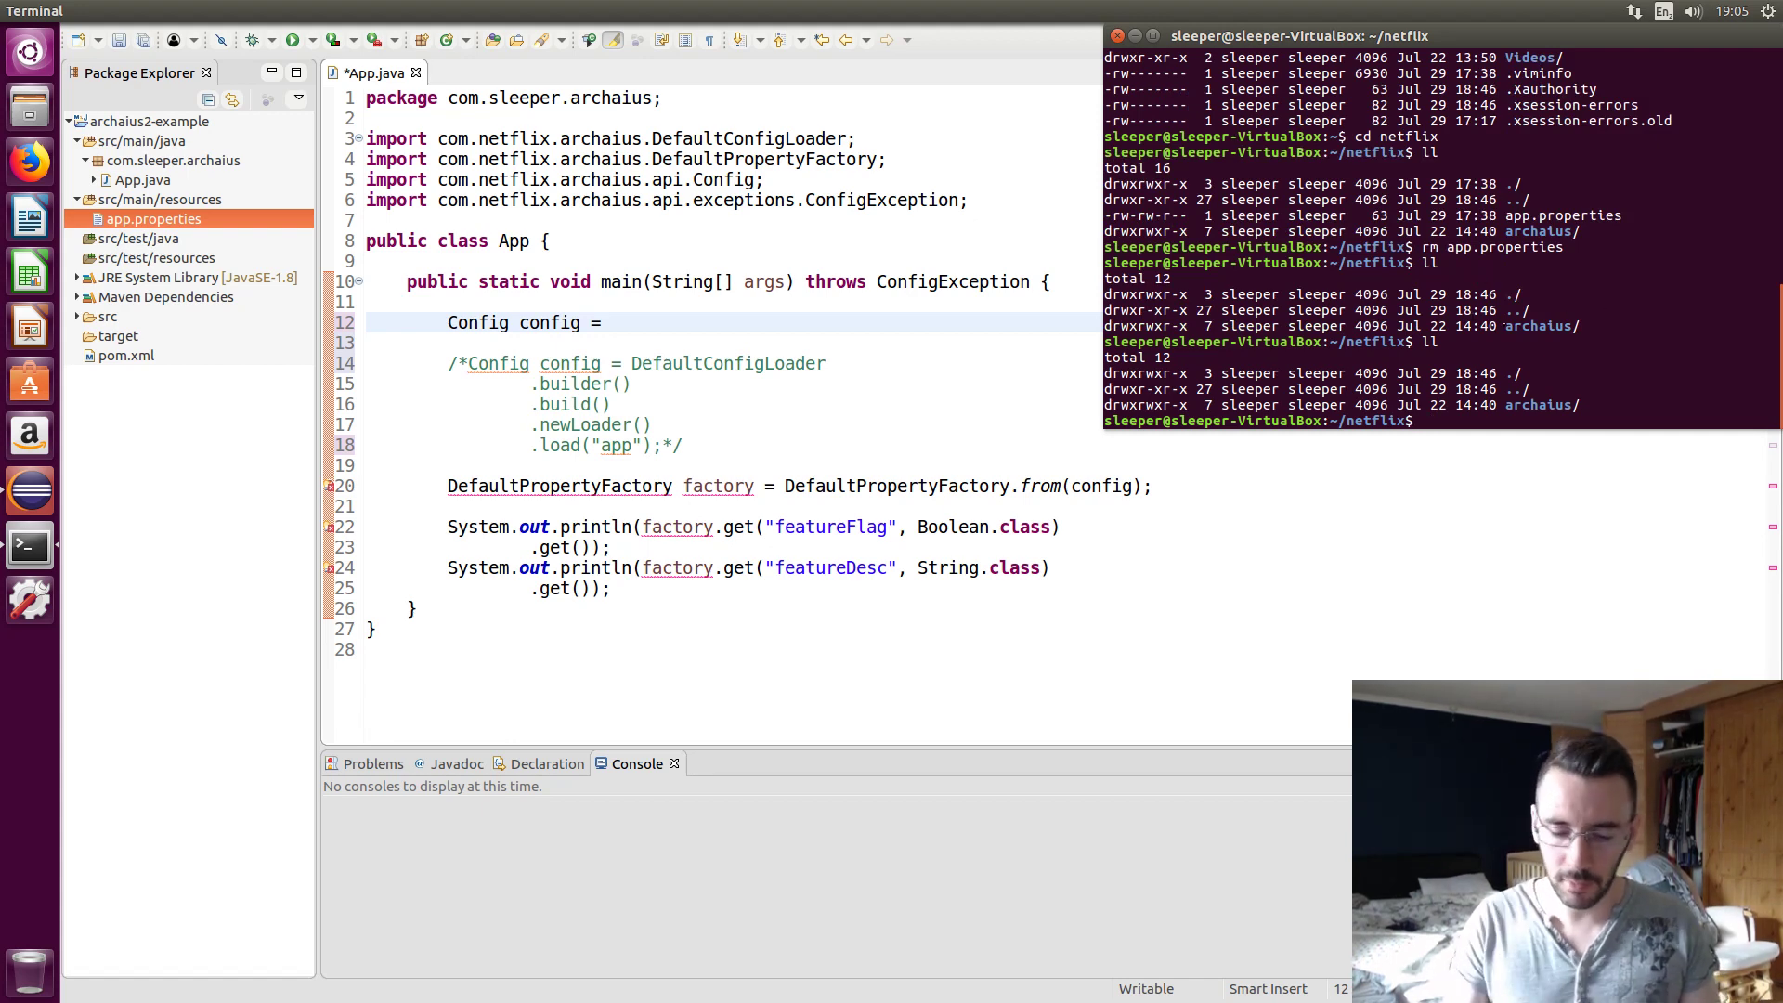
Check the working directory and open config.properties in vi
type("pwd")
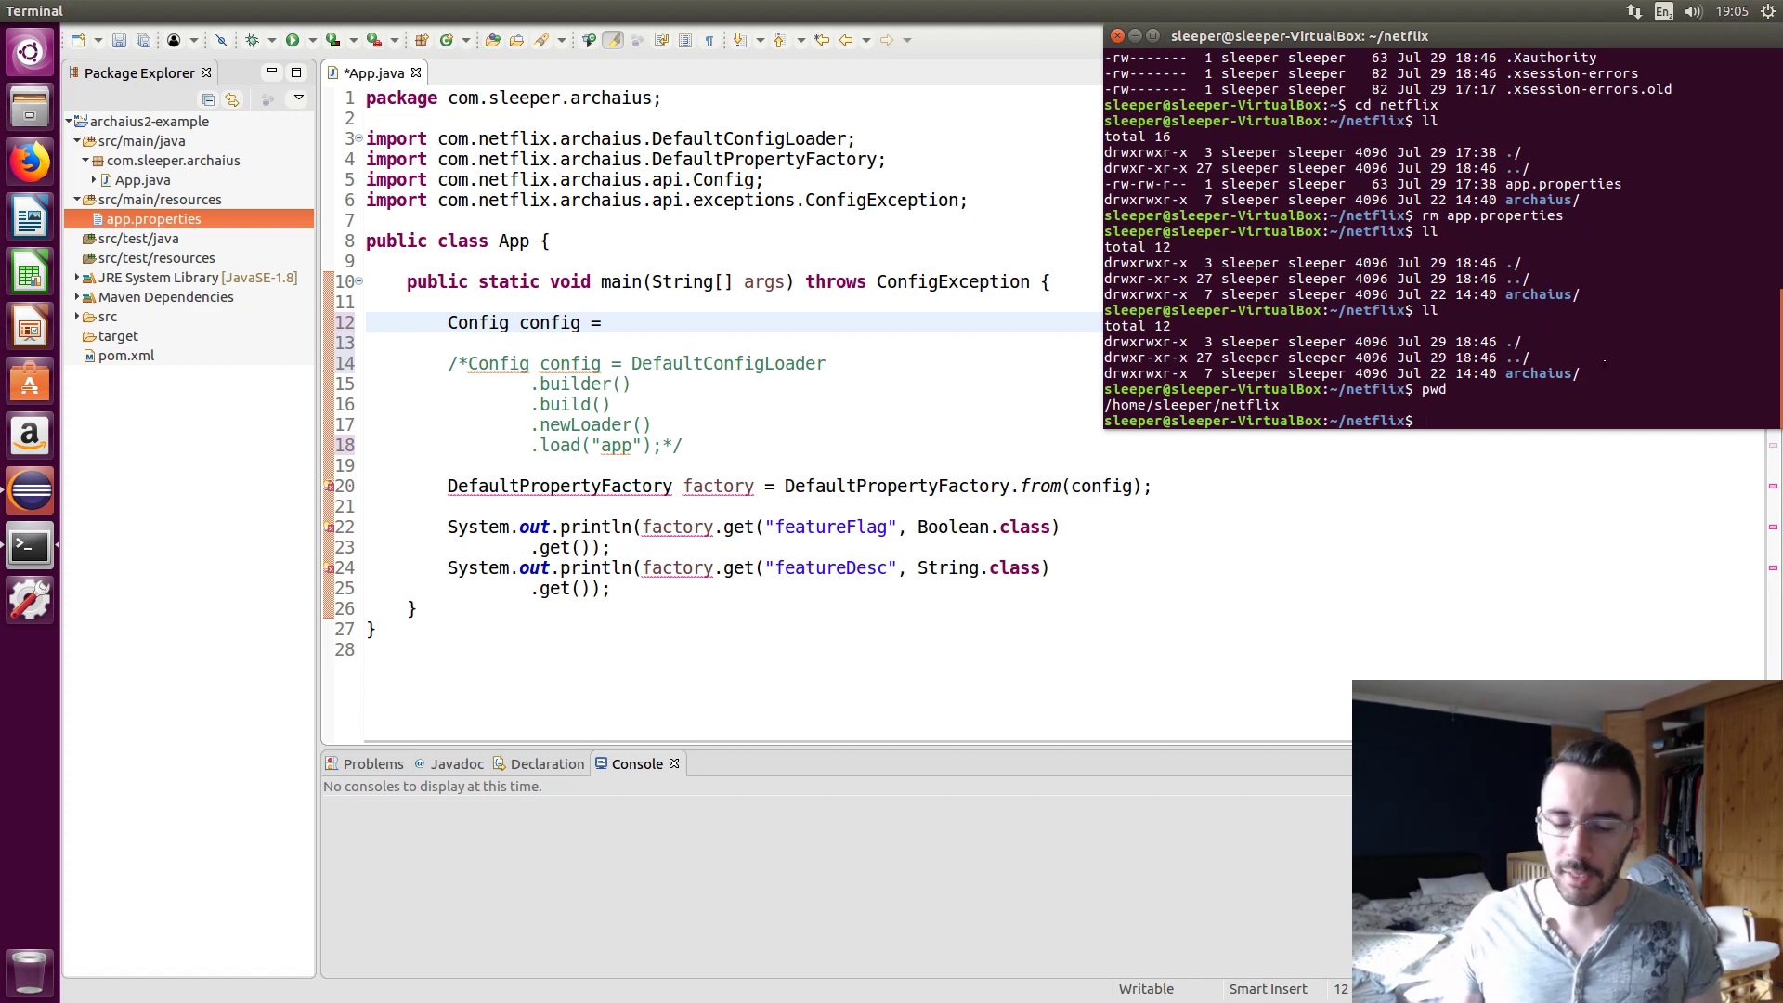
type("vi")
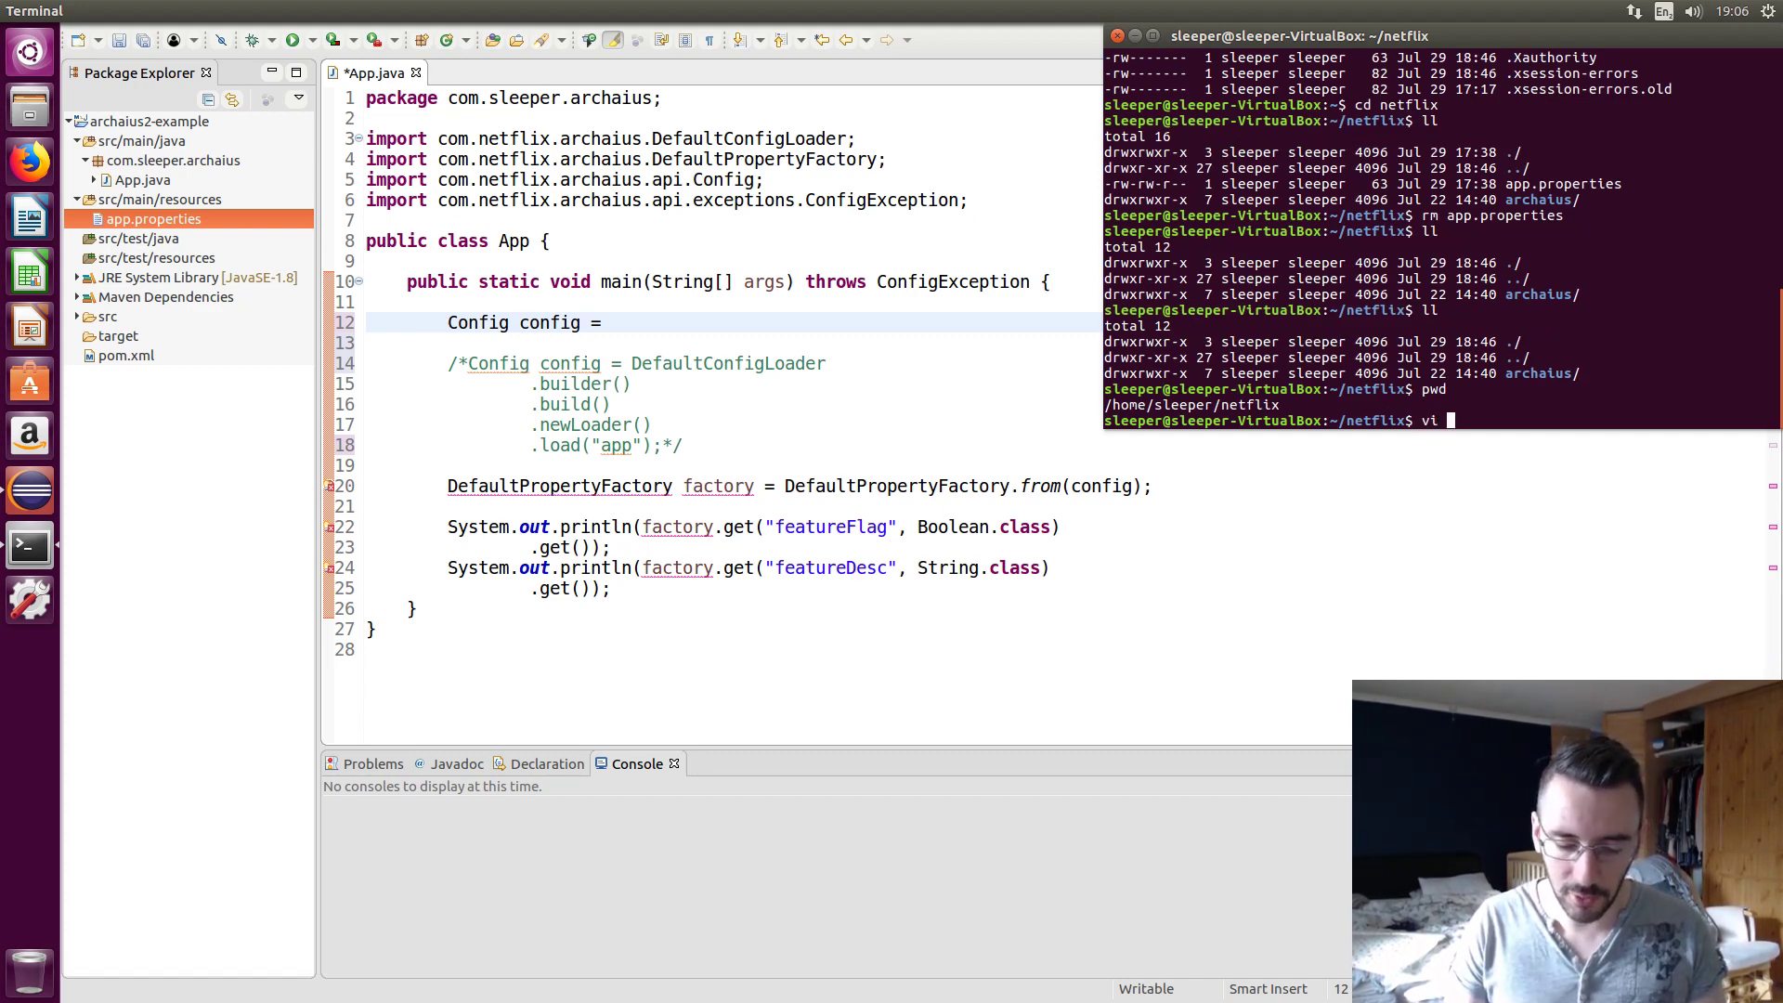
type("config")
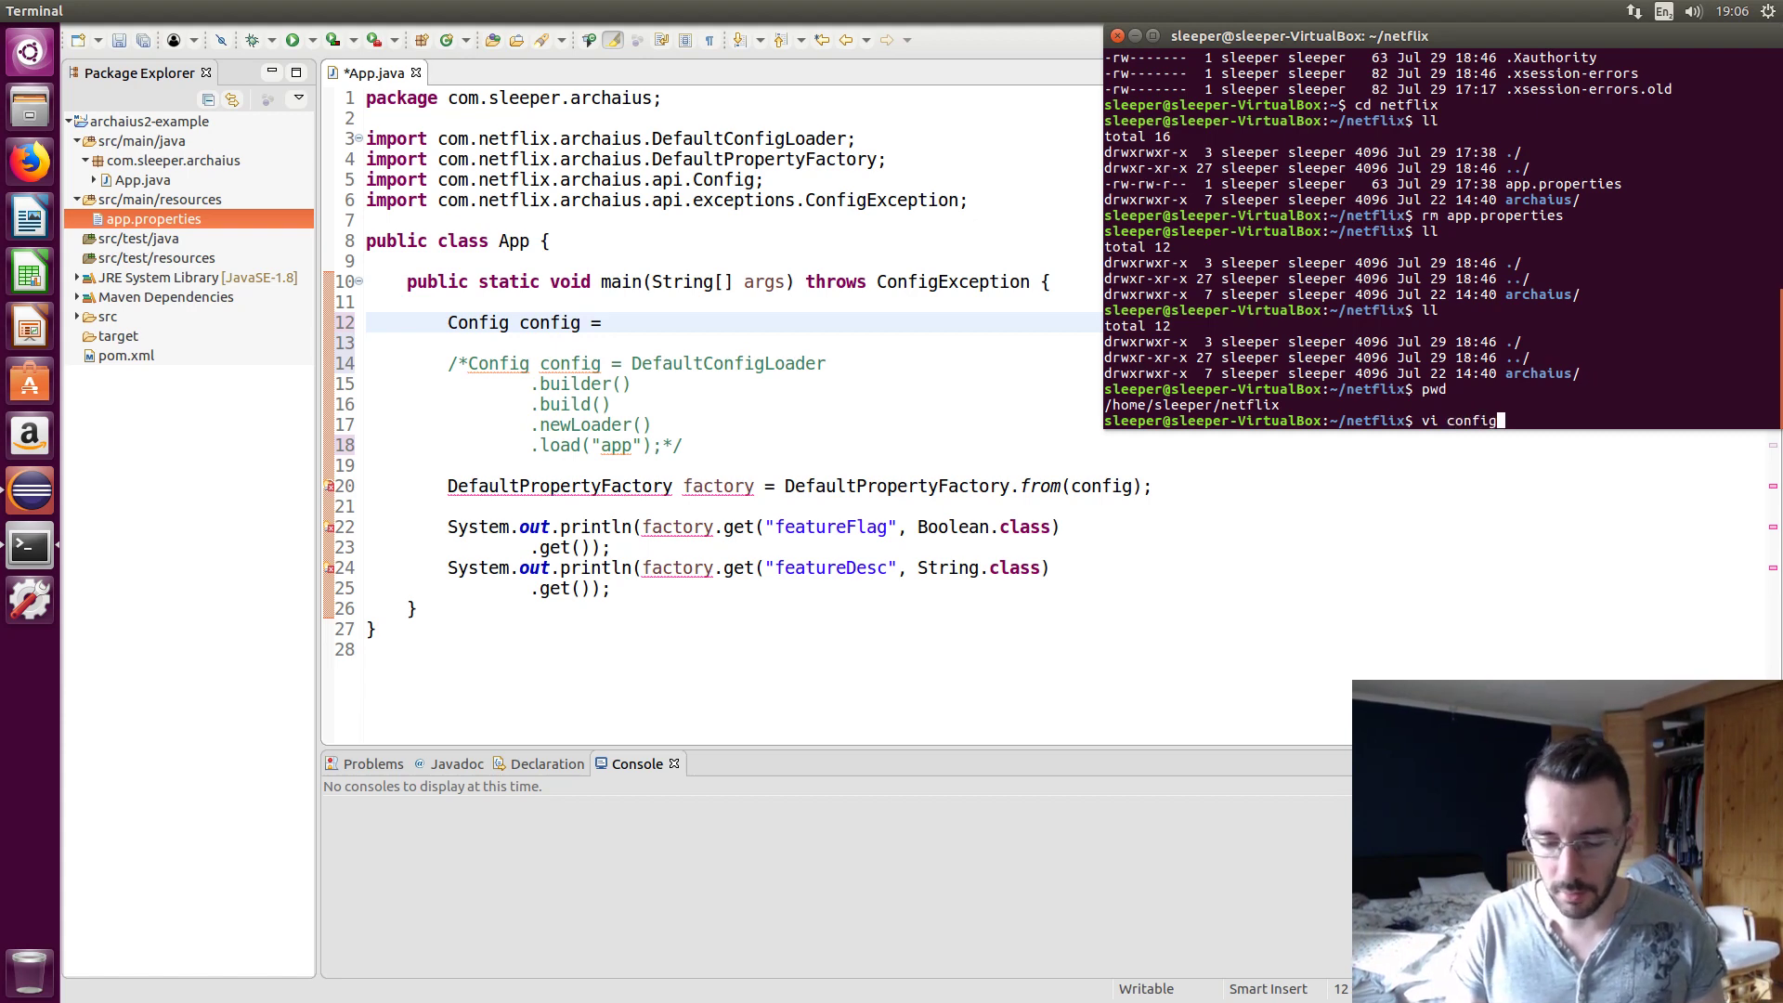
type(".properties")
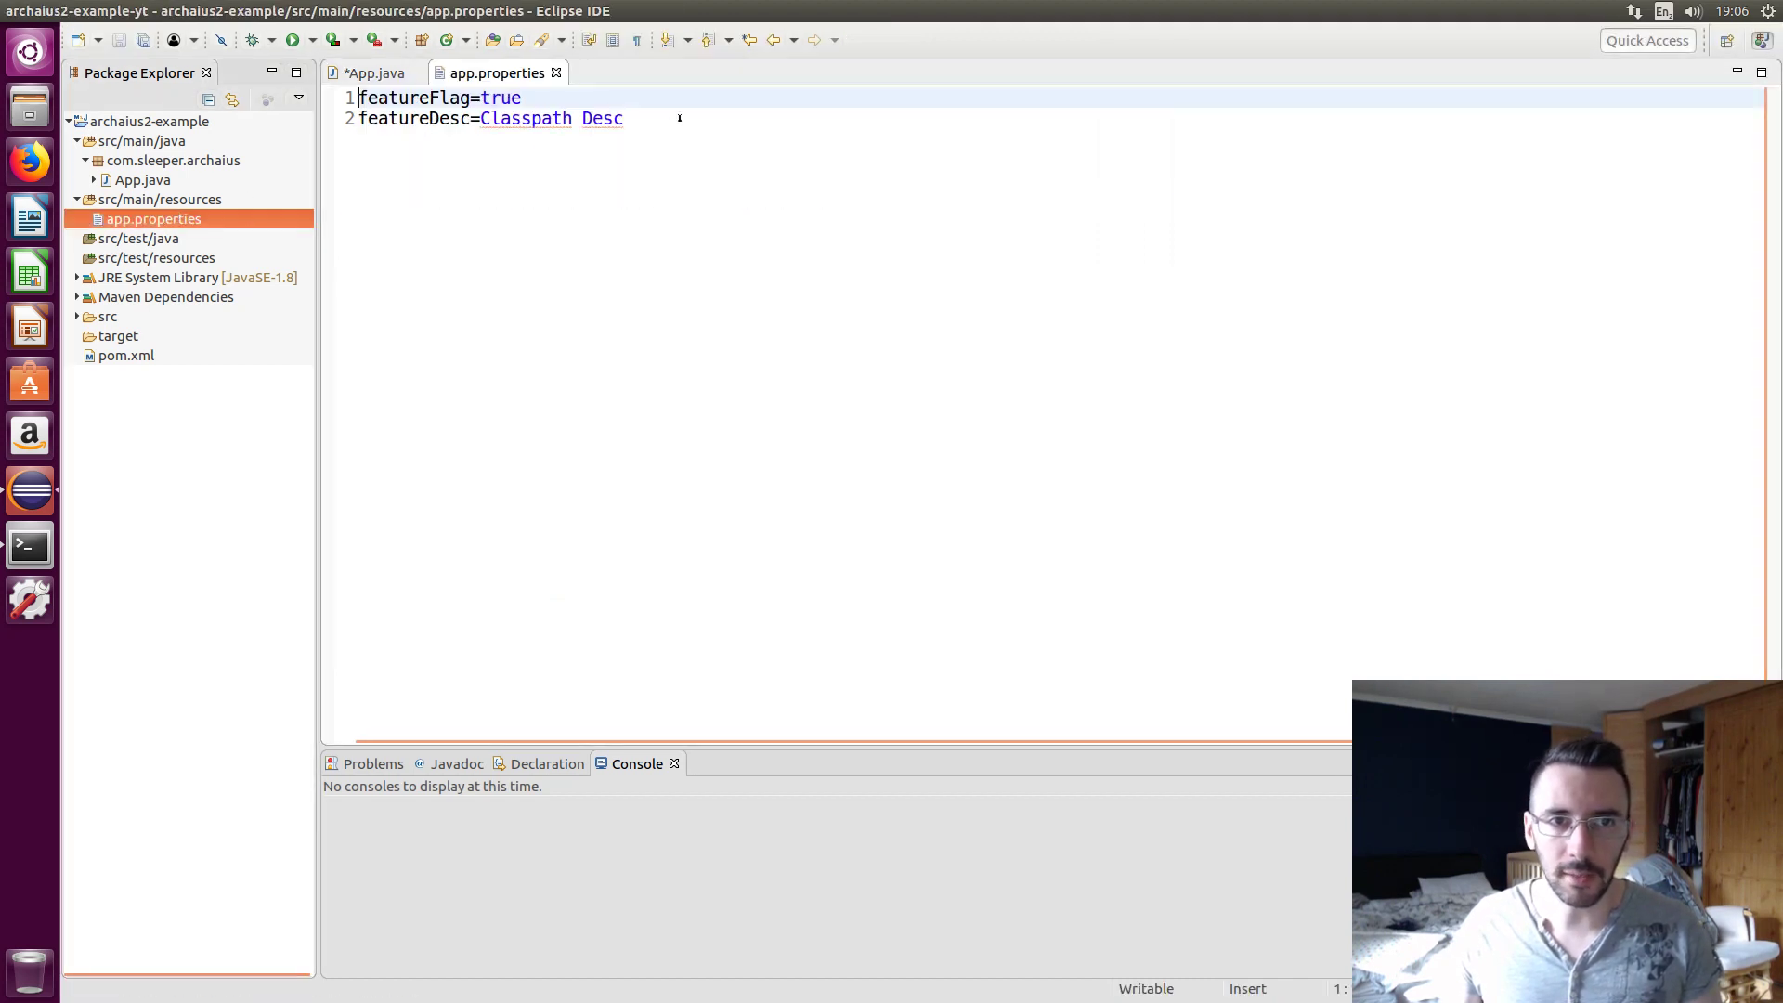
Set featureFlag=false and change featureDesc to External Desc
key("ctrl+a")
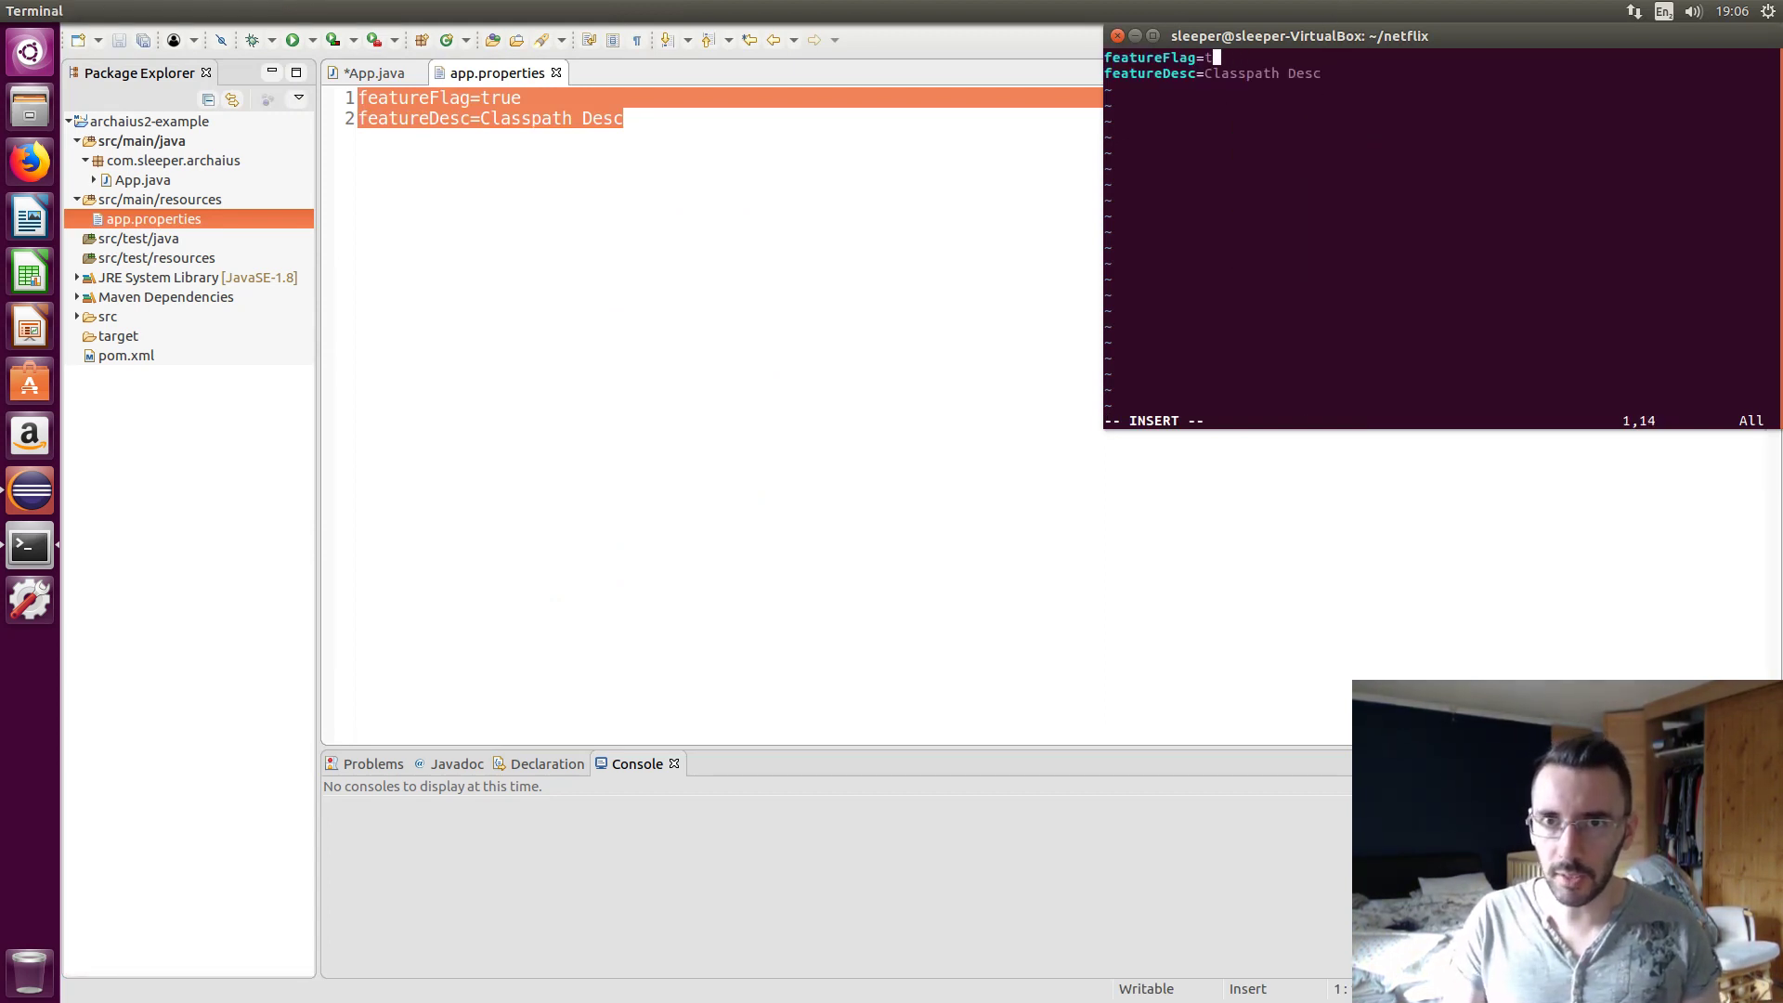
type("alse")
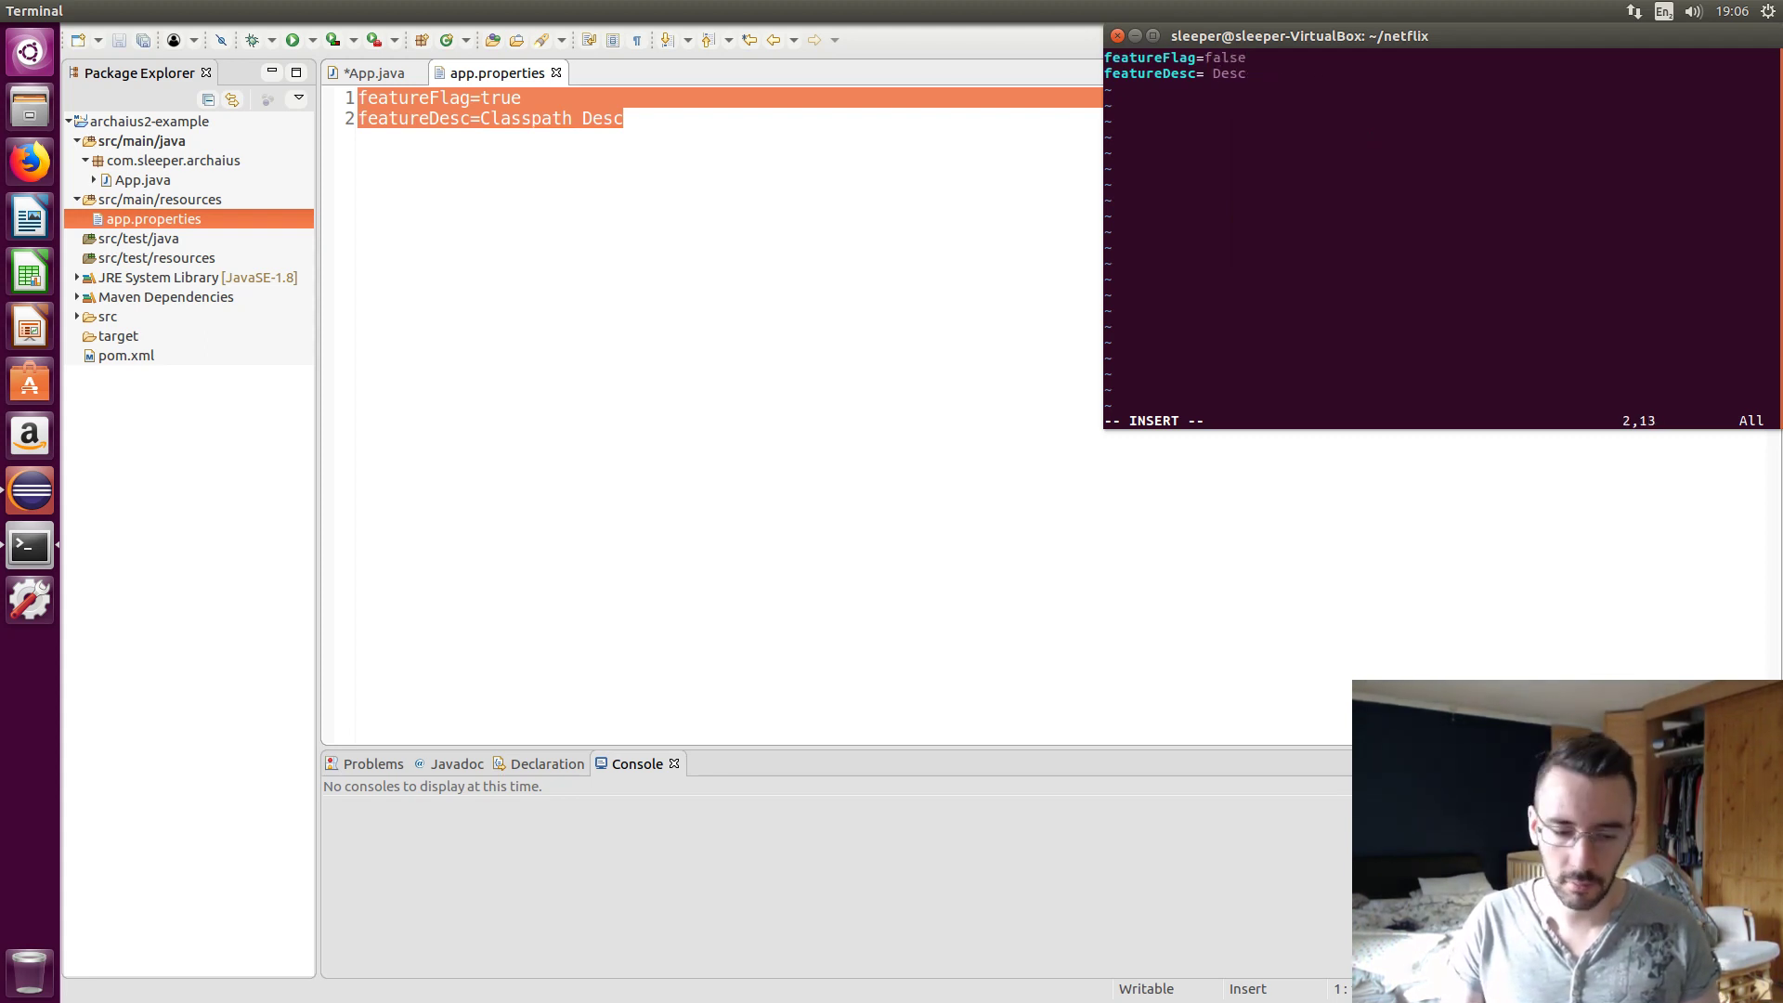
type("External")
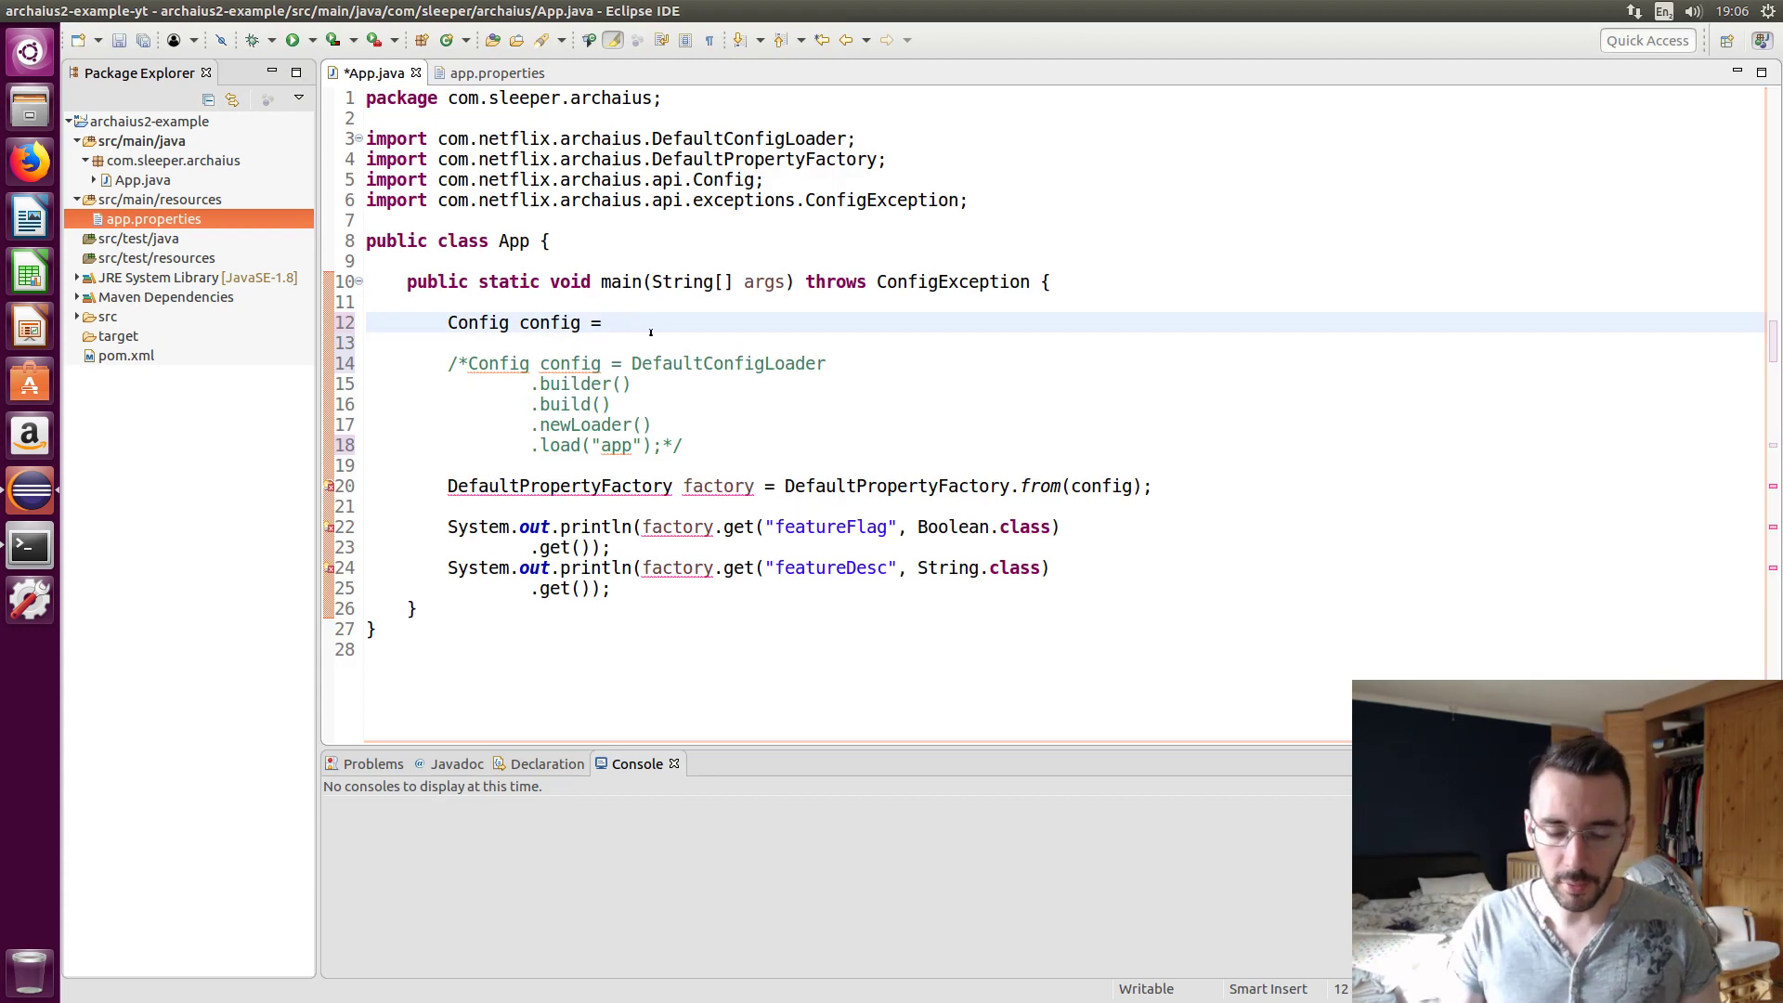
Assign config a new PollingDynamicConfig built on a URLConfigReader with an empty URL string
type("new")
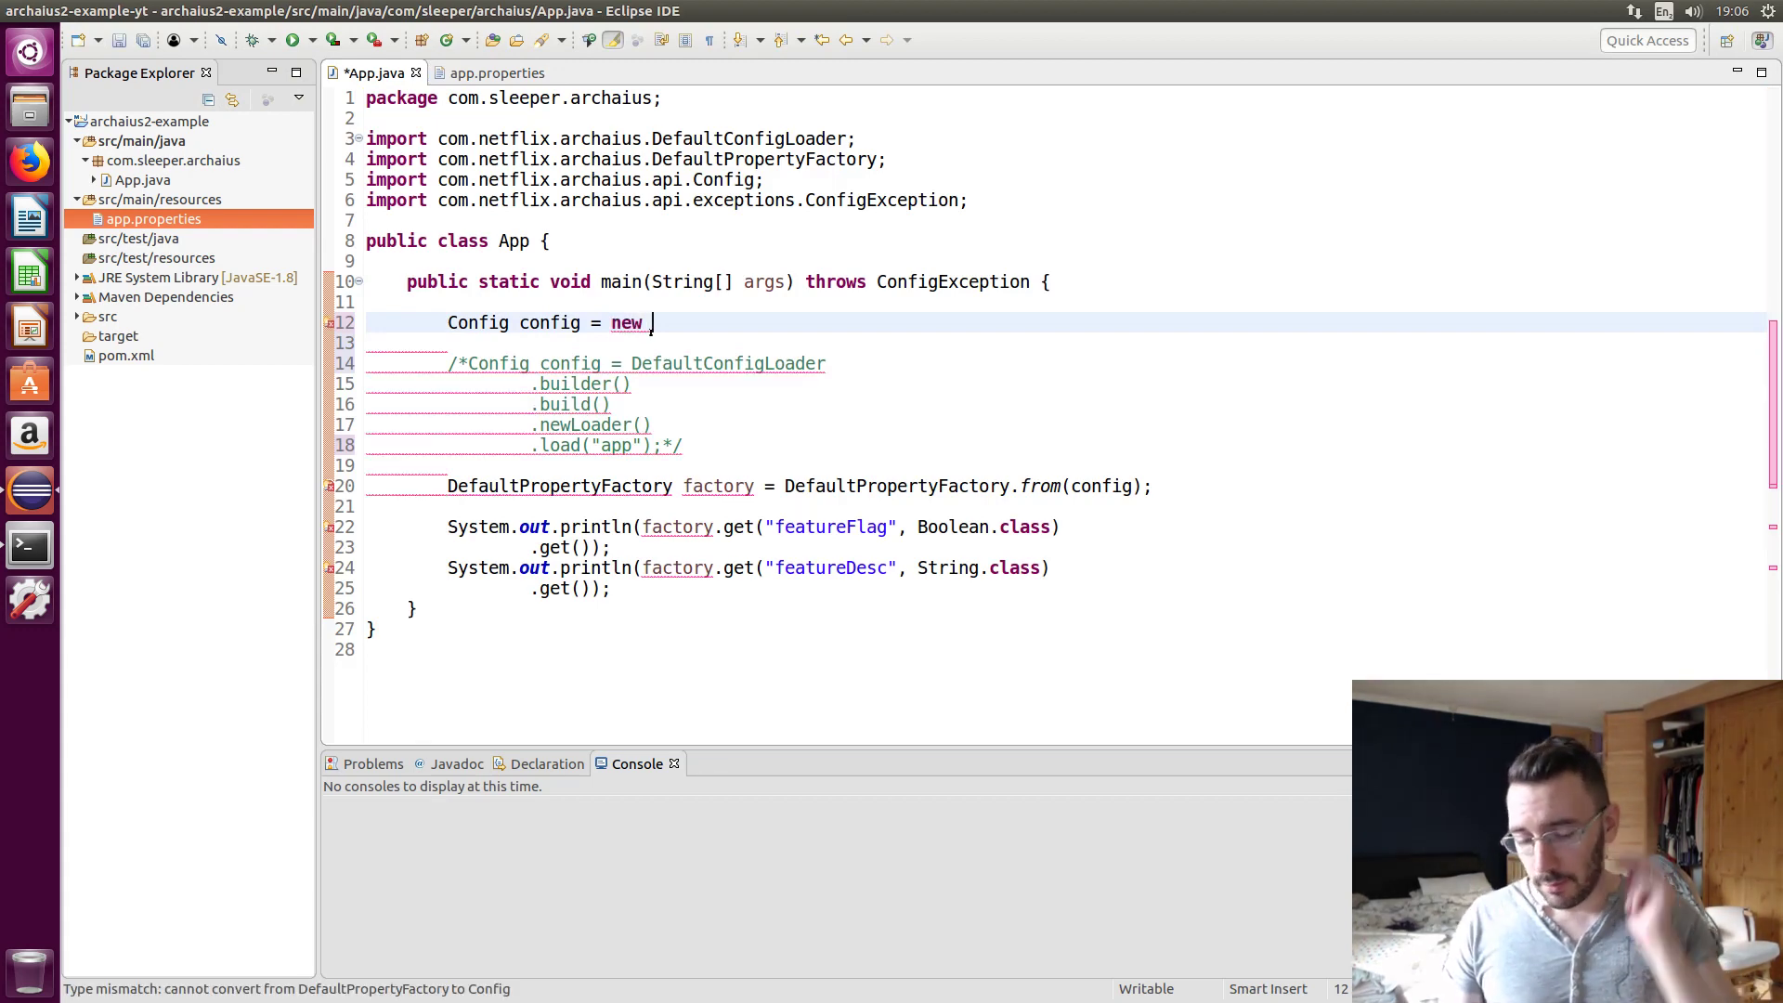
type("Po")
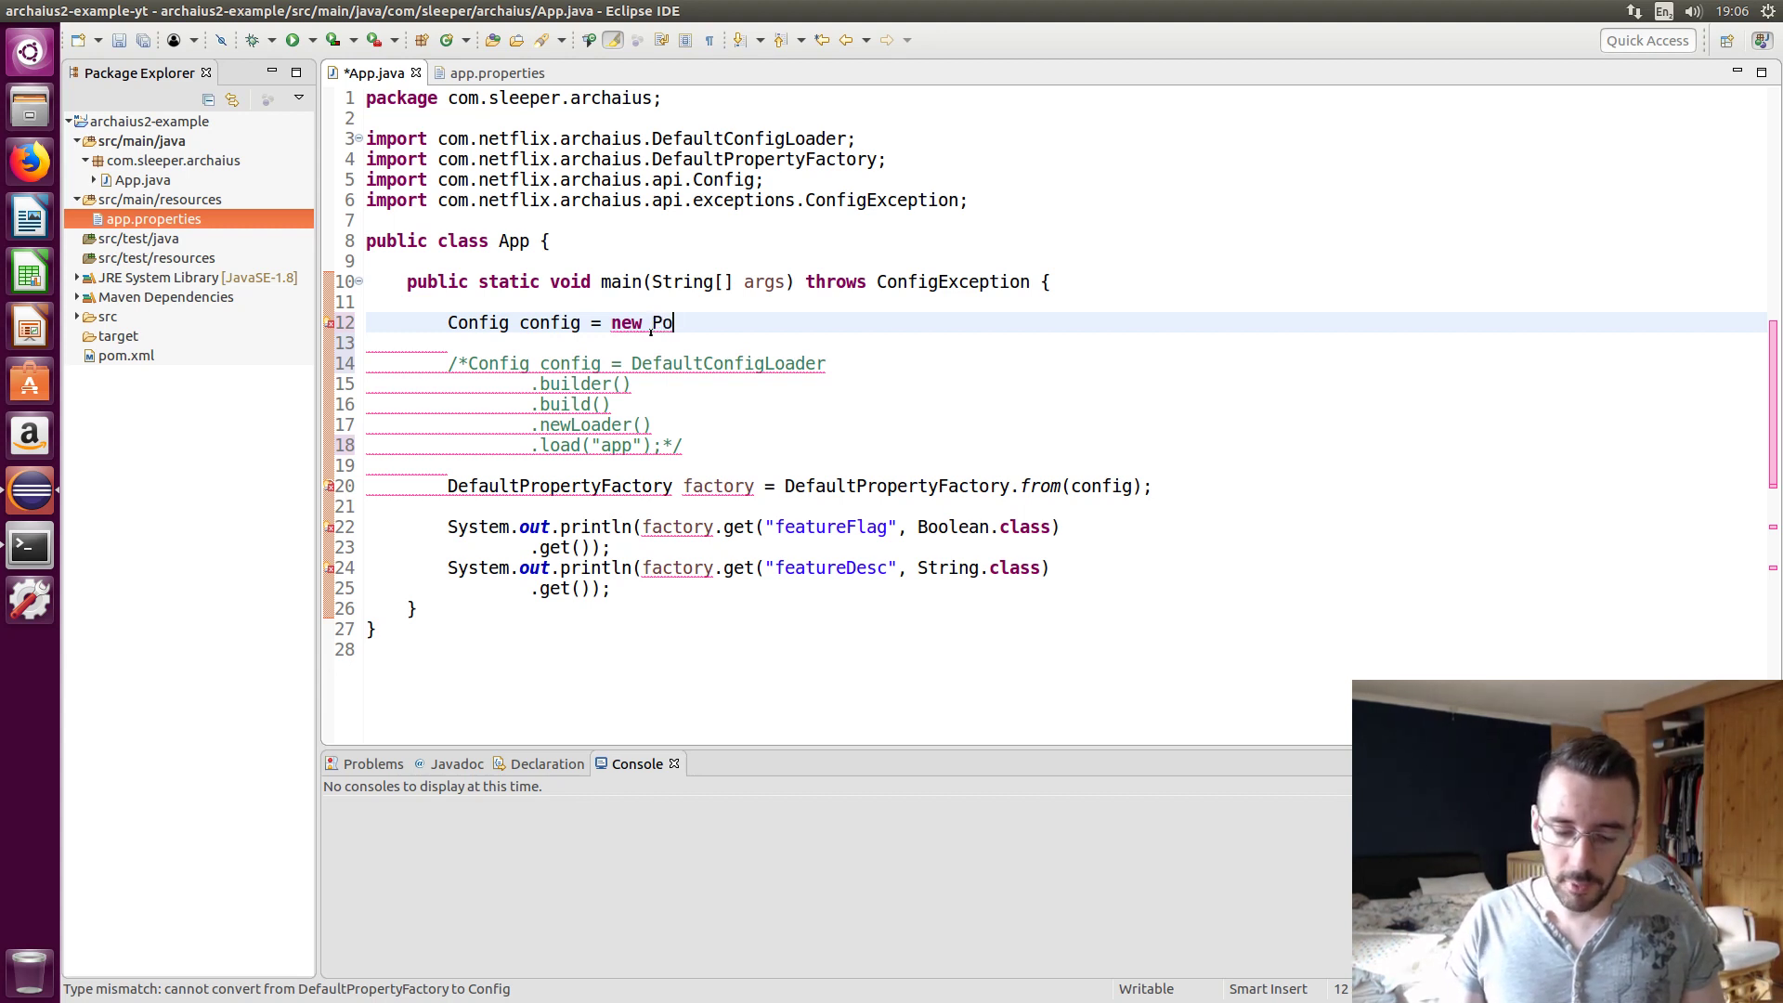
type("llingDynami")
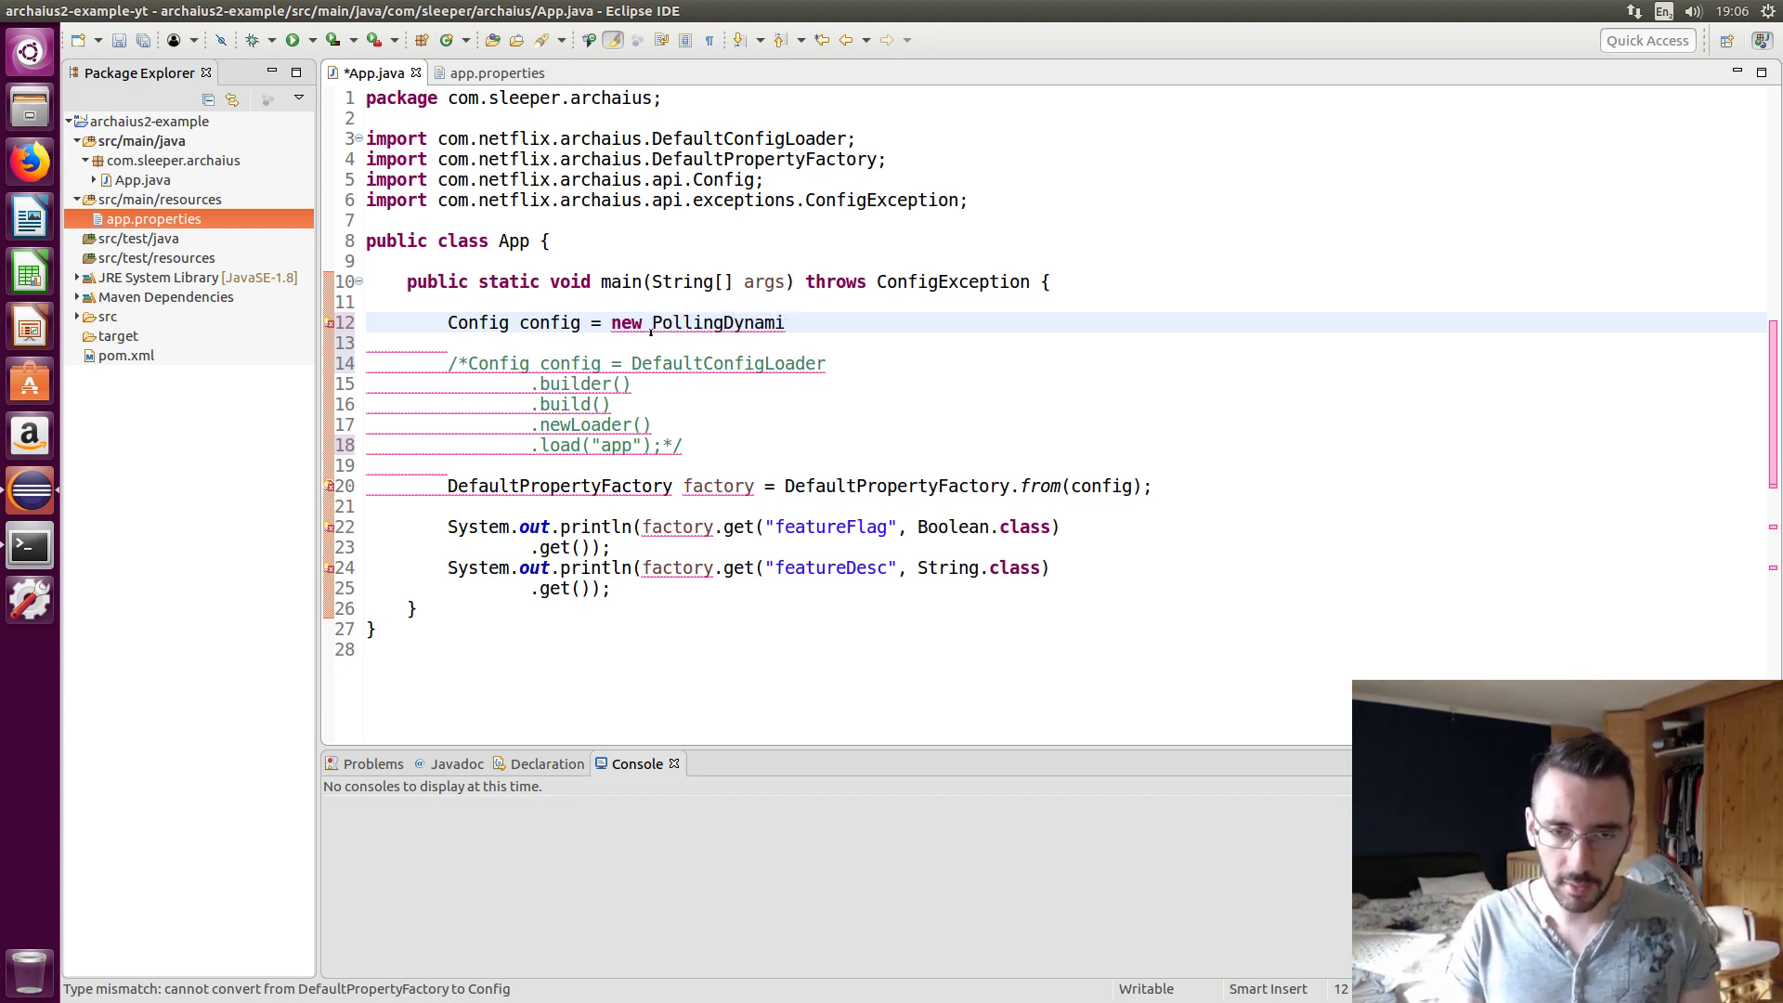
type("Config")
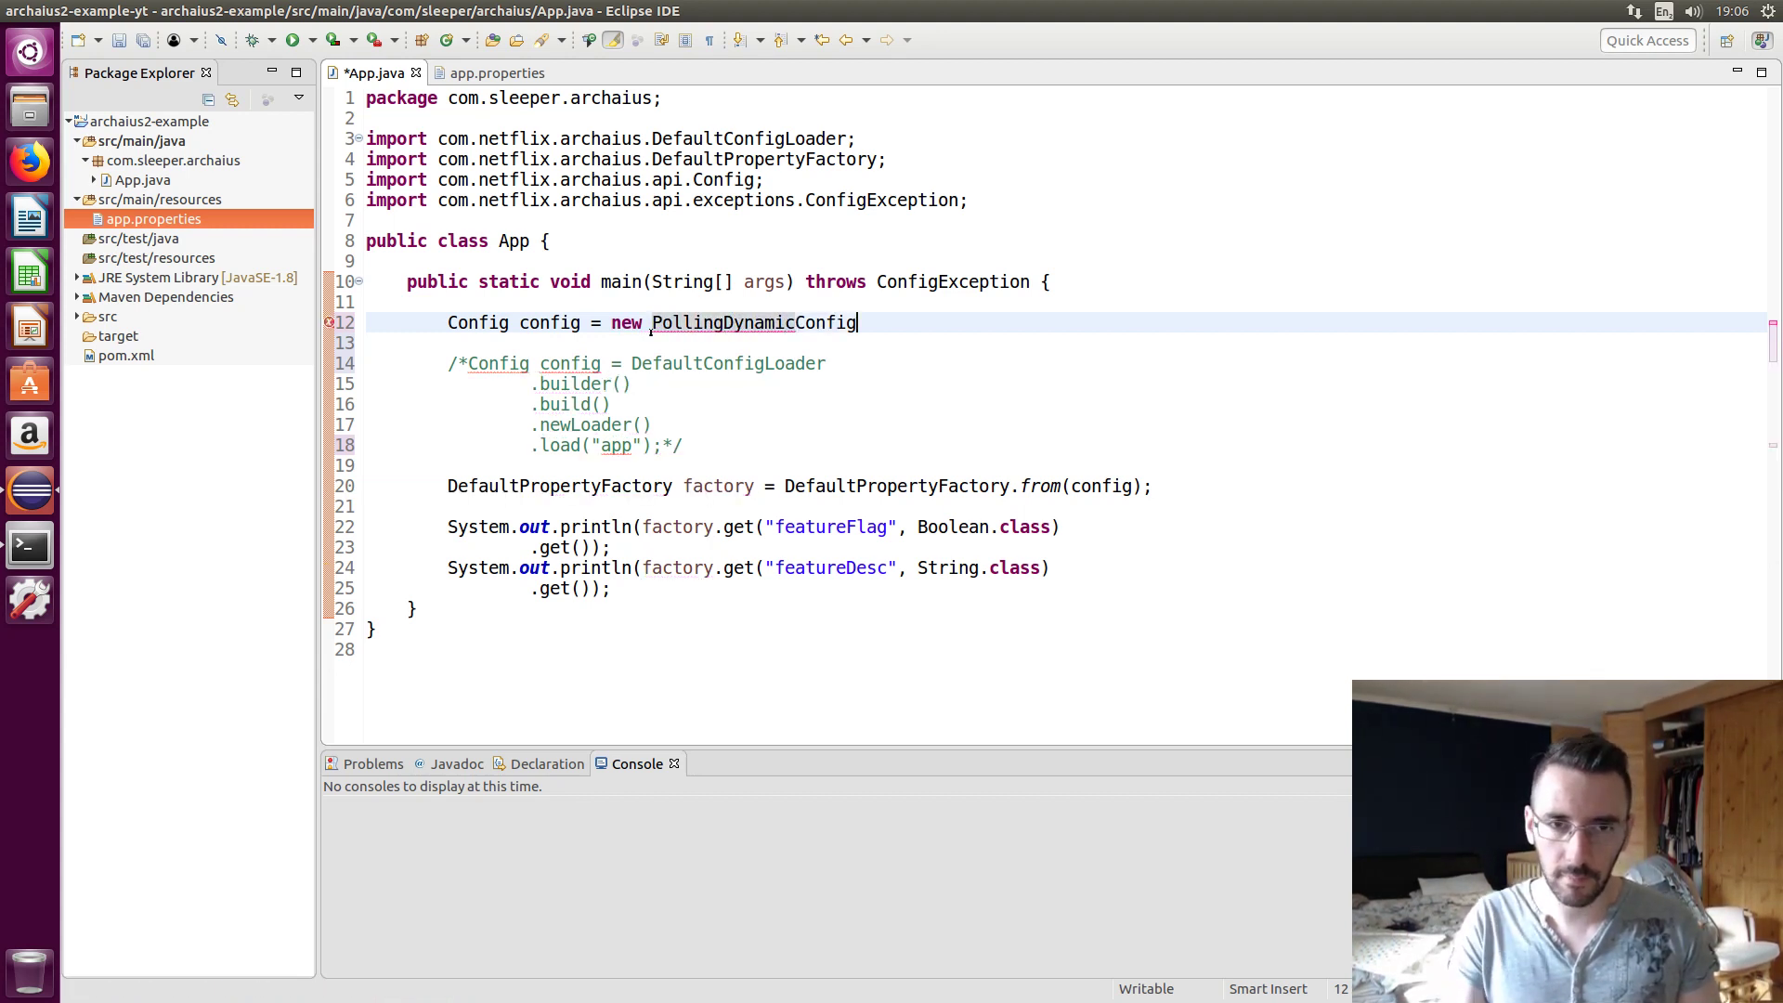
type("();")
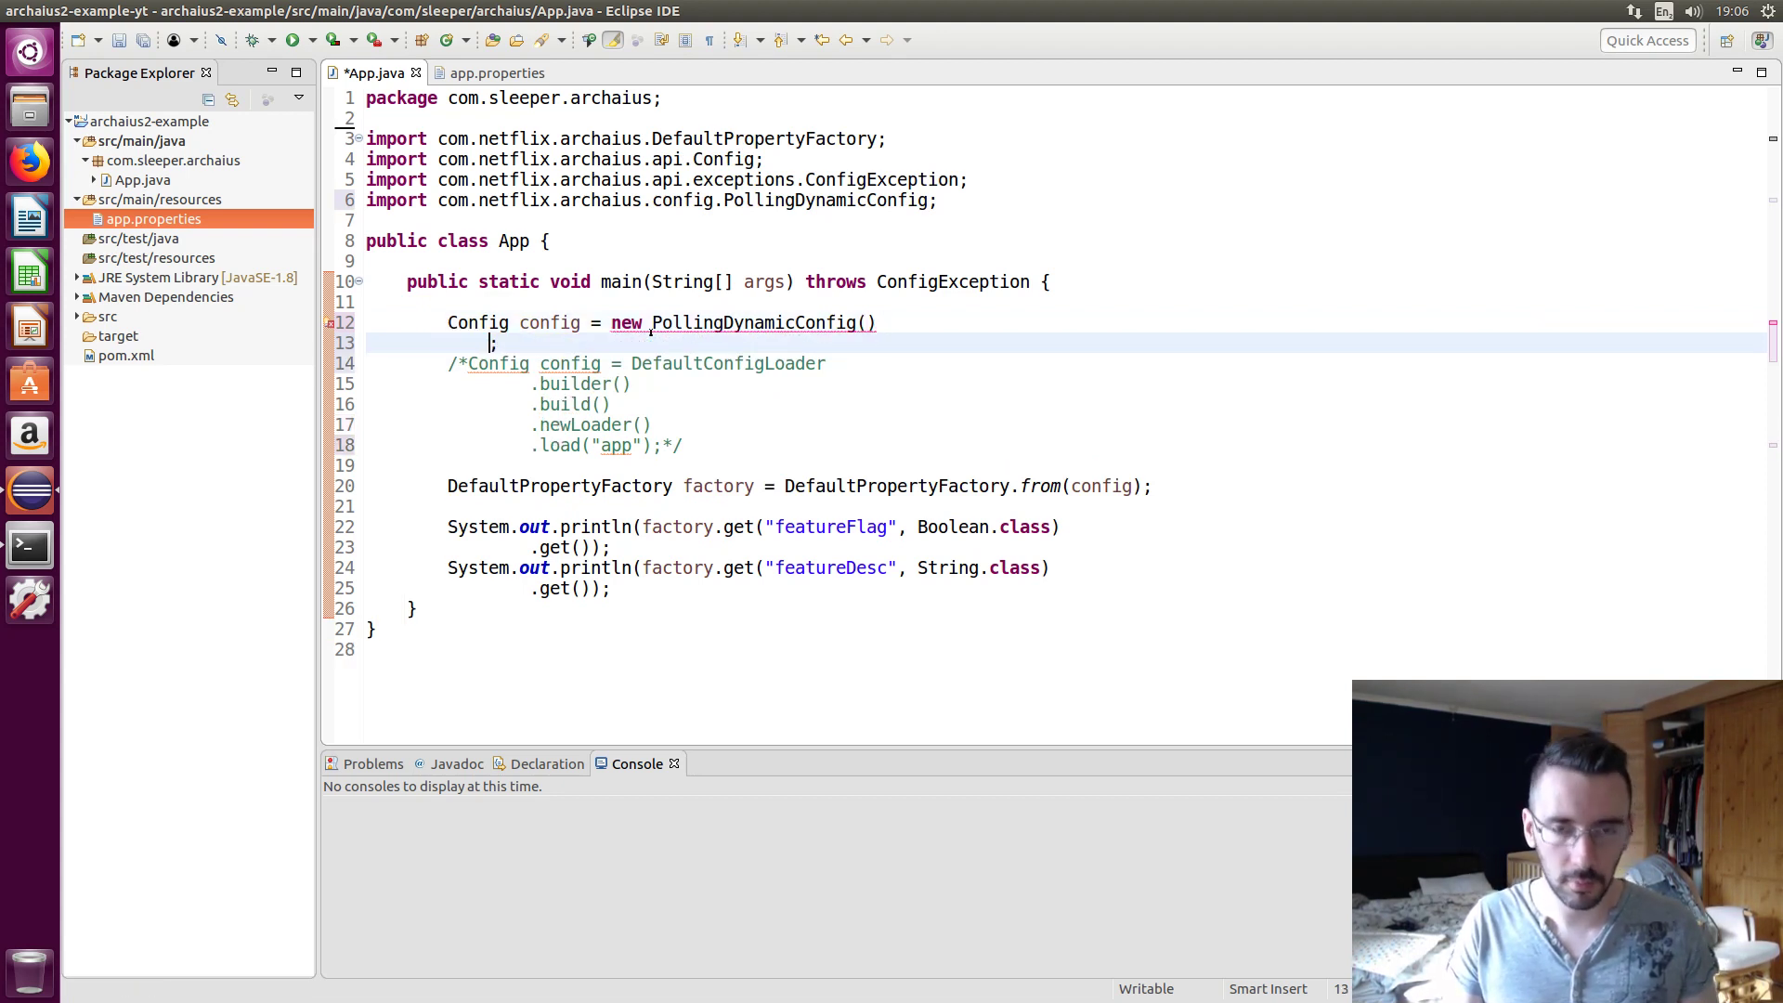
type("(")
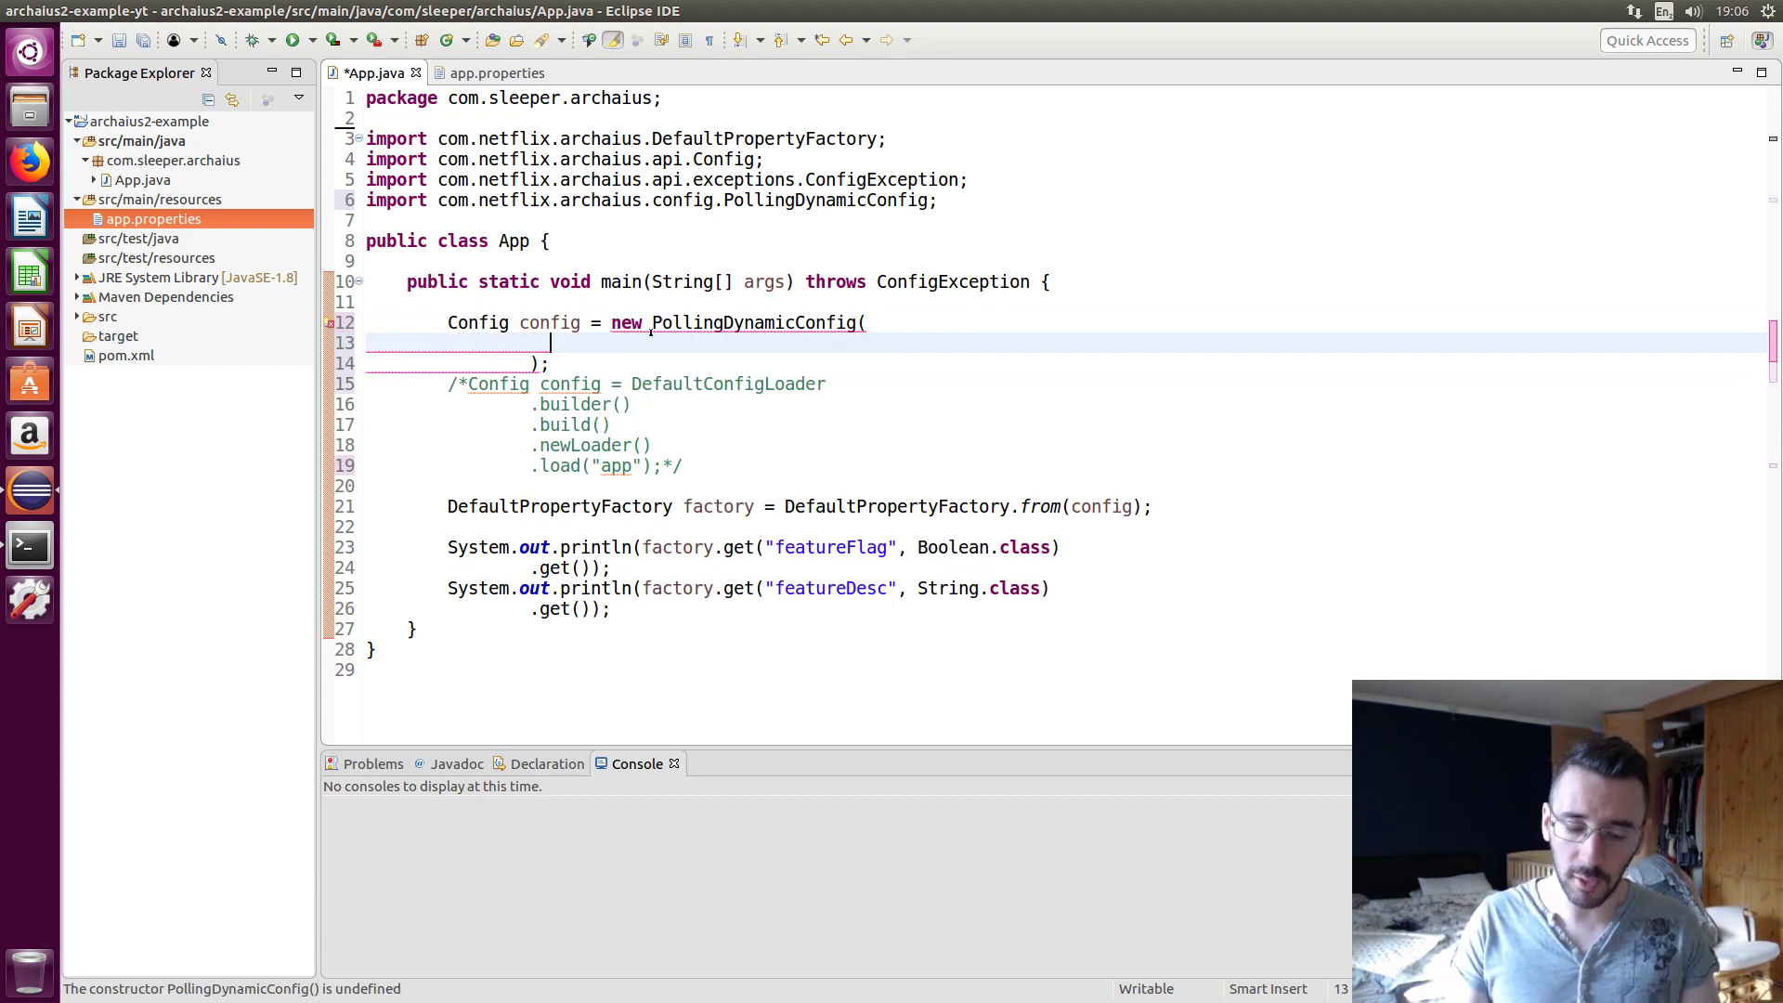
type("new UR")
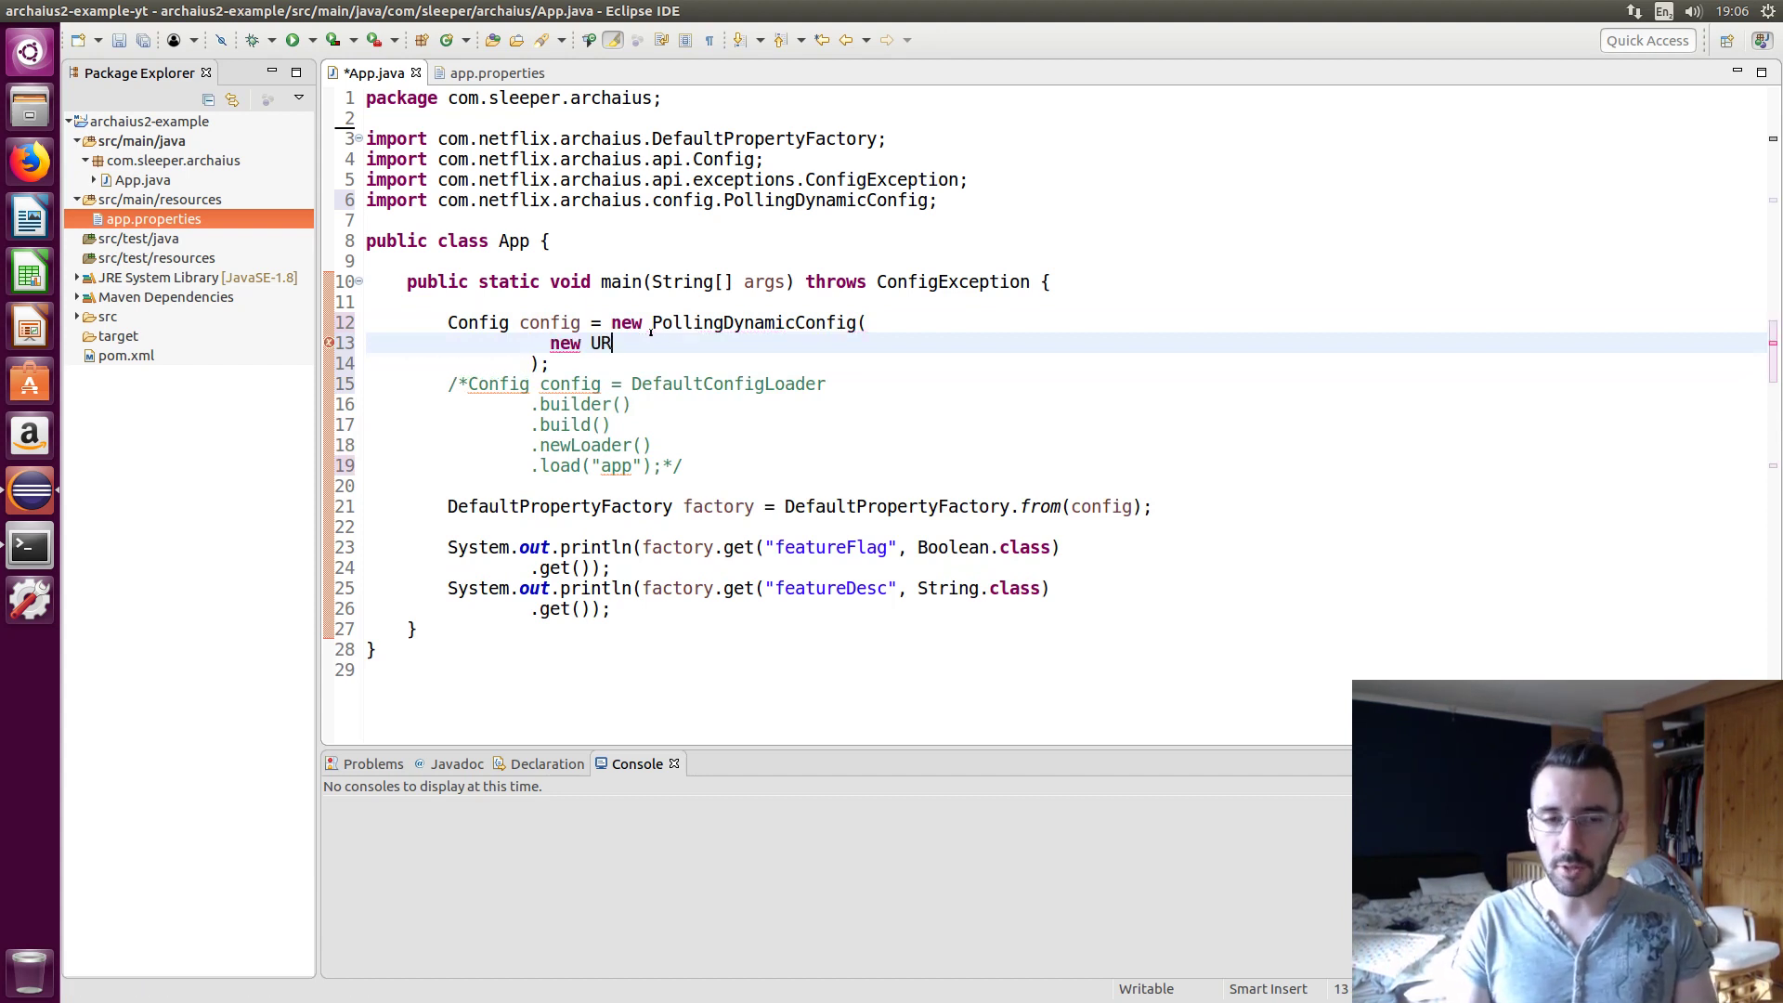
type("LConfig")
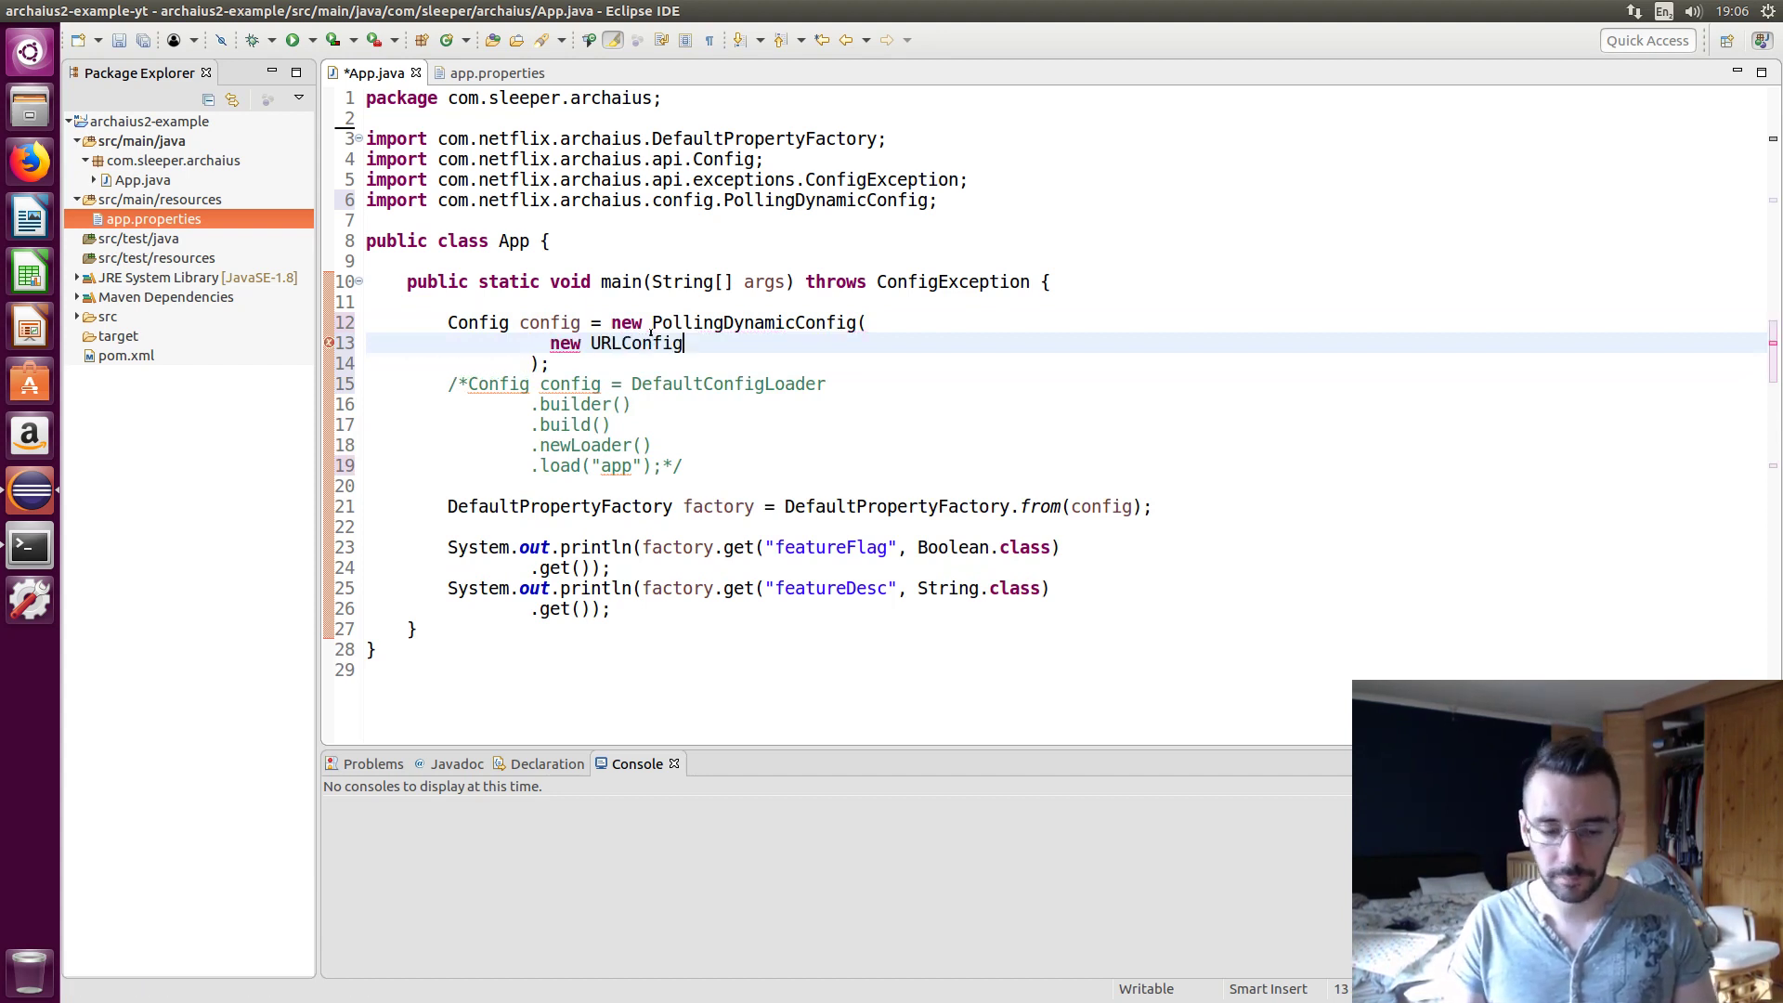
type("Reader()")
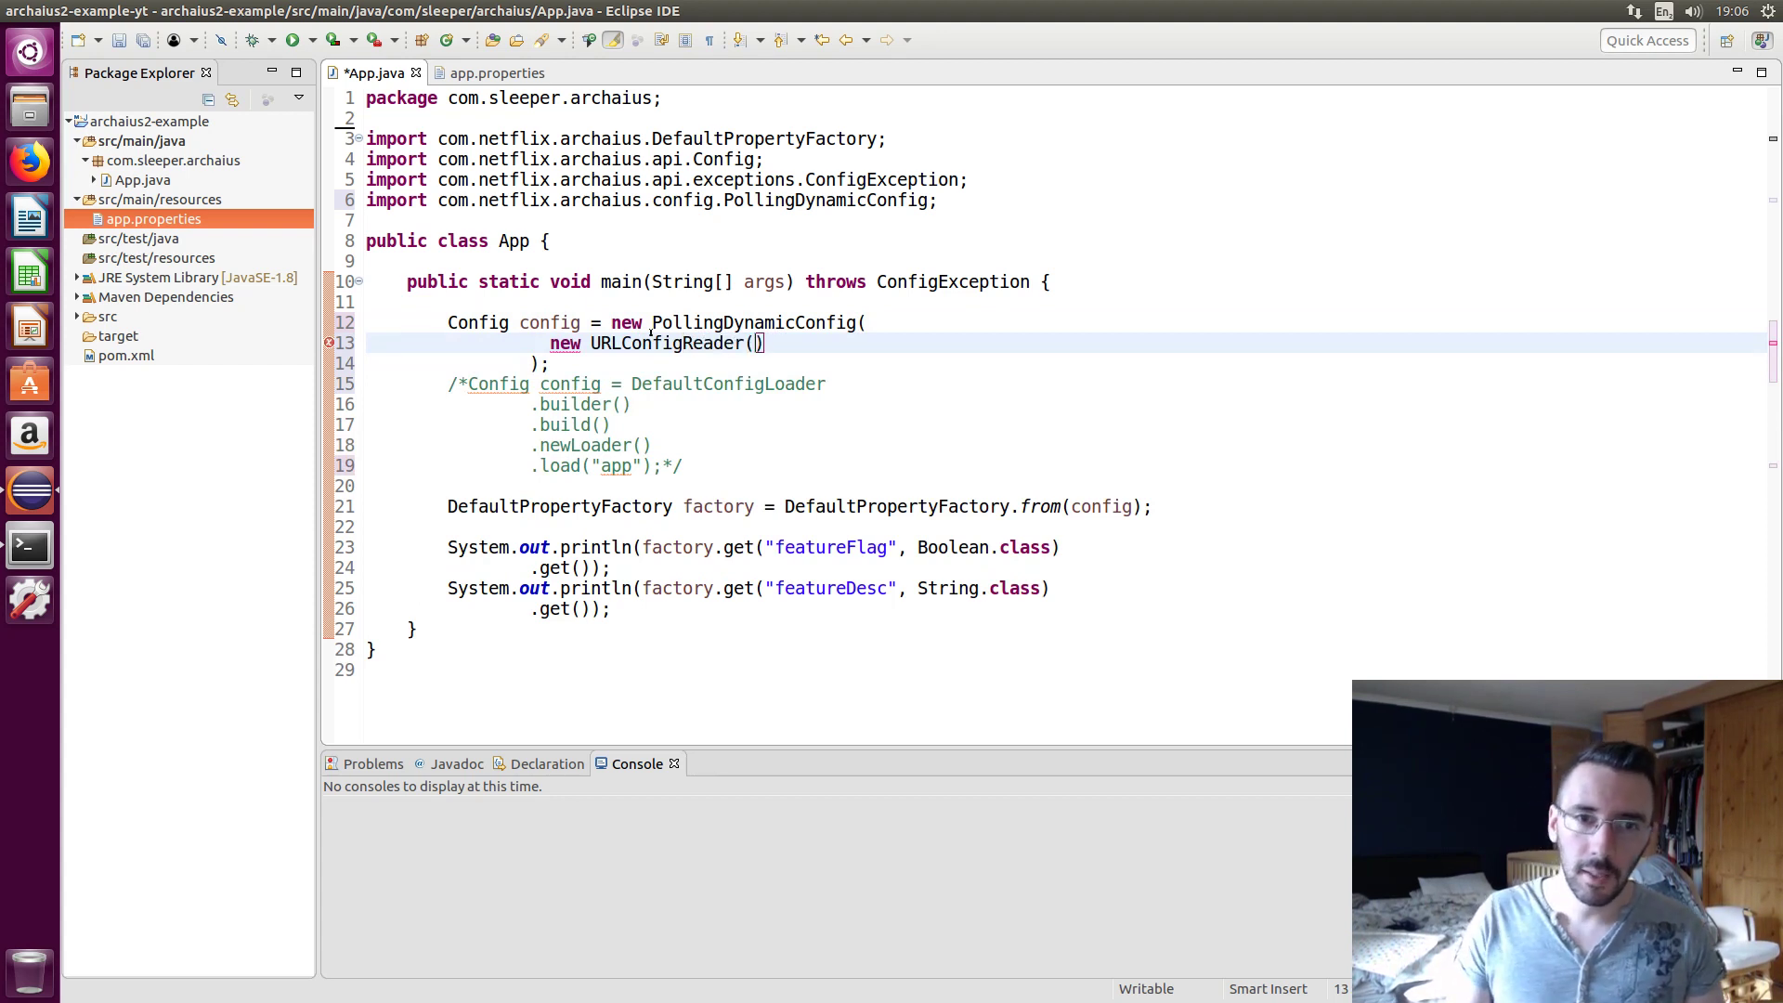
type("\"\"")
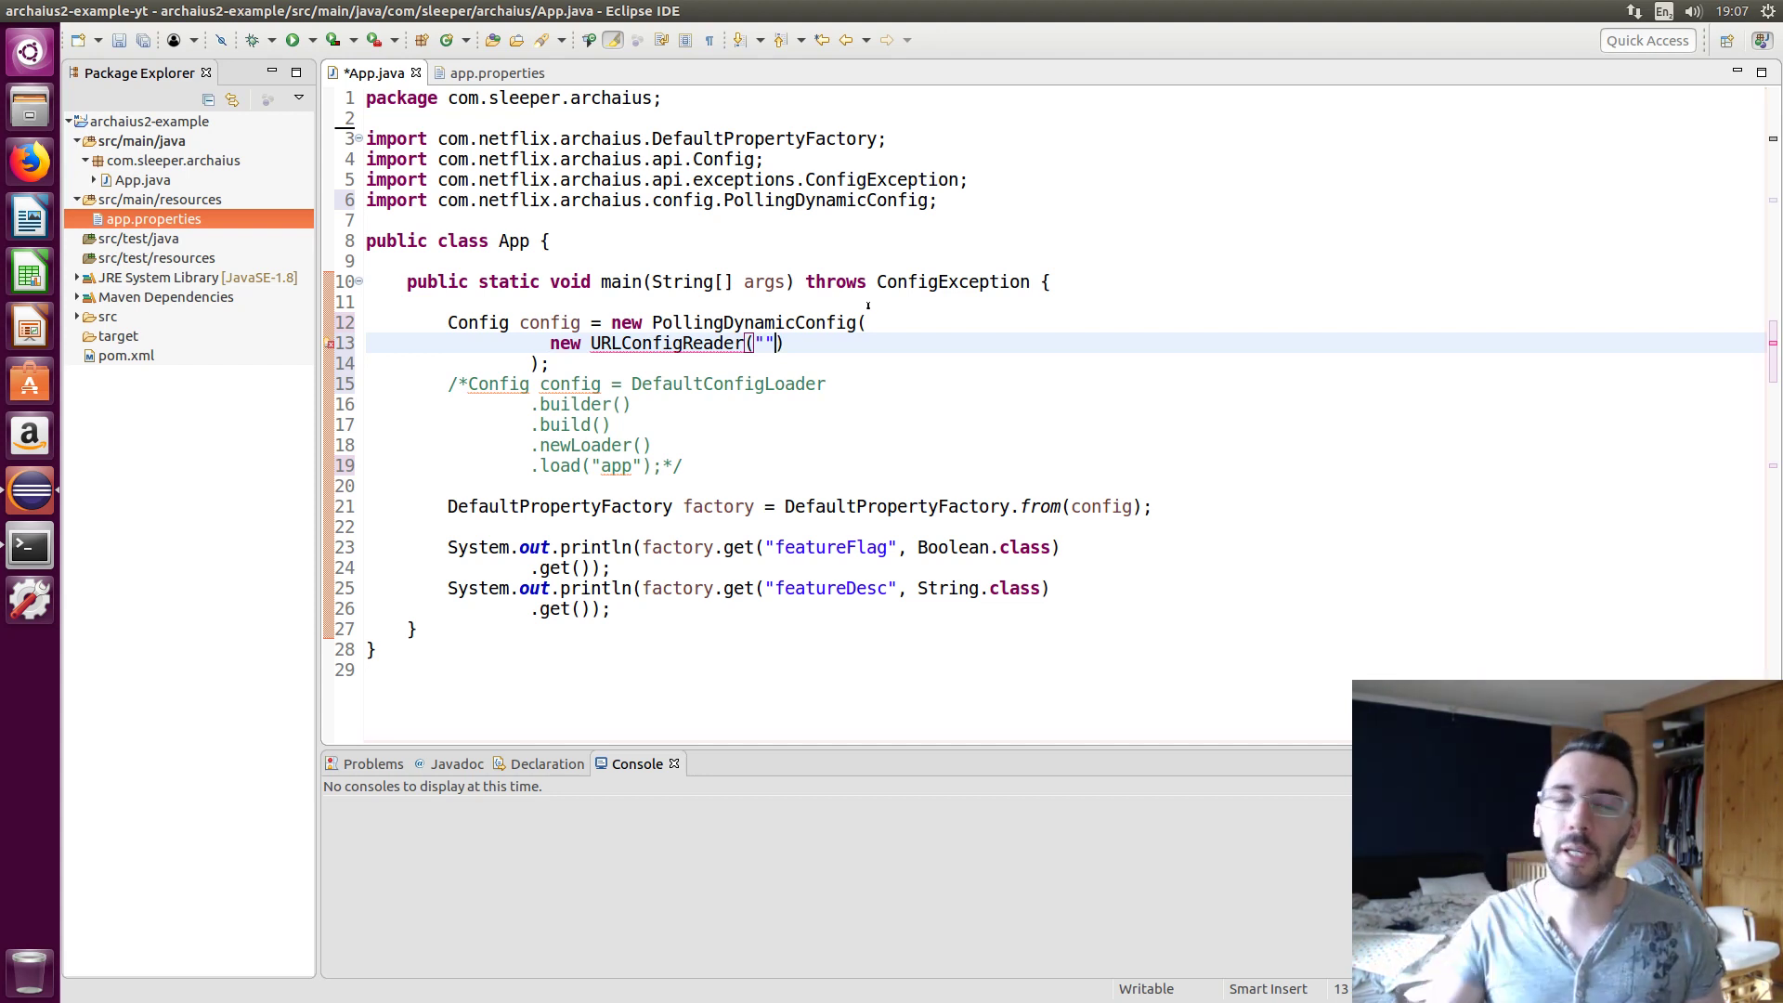
Add a FixedPollingStrategy of 1 TimeUnit.SECONDS and organize the imports
type(",")
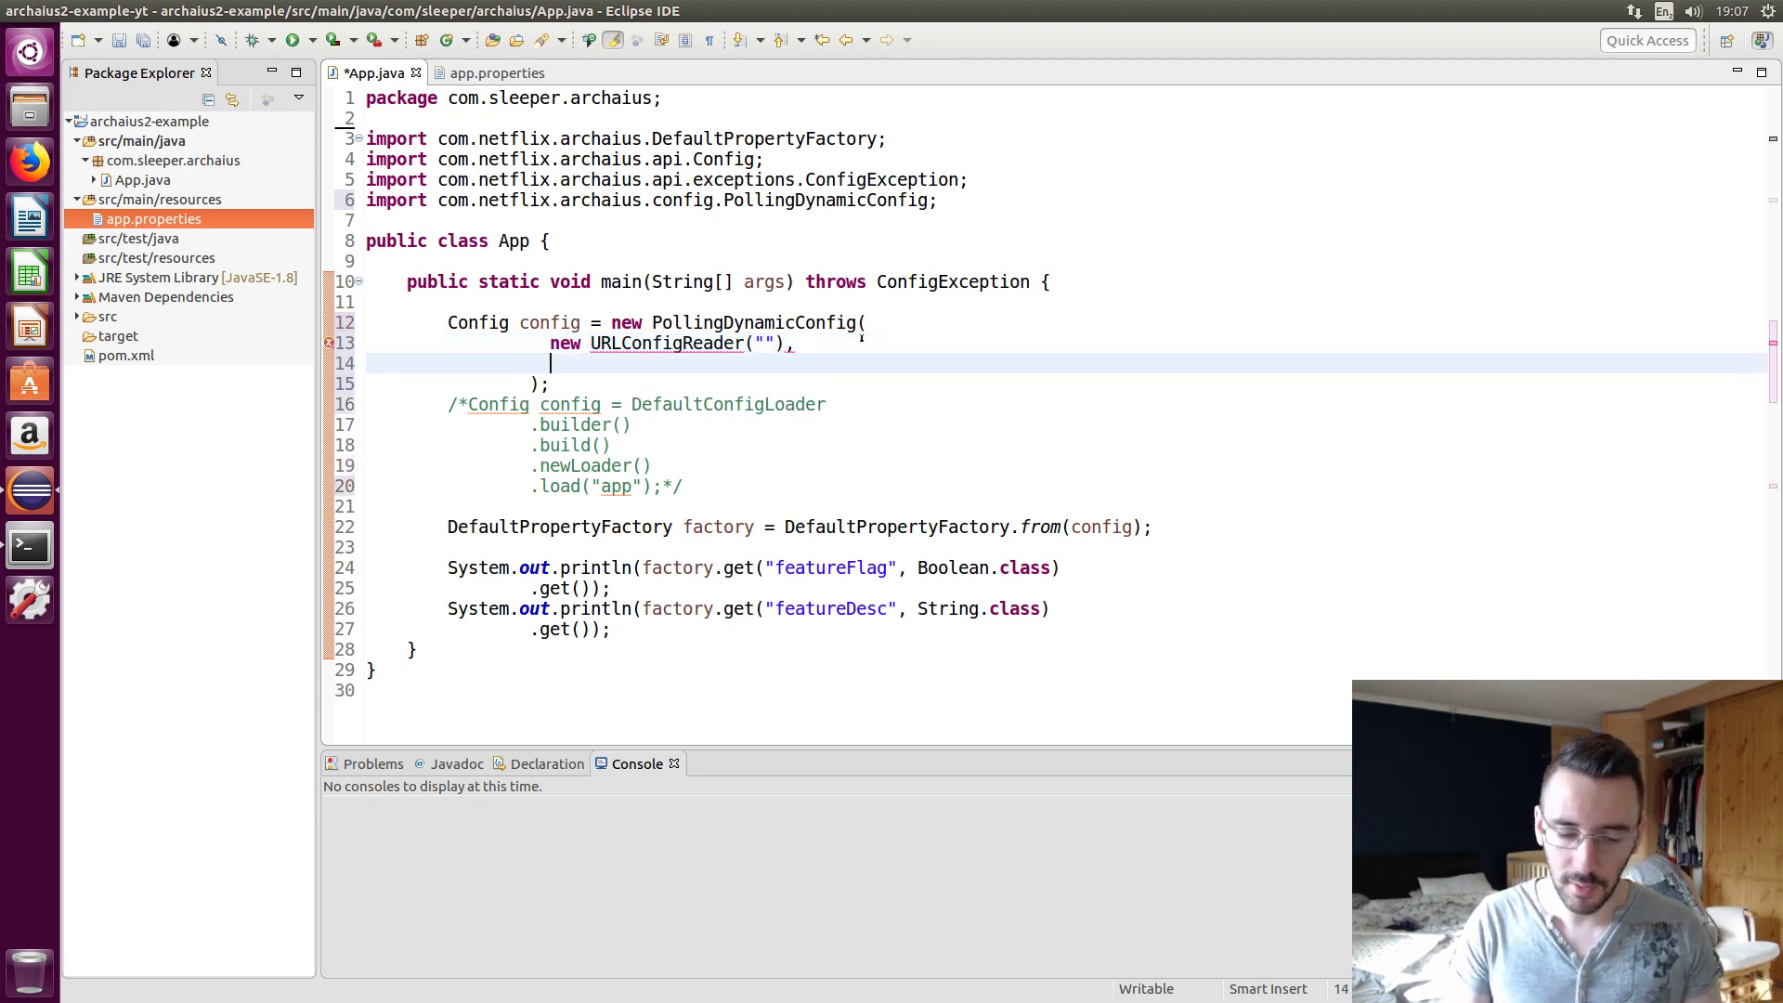
type("new")
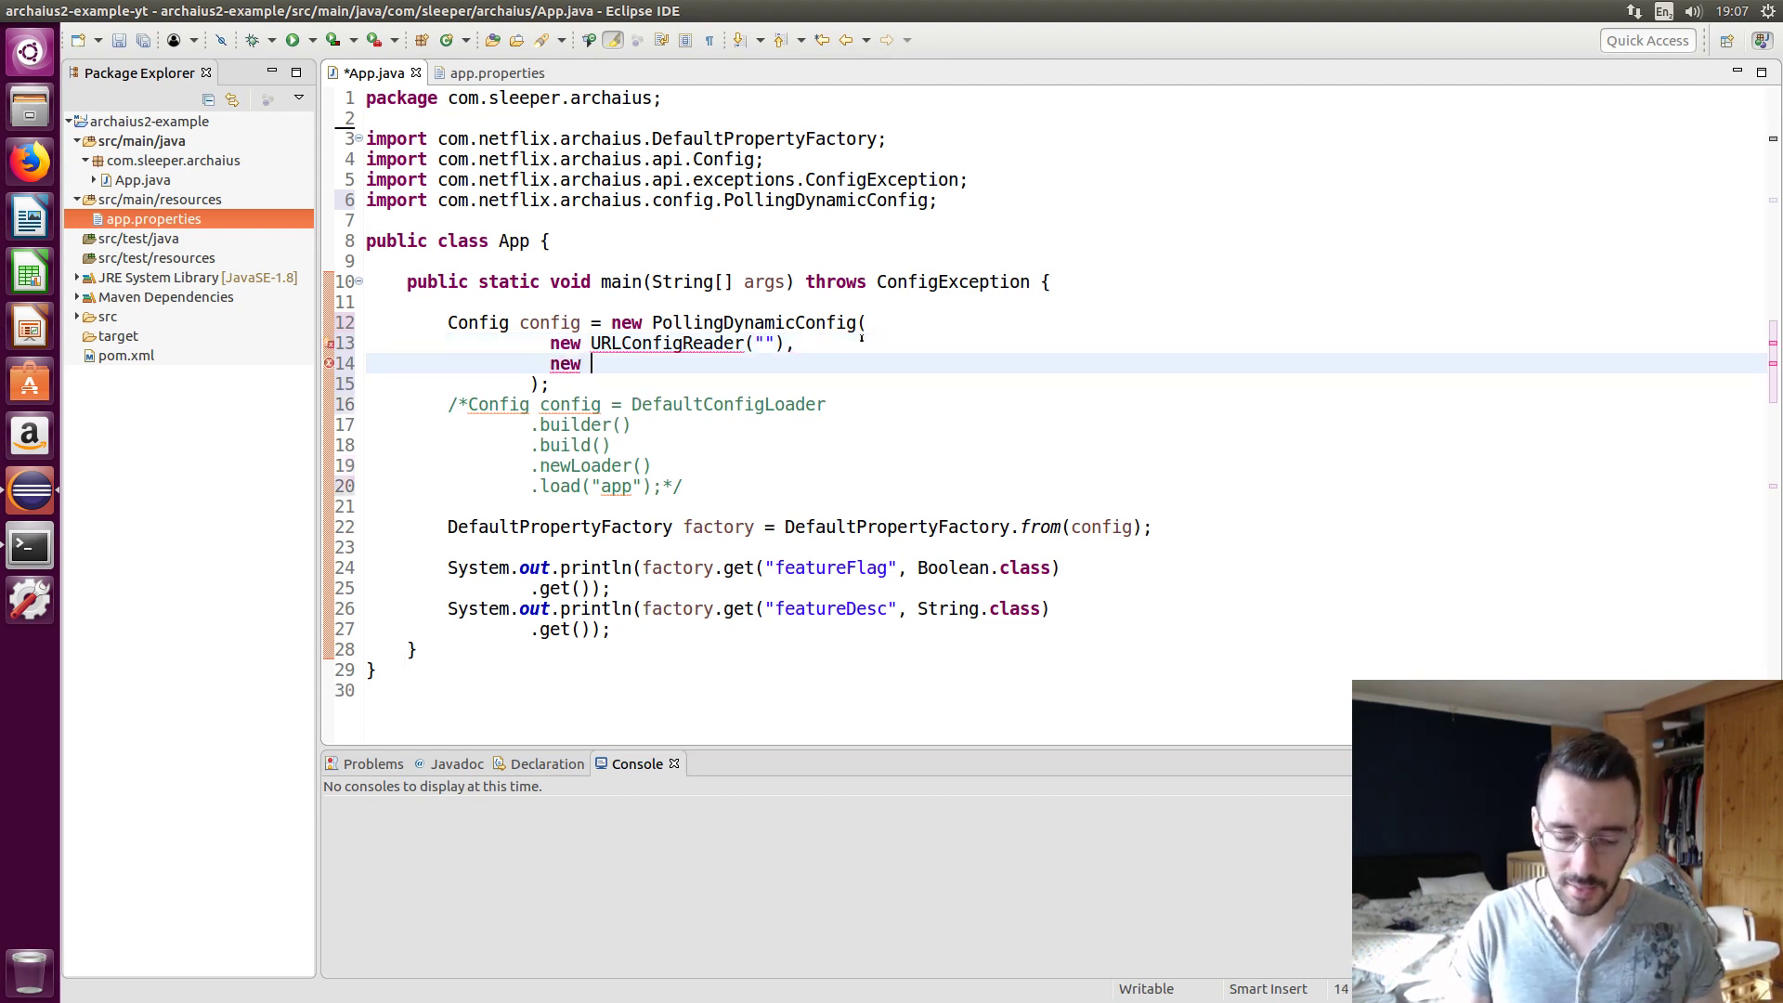
type("Fixe")
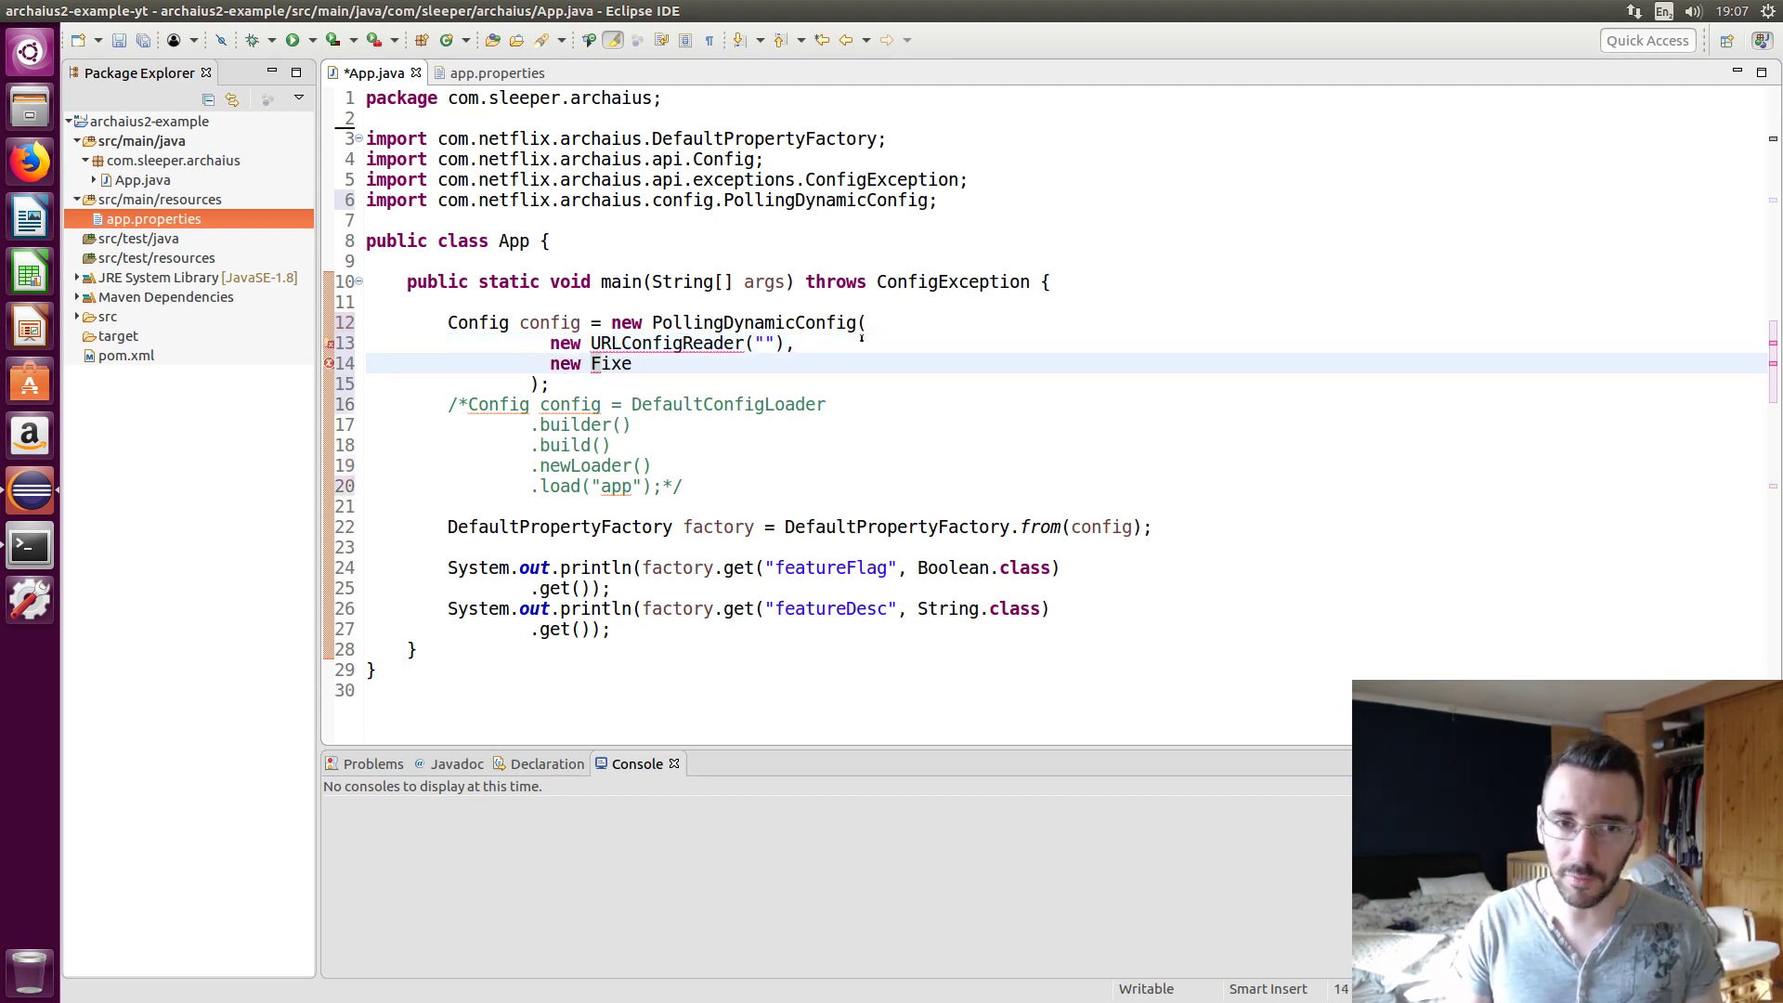
type("dPolling")
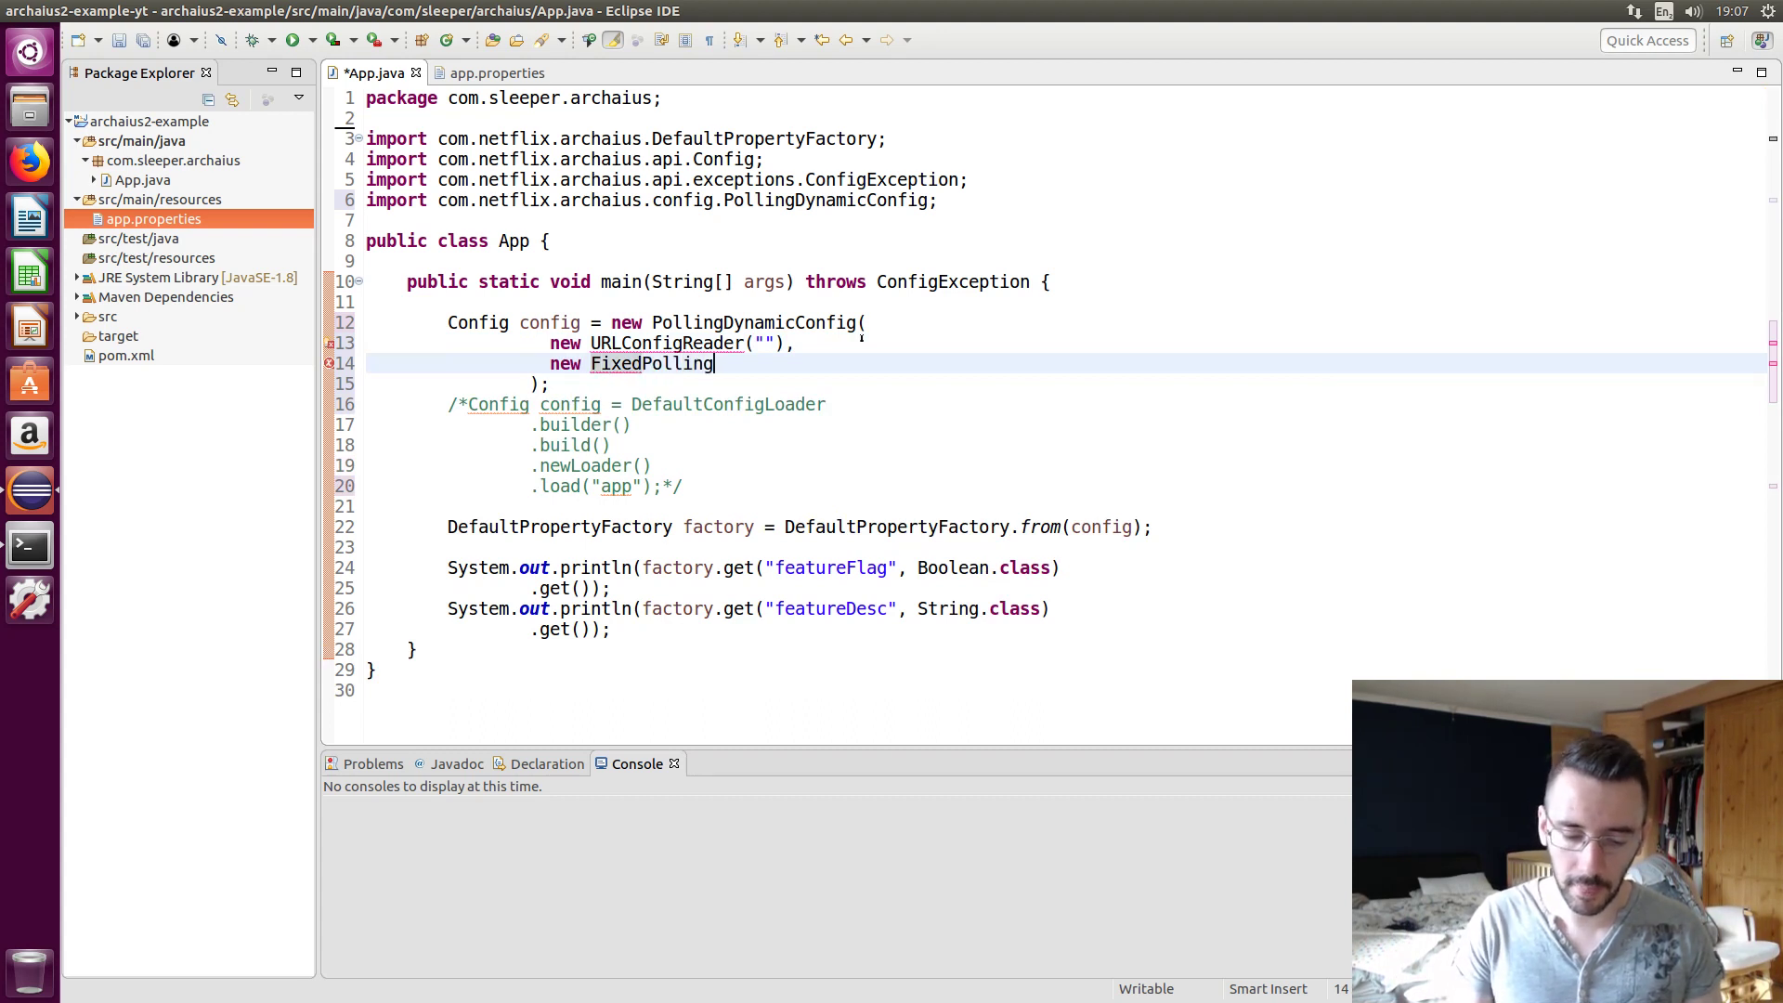
type("Strategy")
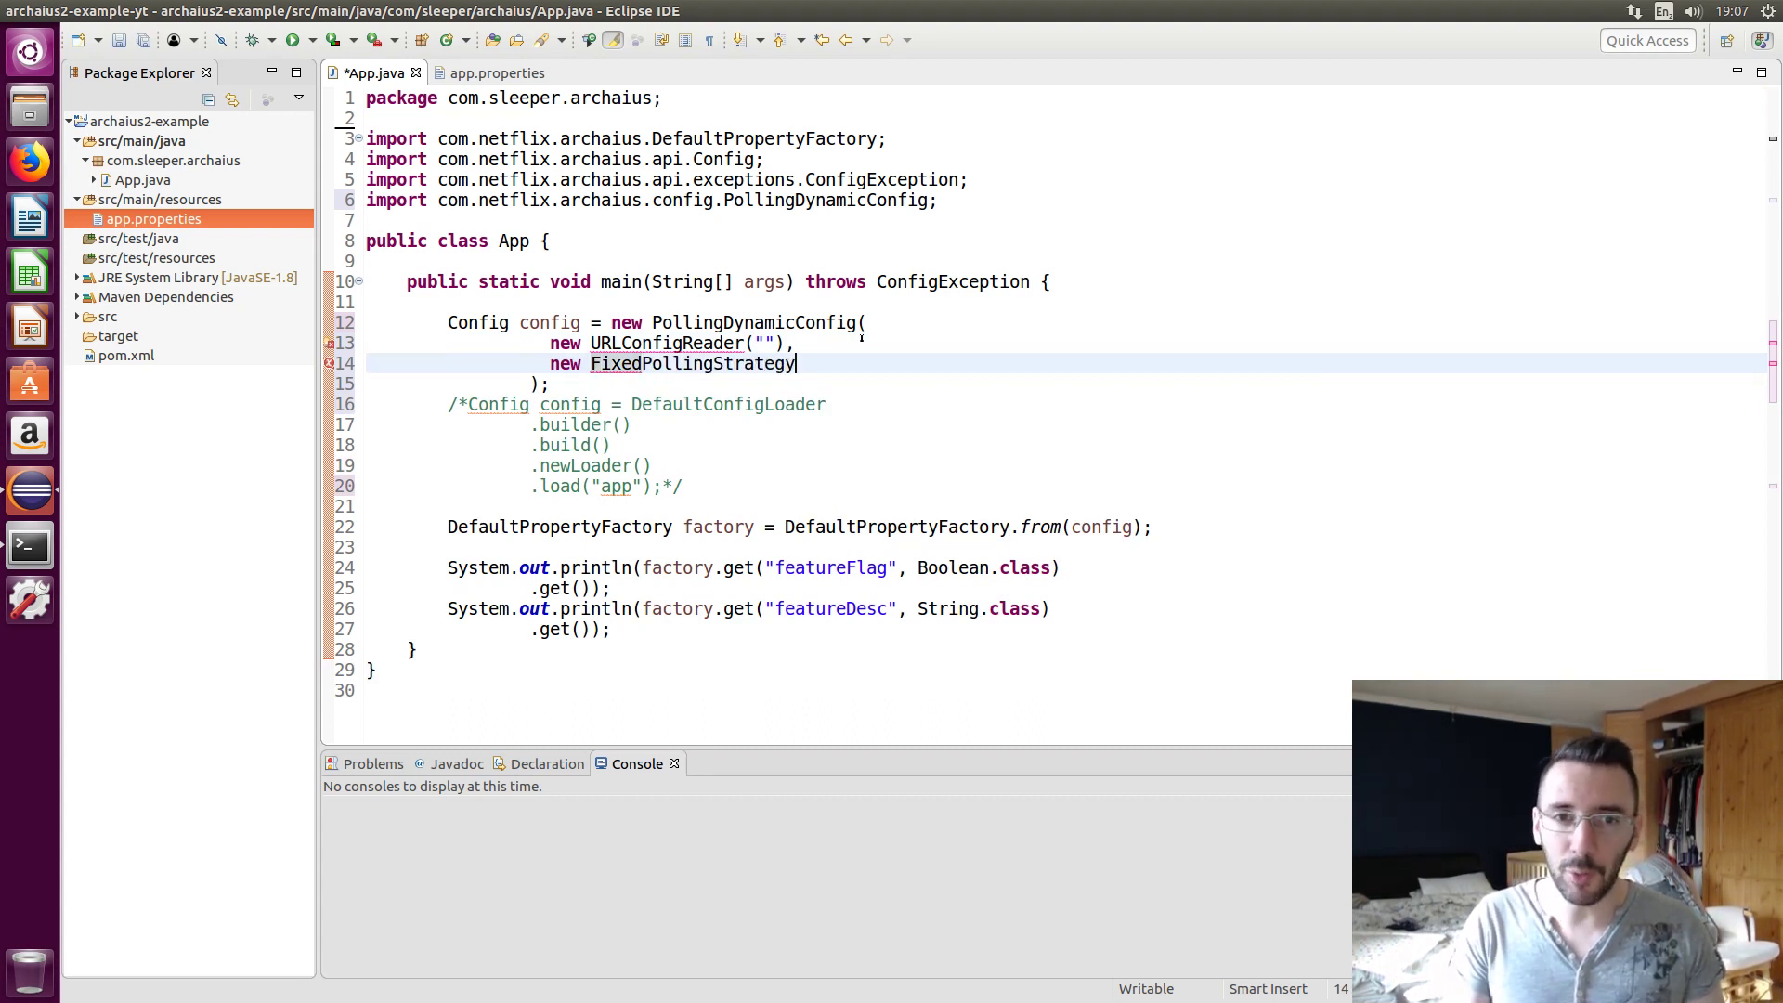
type("()")
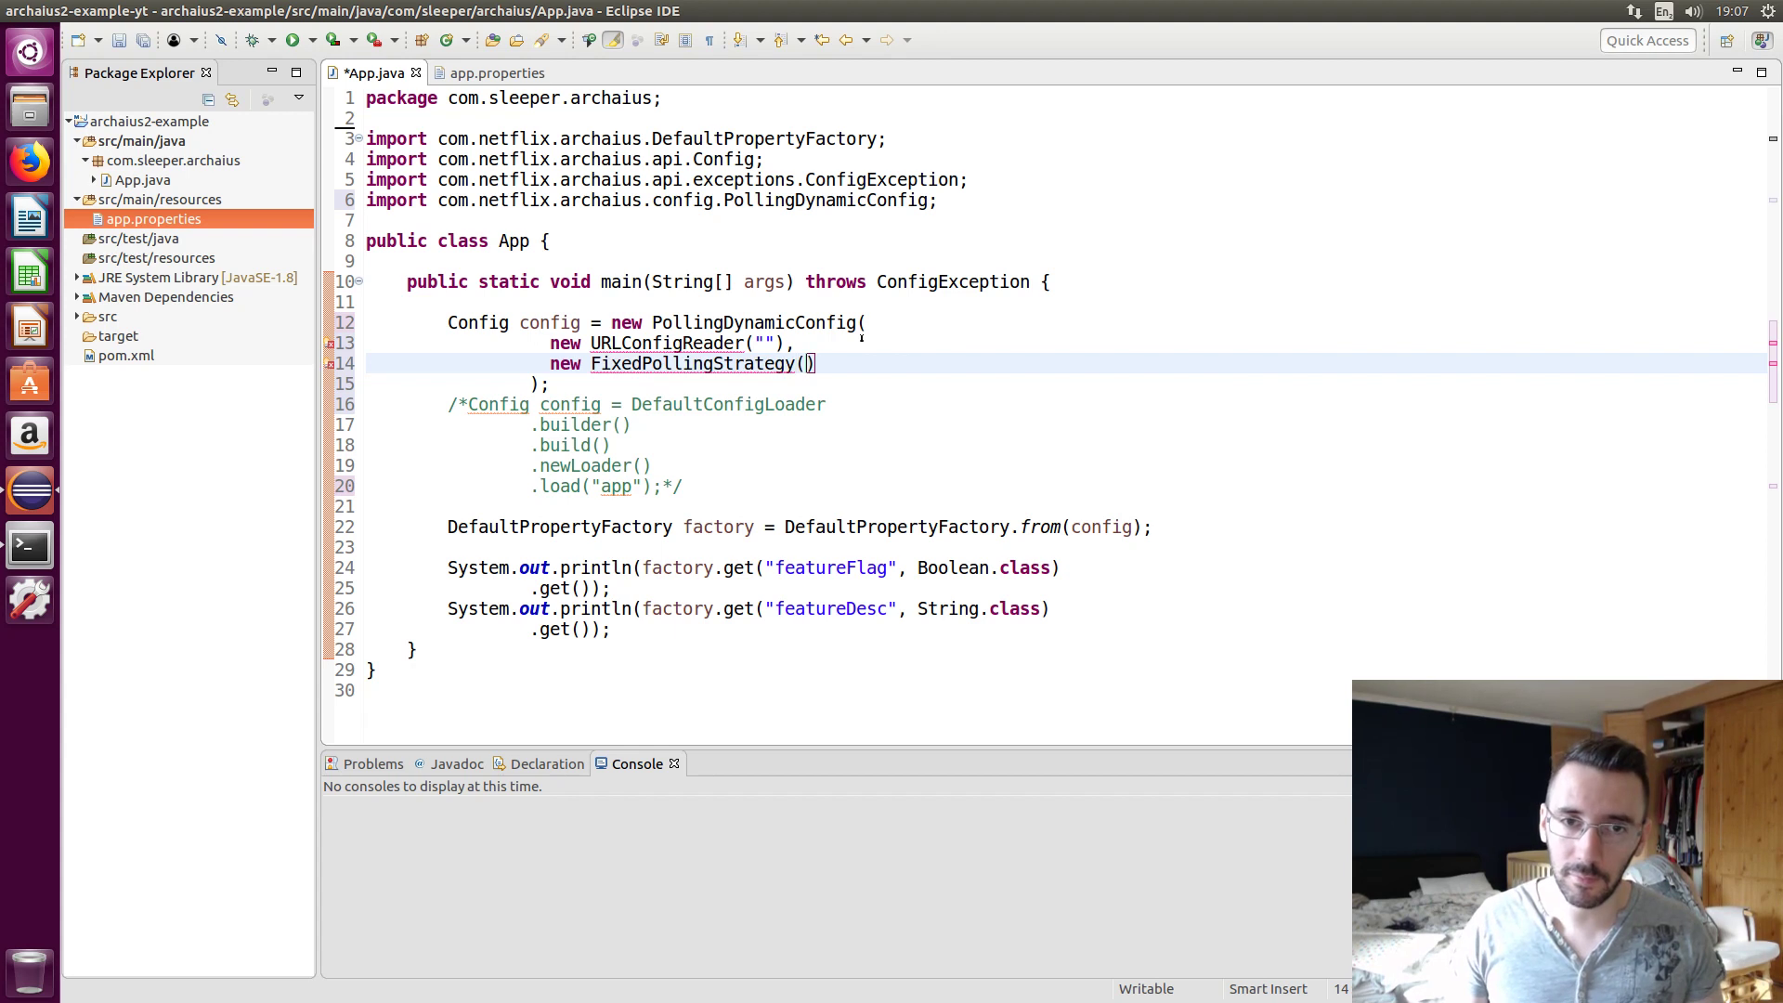
type("1")
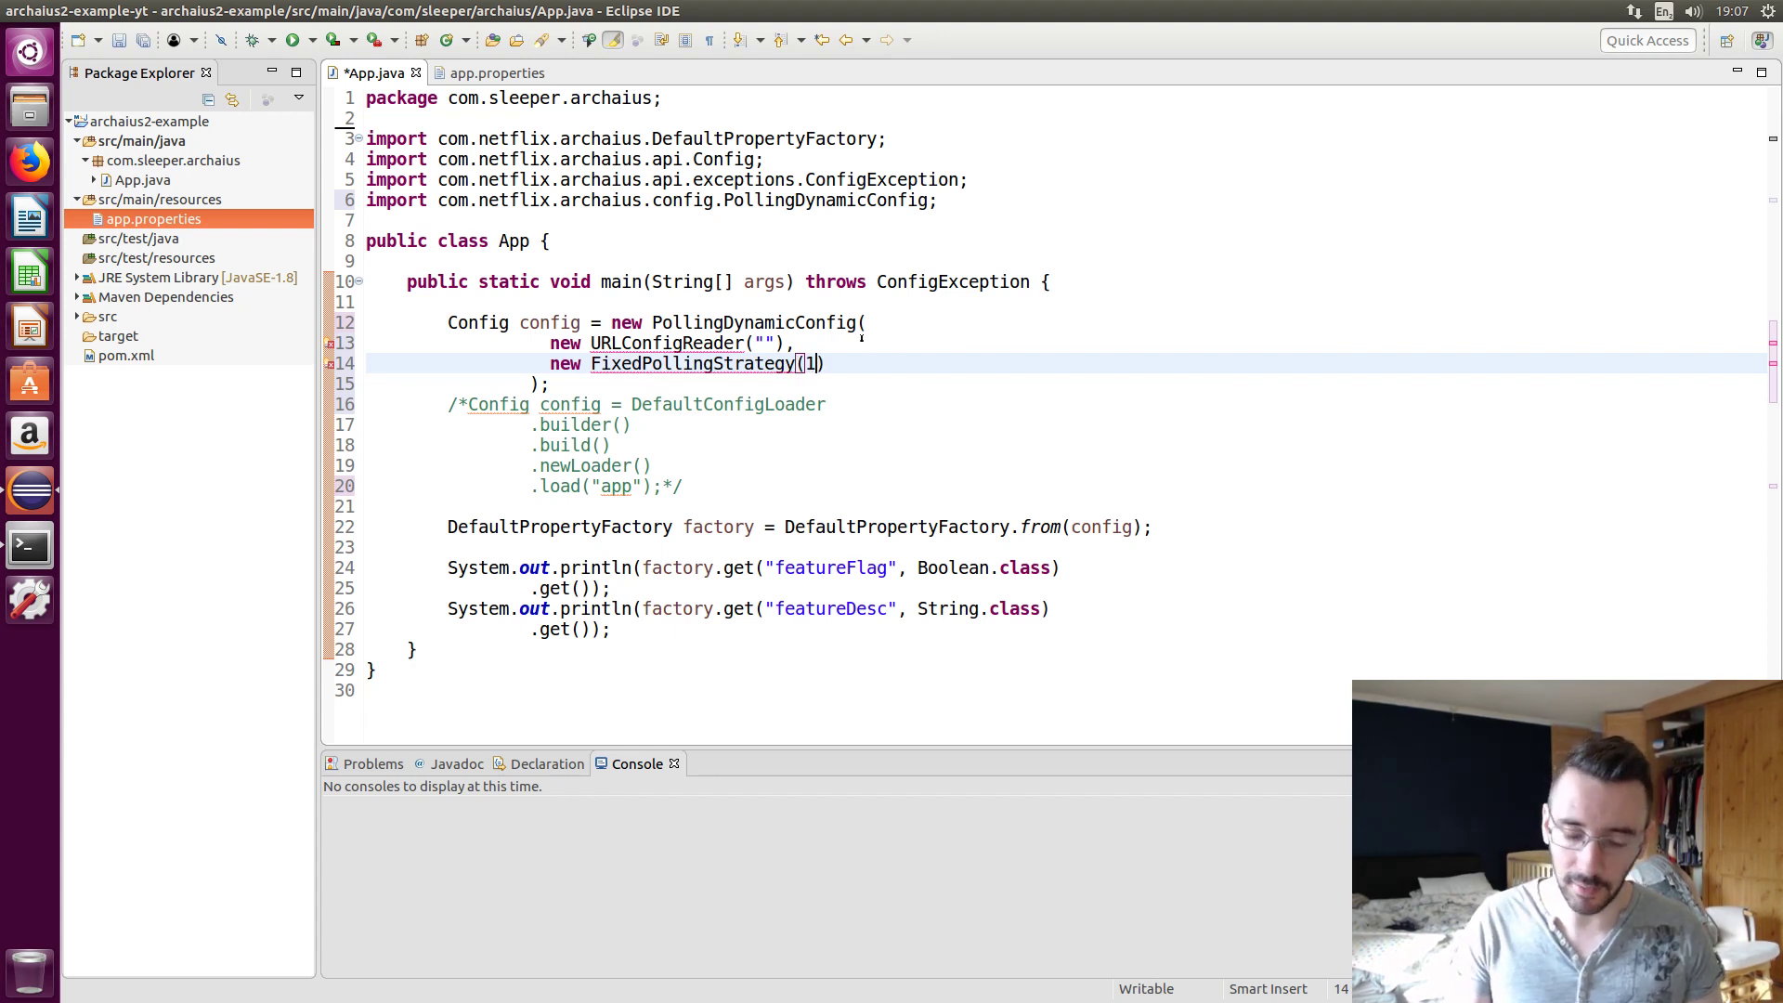
type(", TimeUnit")
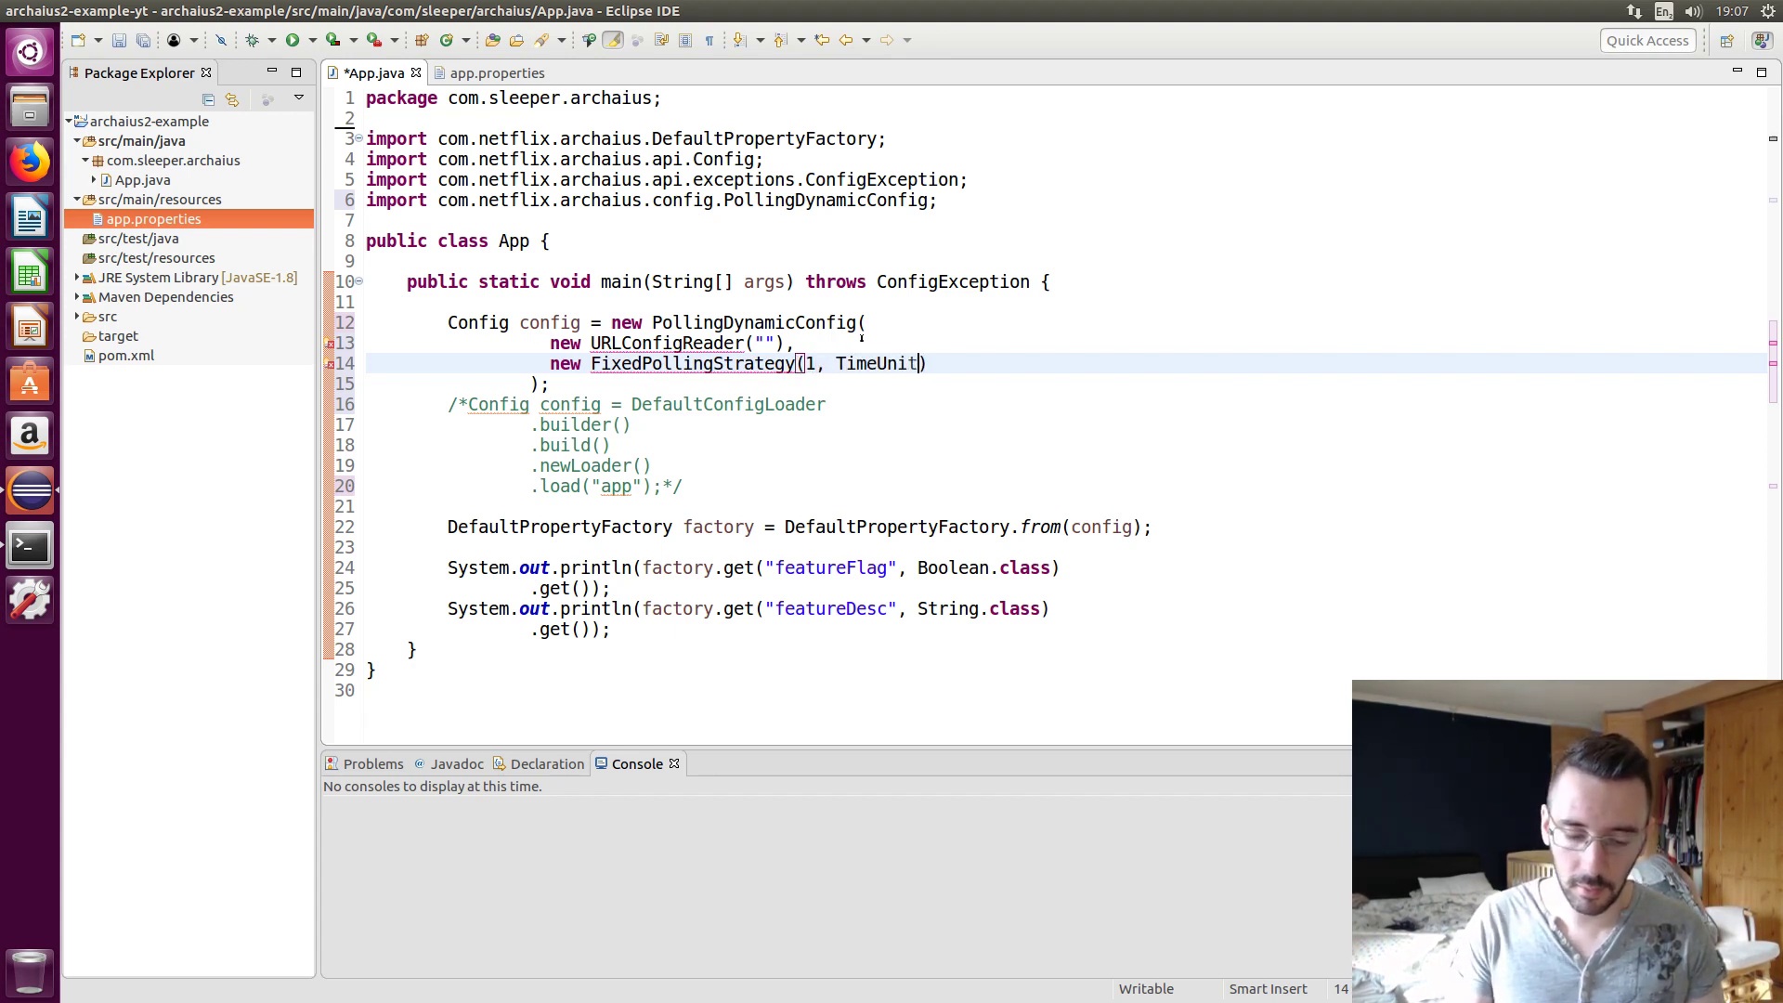
type(".SECONDS")
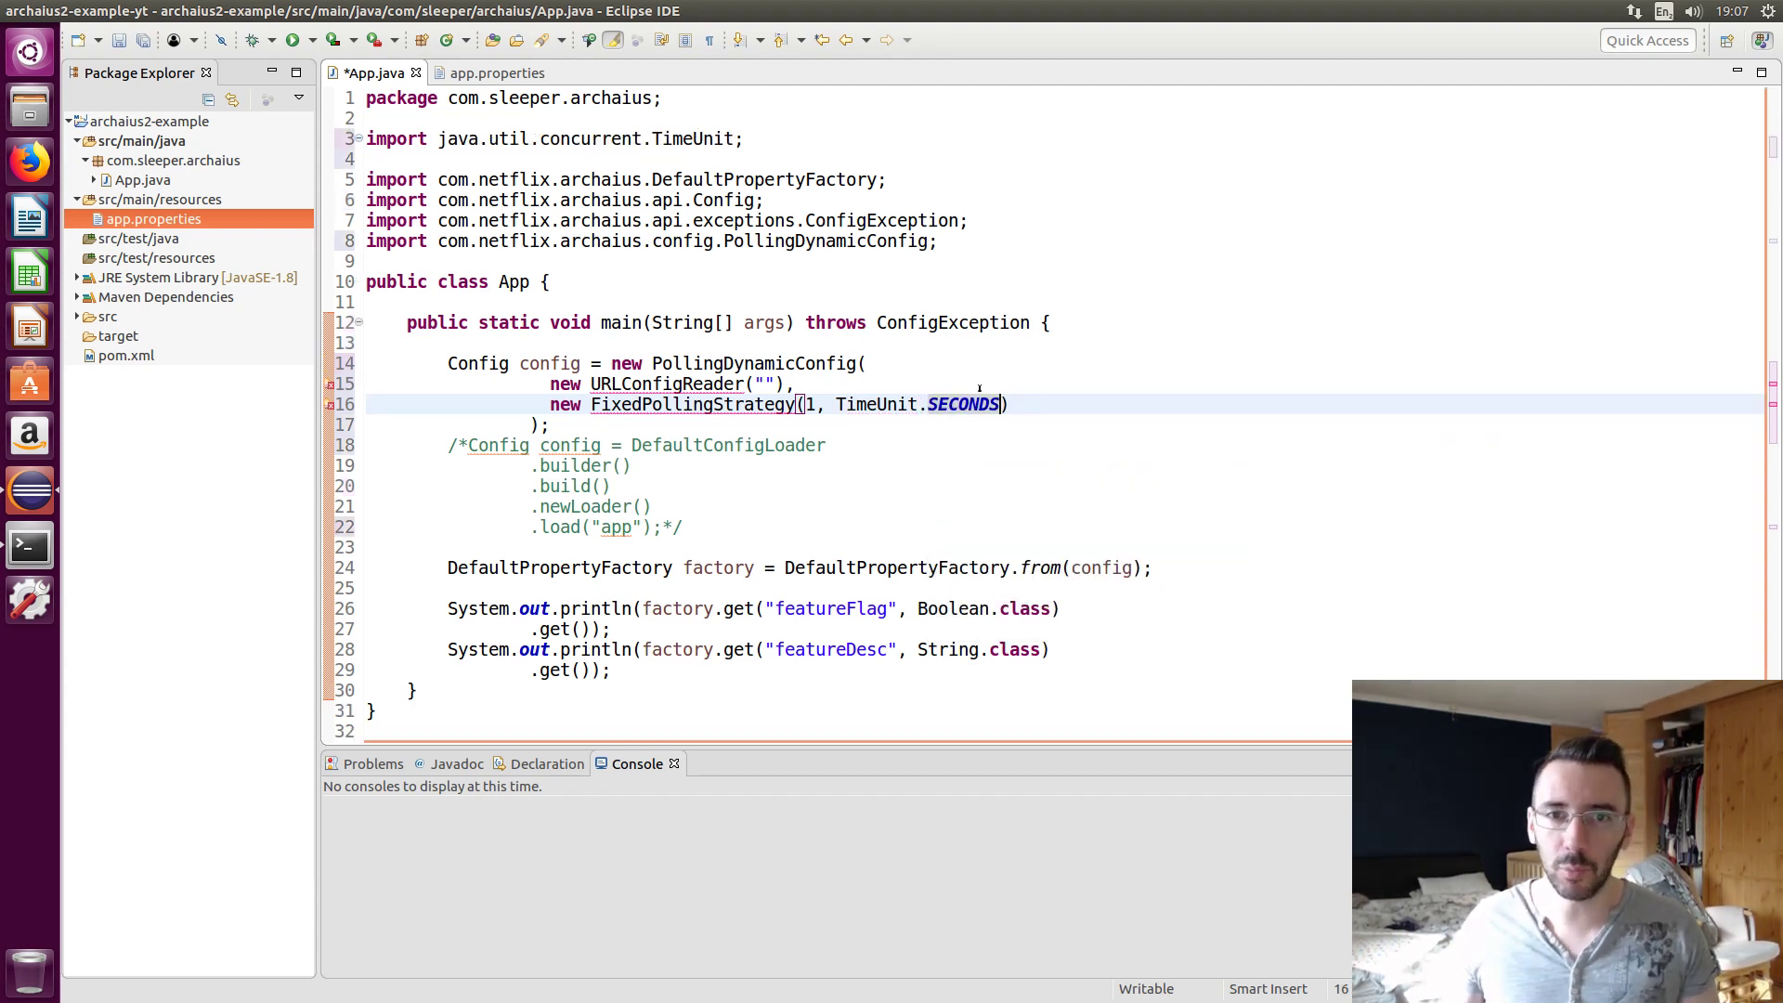
key("ctrl+shift+o")
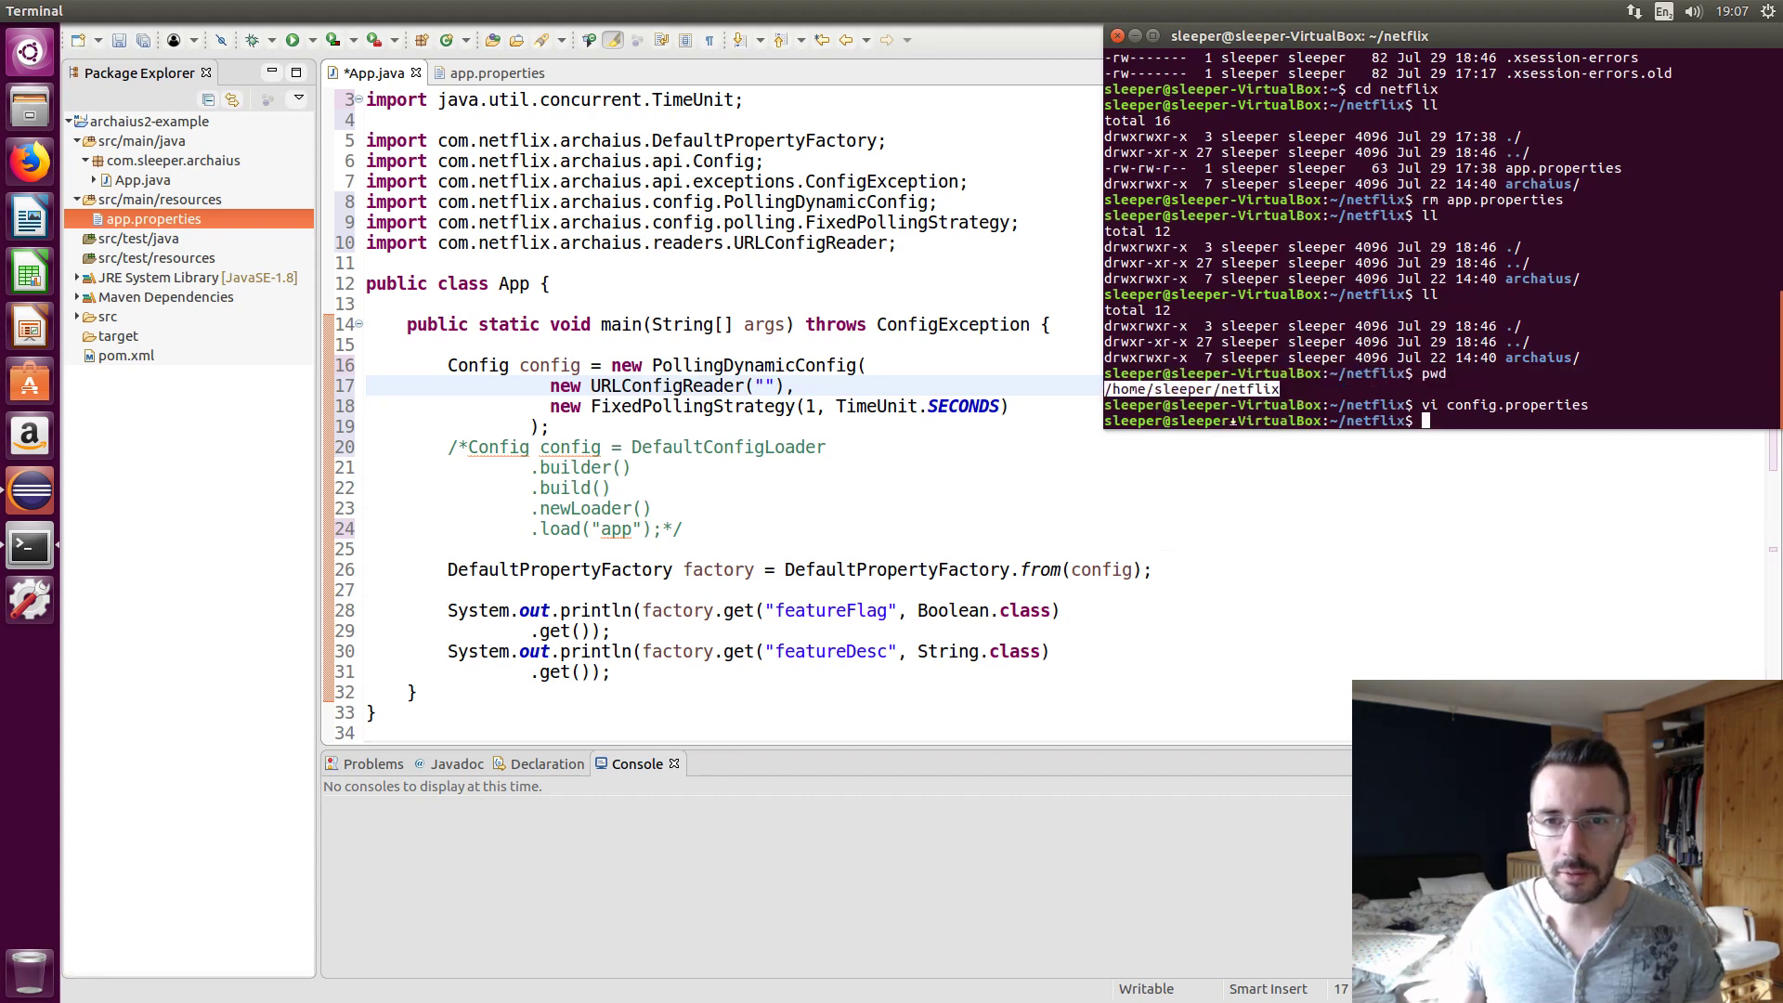
Fill the URLConfigReader string with file:///home/sleeper/netflix/config.properties and select the PollingDynamicConfig expression
left_click(762, 385)
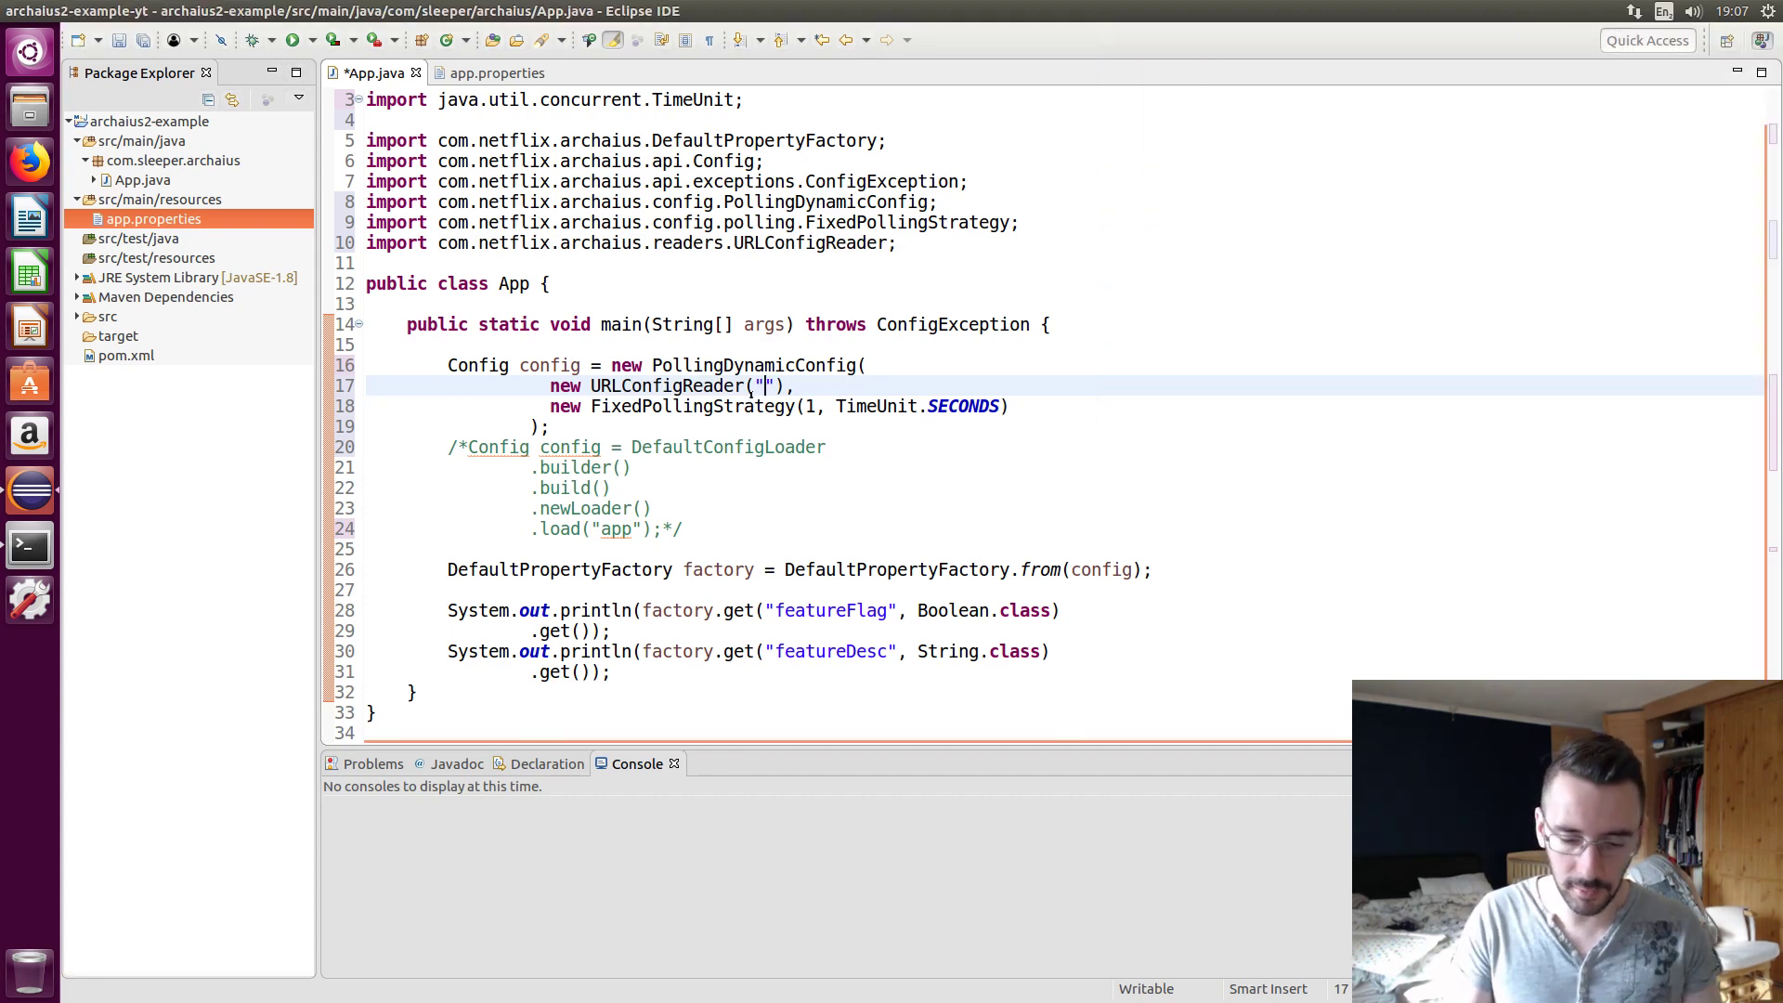
type("file:///home/sleeper/netflix")
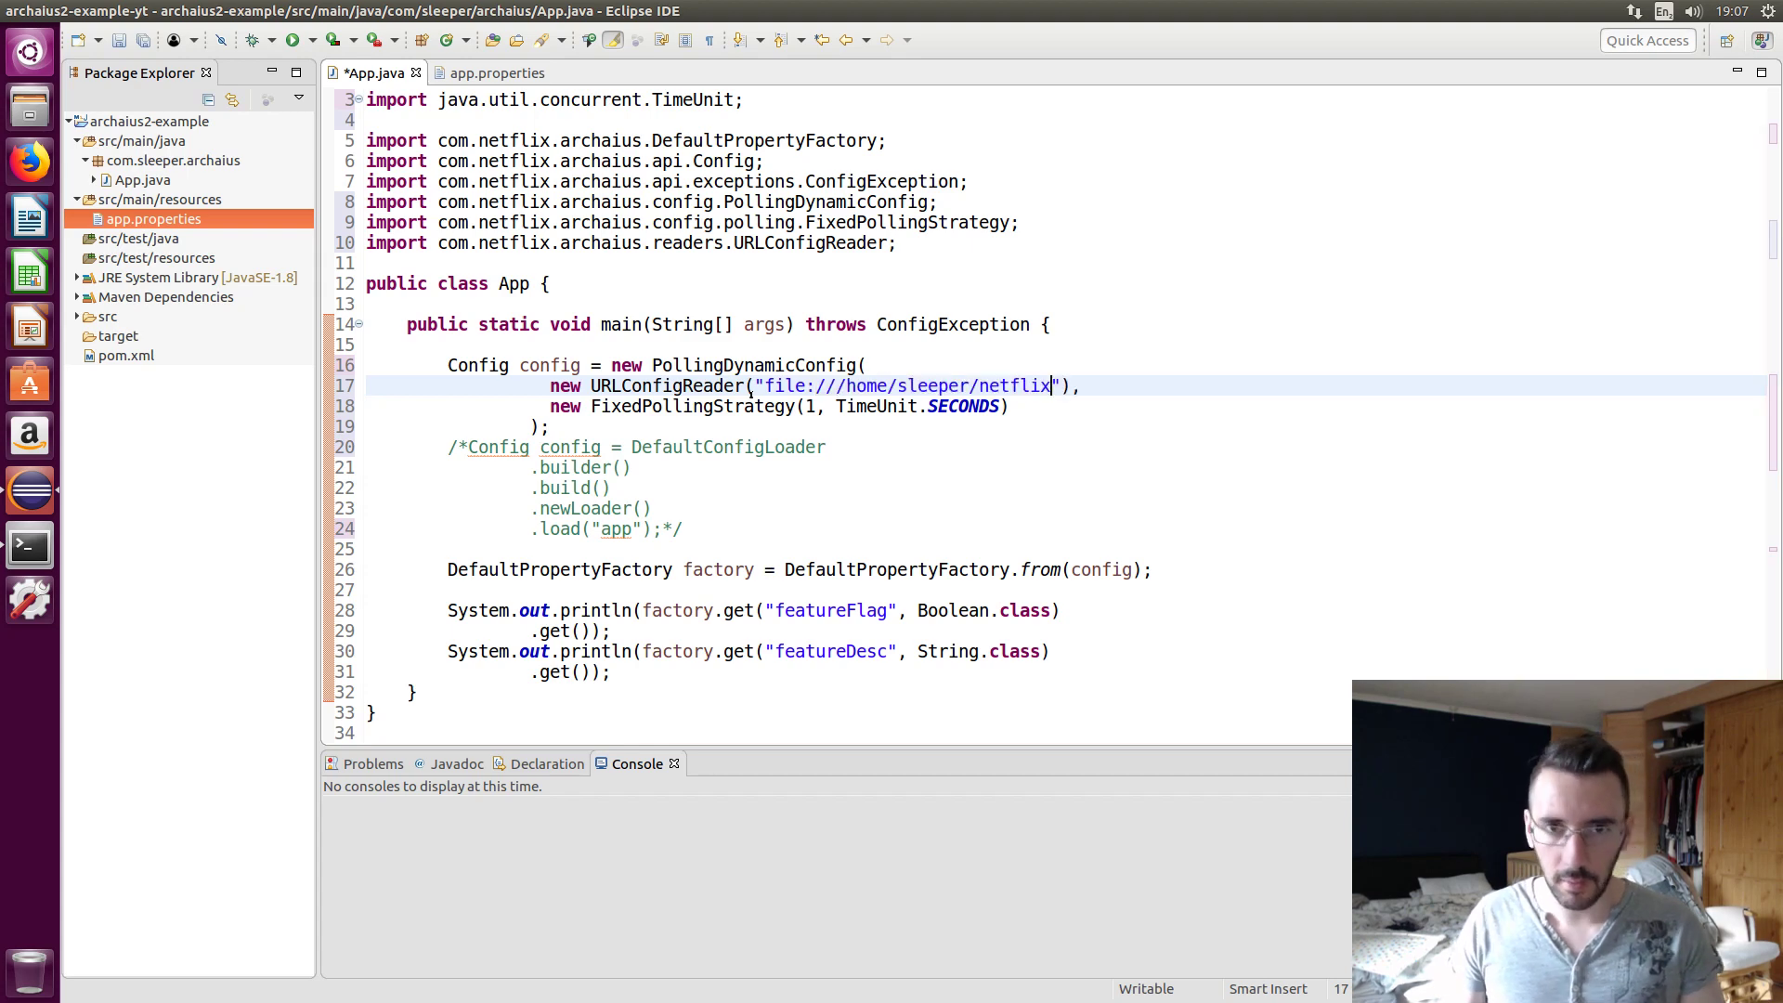
type("/")
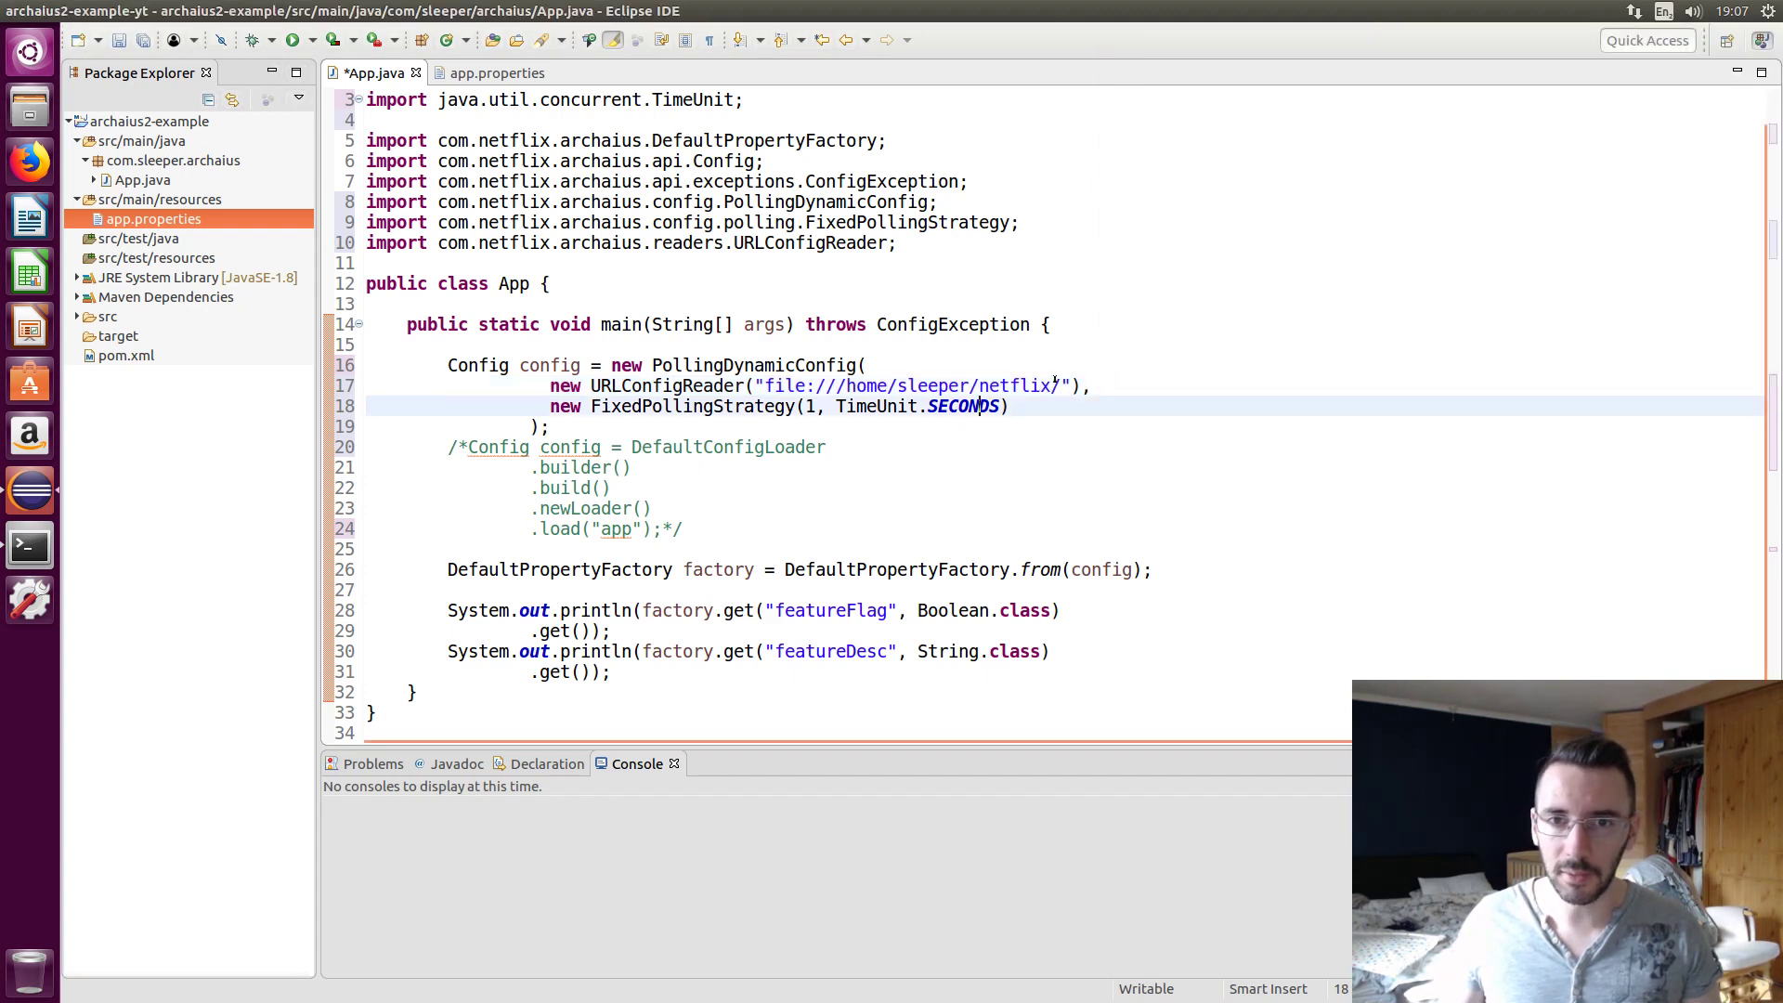
type("config.")
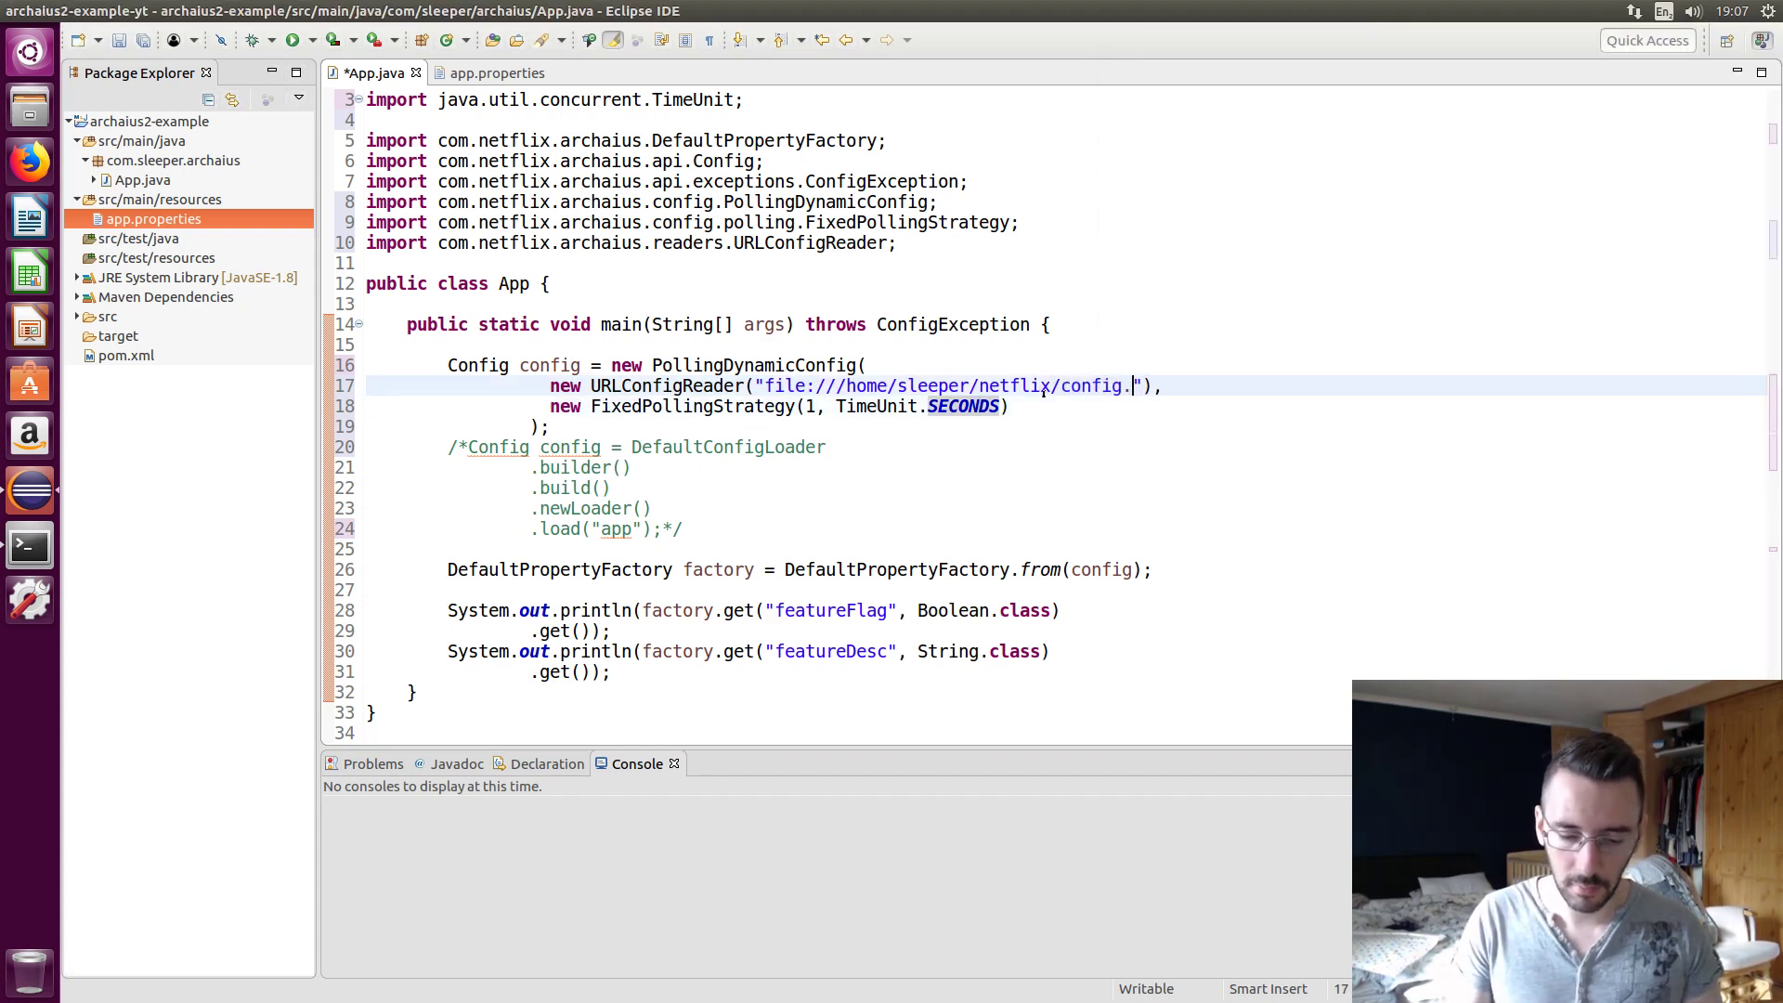
type("properties")
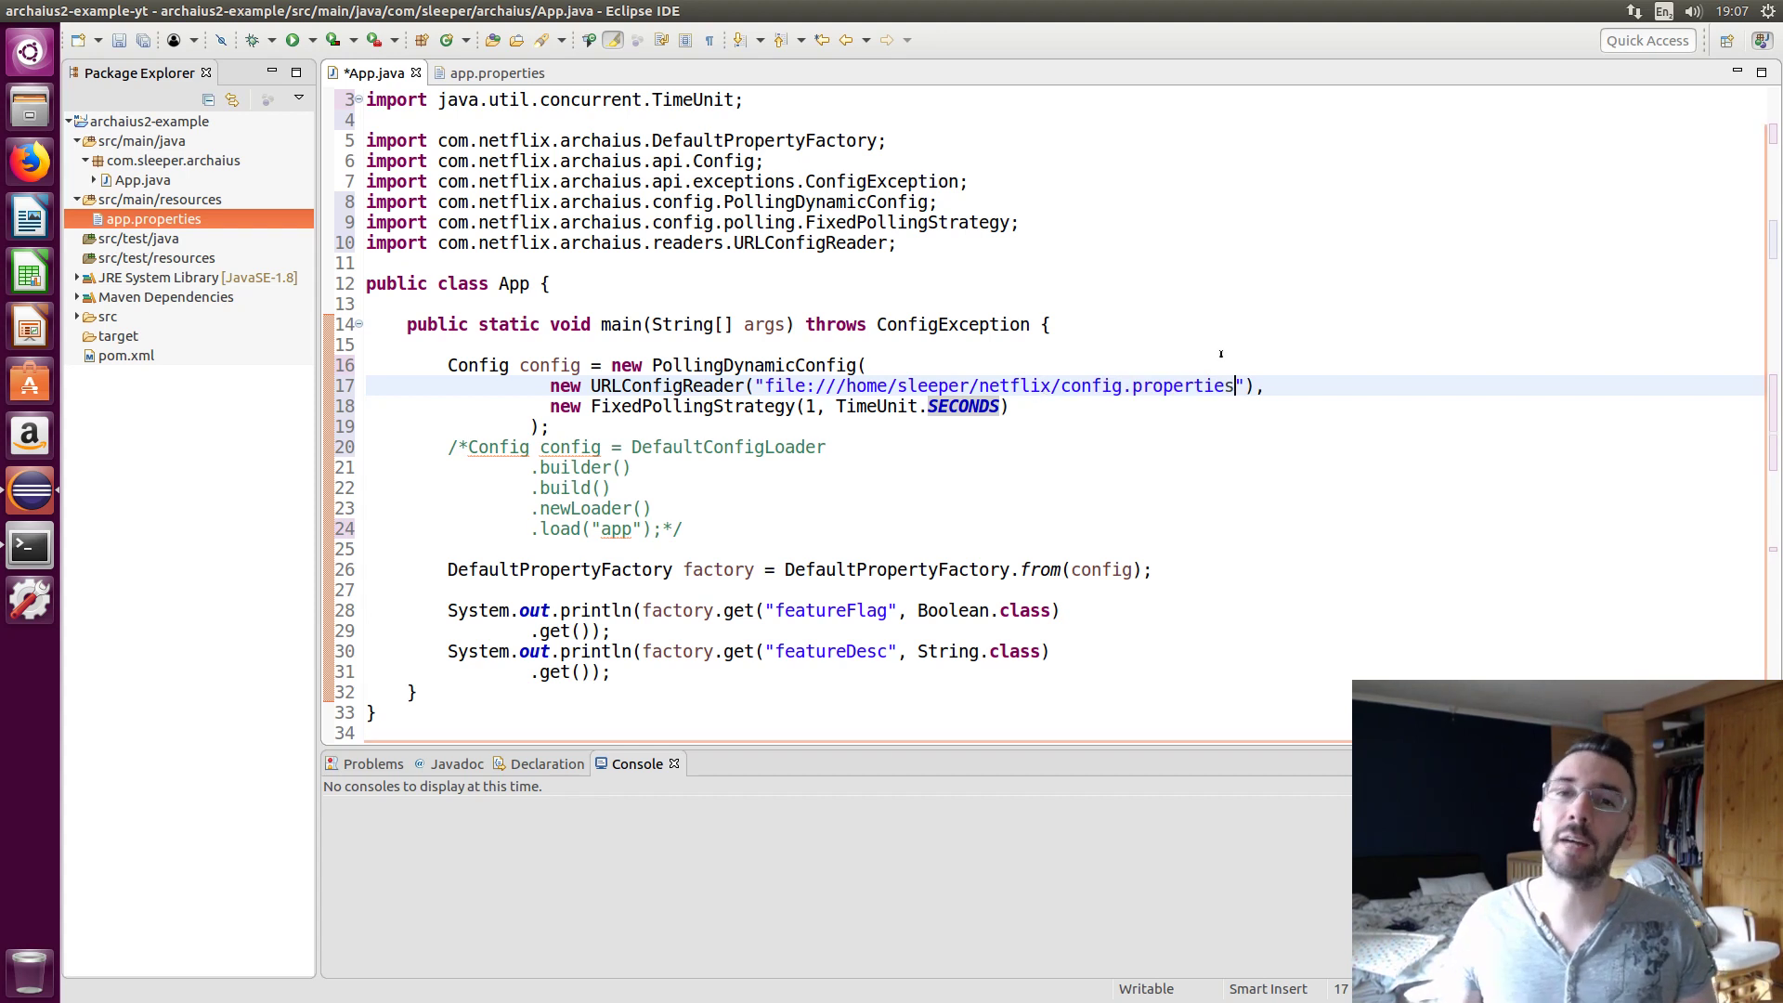
double_click(1160, 386)
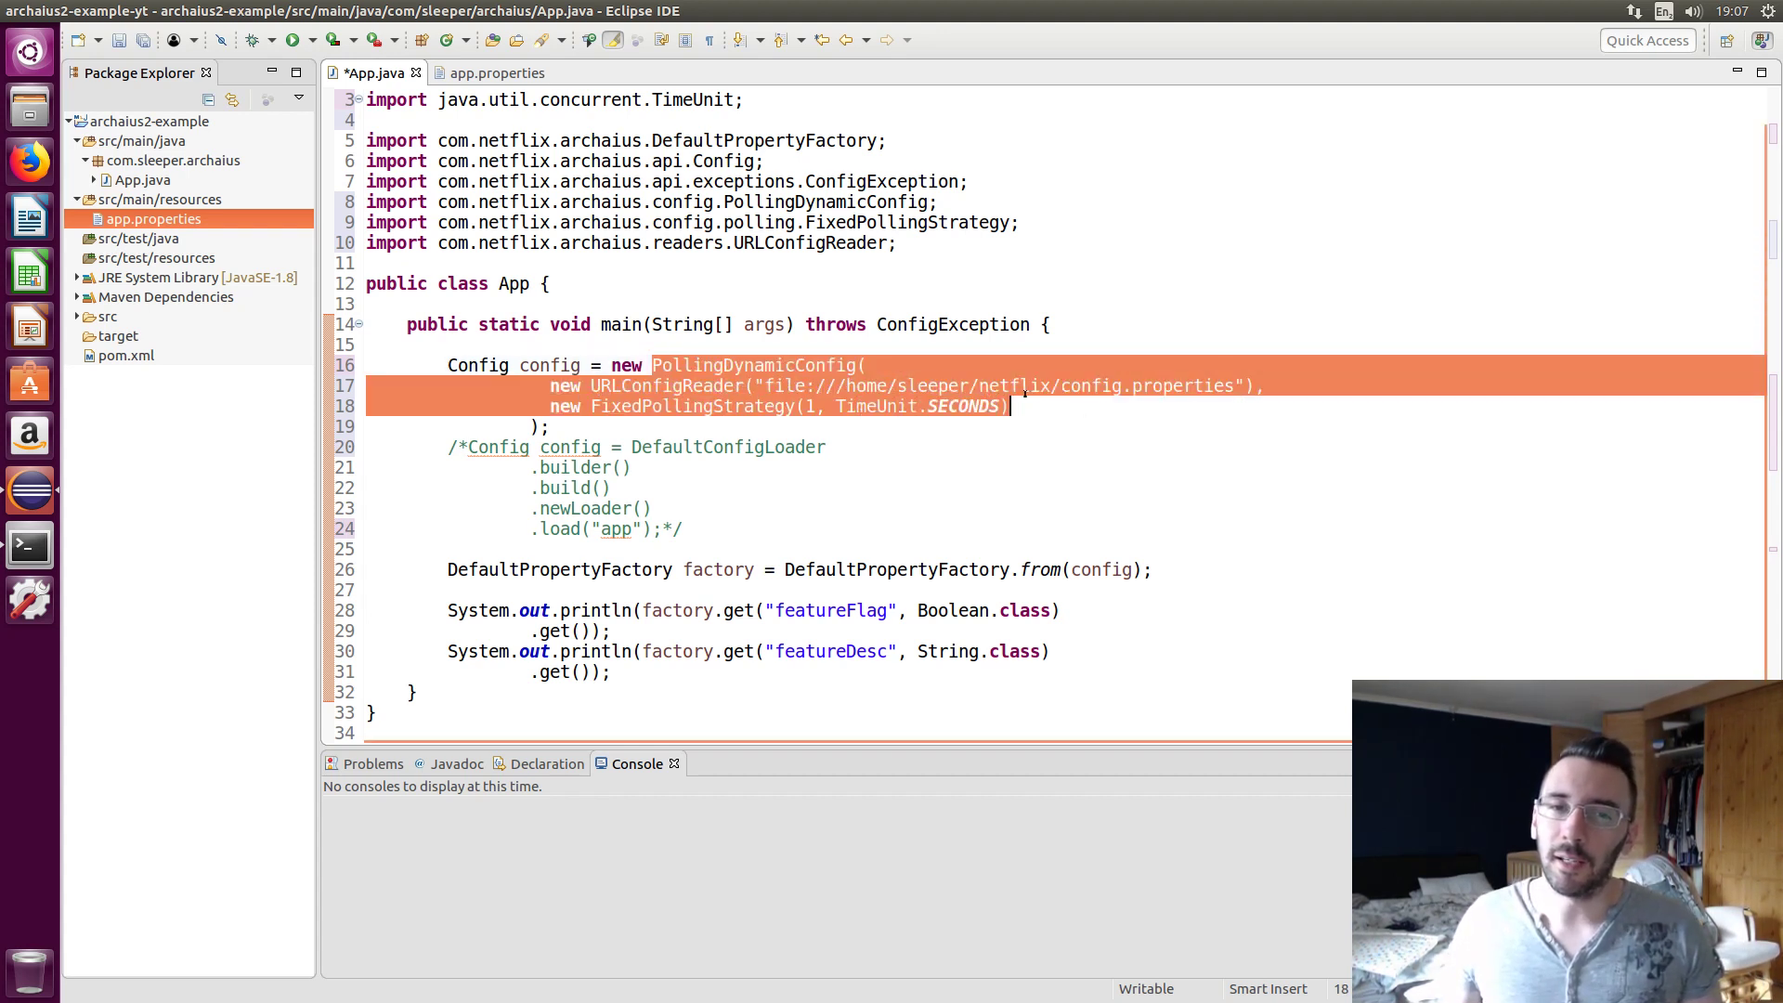
double_click(1160, 385)
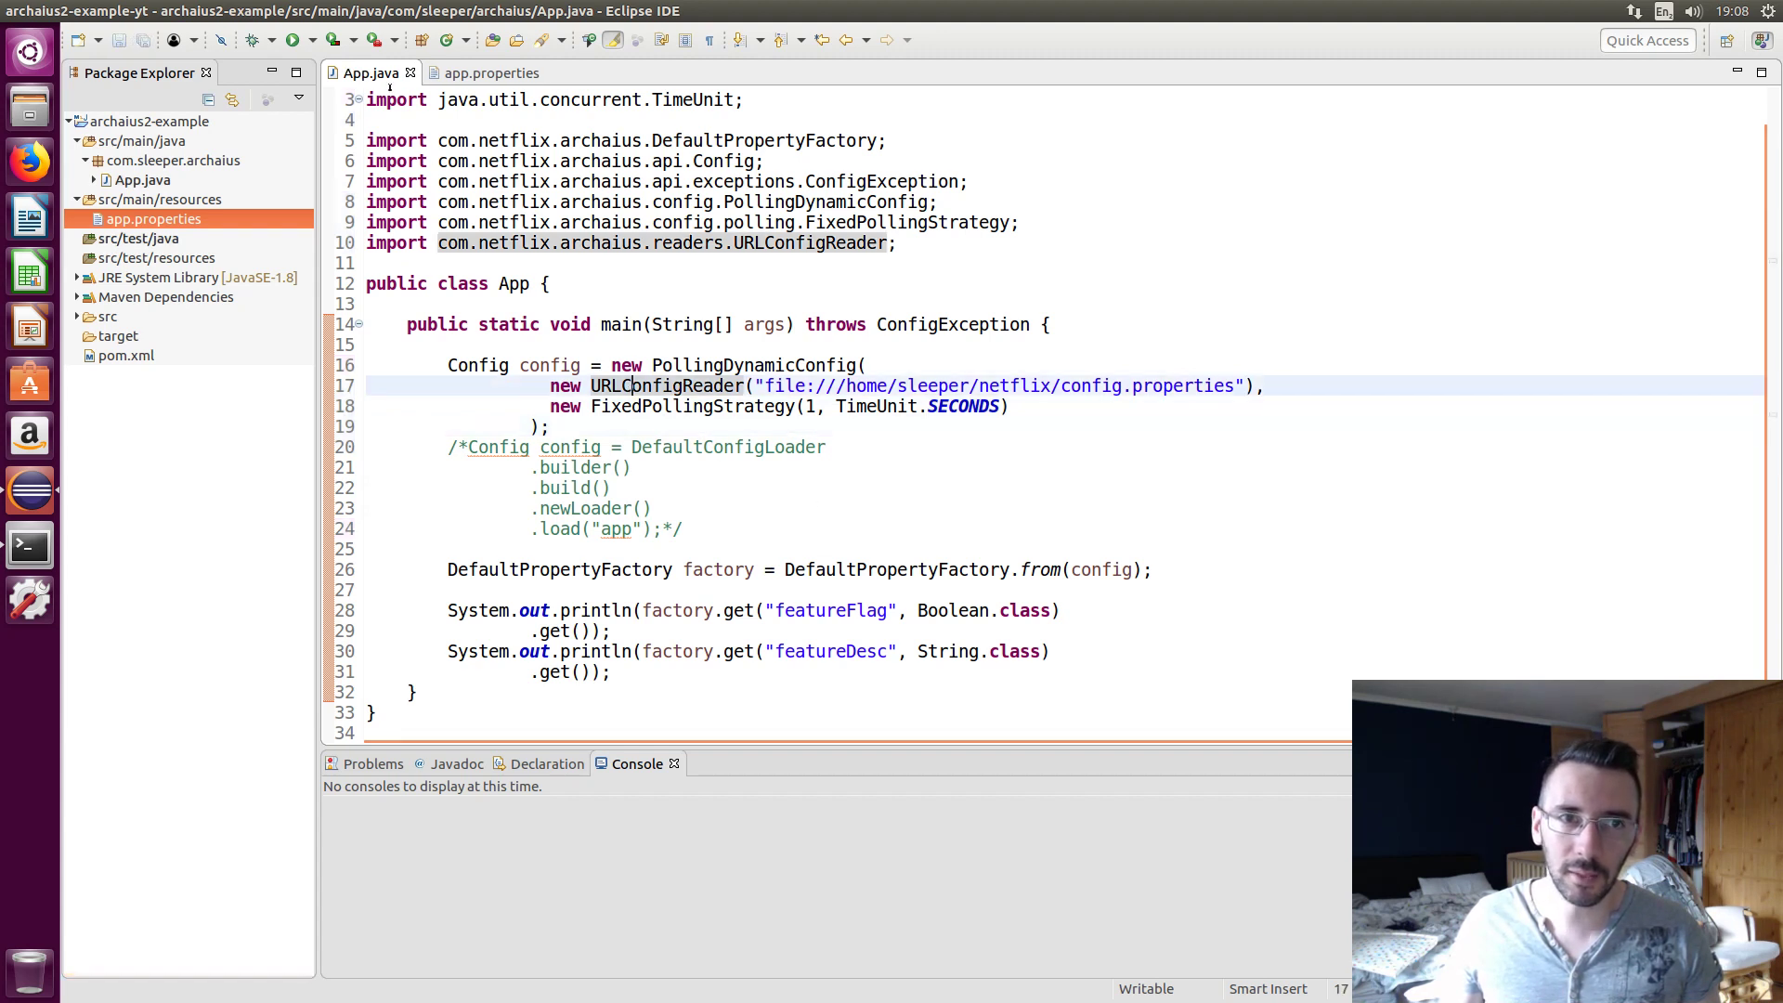
Run App and confirm the console shows false and External Desc
left_click(295, 40)
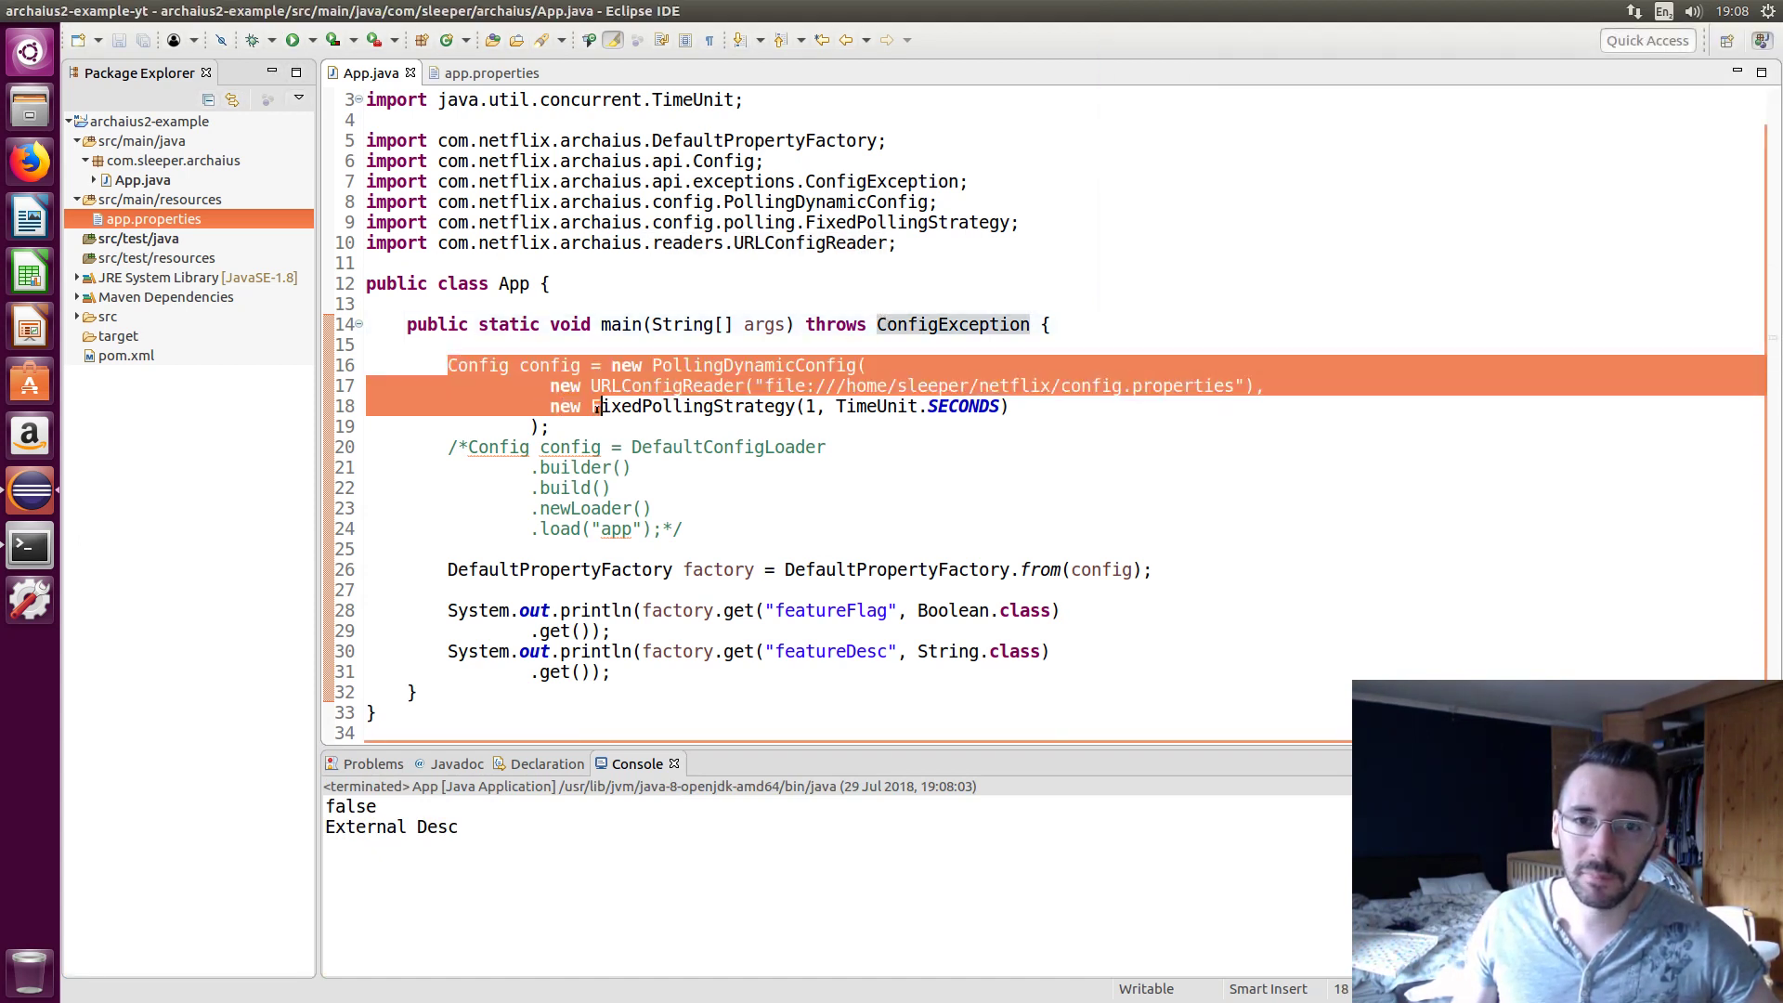
left_click(828, 446)
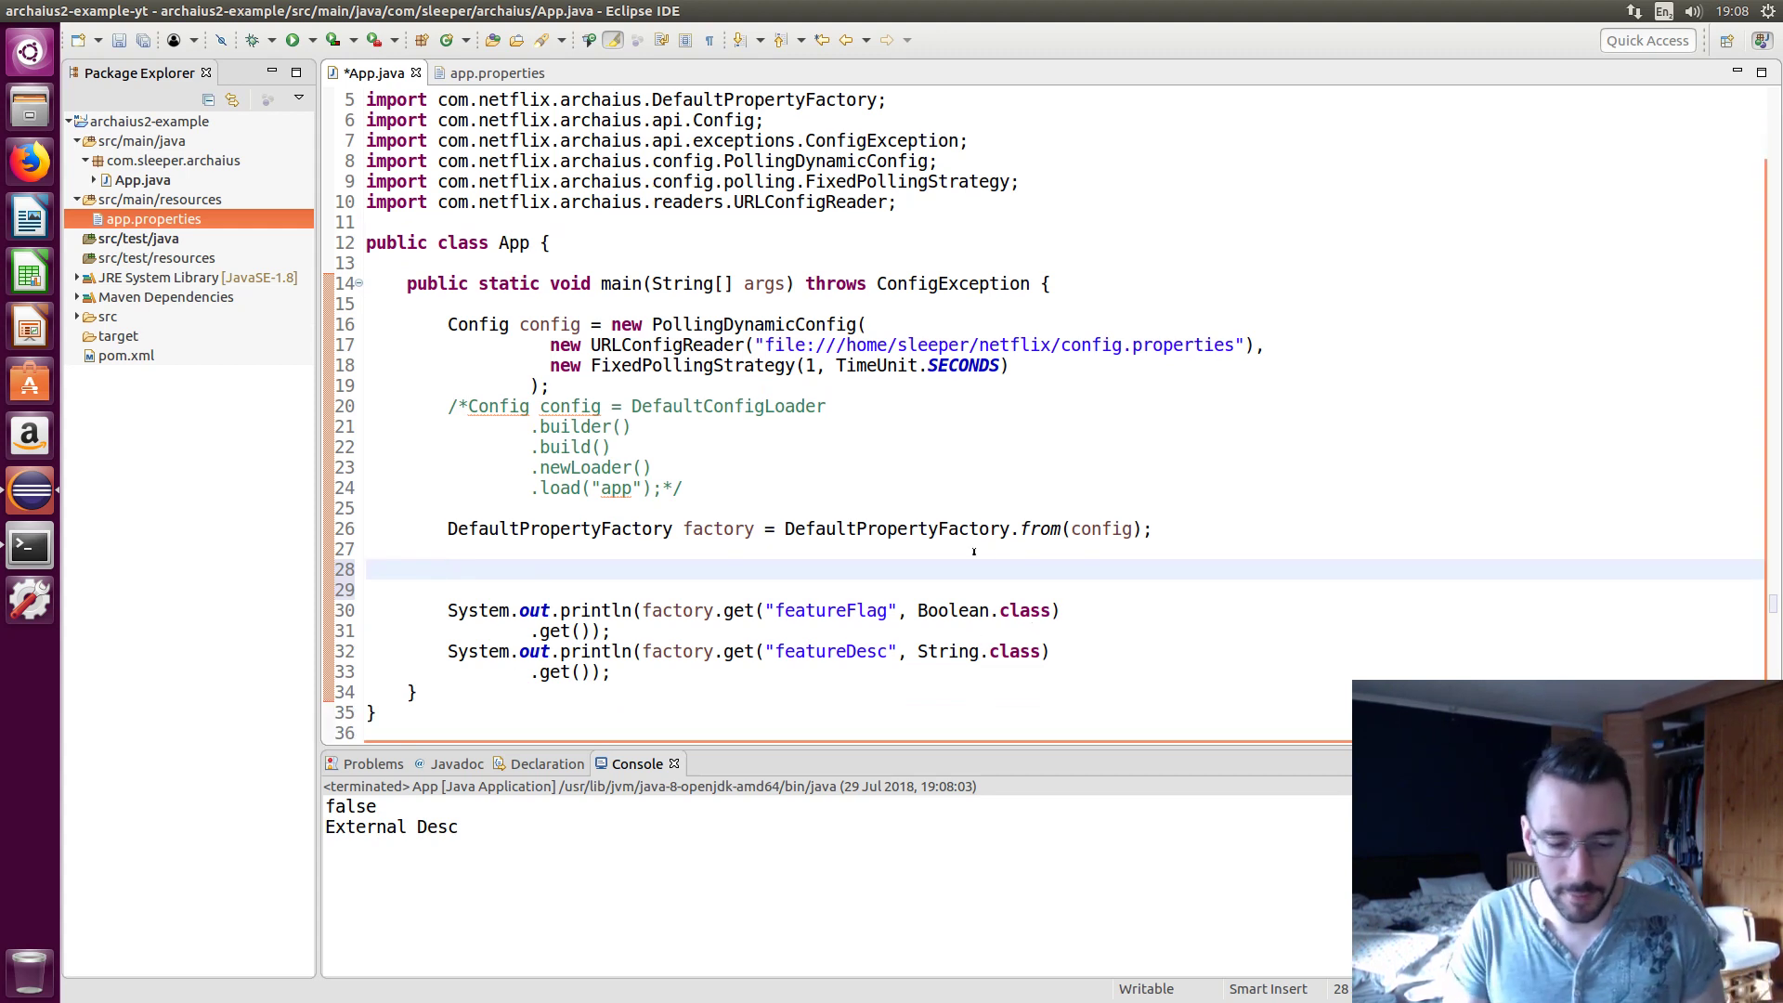
Loop the printouts in while(true) with a "-" separator and Thread.sleep(5000L), declaring InterruptedException, then save
type("while (")
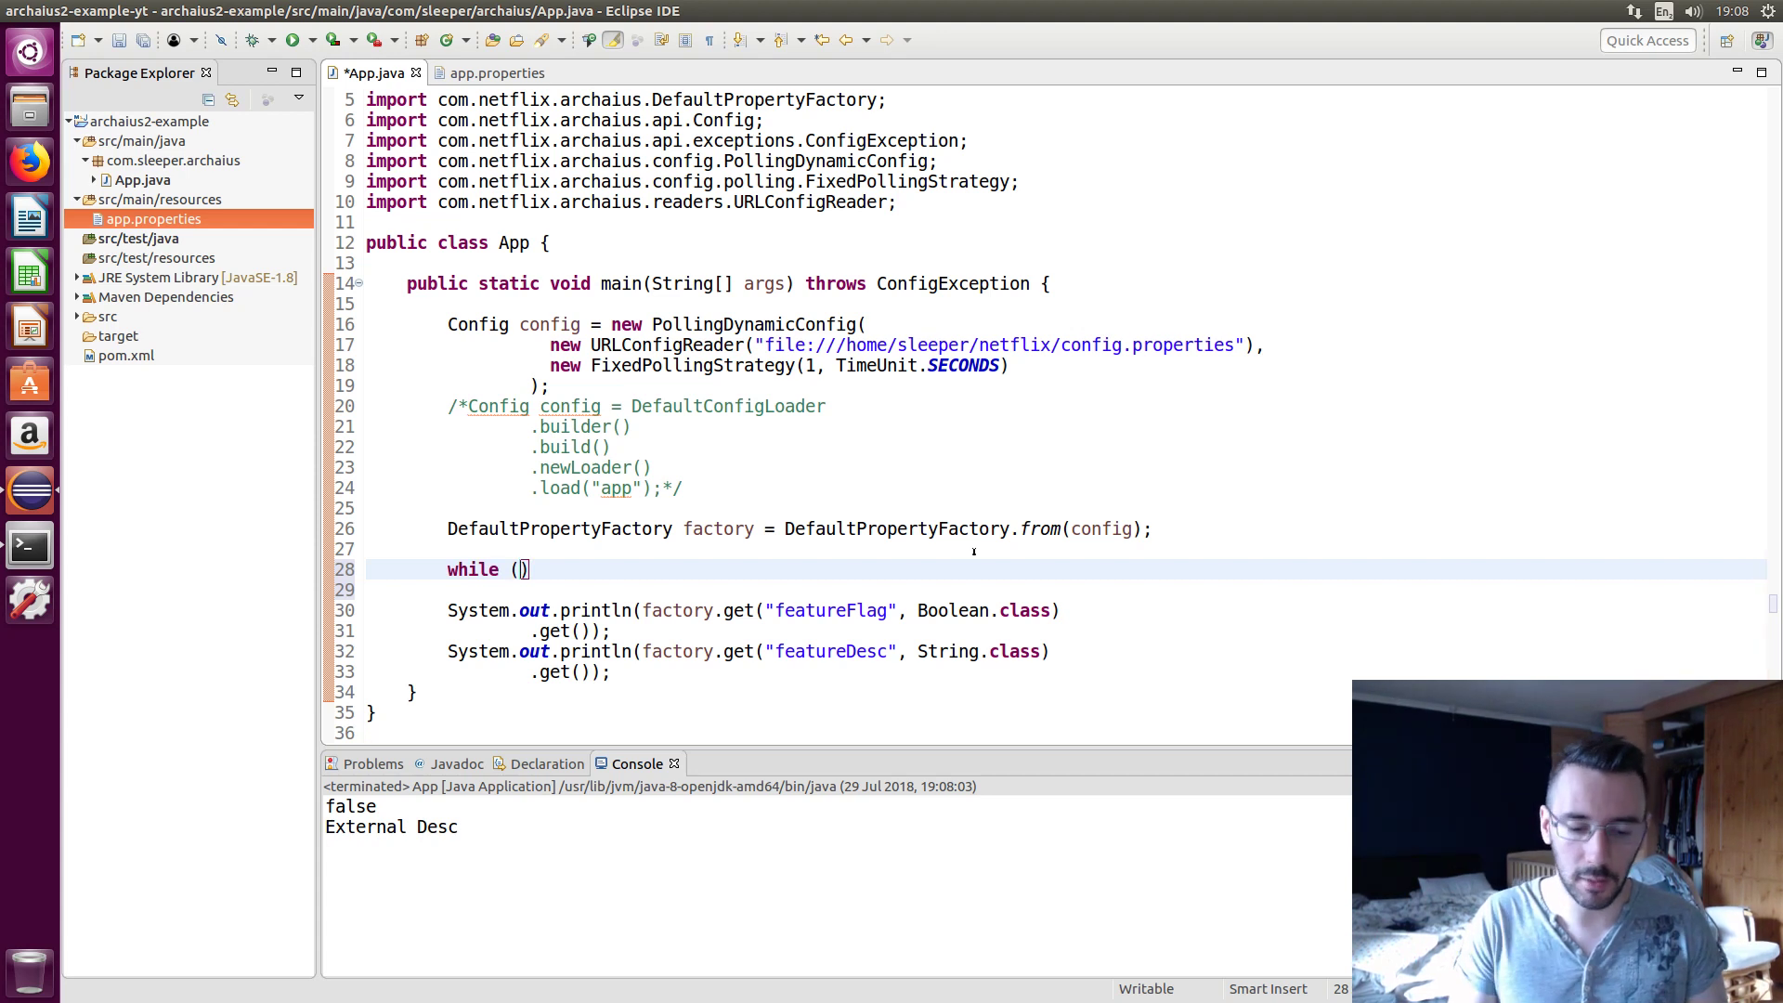
type("true) {")
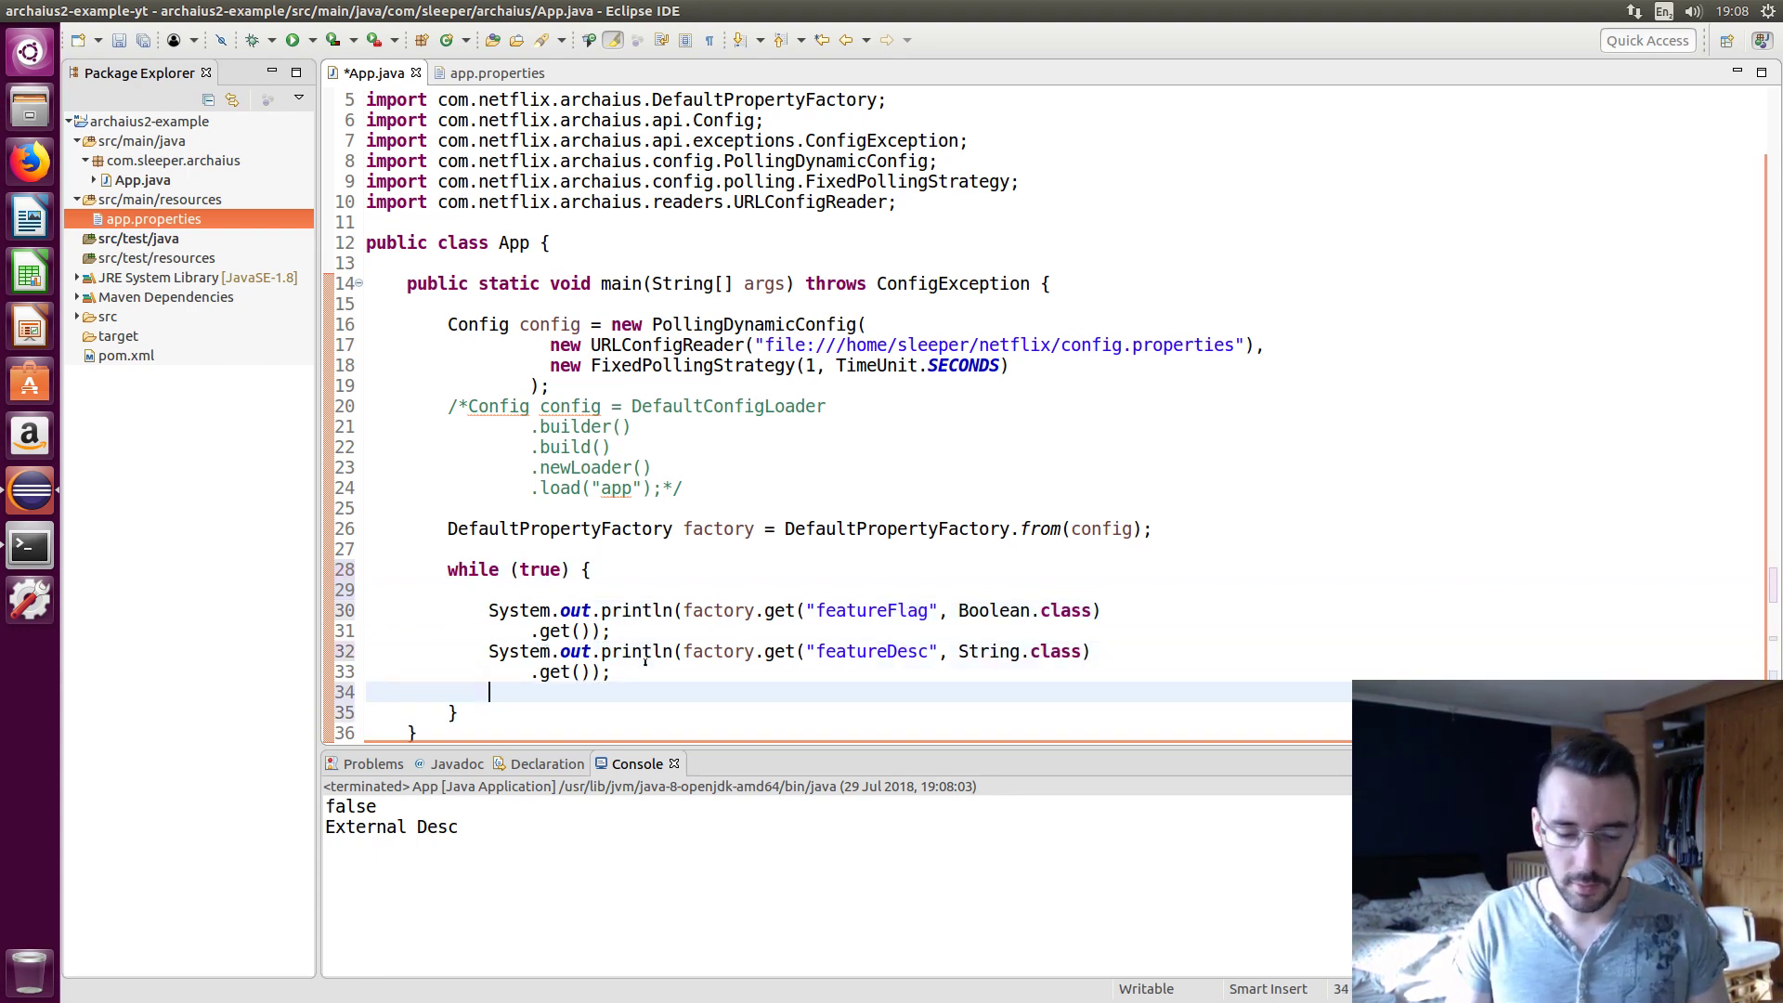
type("System.out.println(x);")
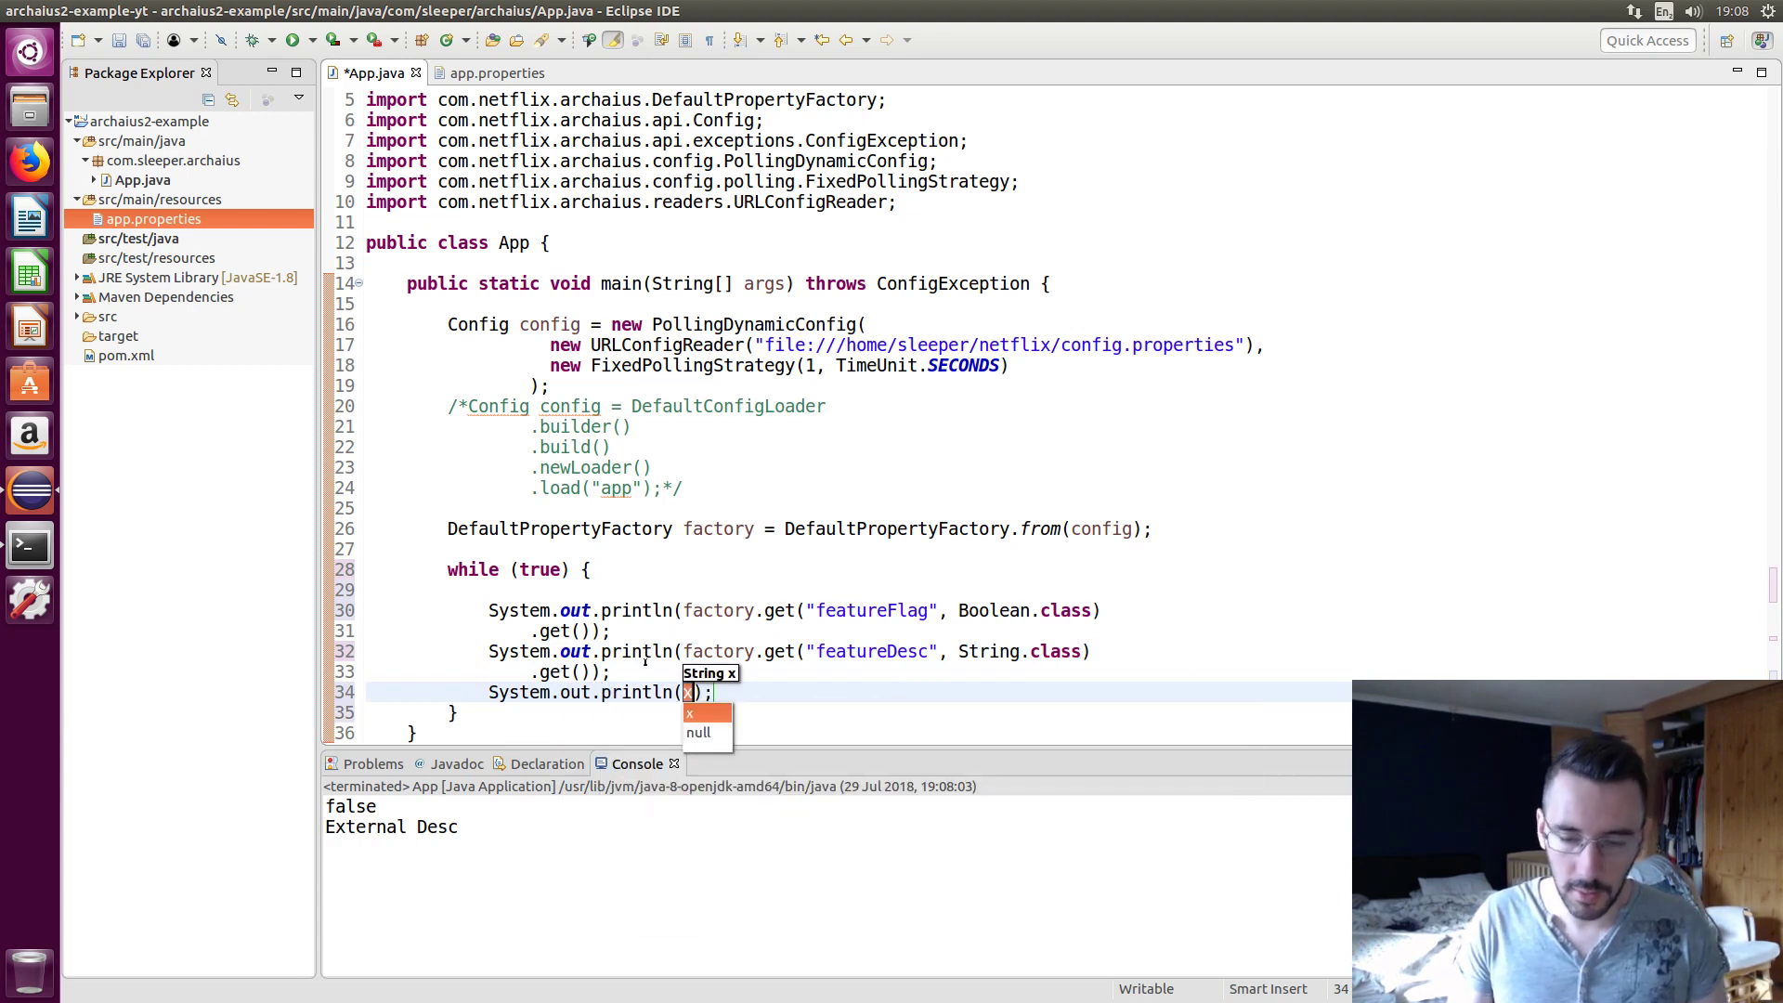
type("\"-\"")
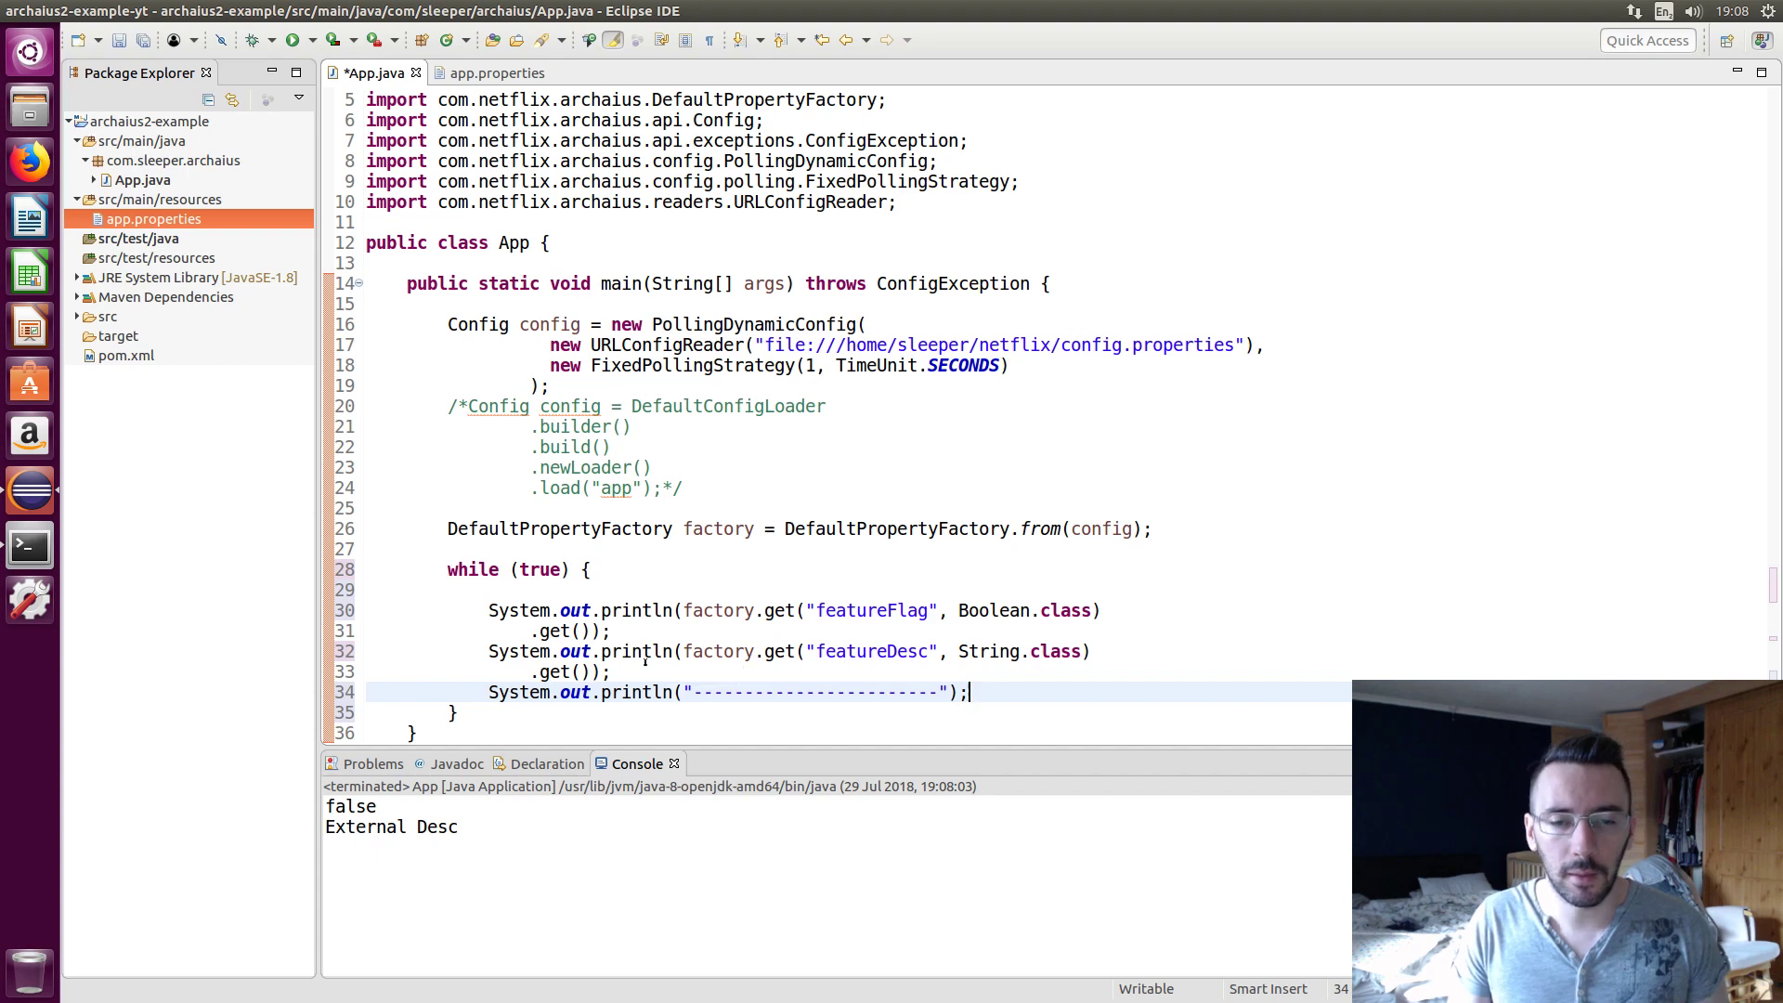
type("Thread")
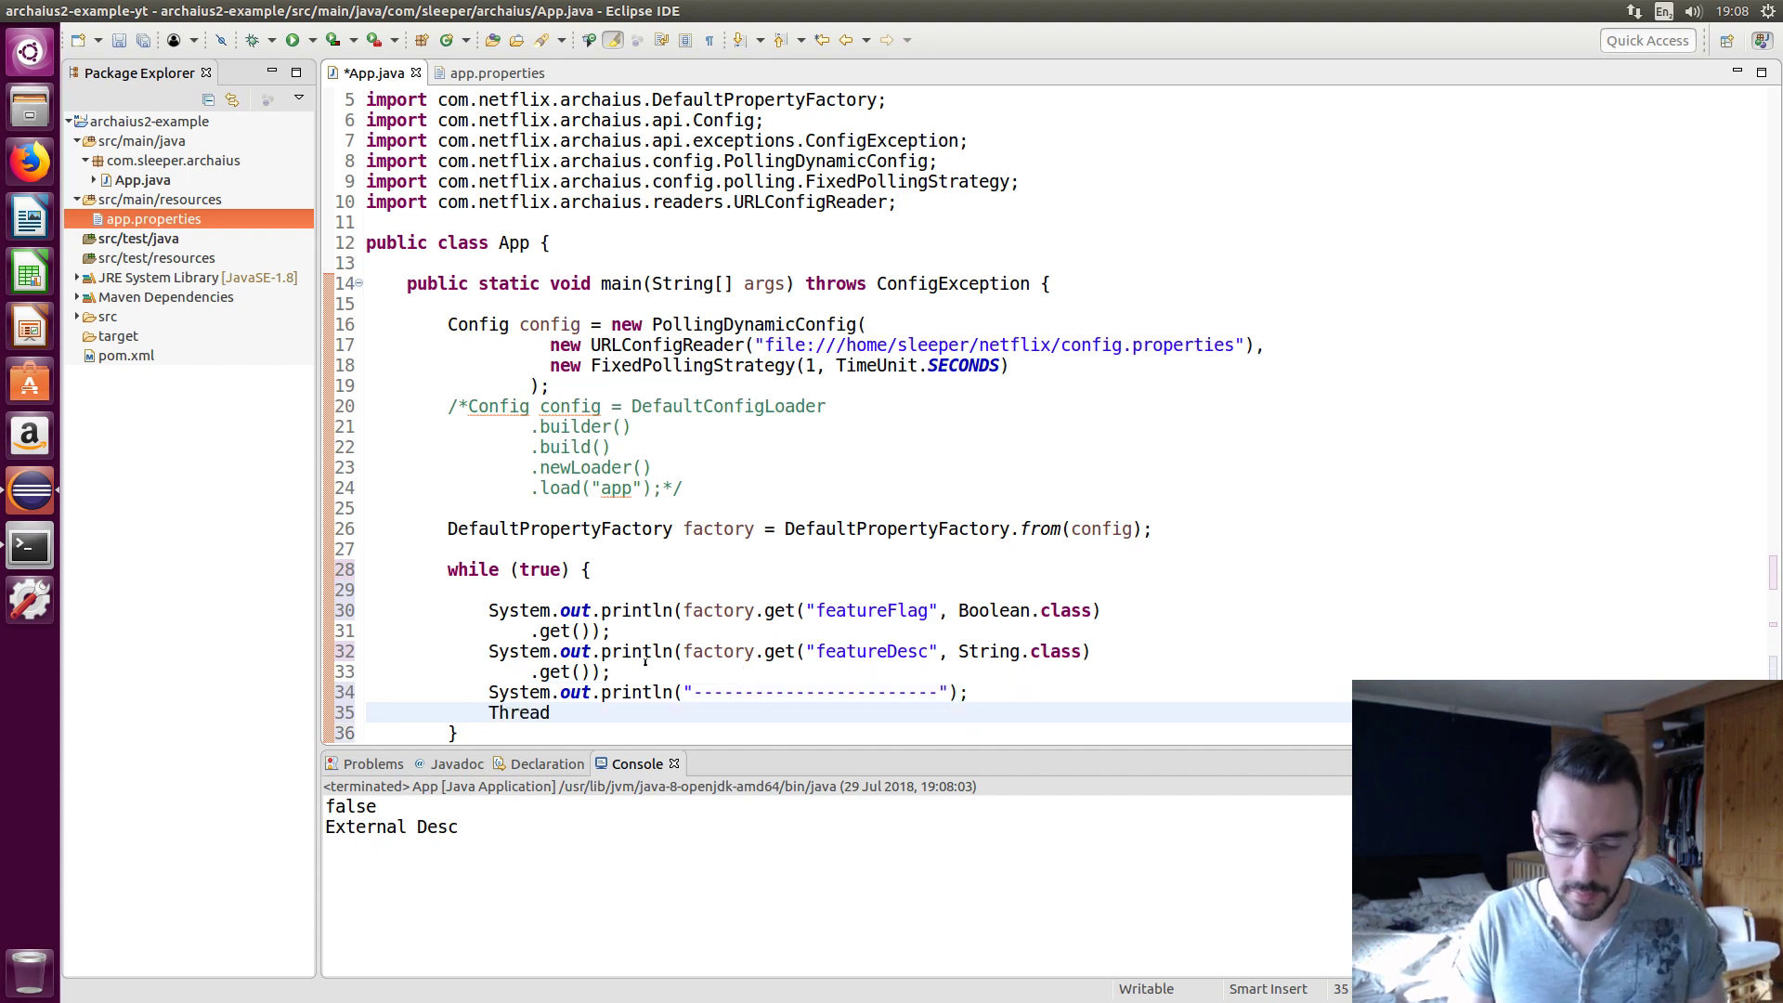
type("sleep(arg0);")
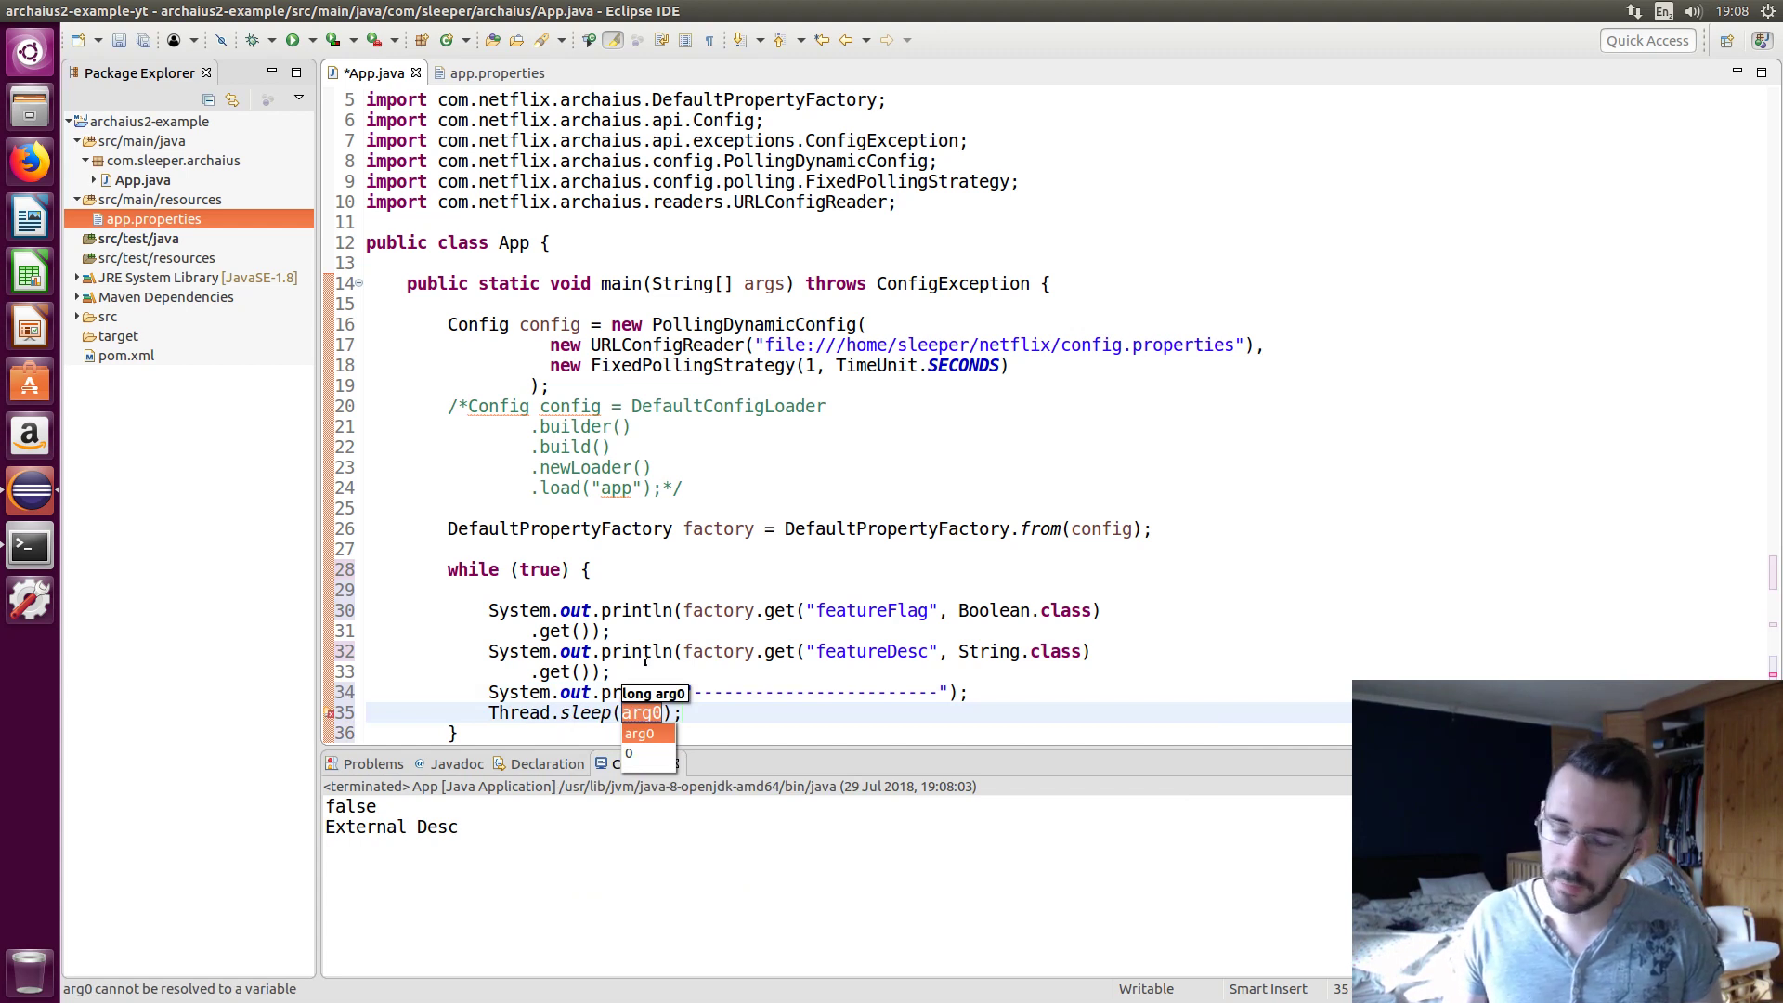
type("5000L")
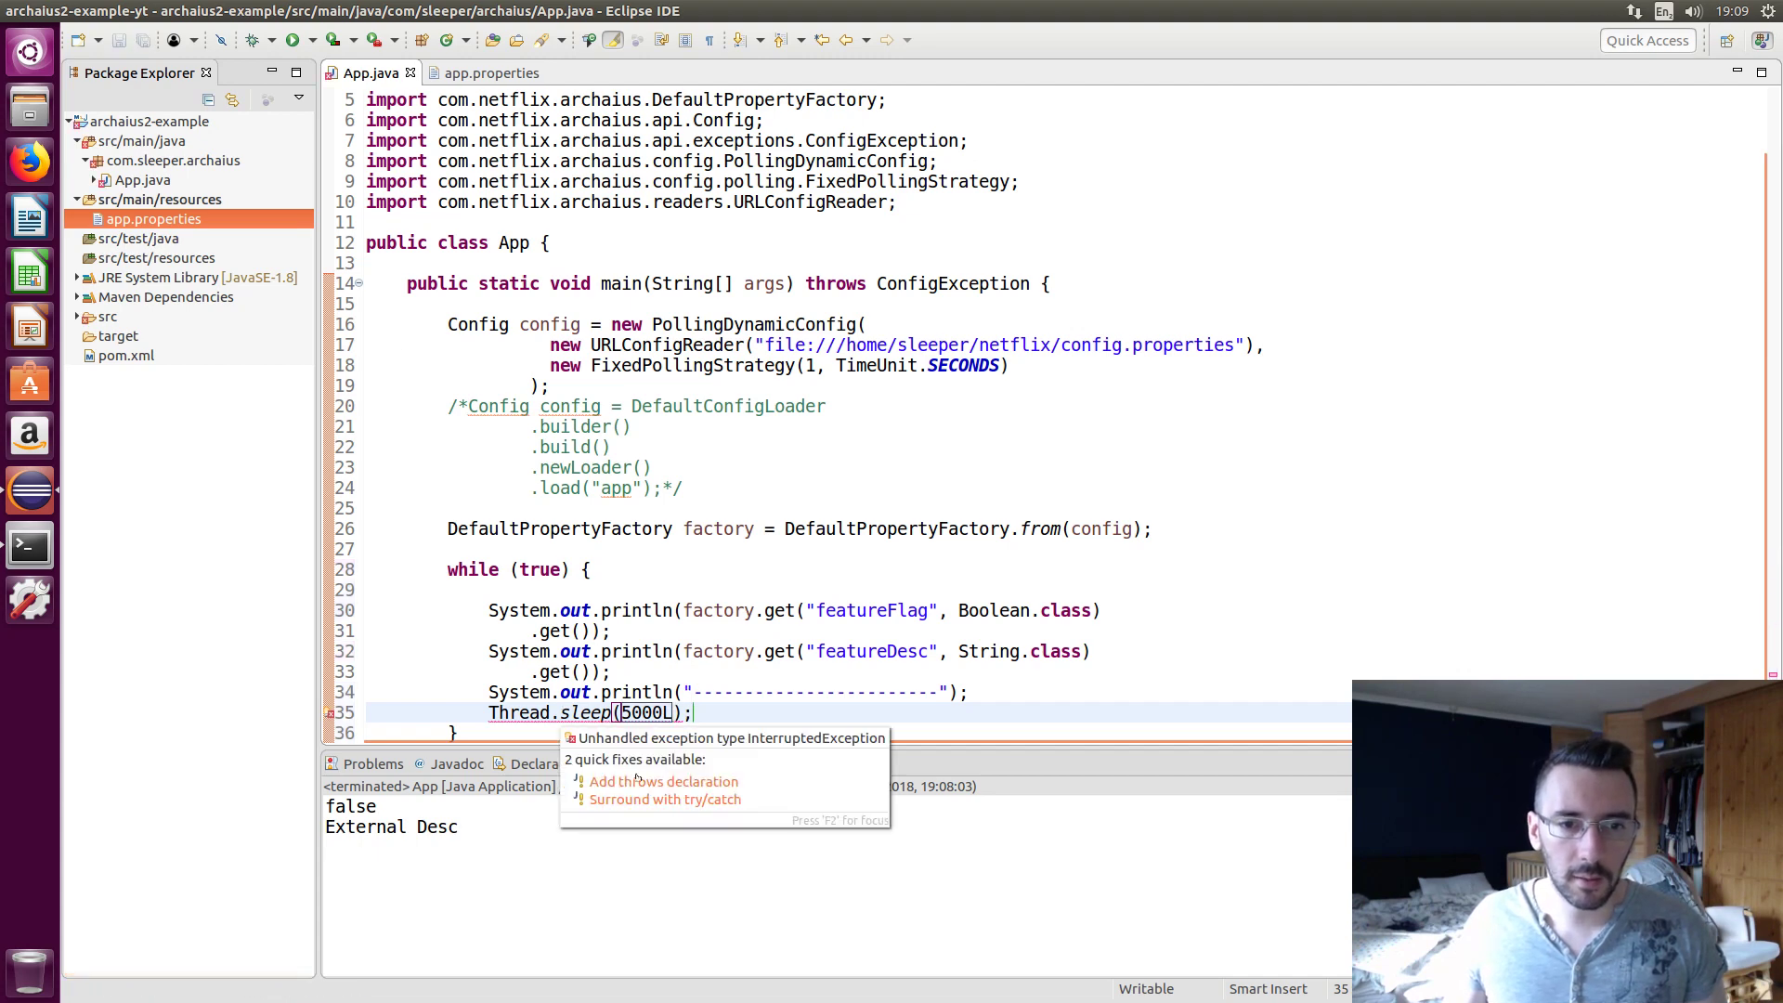
left_click(663, 781)
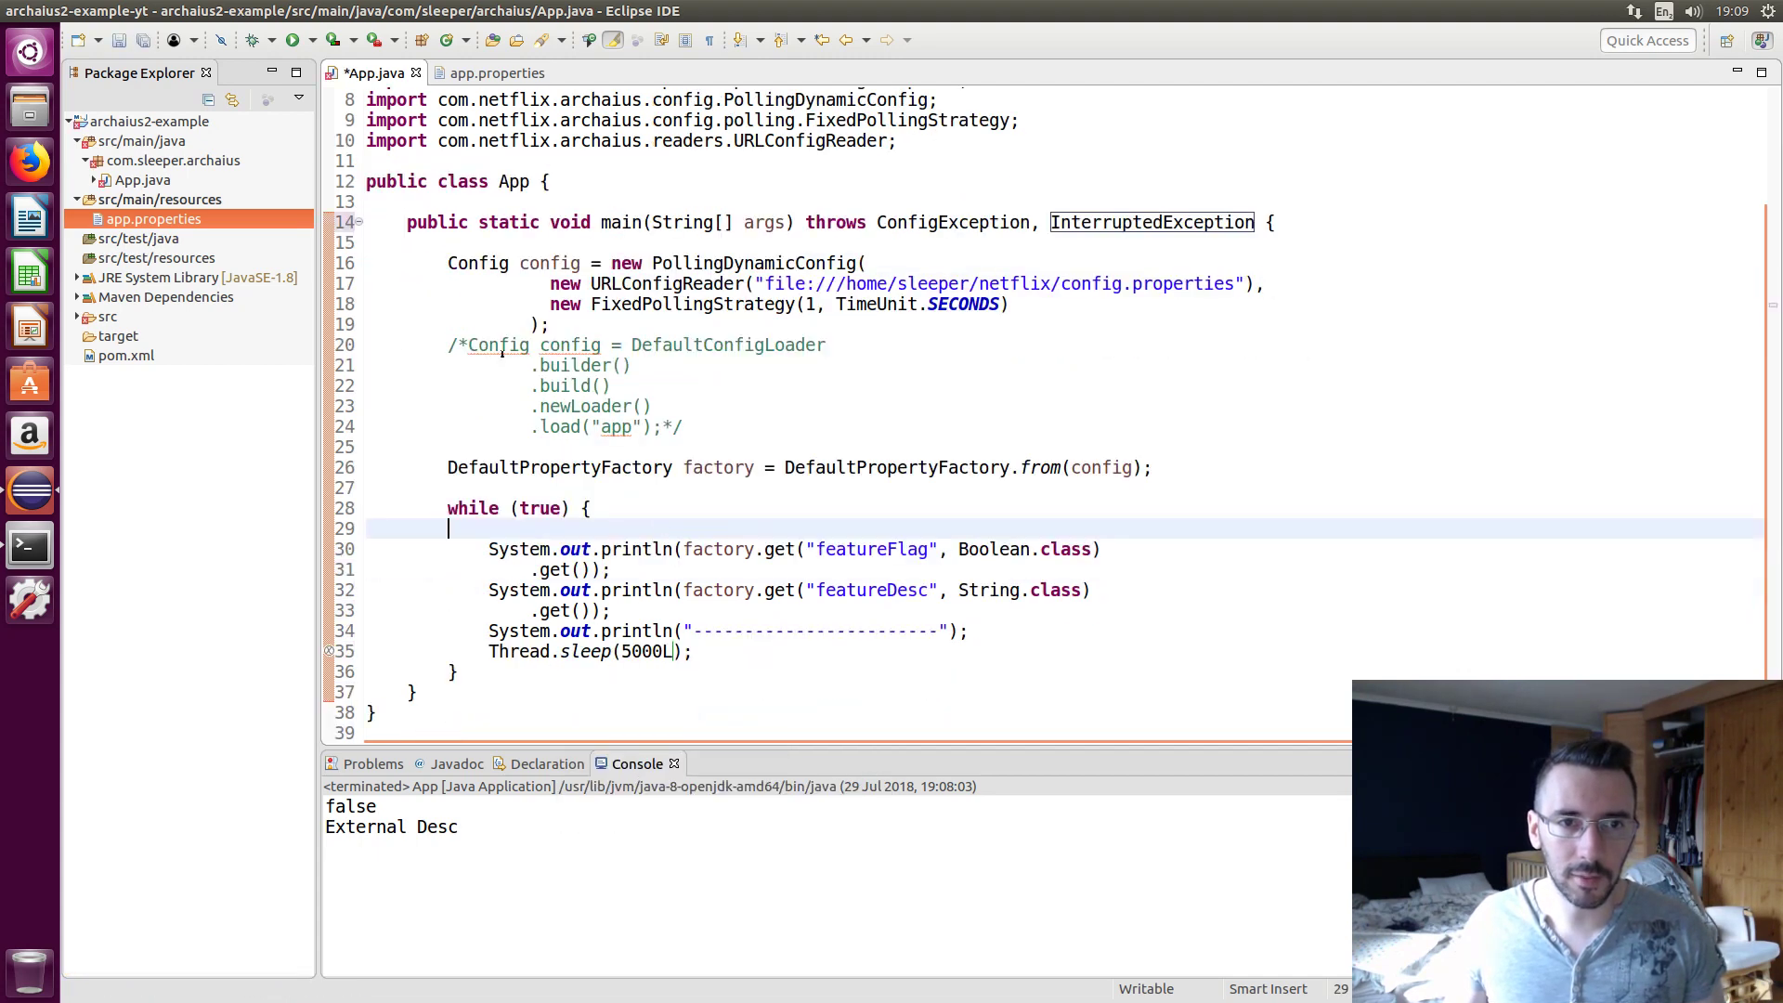
key("ctrl+s")
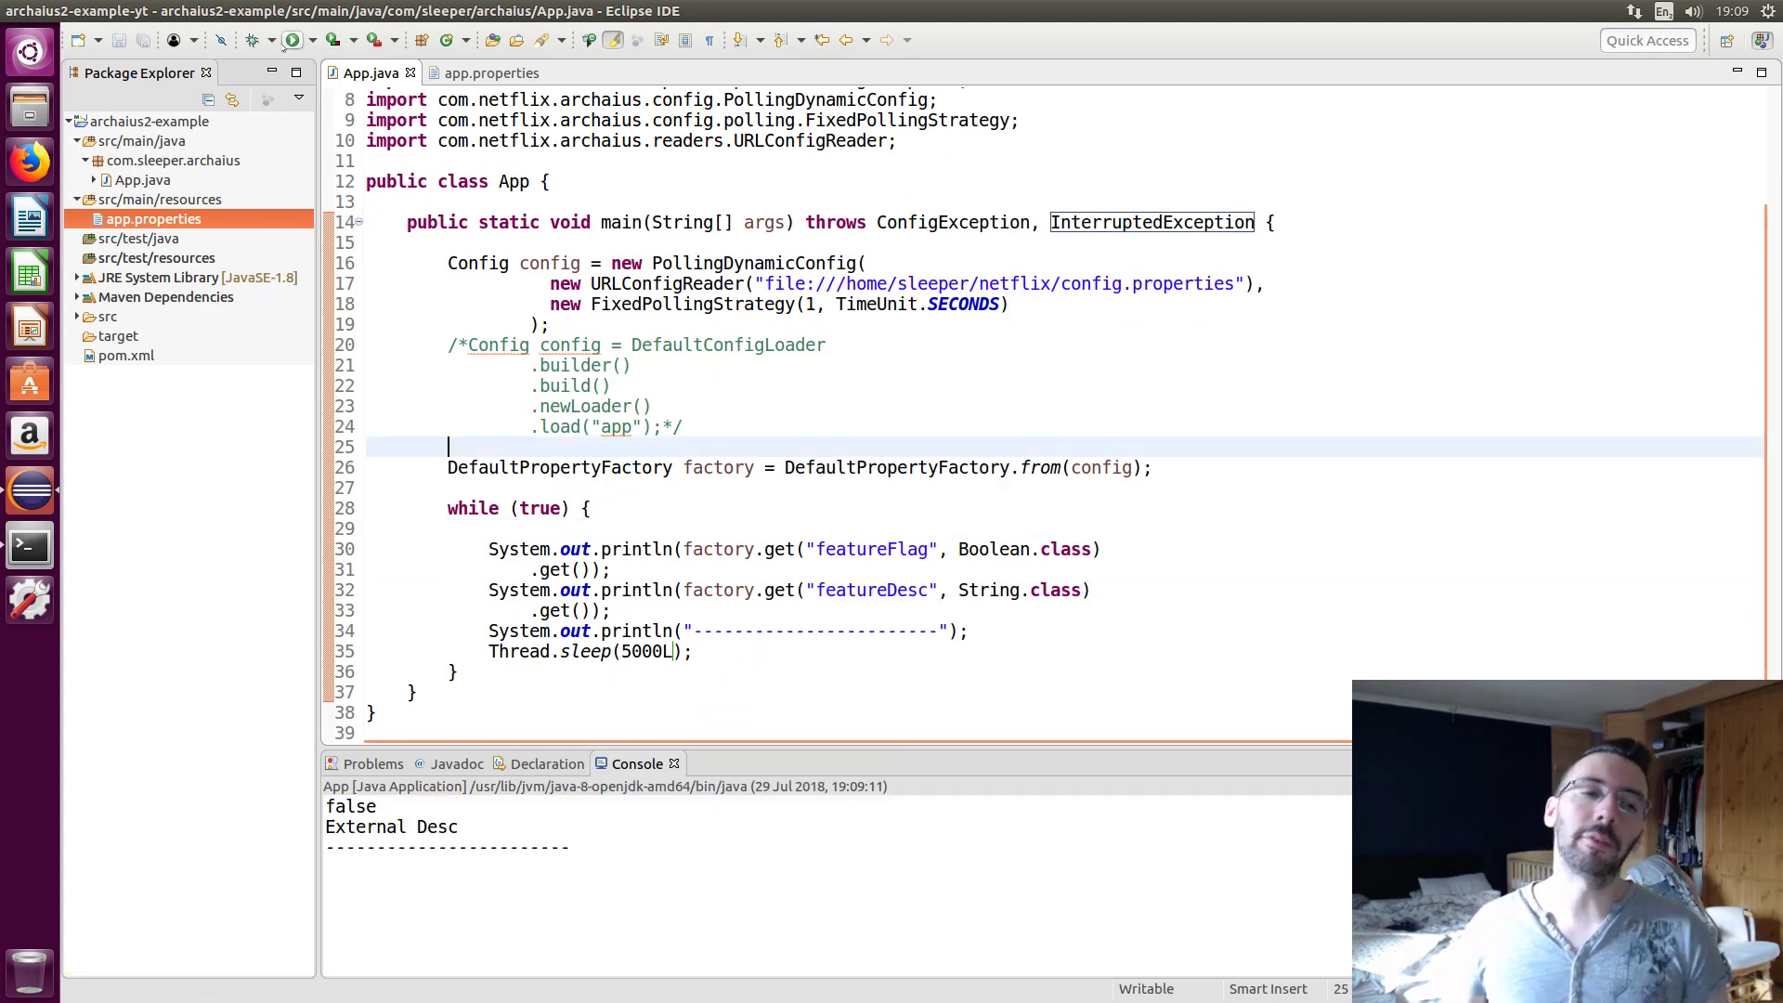
mouse_move(294, 40)
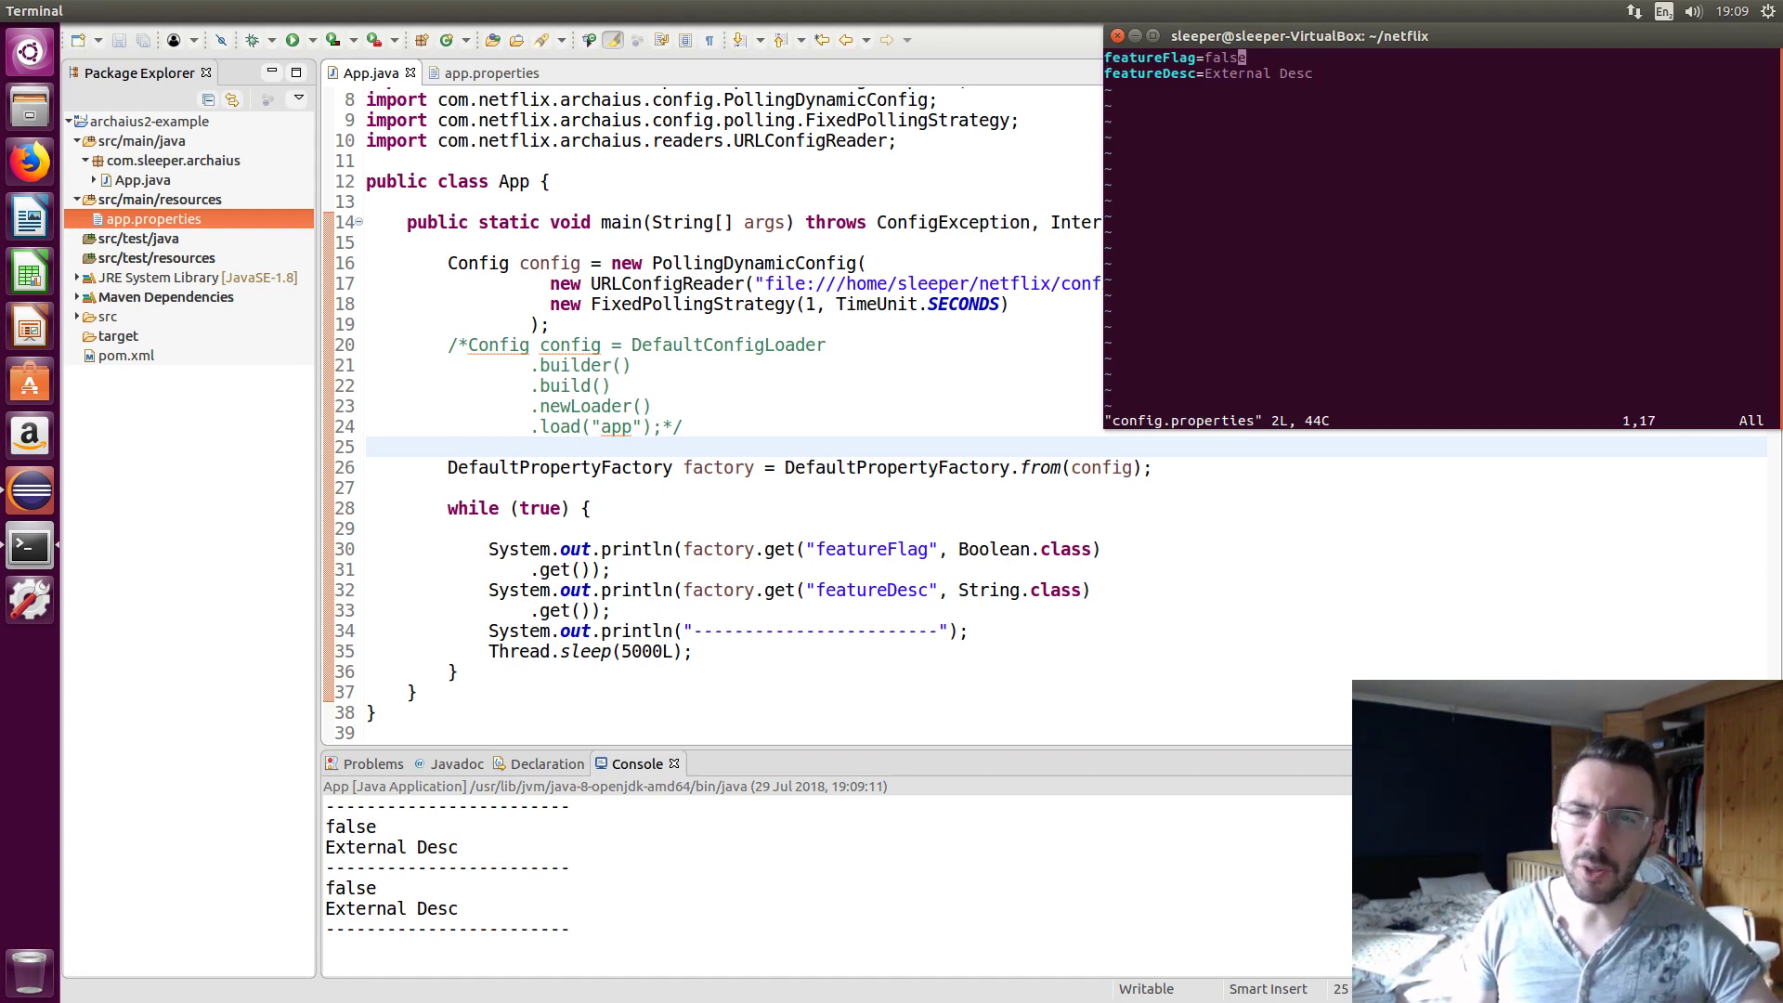
In vi, change featureFlag from false to true and save with :wq
key("i")
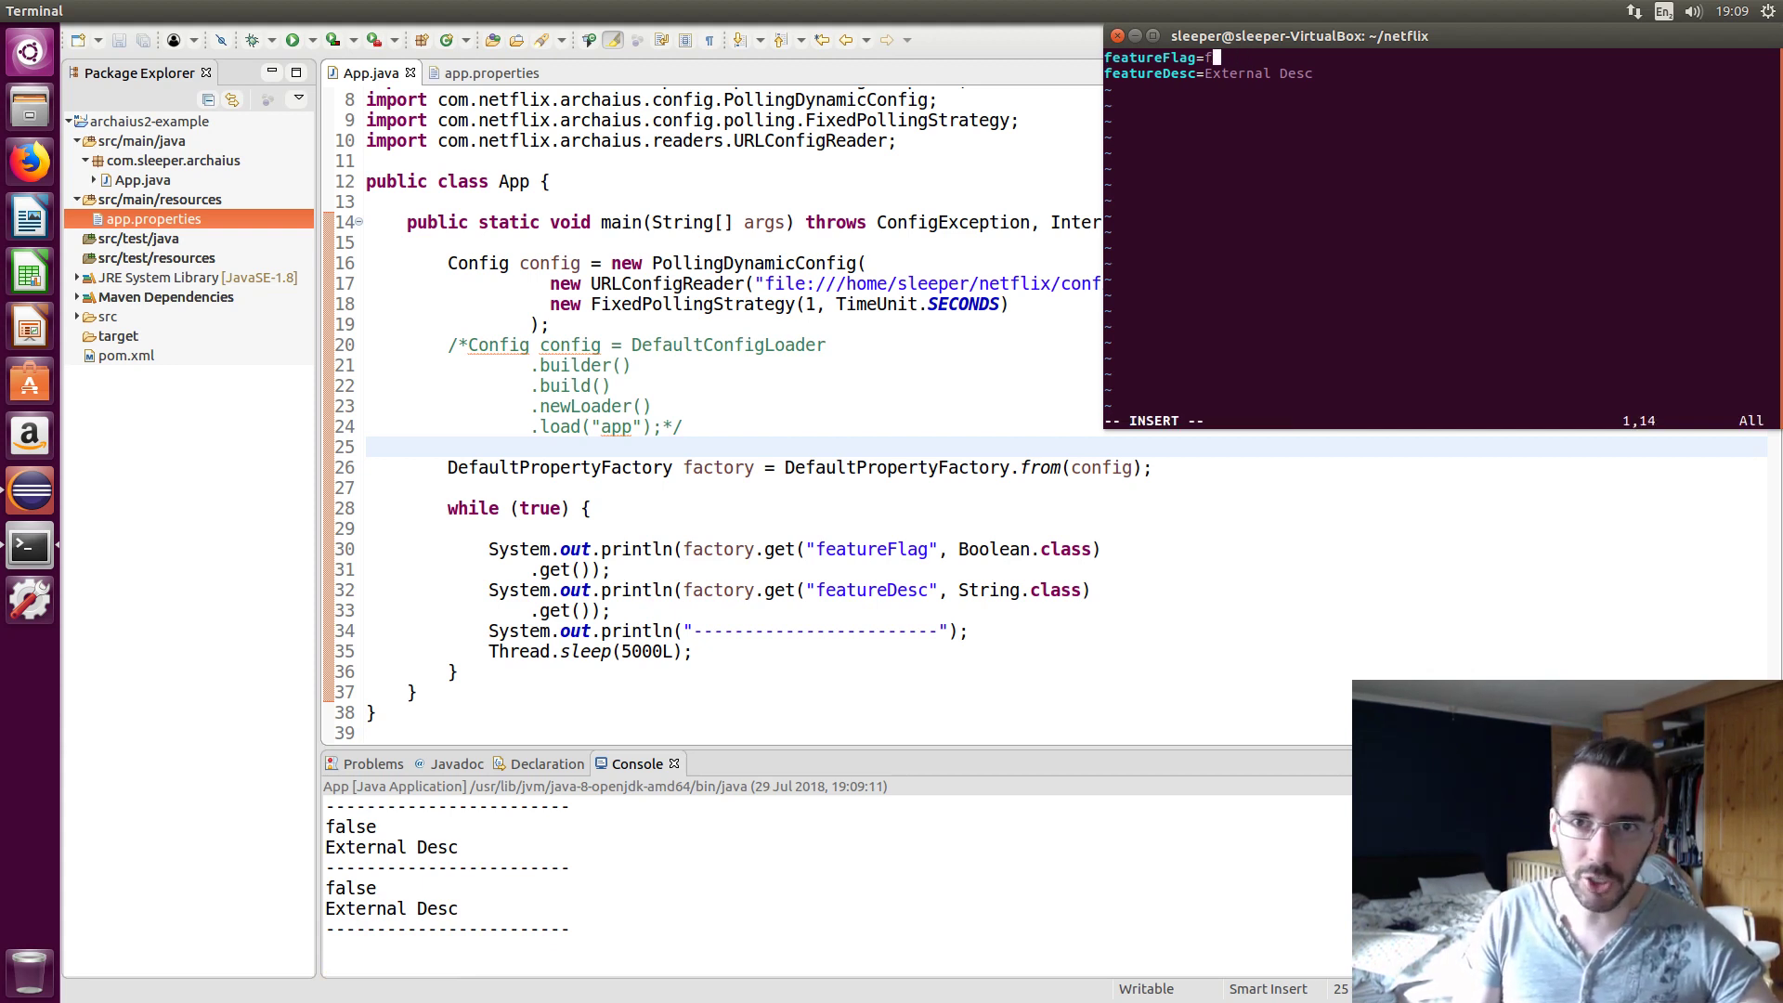
type("rue")
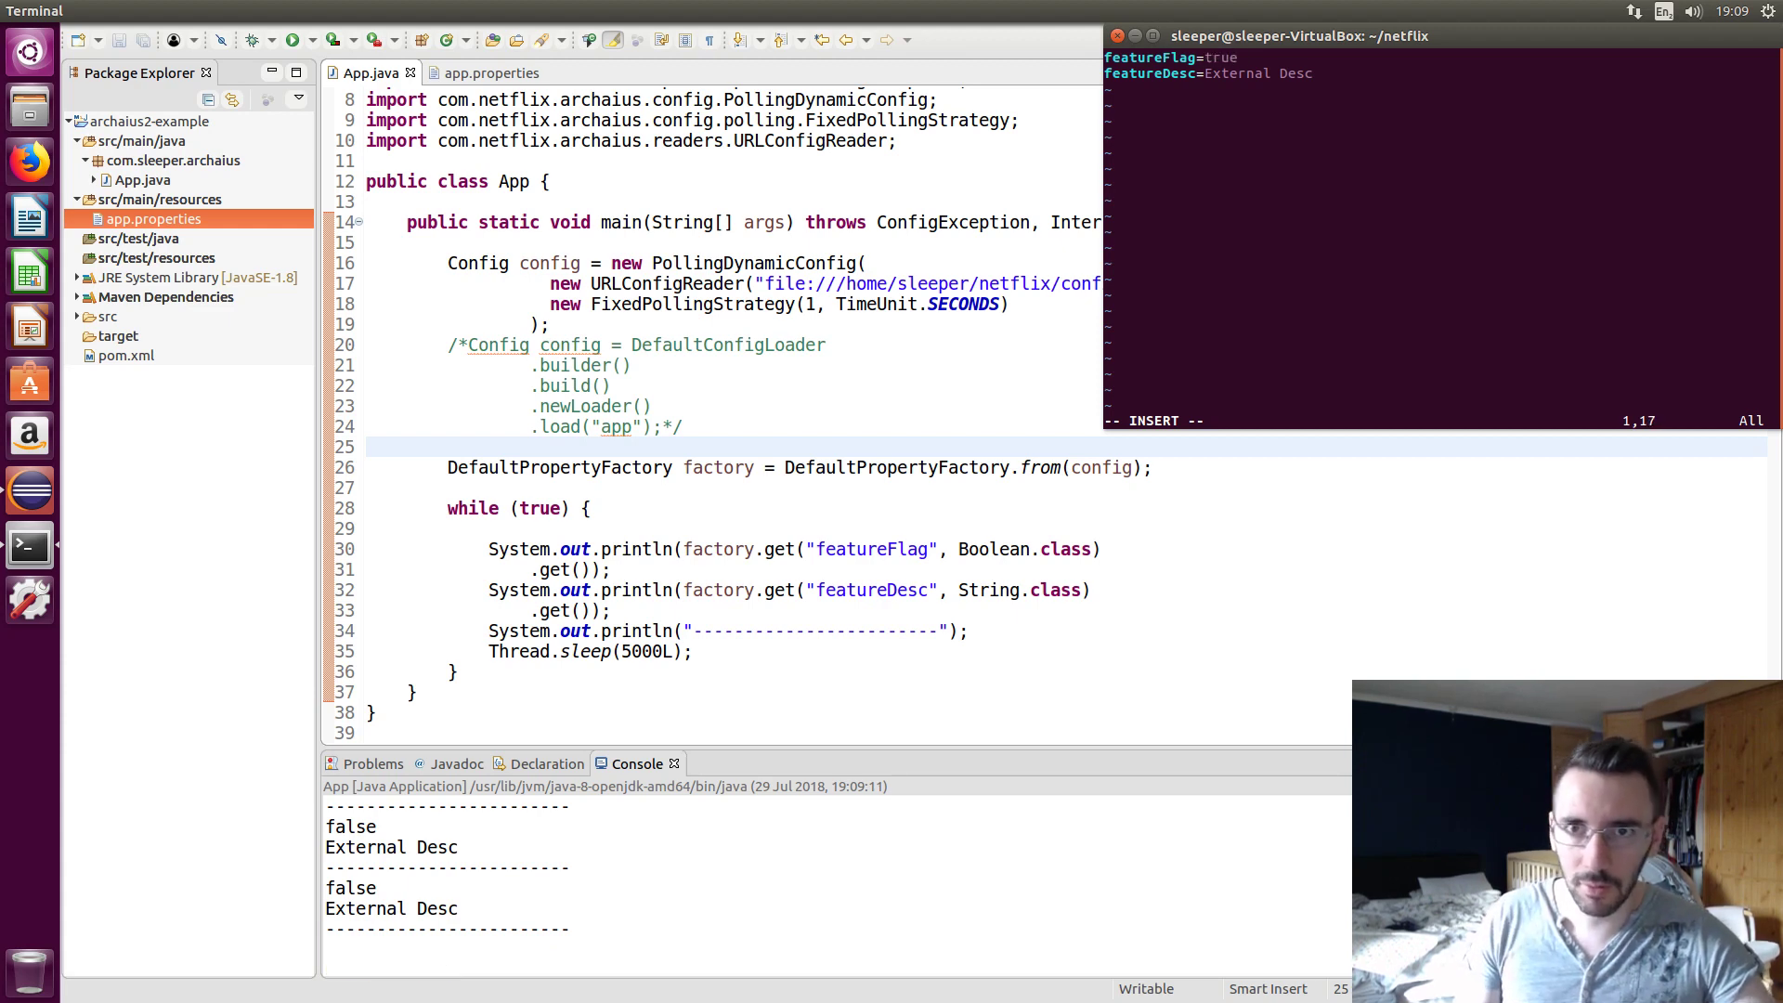
type(":wq")
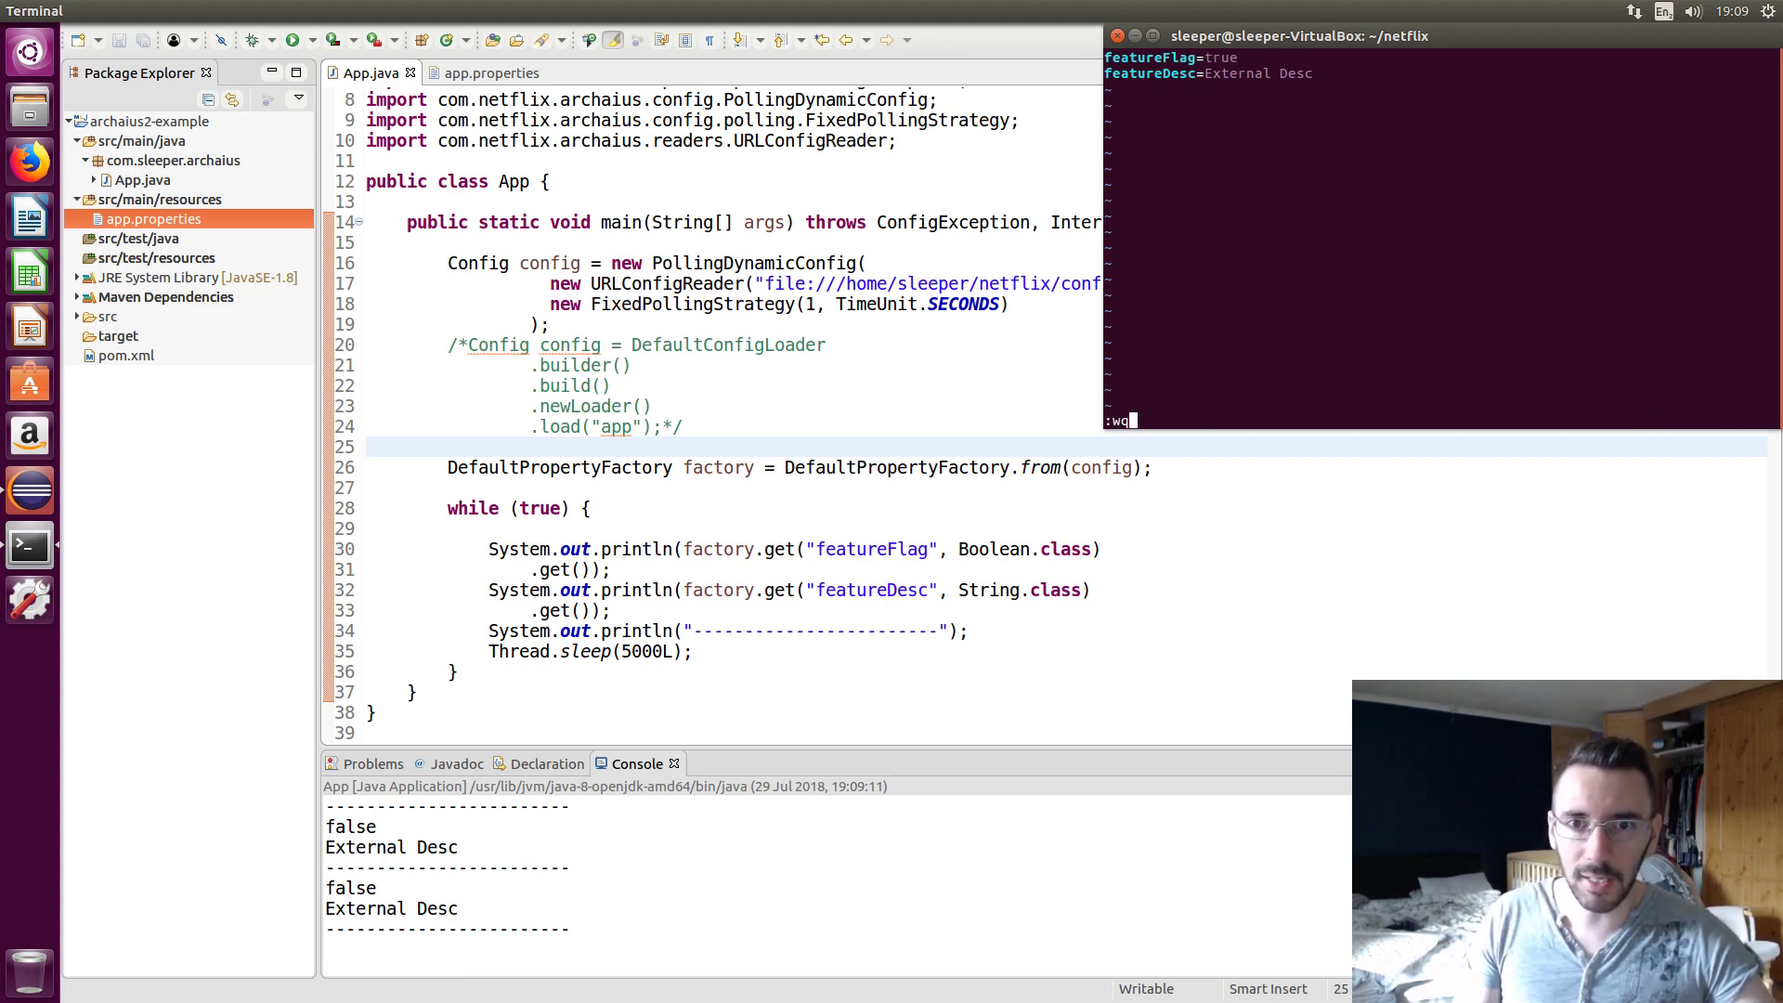
key("Return")
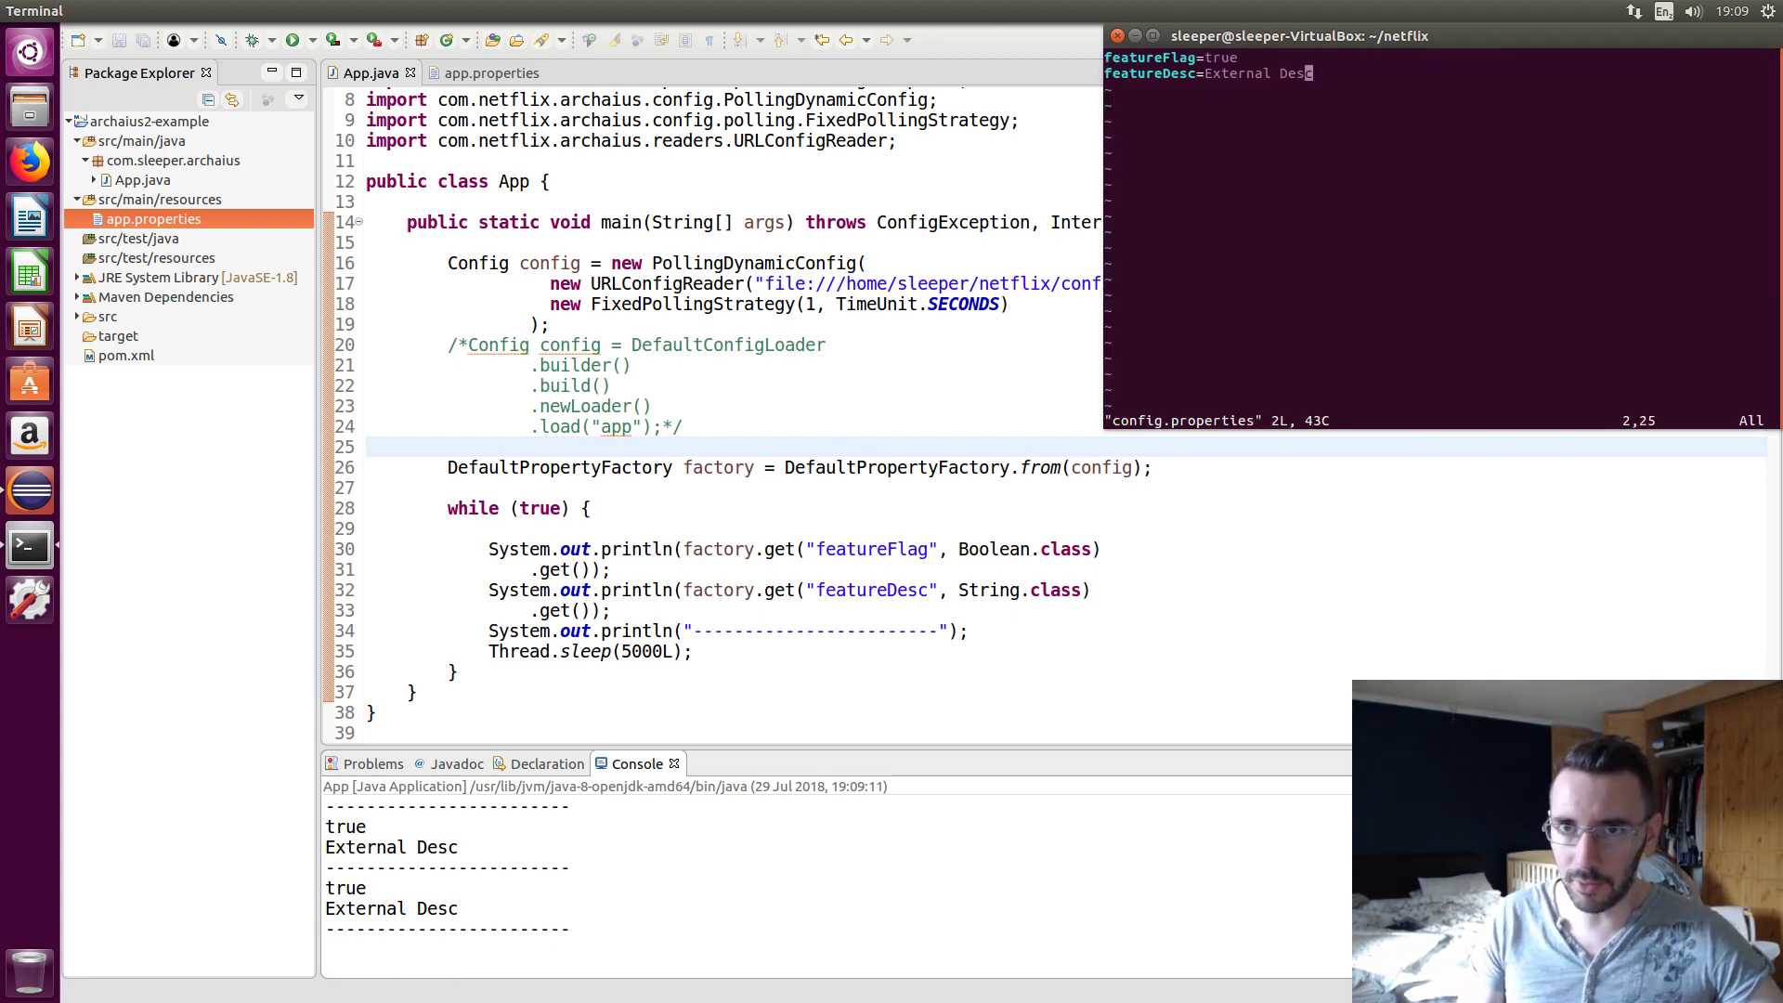
In vi, delete part of the featureDesc value and start typing 'Ch'
key("BackSpace")
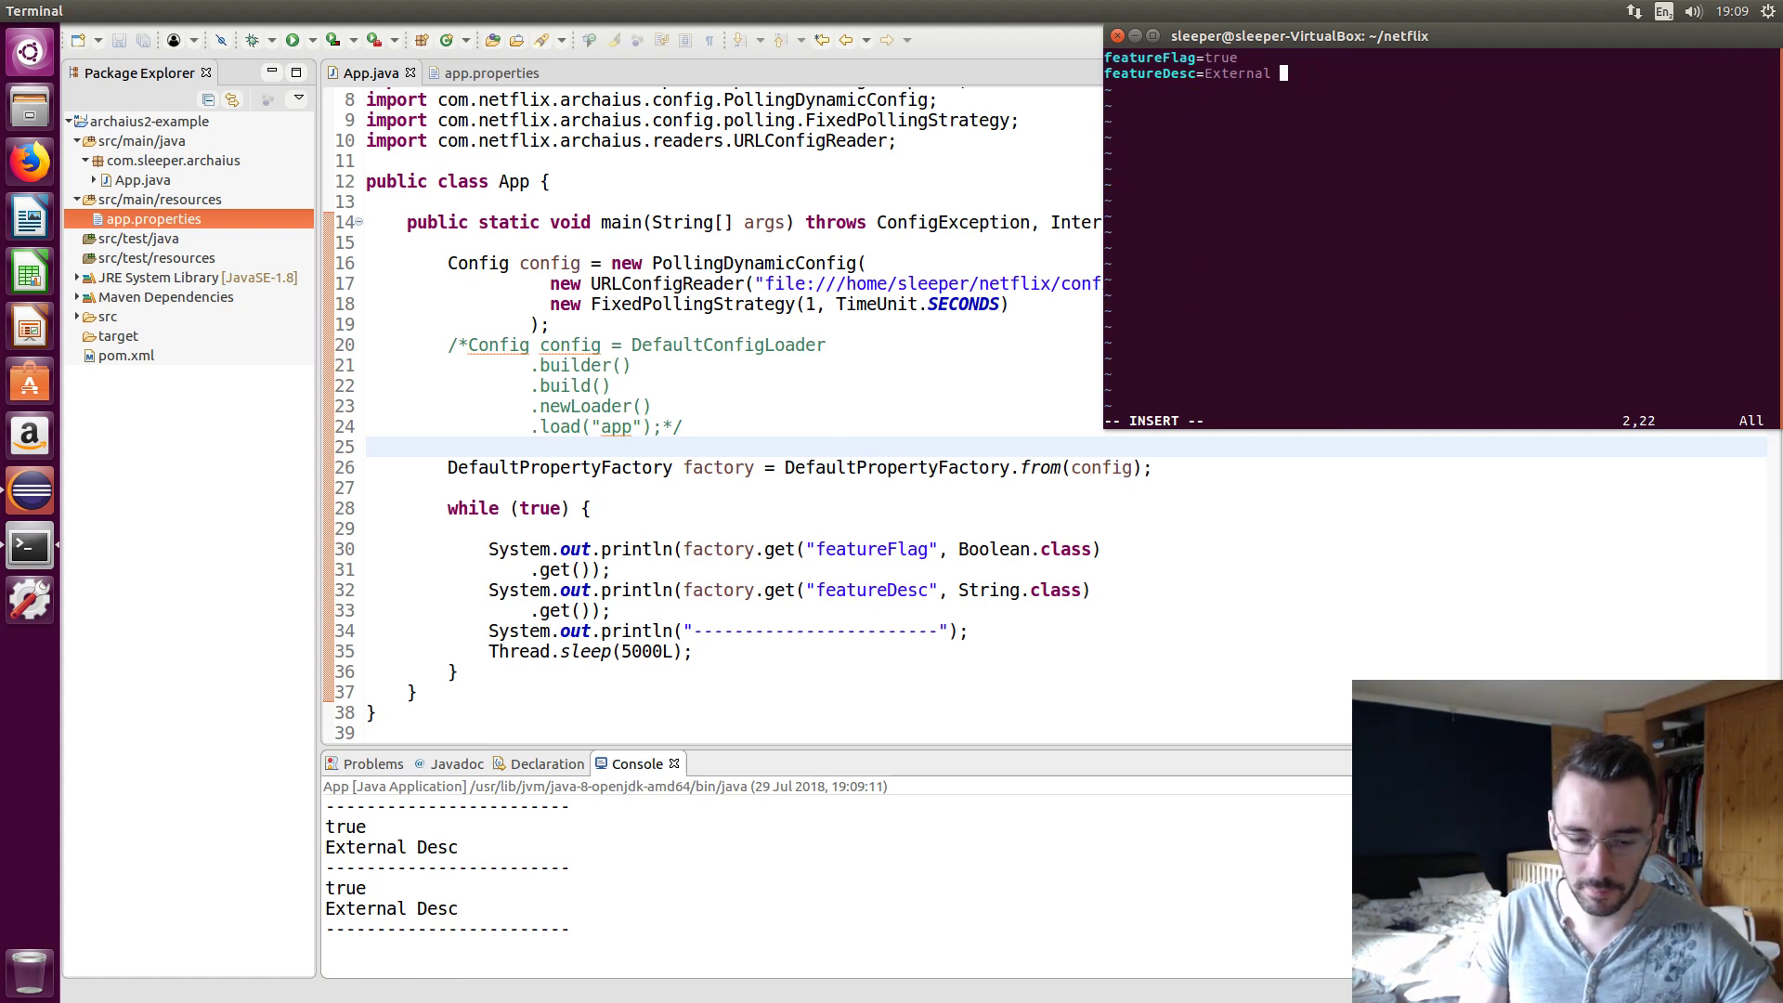
type("Ch")
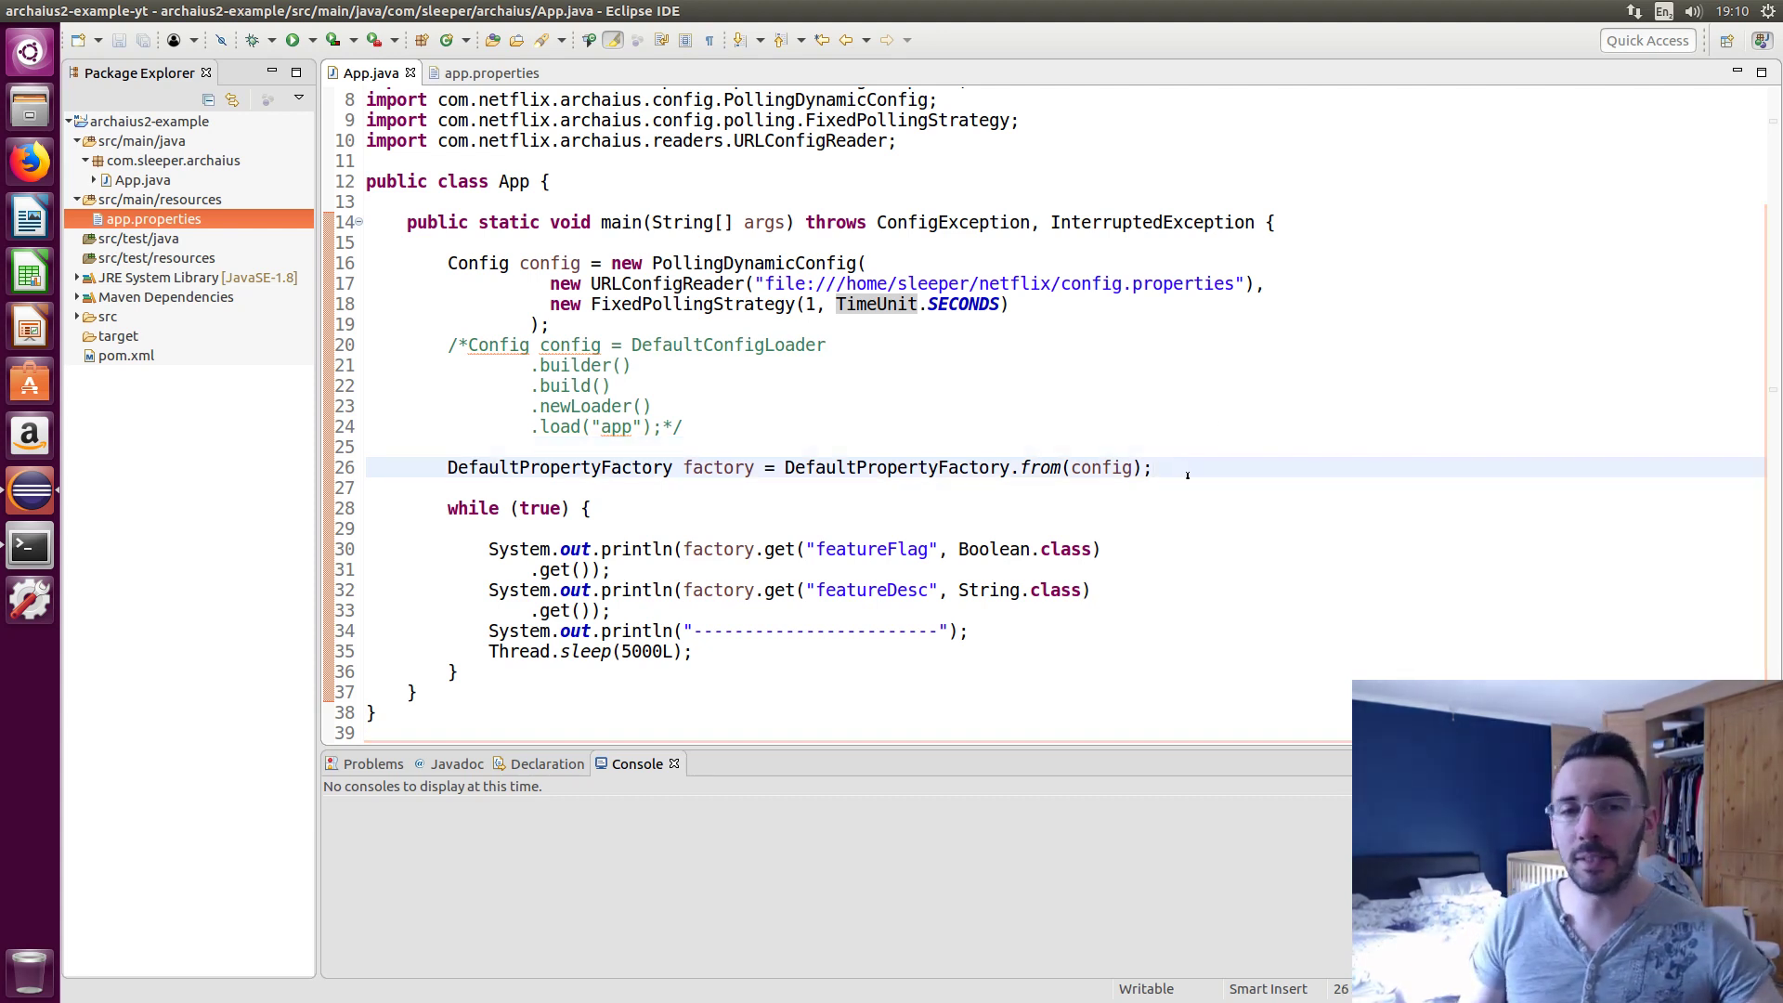
Type factory.get("featureFlag", Boolean.class) and select the inserted addListener call
type("factor")
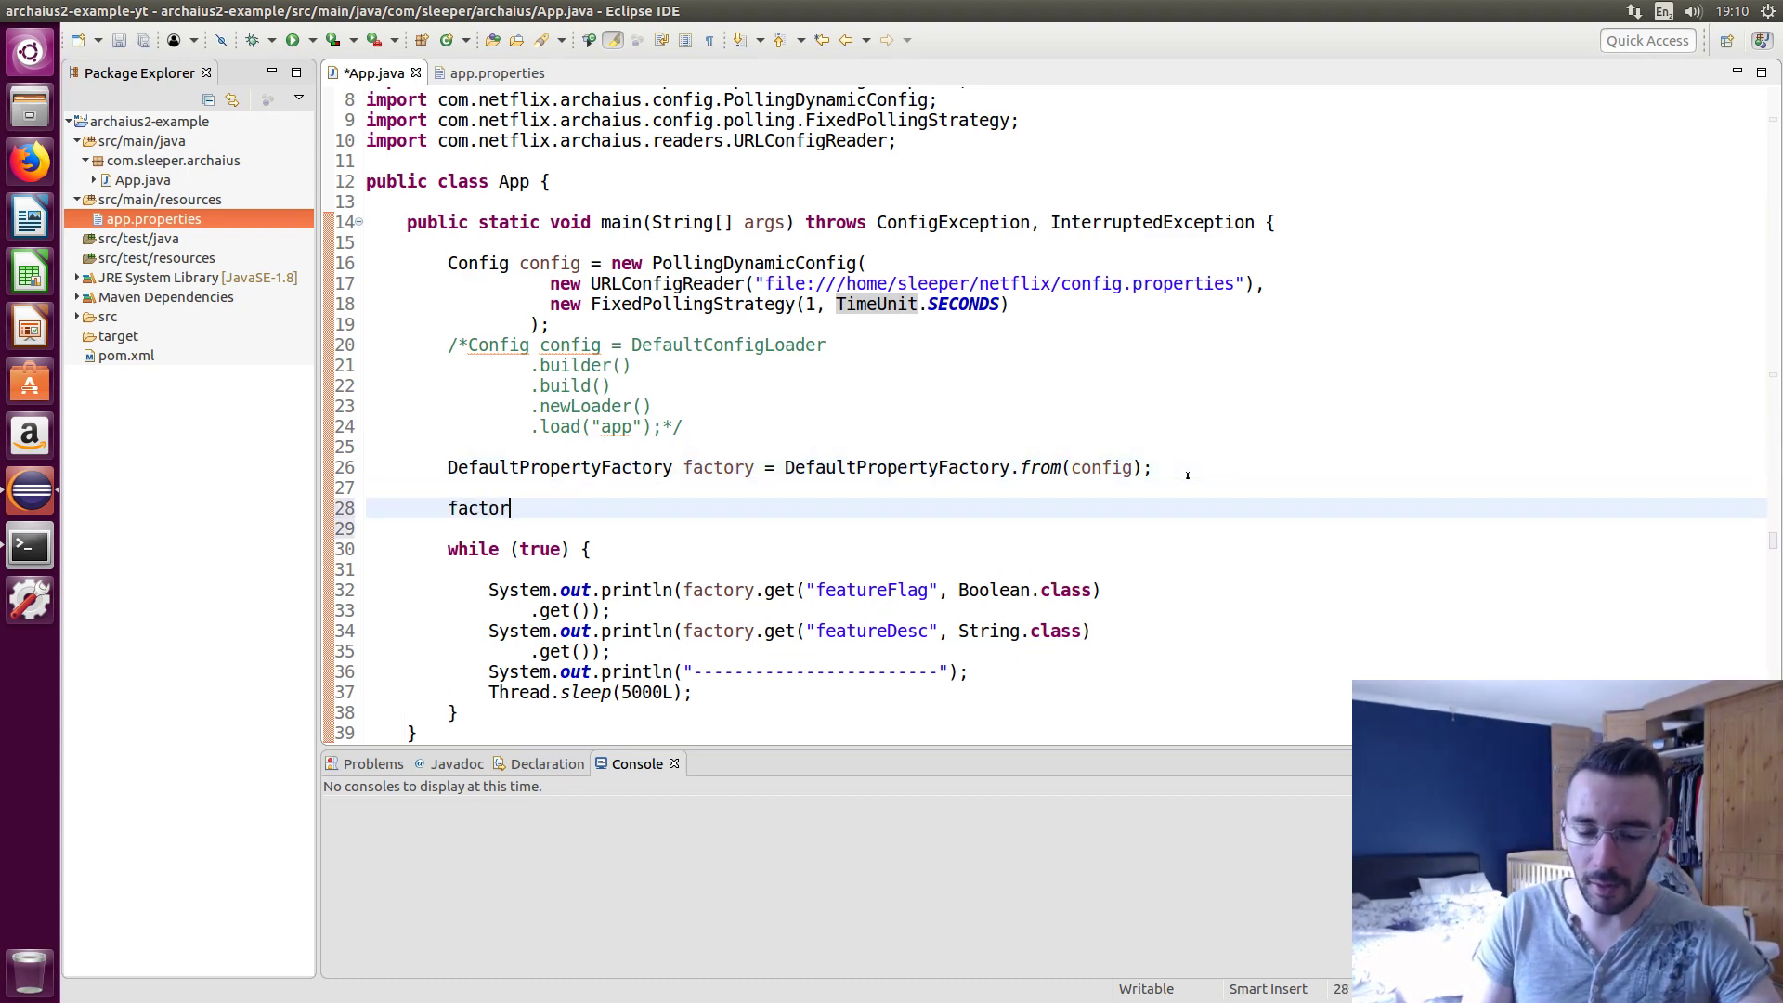
type("y.get(\"\", type")
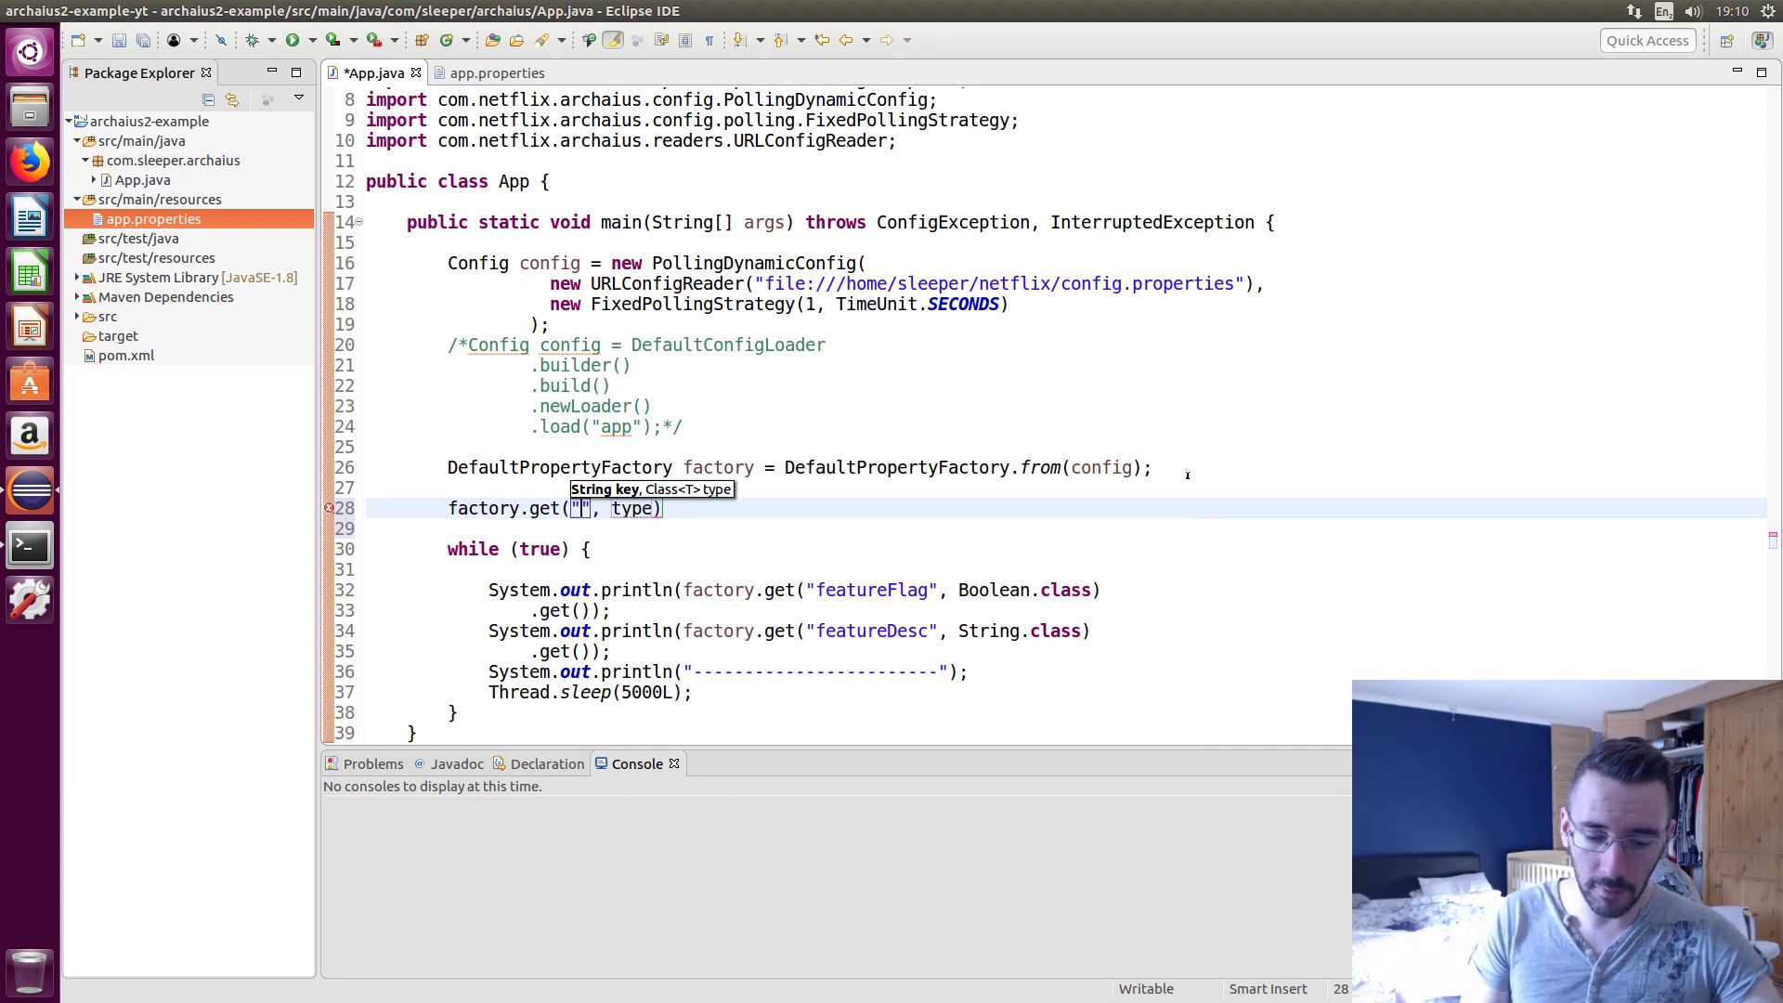
type("featureFlag")
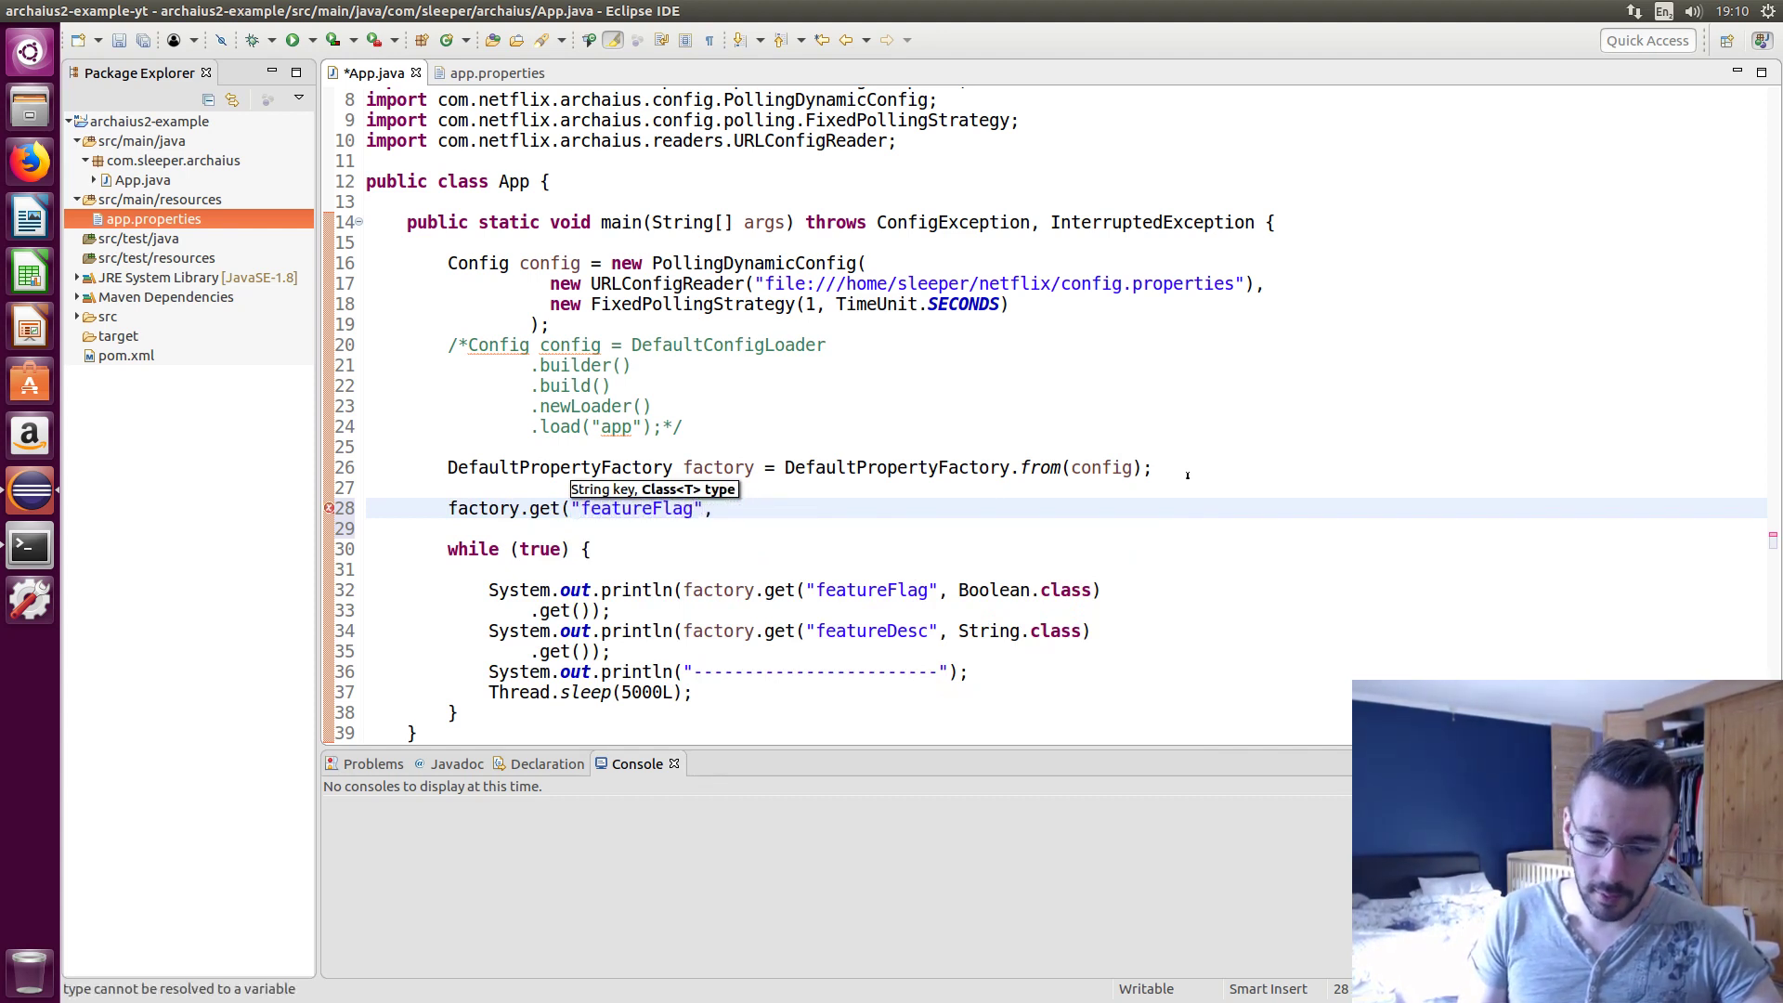
type("Boolean.class)")
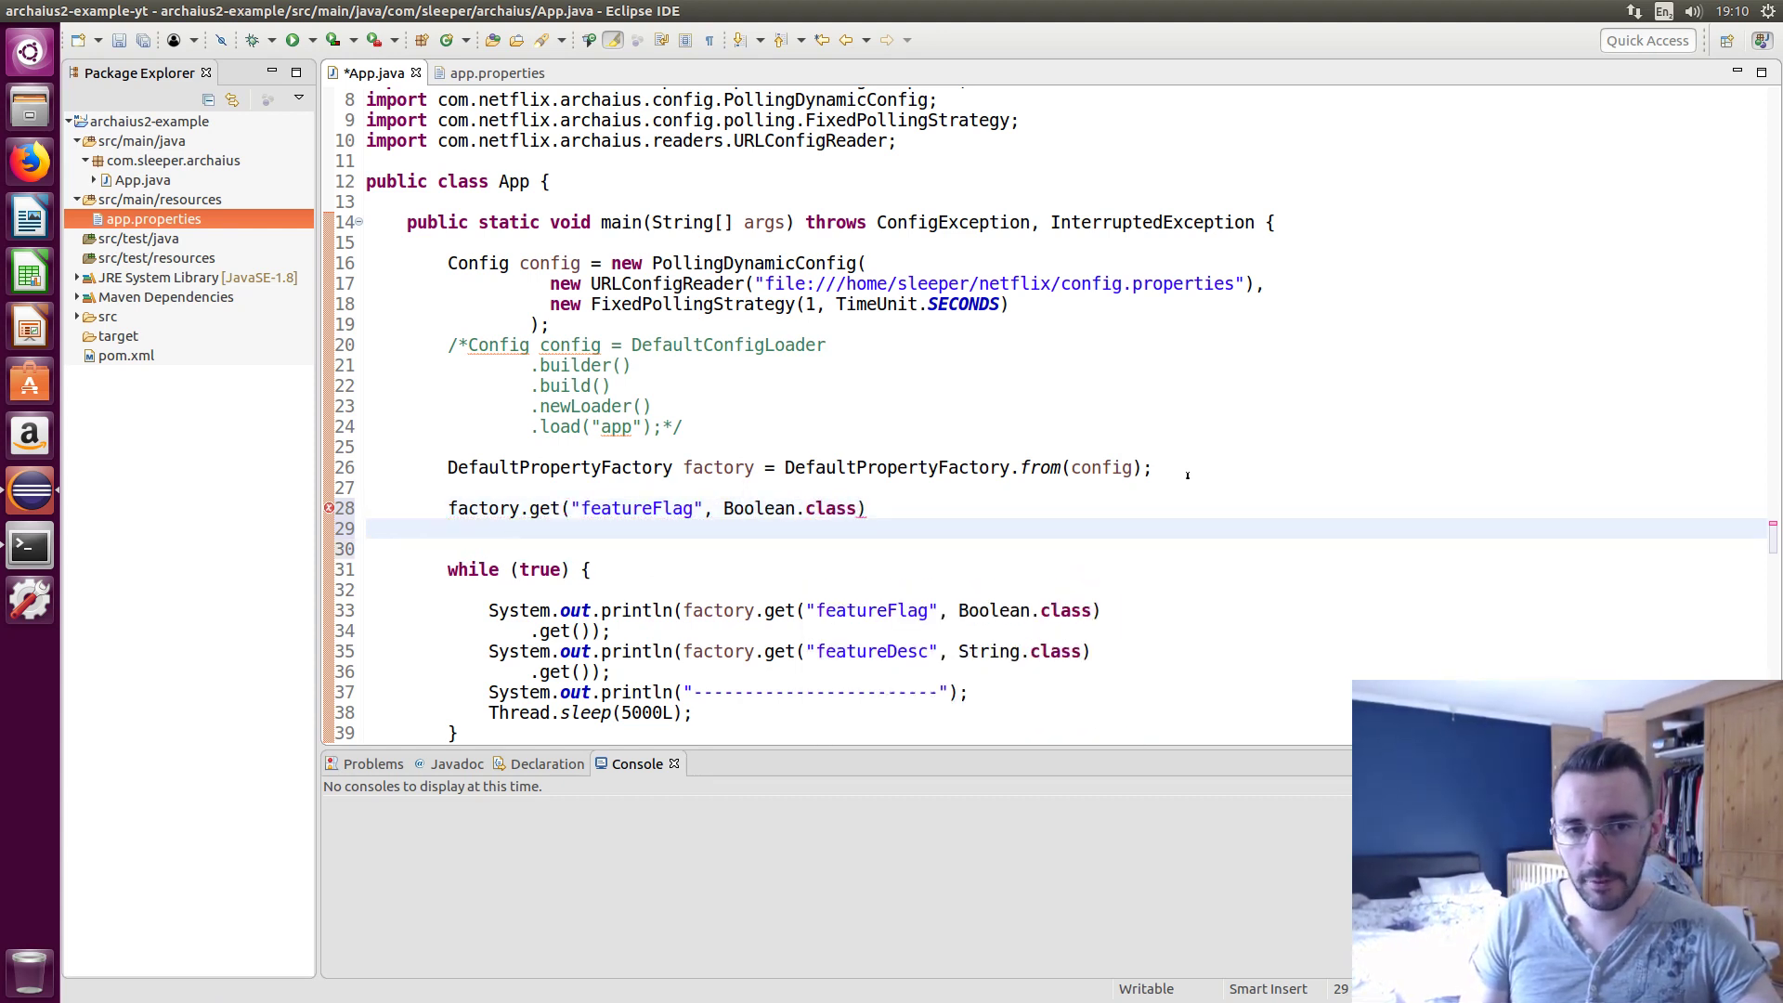
type(".a")
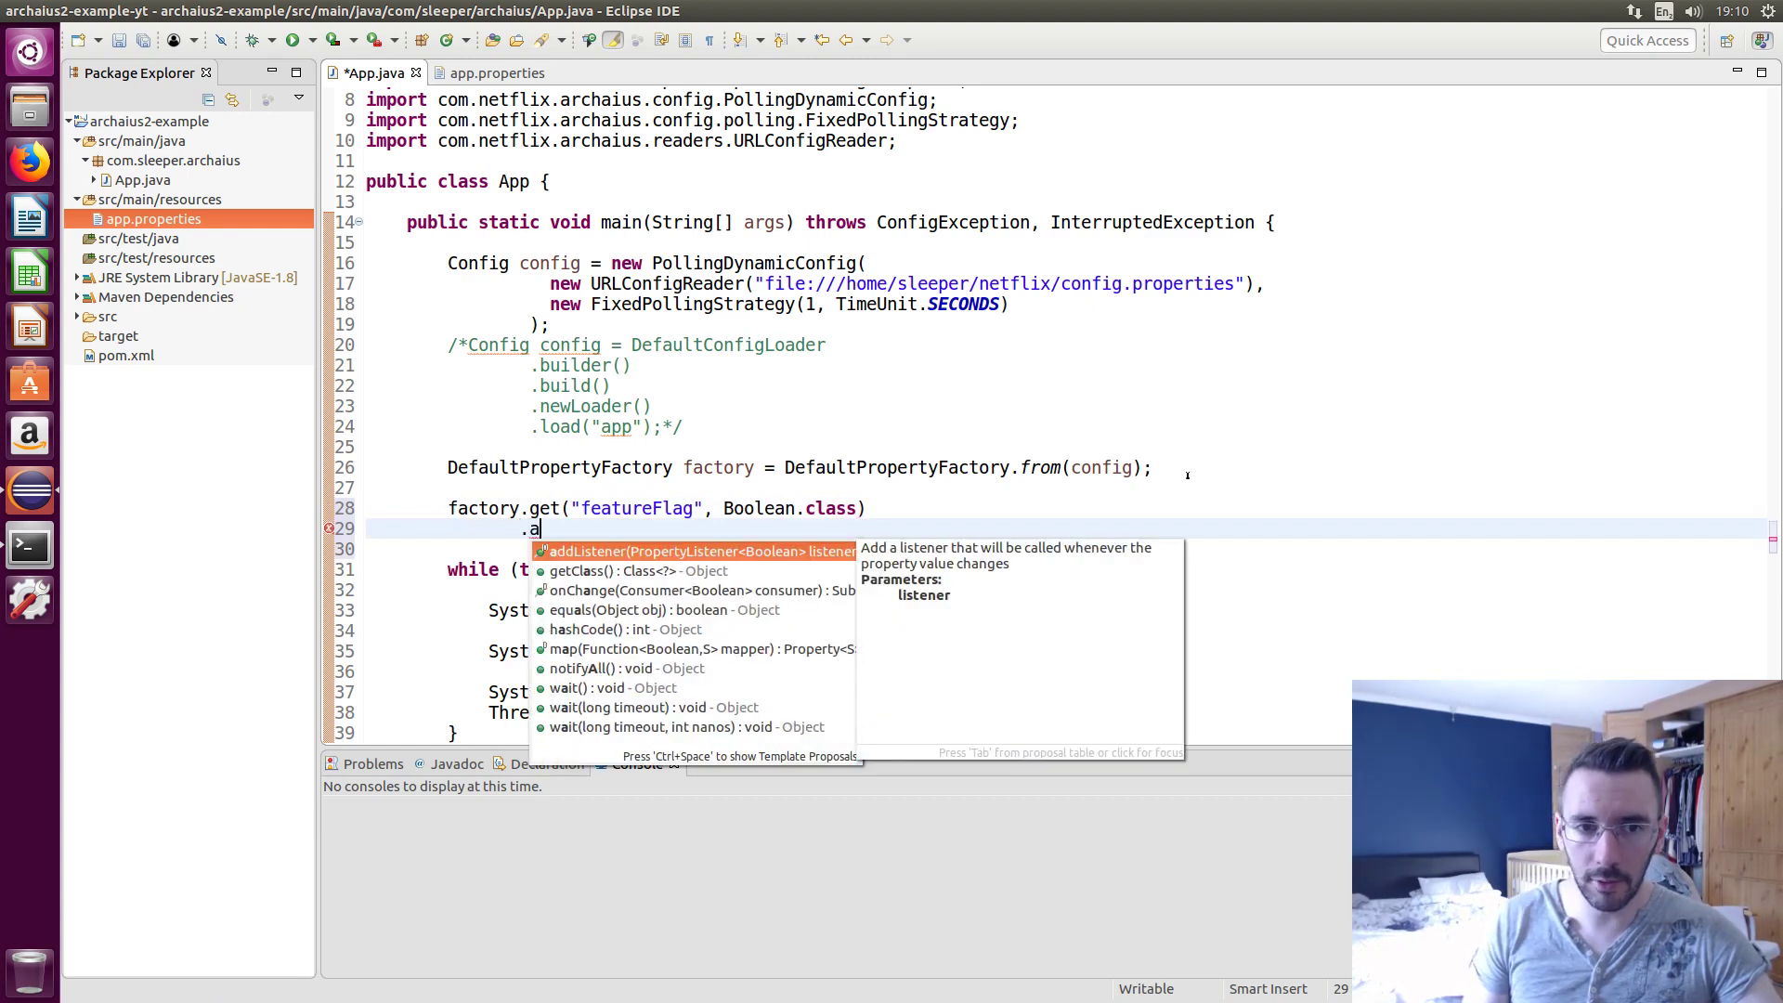
key("Down")
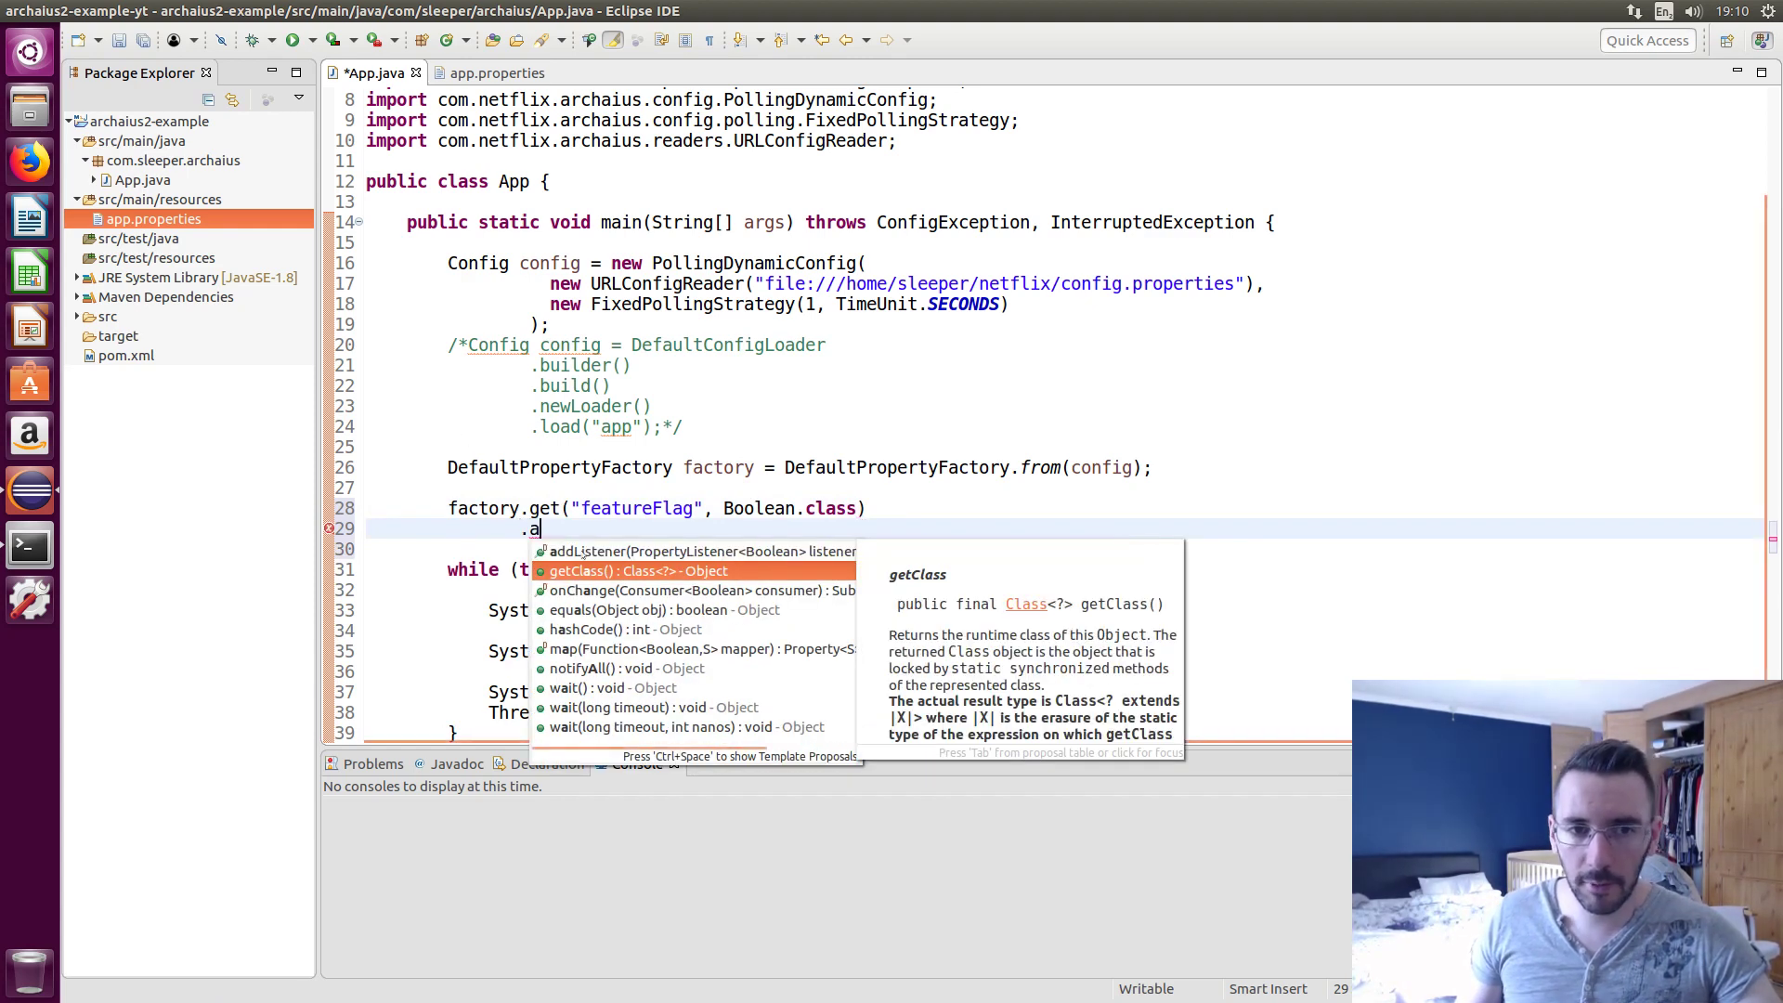
key("Escape")
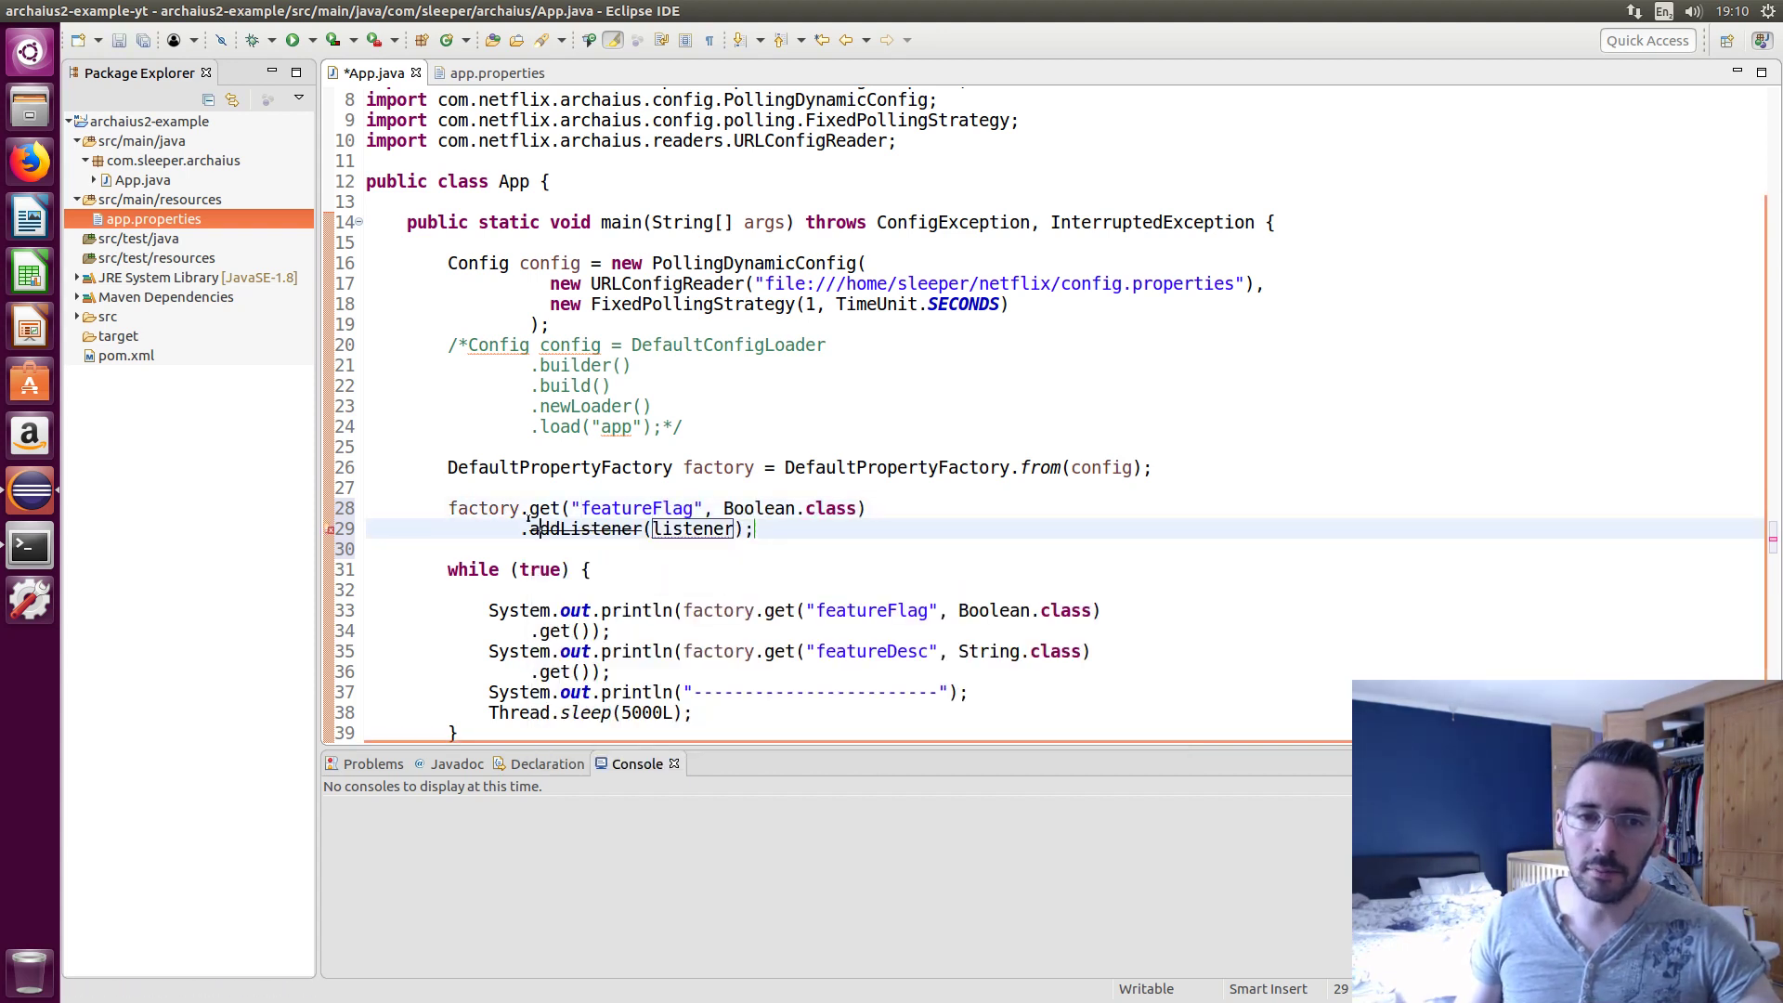
left_click_drag(527, 528, 754, 528)
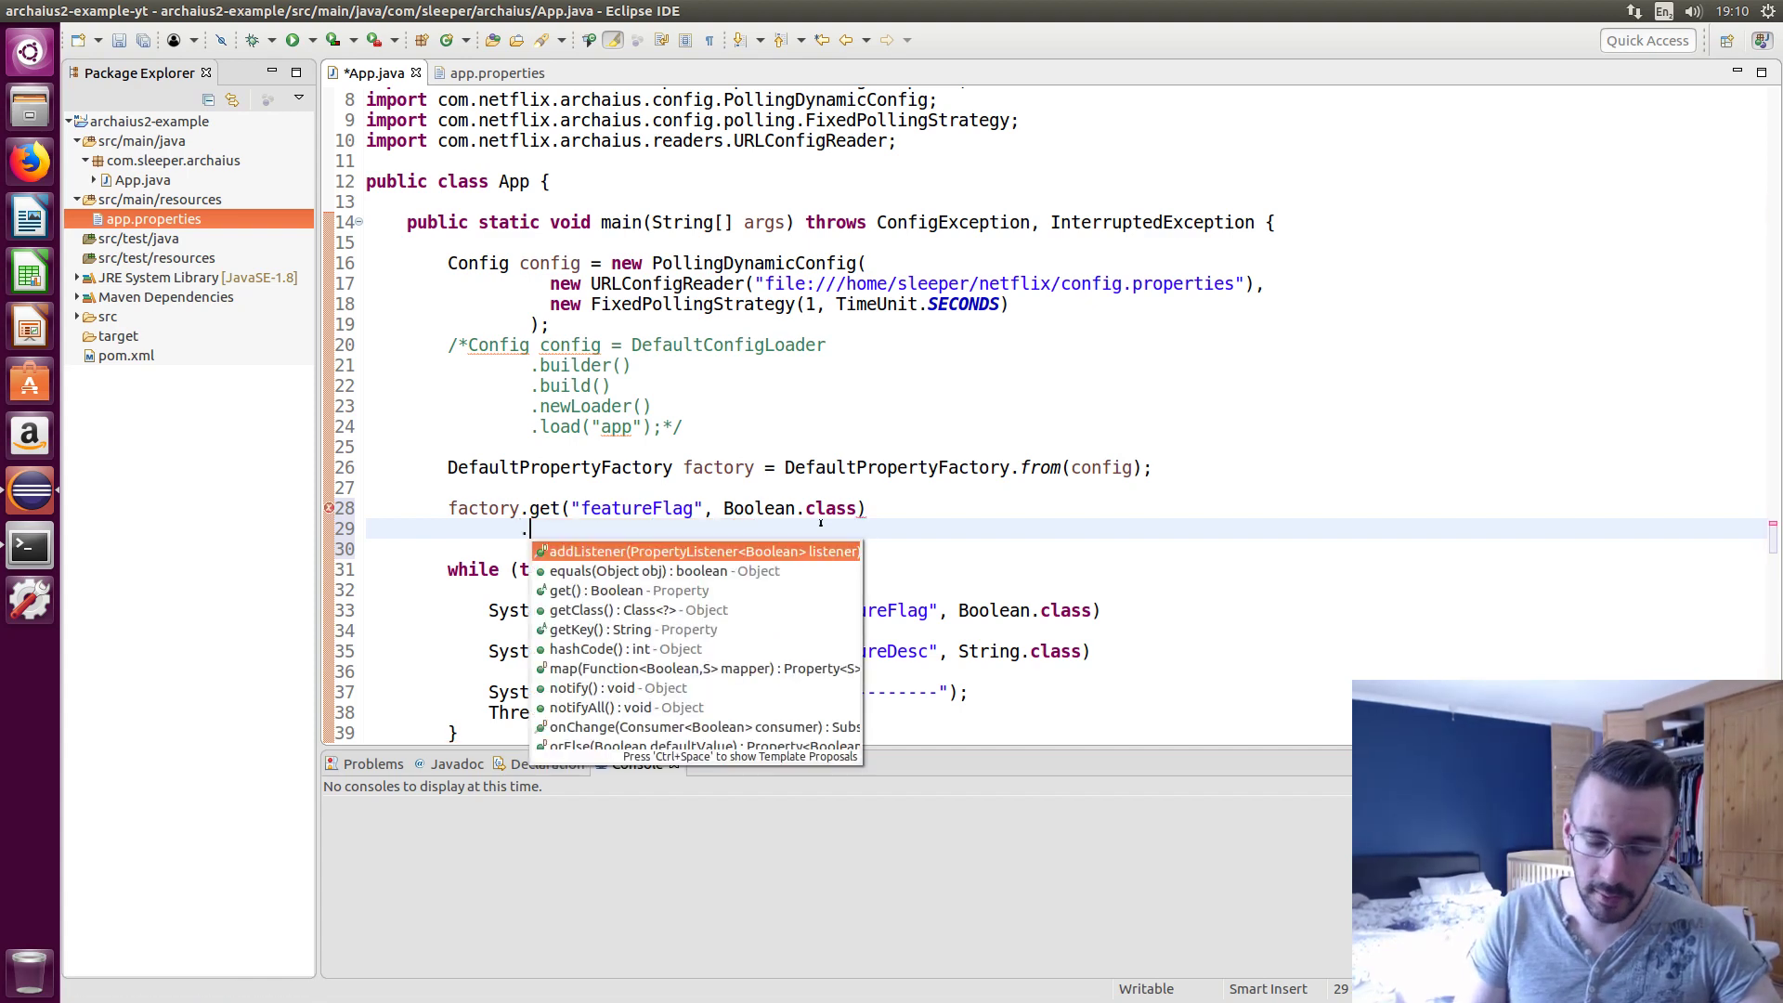
Replace it with subscribe(p -> System.out.println("Property changed to: " + p))
type("subscribe(p -> Syste")
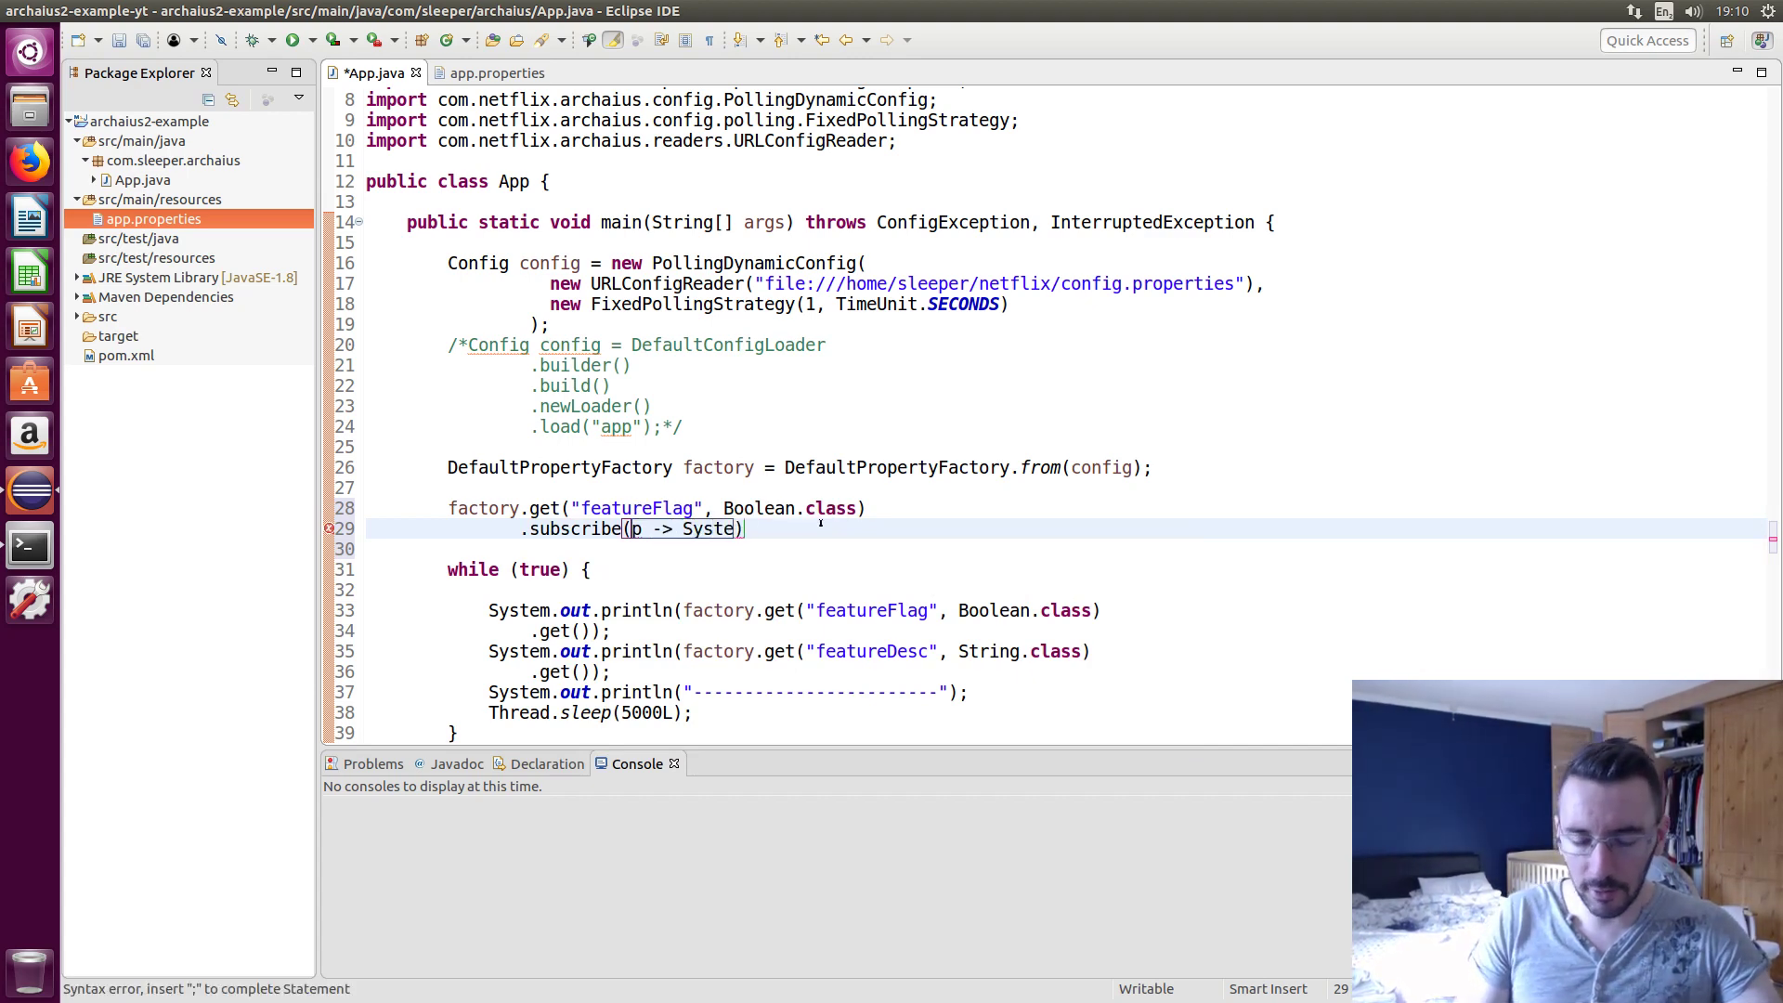
type(".out")
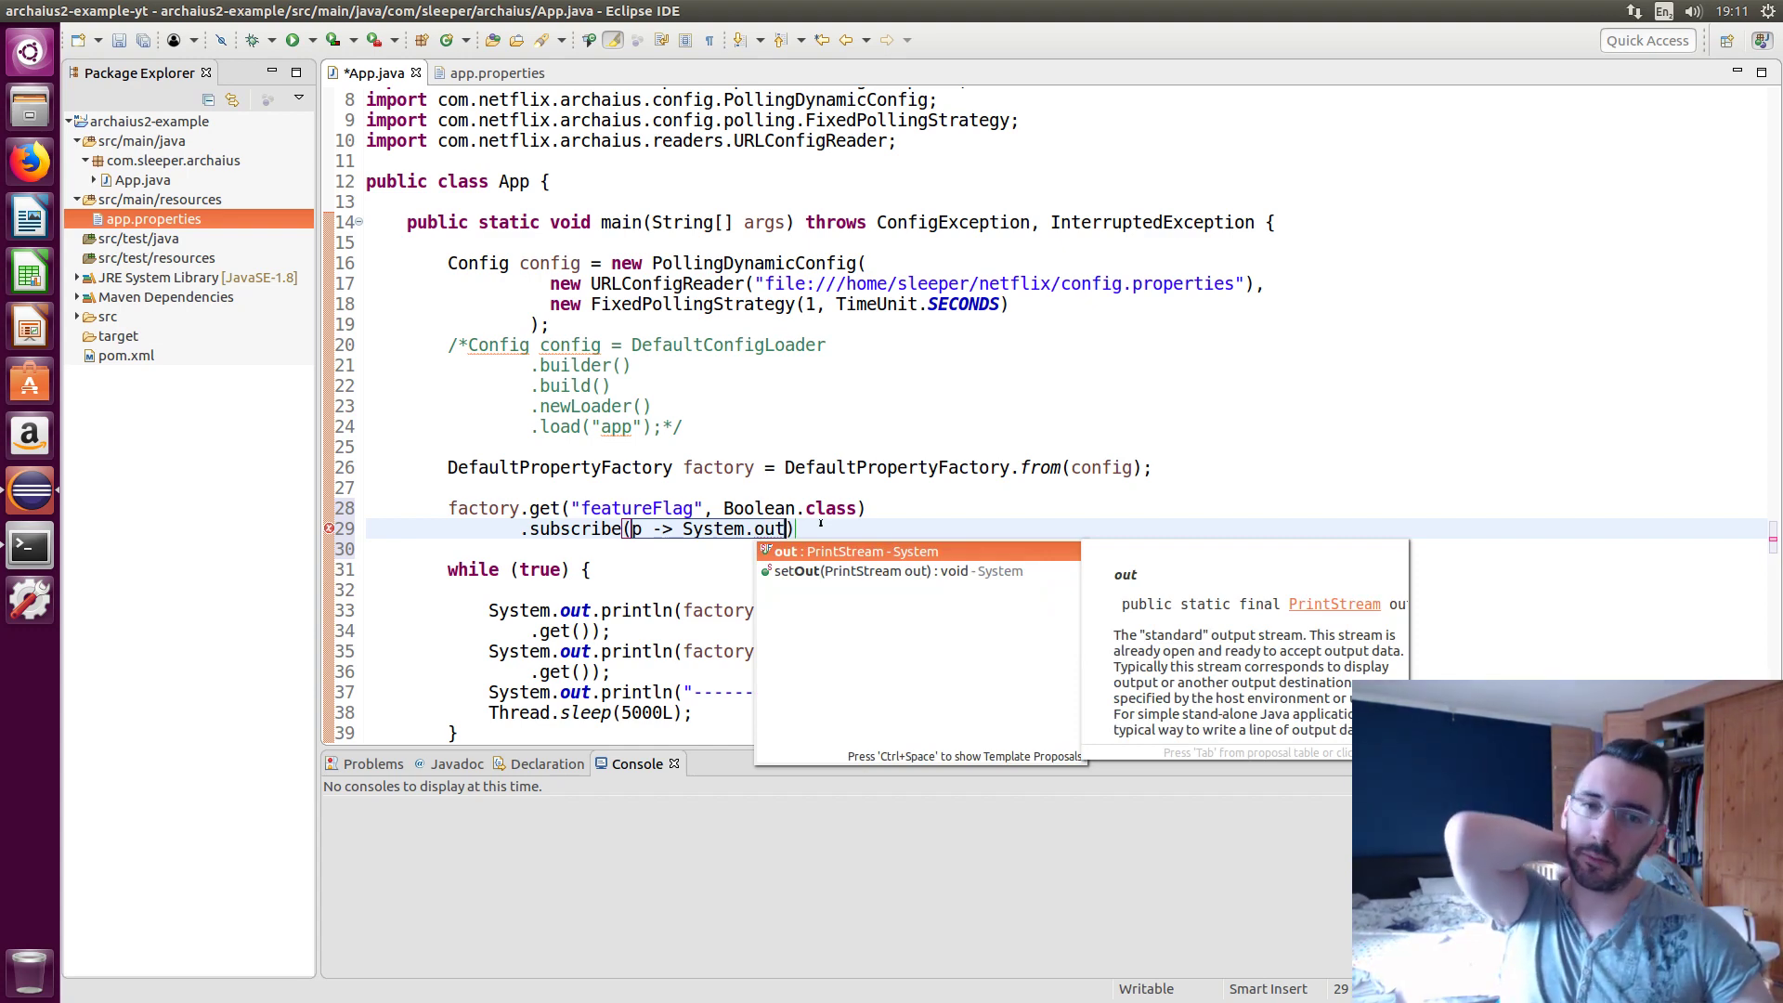
type(".")
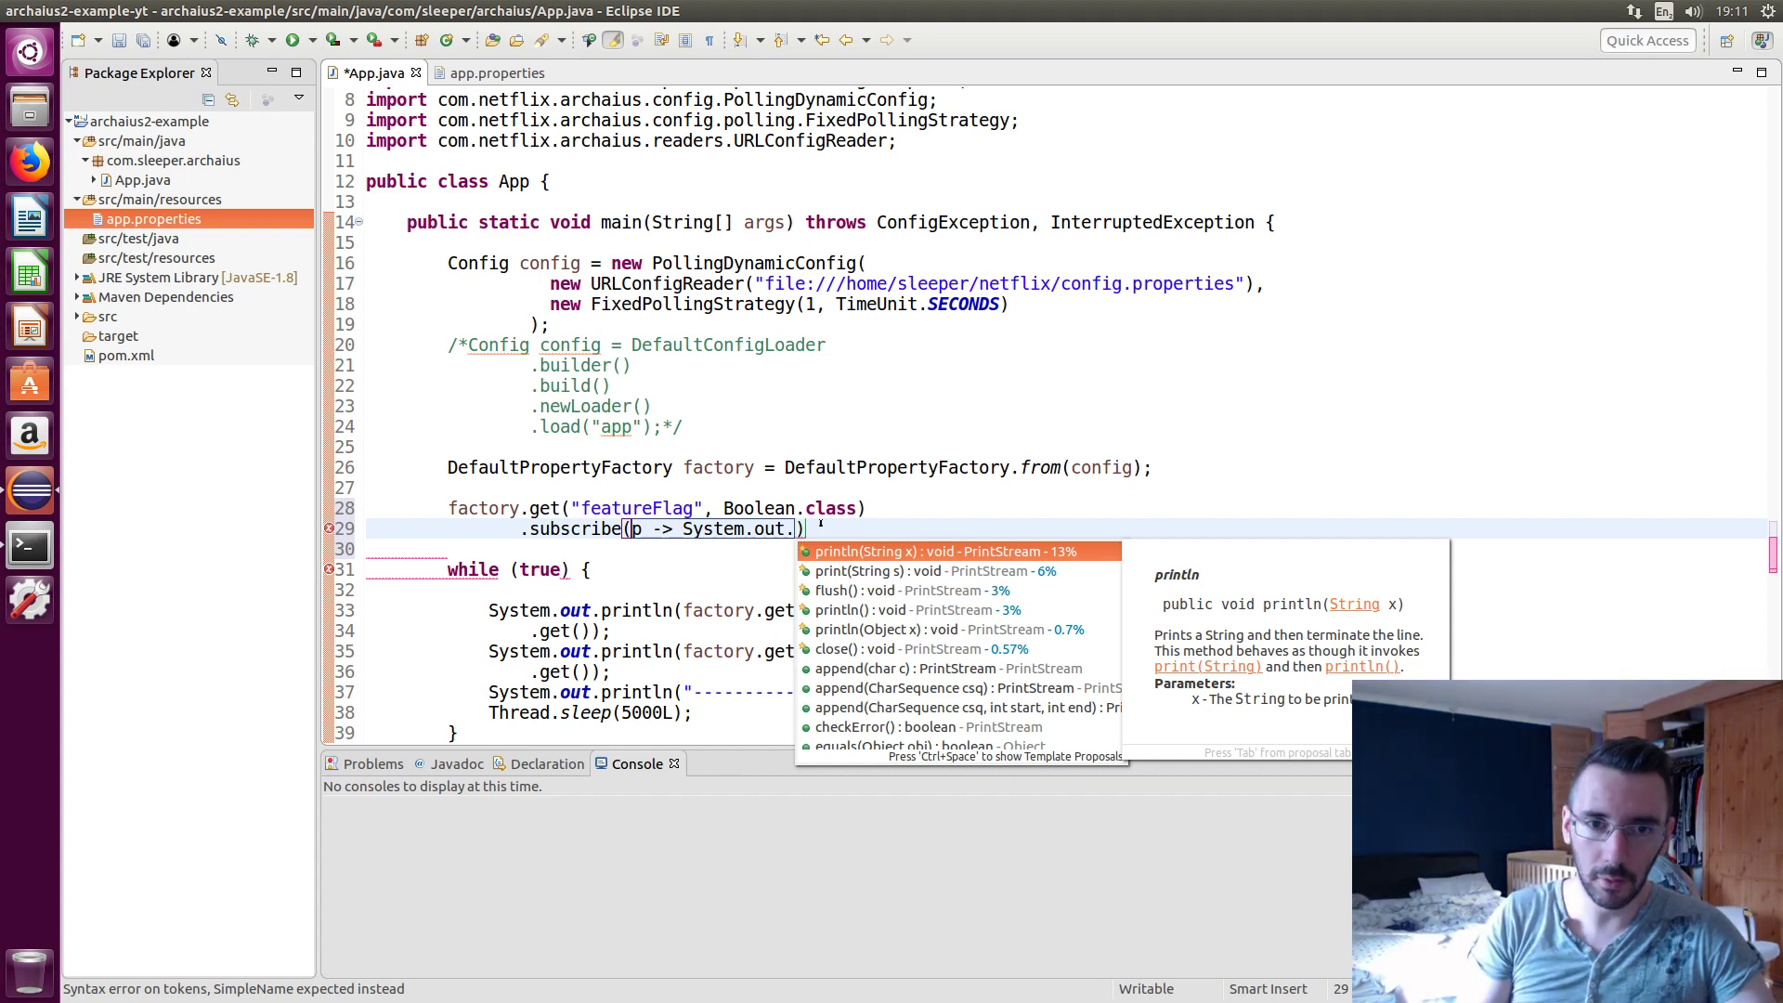
type("println(x")
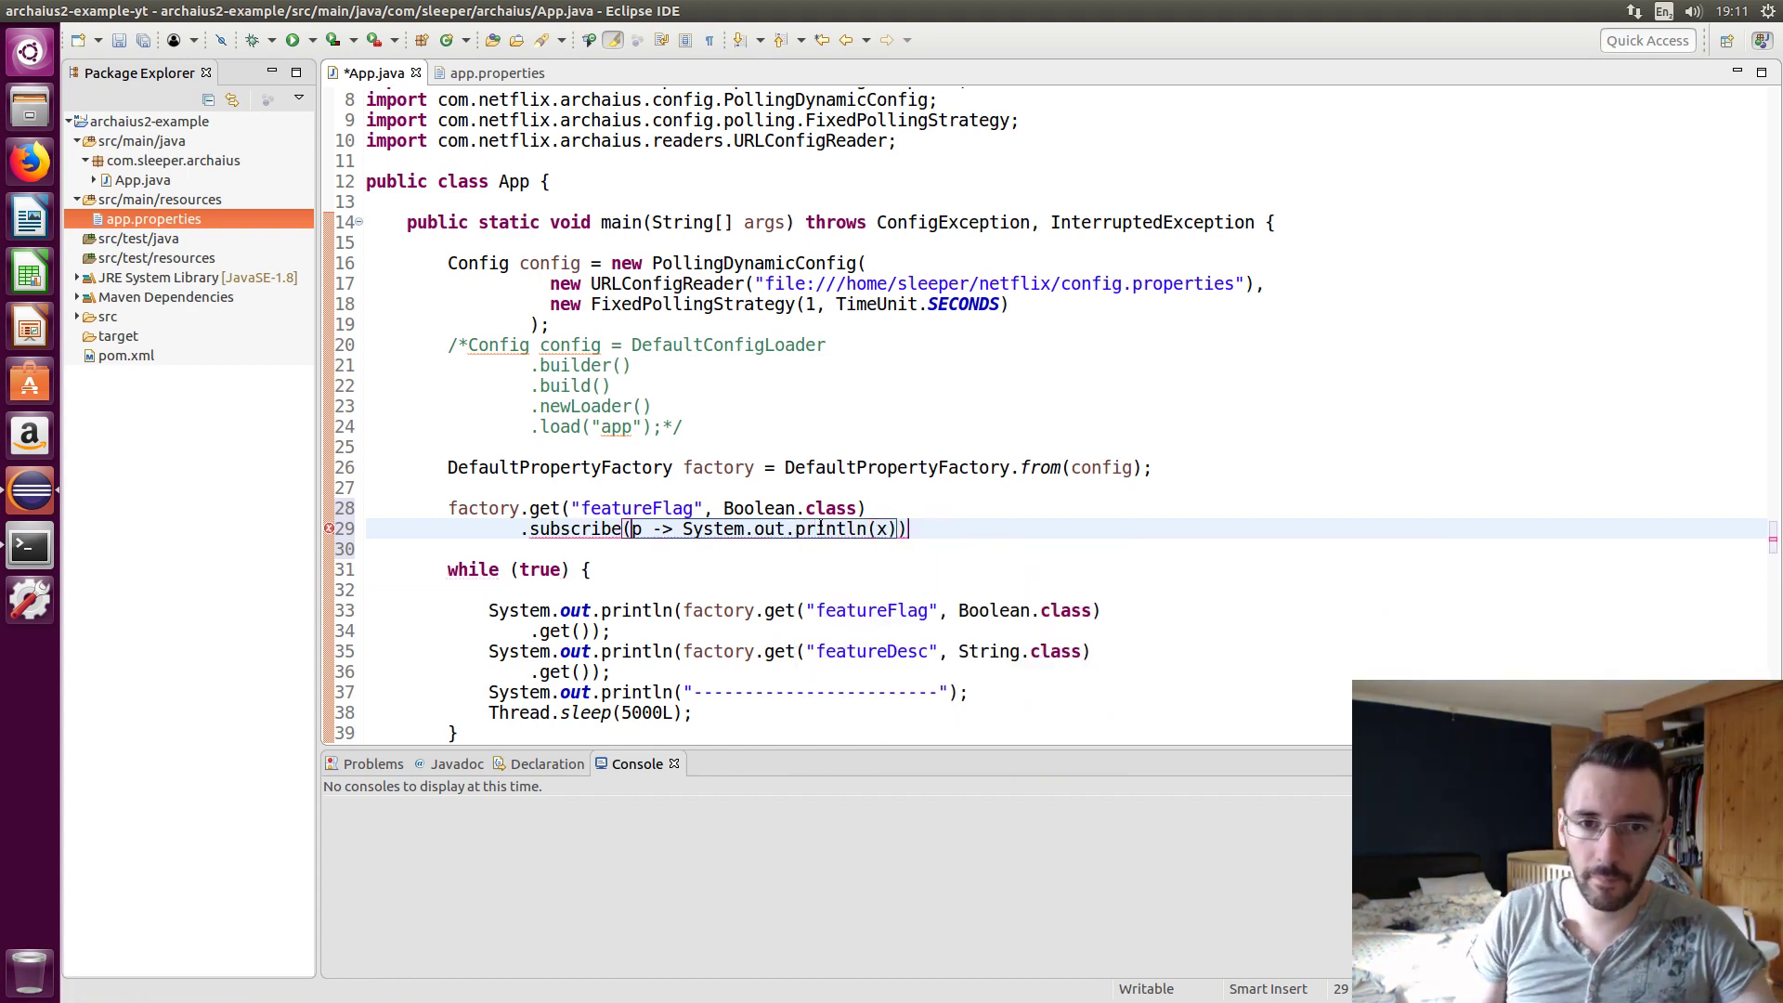
type("'")
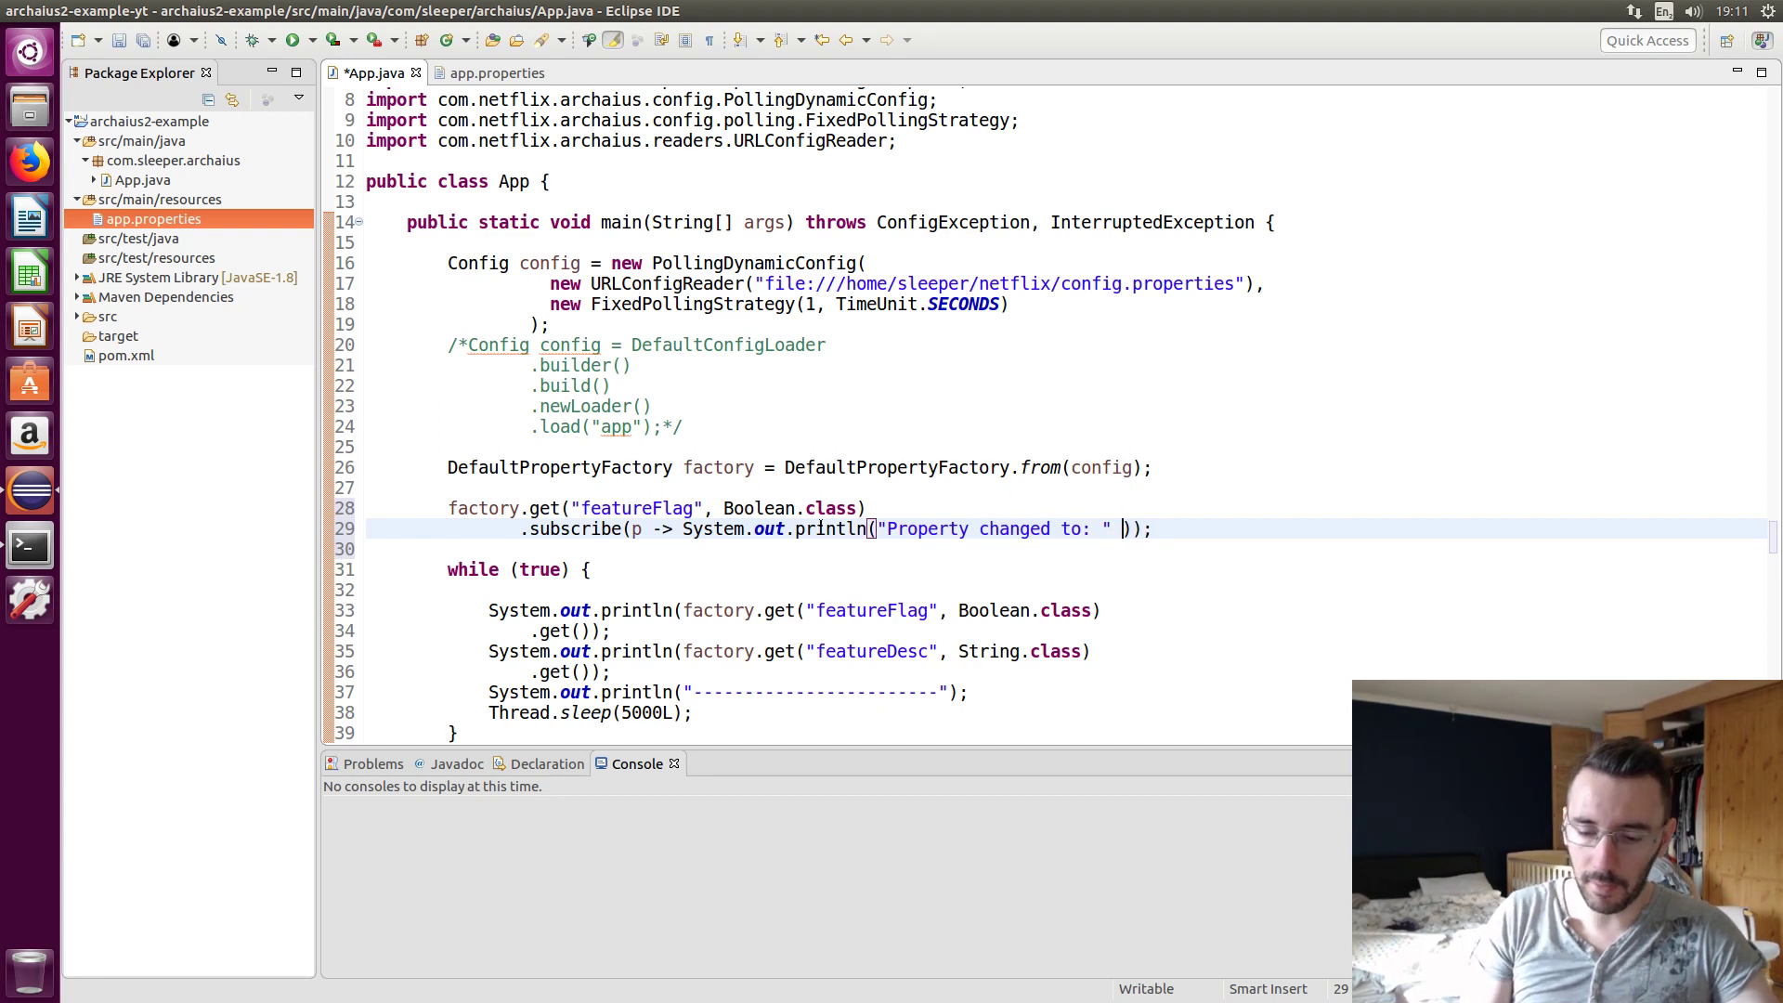
type("+ p")
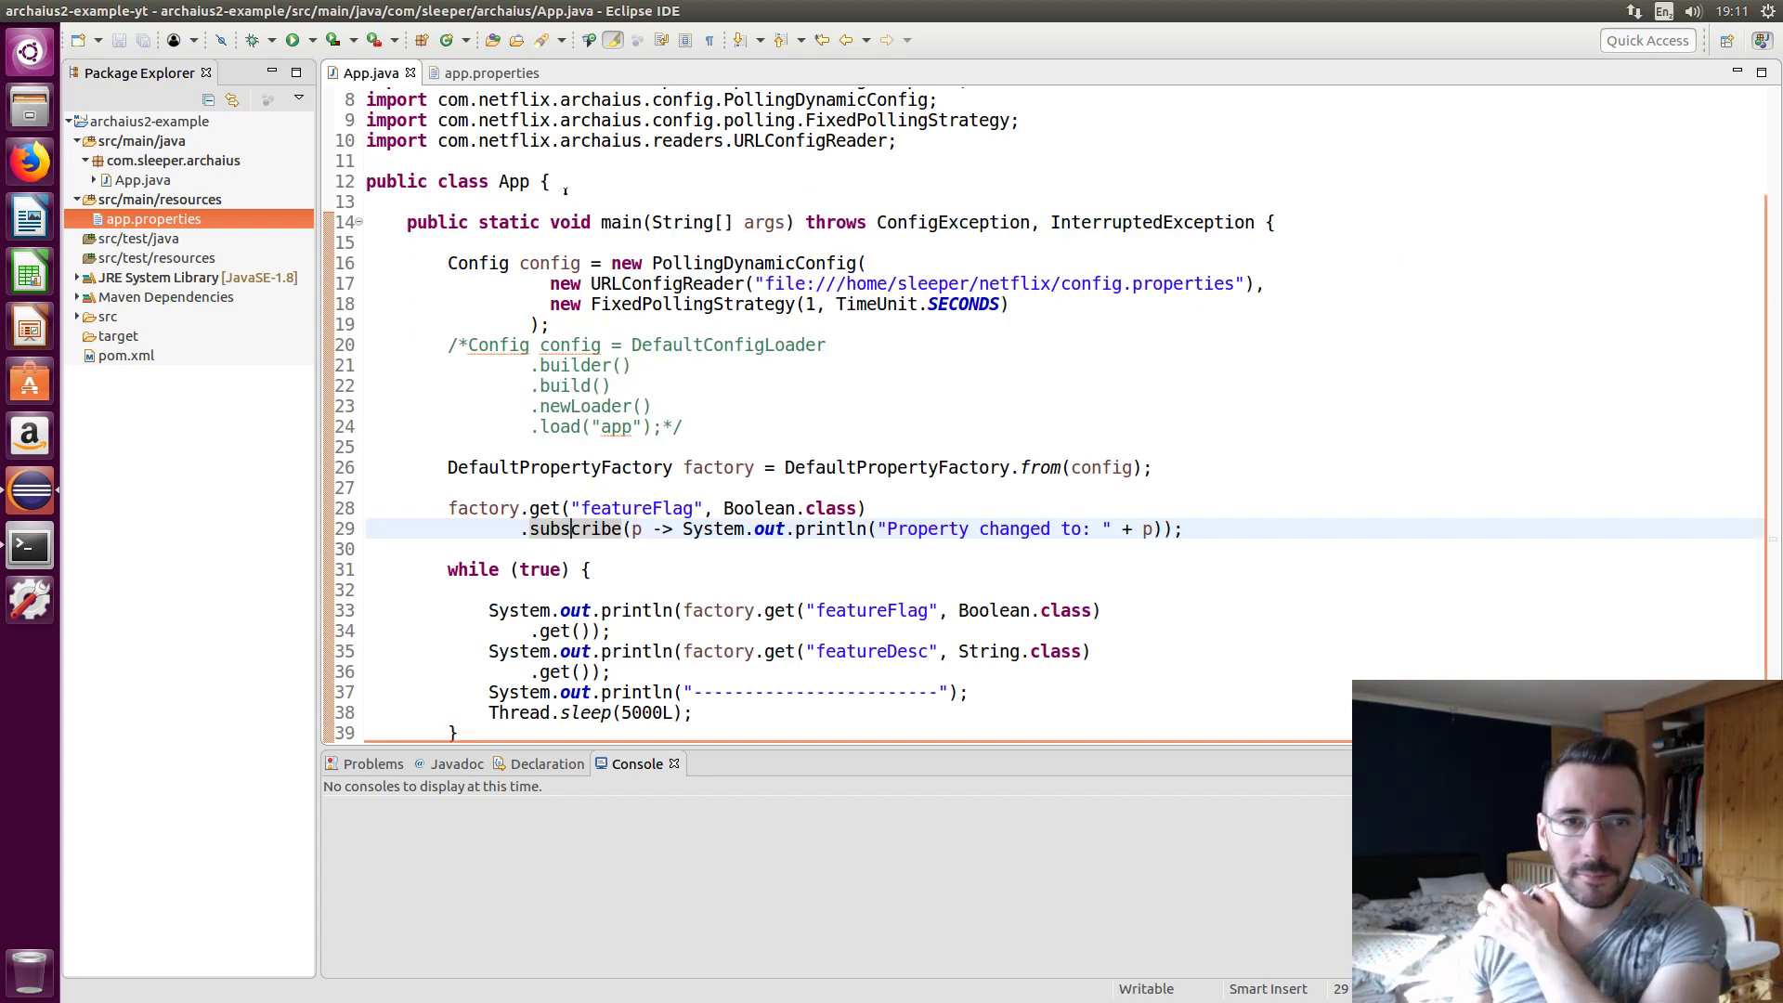
Relaunch App, then in vi set featureFlag to false and save with :wq
left_click(297, 40)
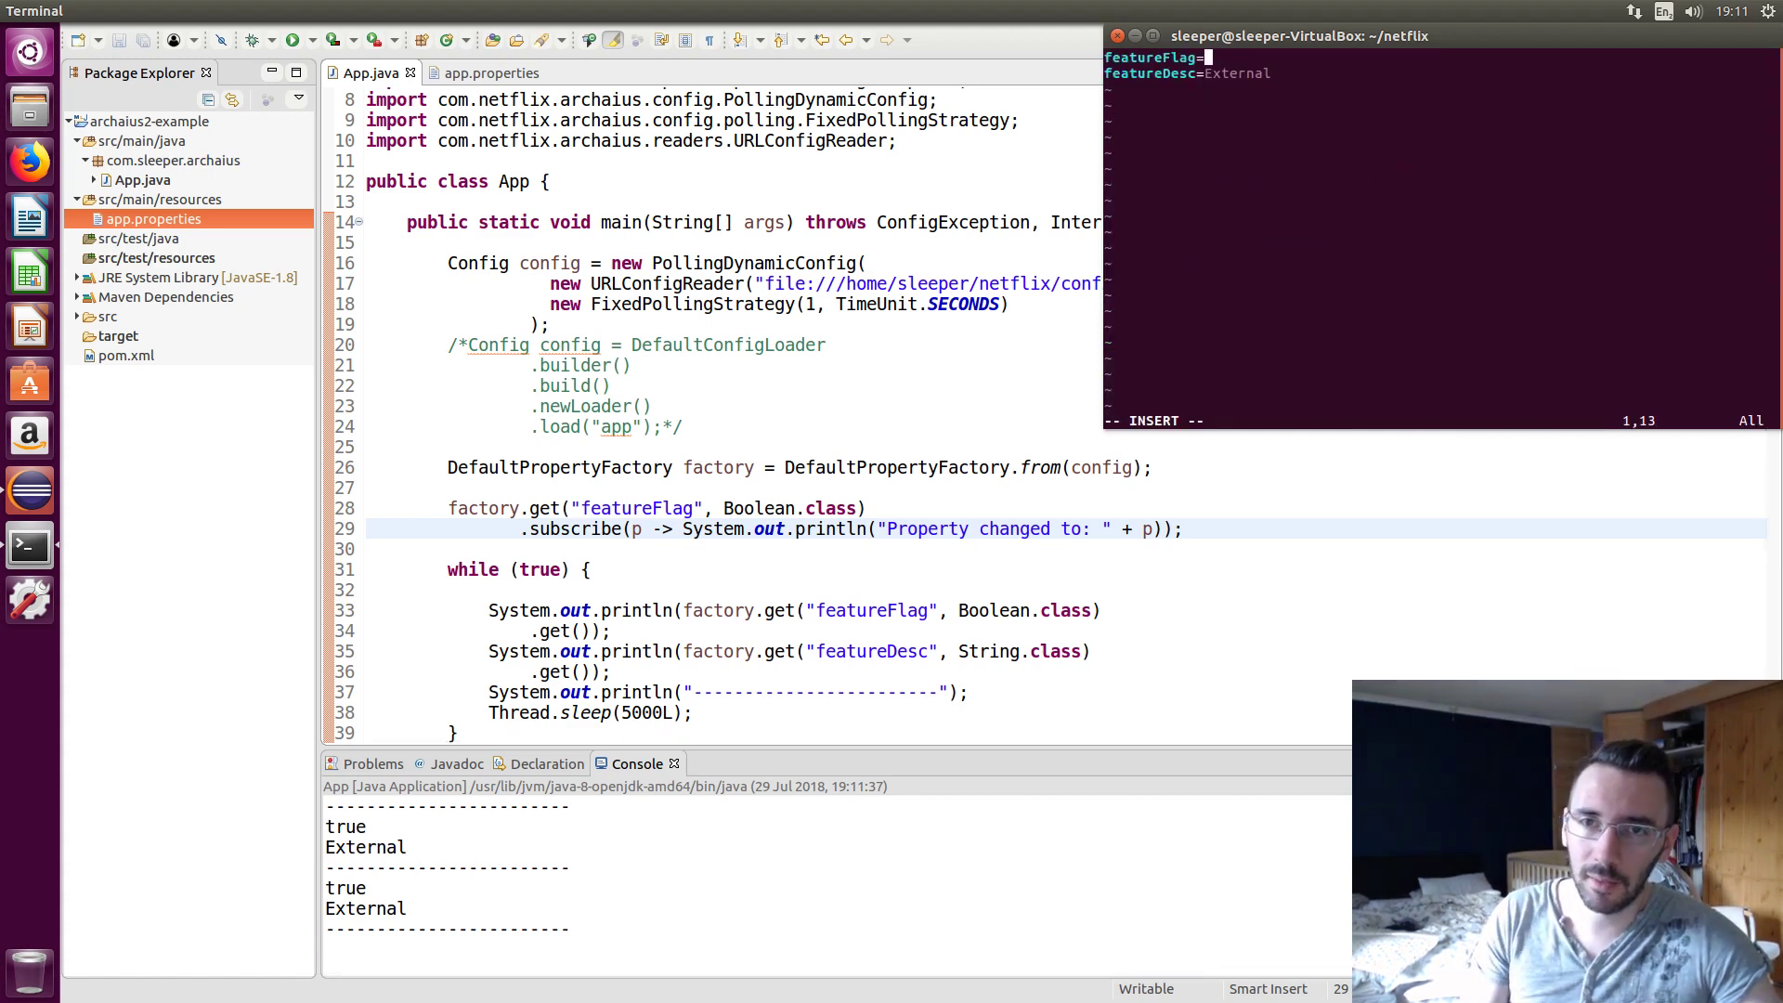
type("f")
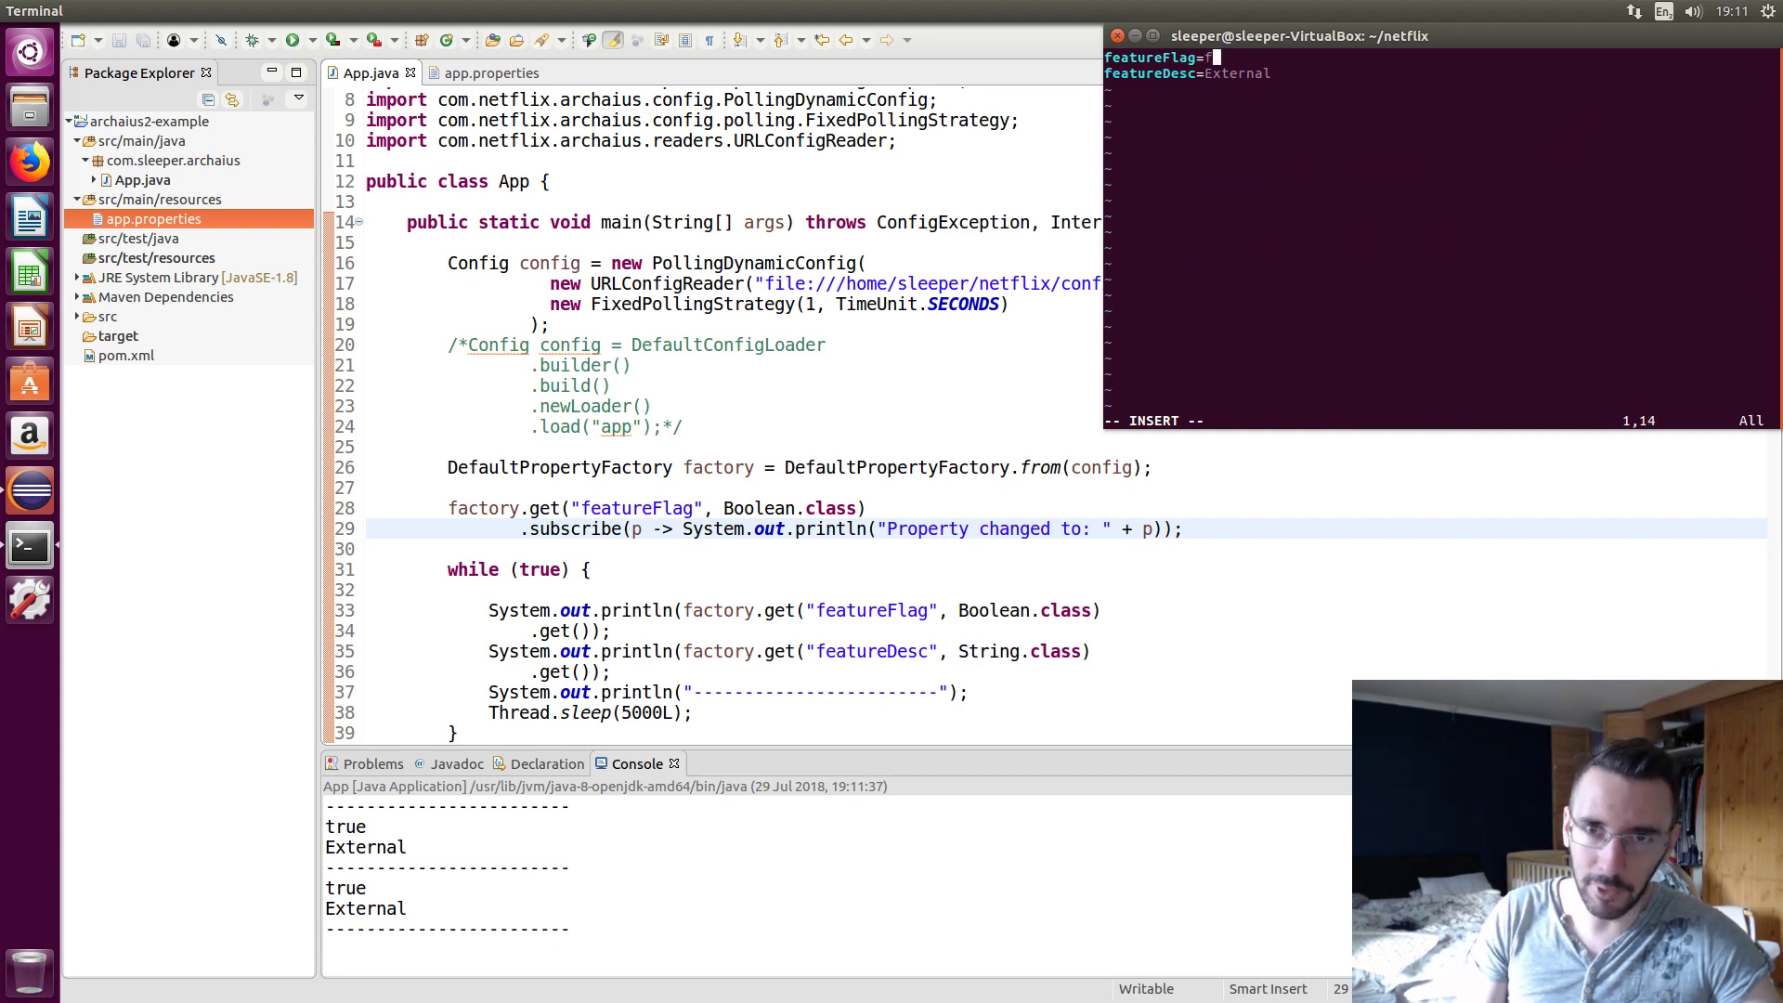
type(";")
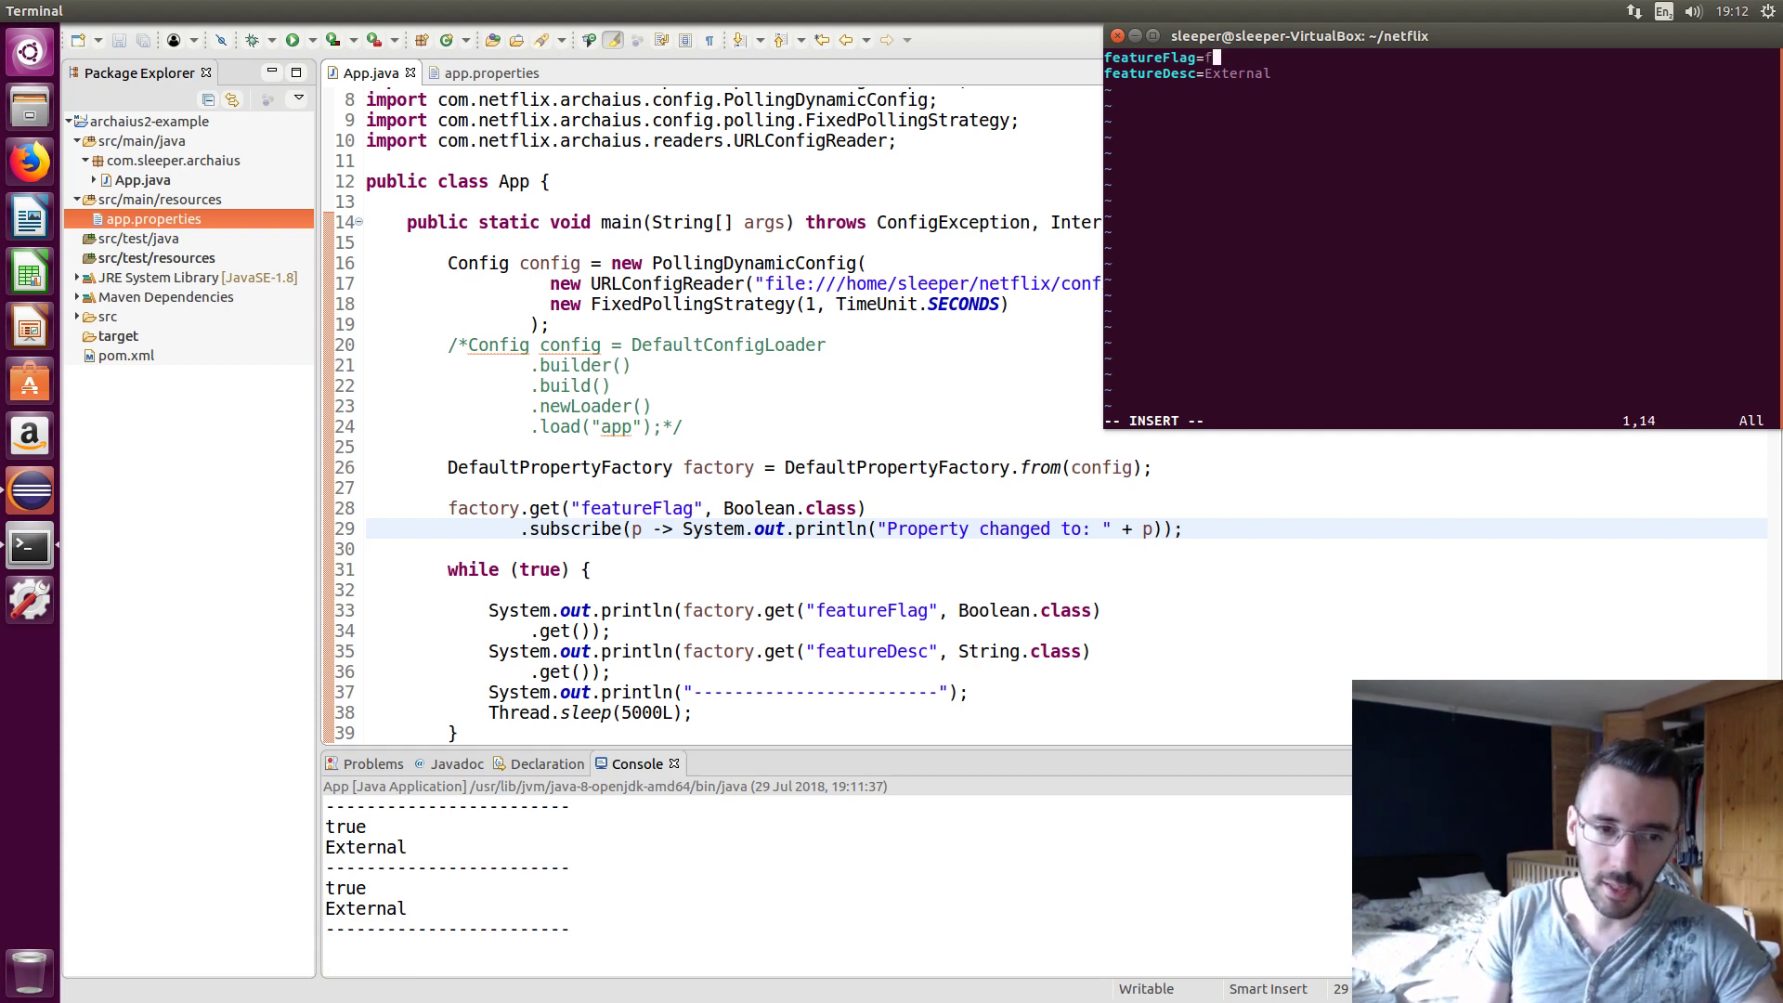
type("ls")
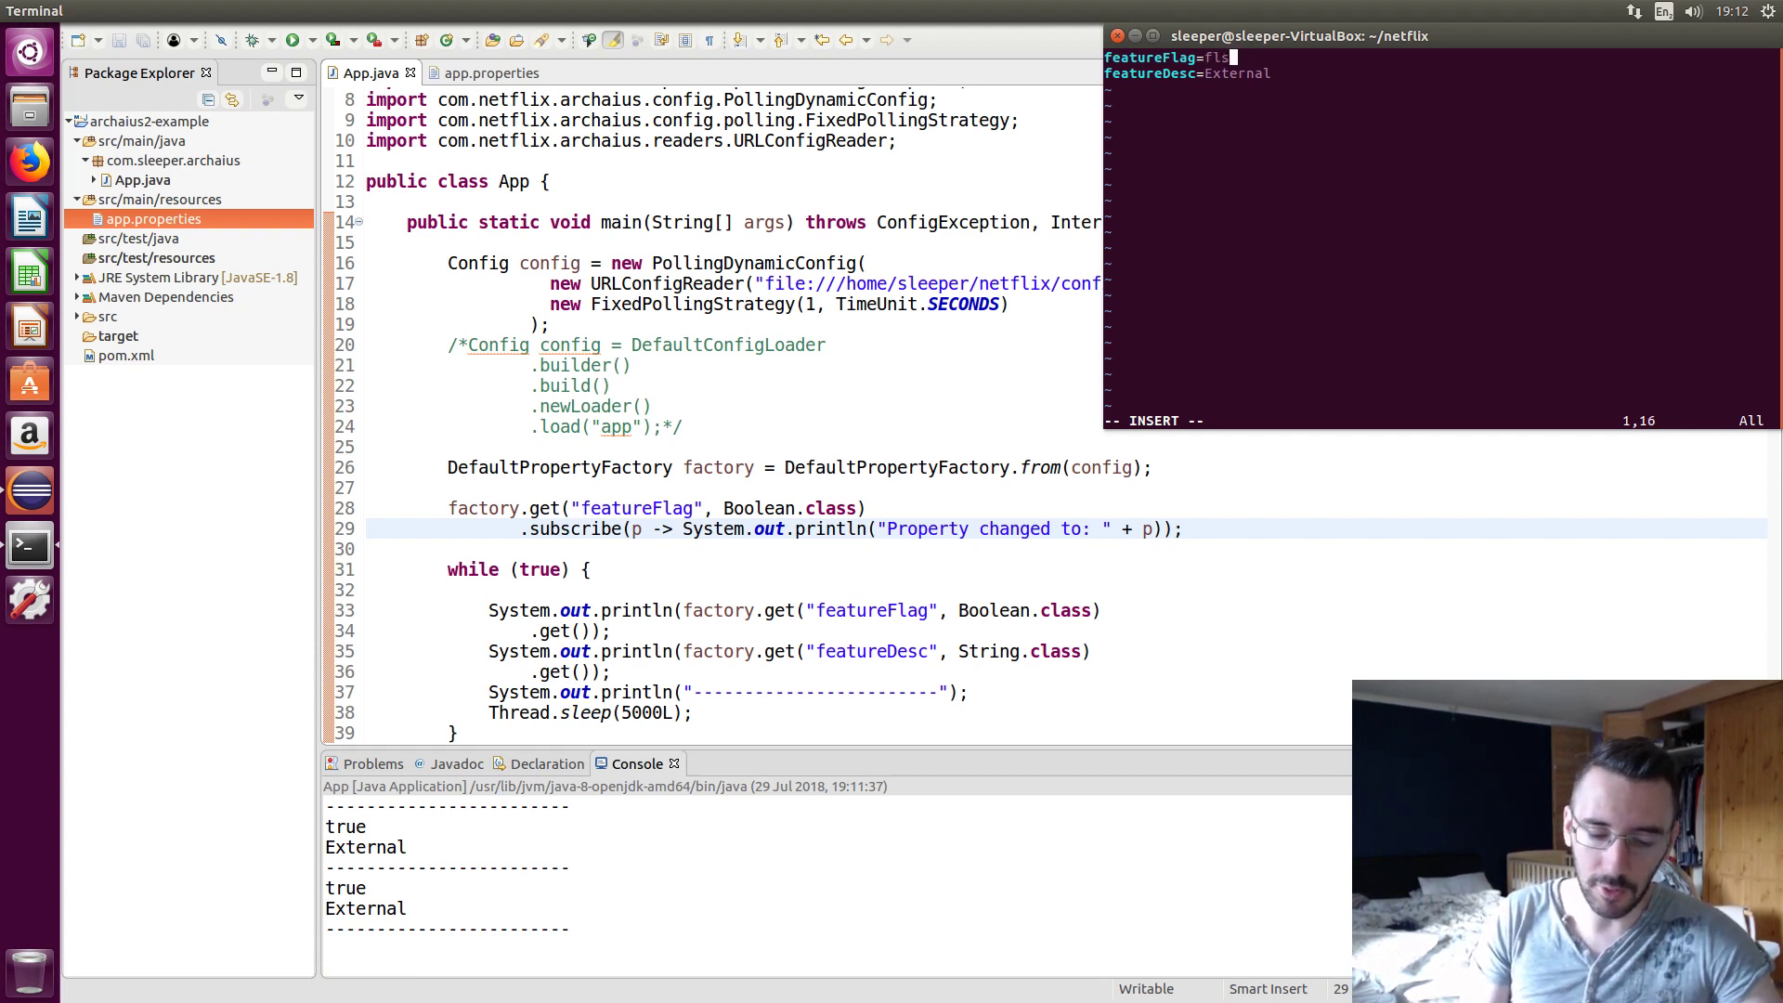
key("BackSpace")
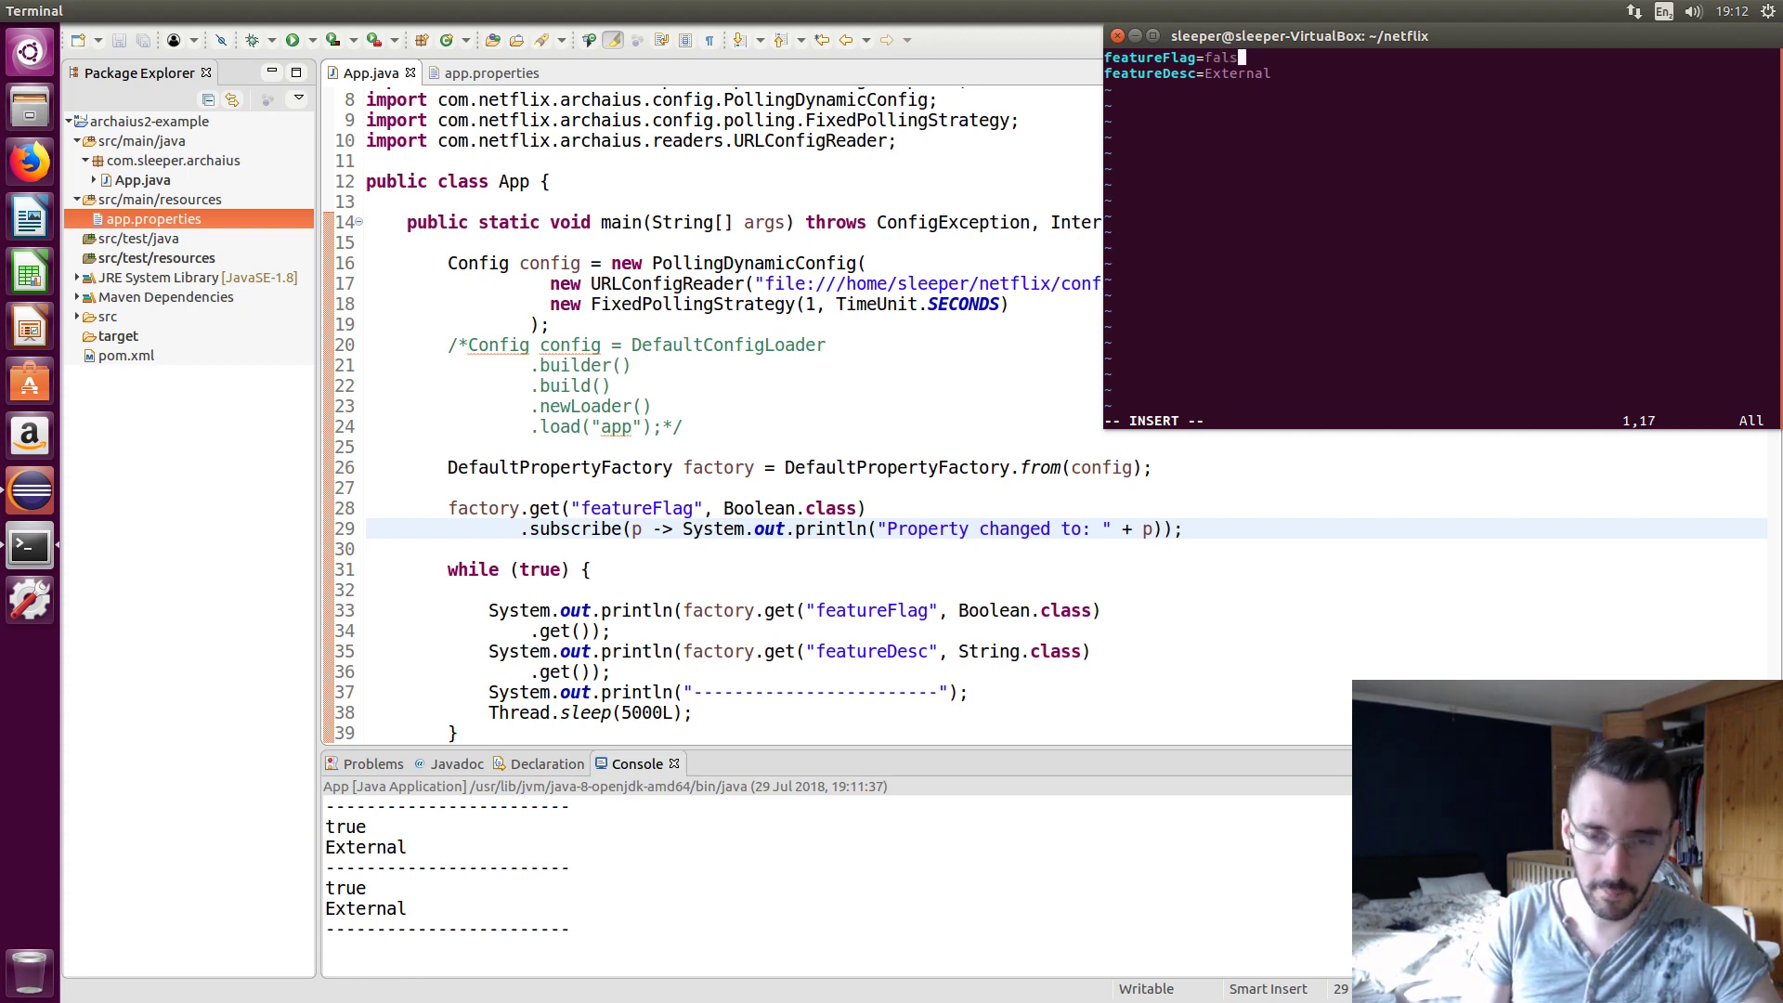
type(":wq")
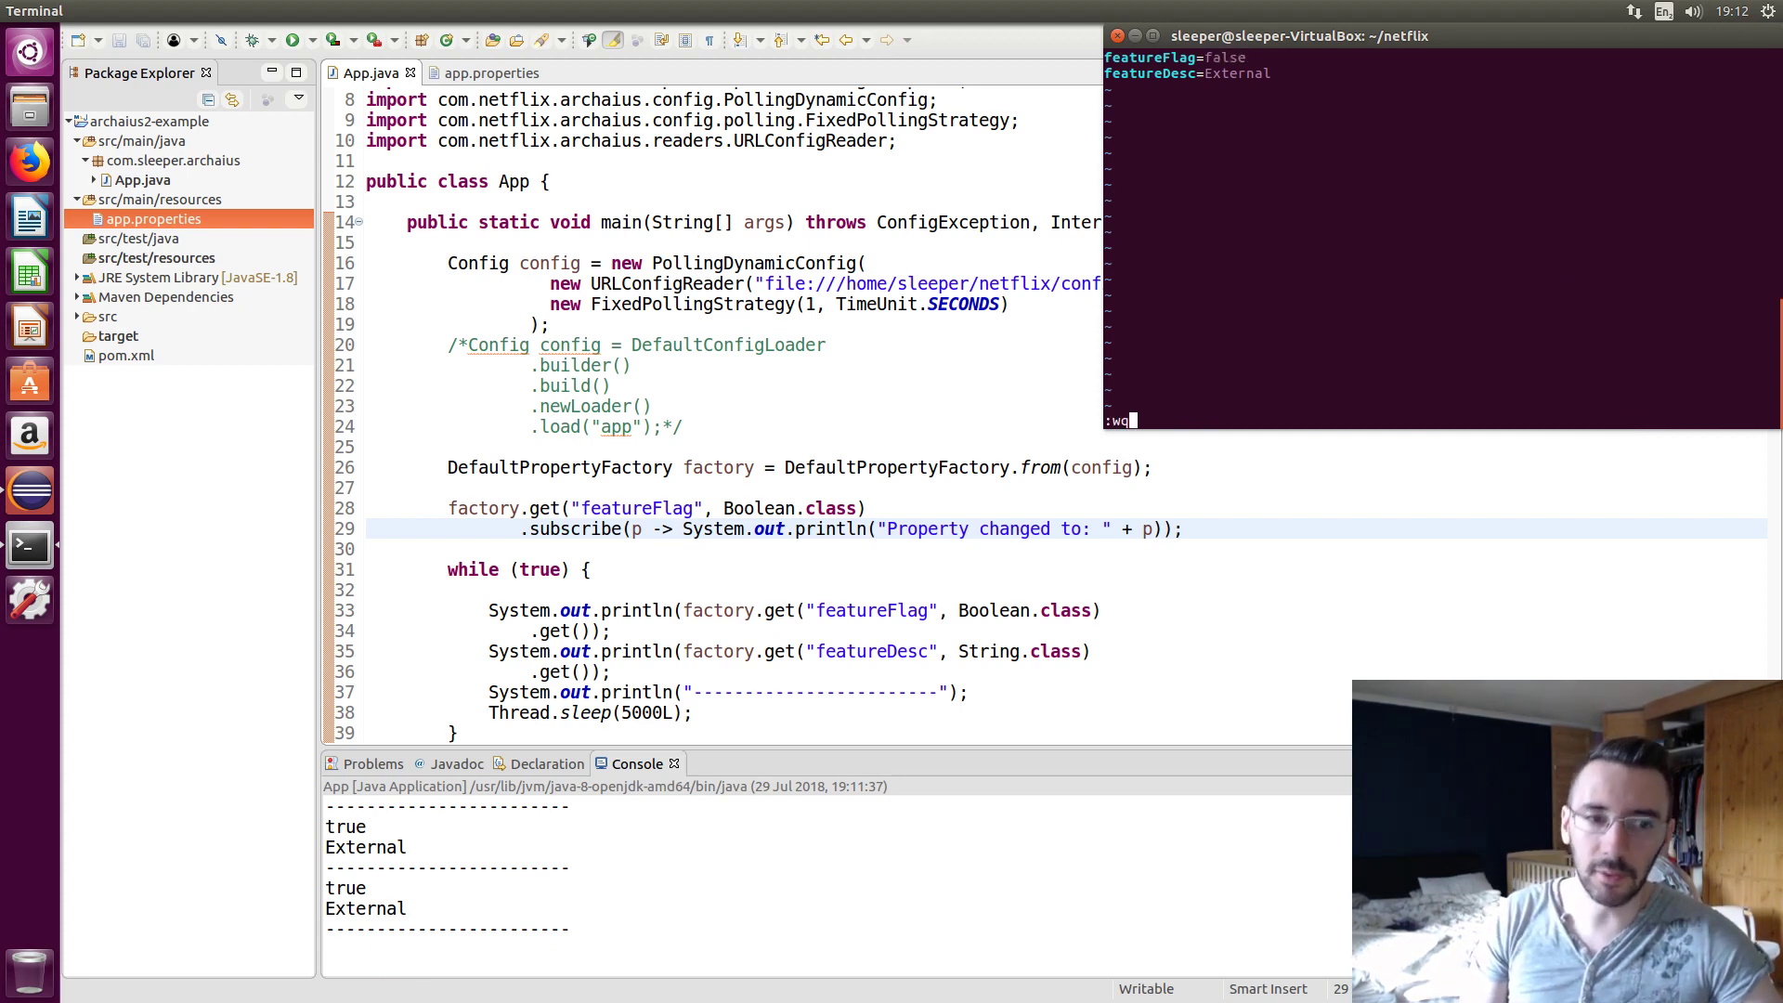
key("Return")
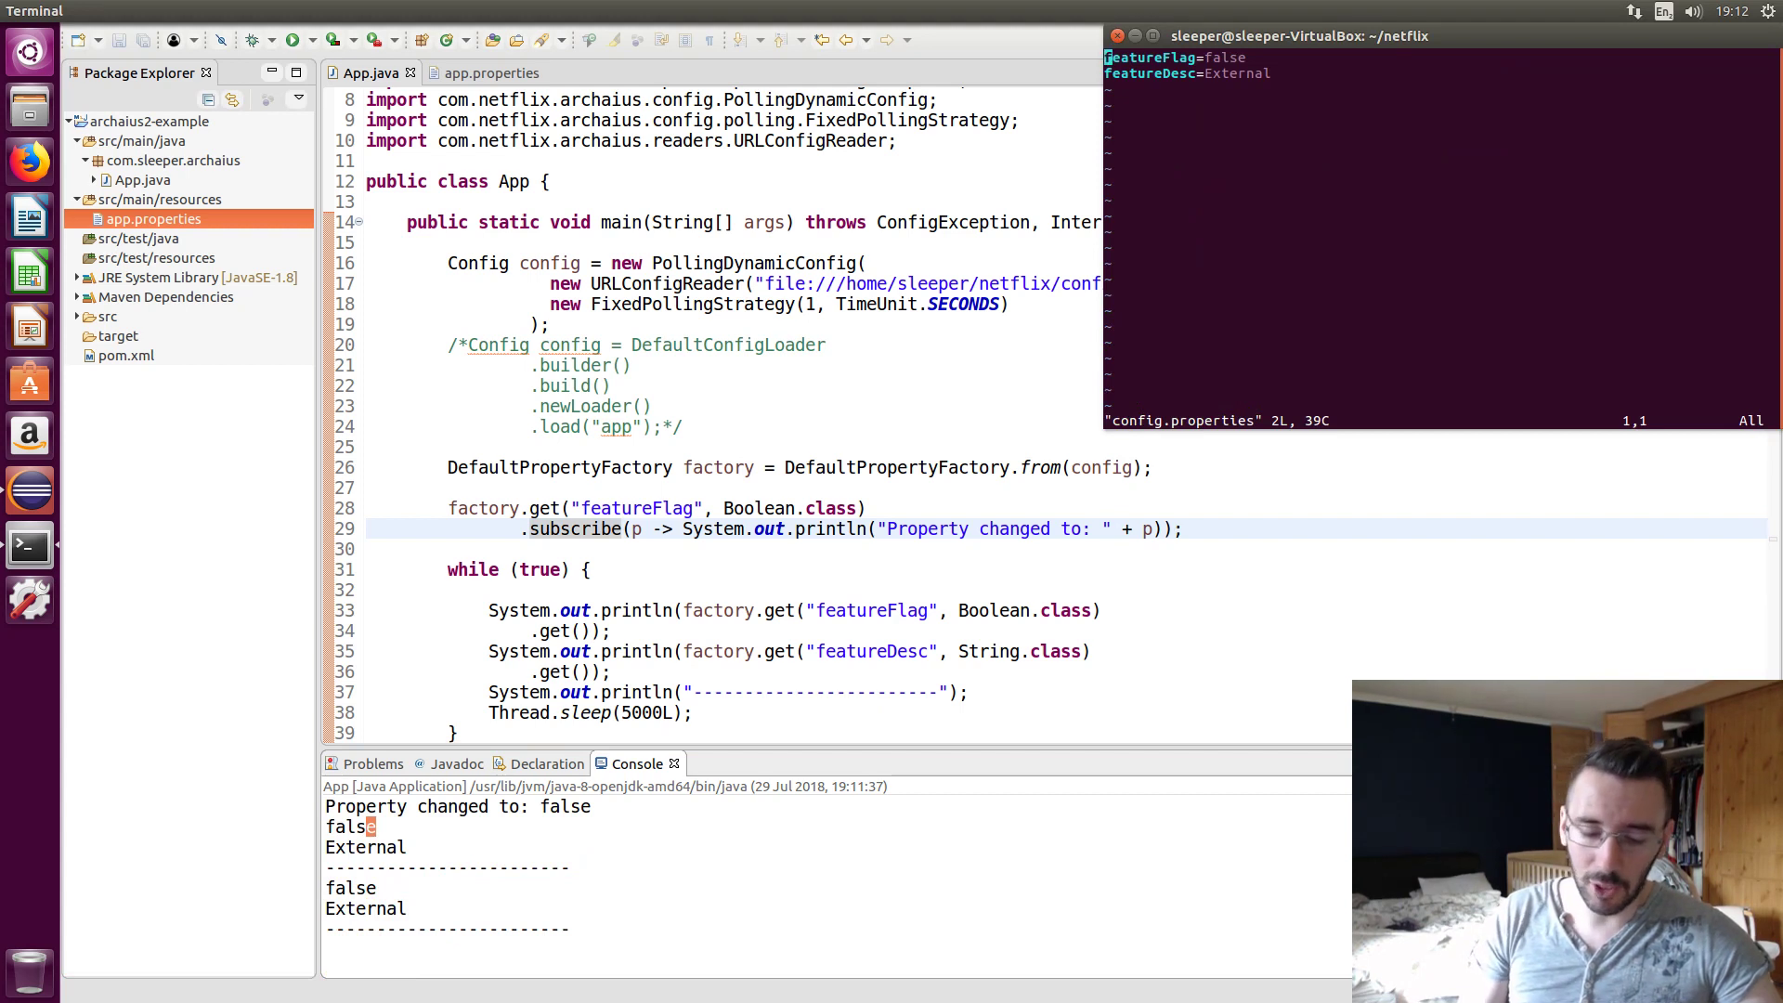
Enter insert mode in the vi config file and type '#'
key("i")
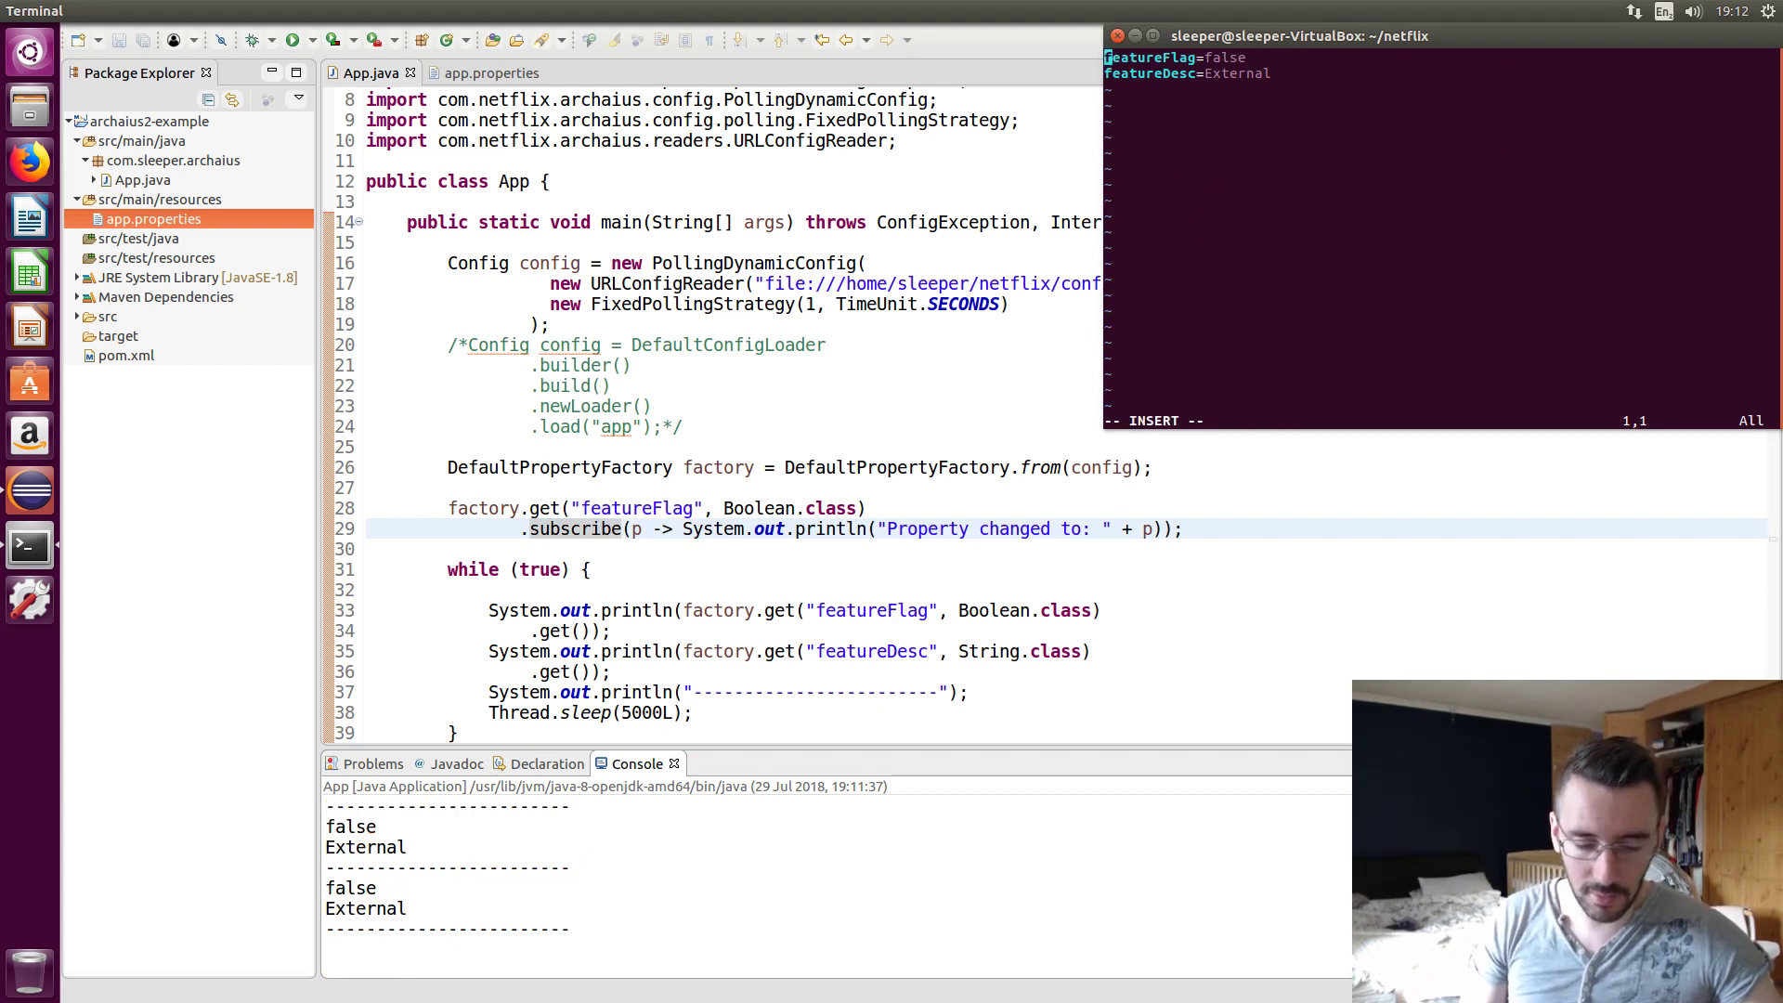
type("#")
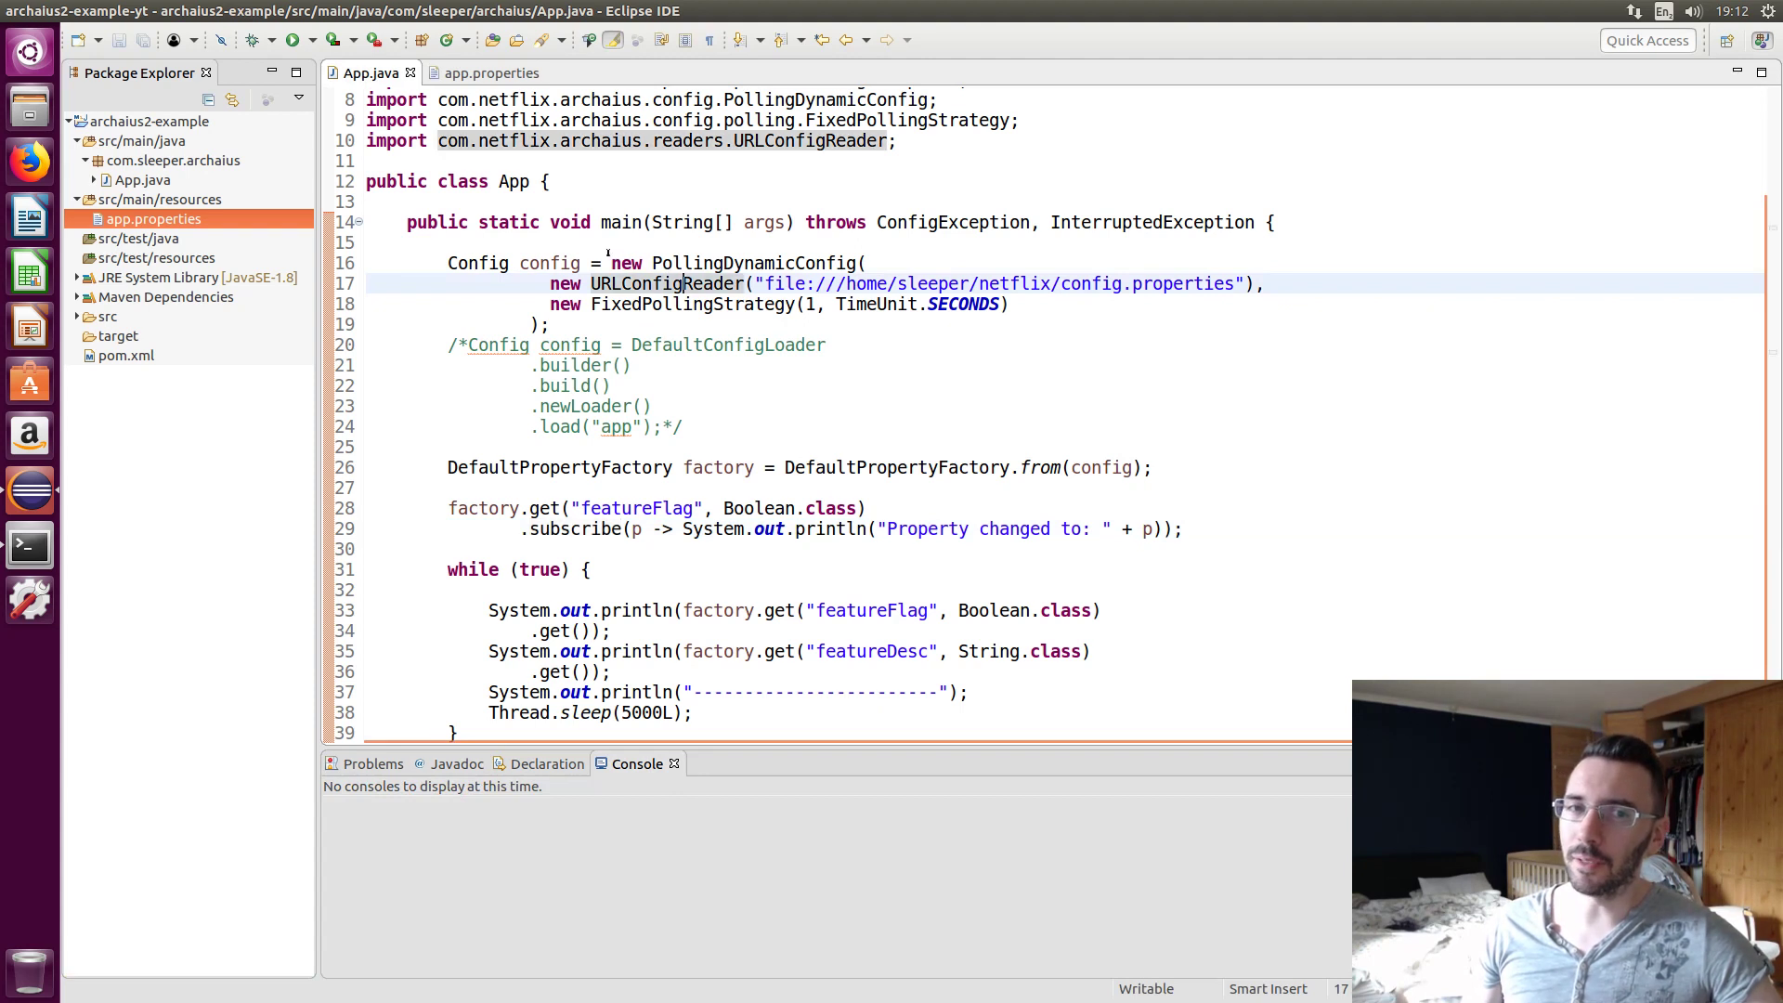
Replace the config assignment start with DefaultCompositeConfig.builder().withConfig("external", config)
left_click(606, 263)
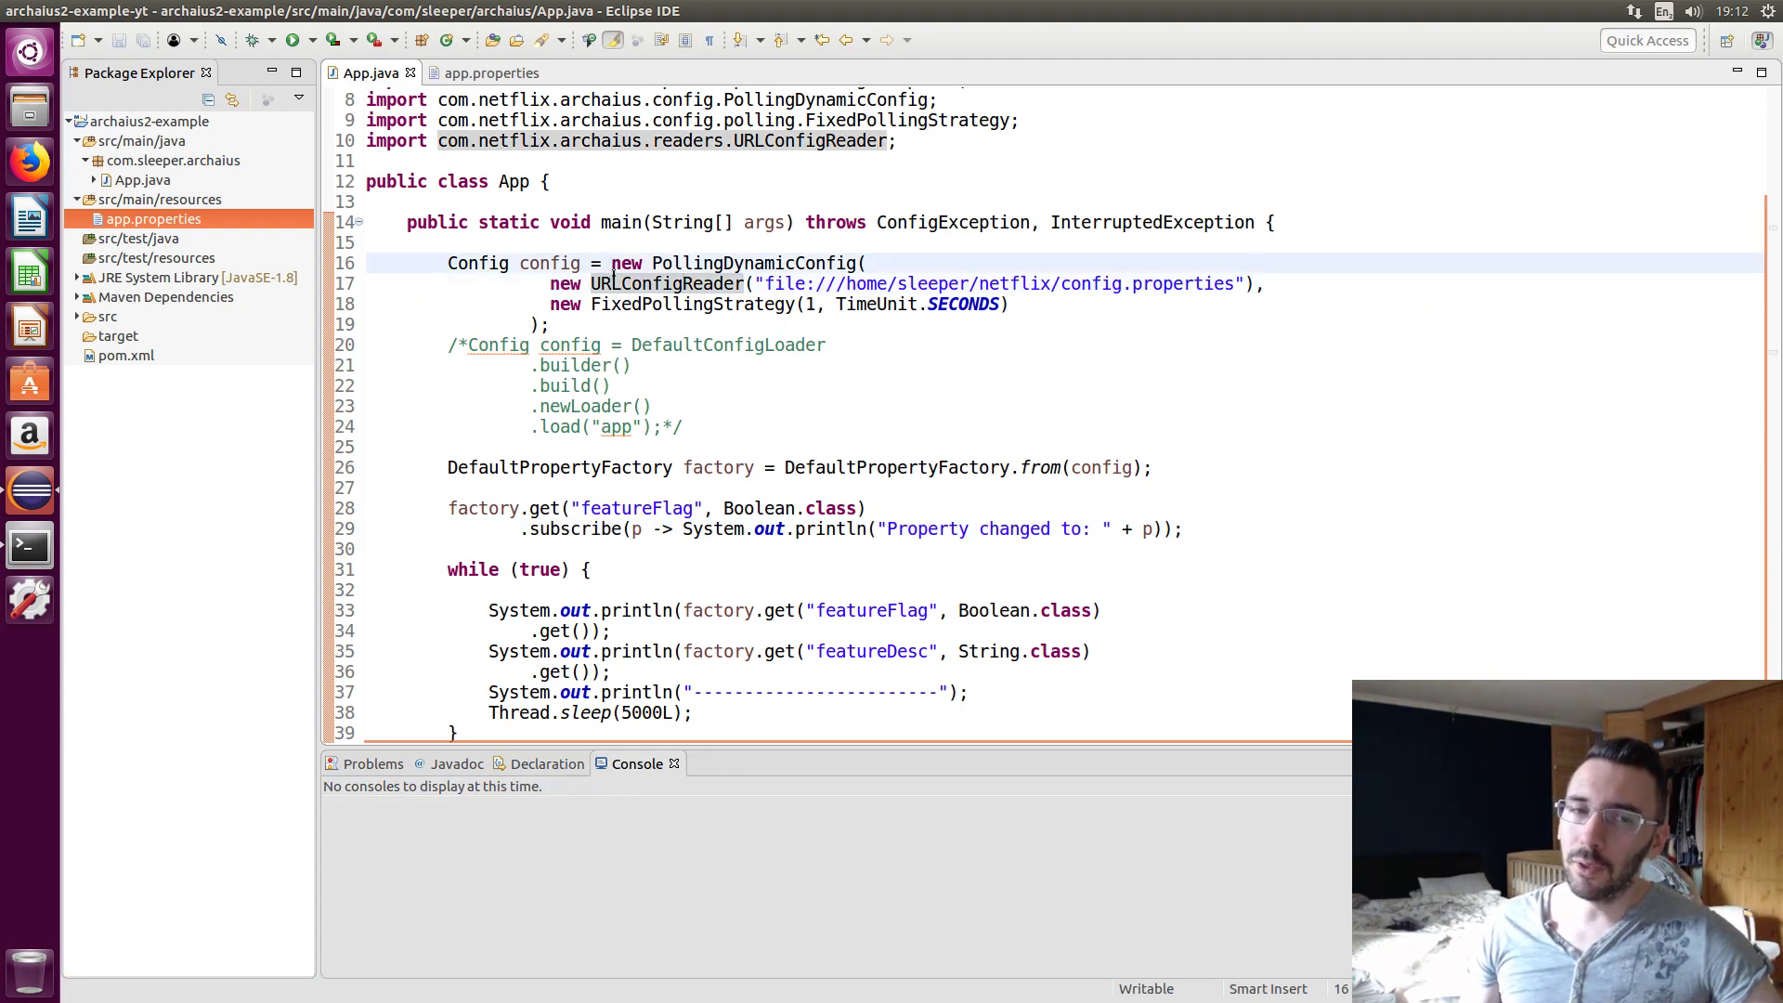
left_click_drag(619, 262, 549, 324)
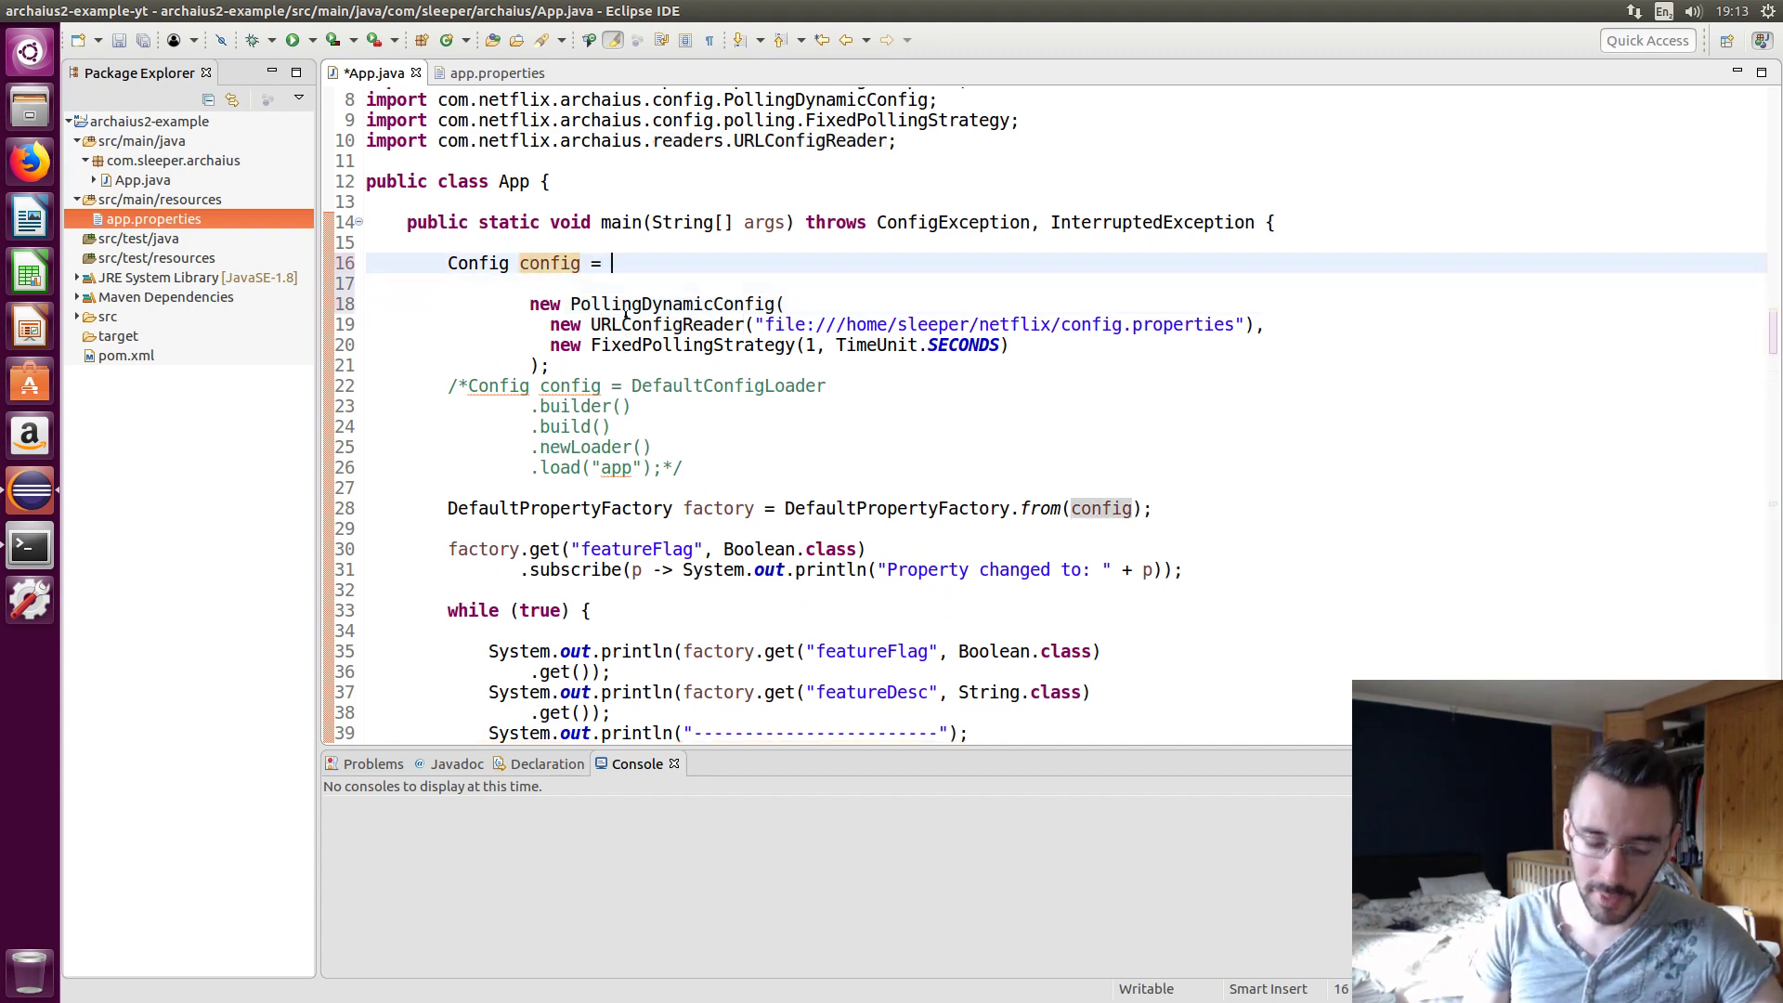
type("Default")
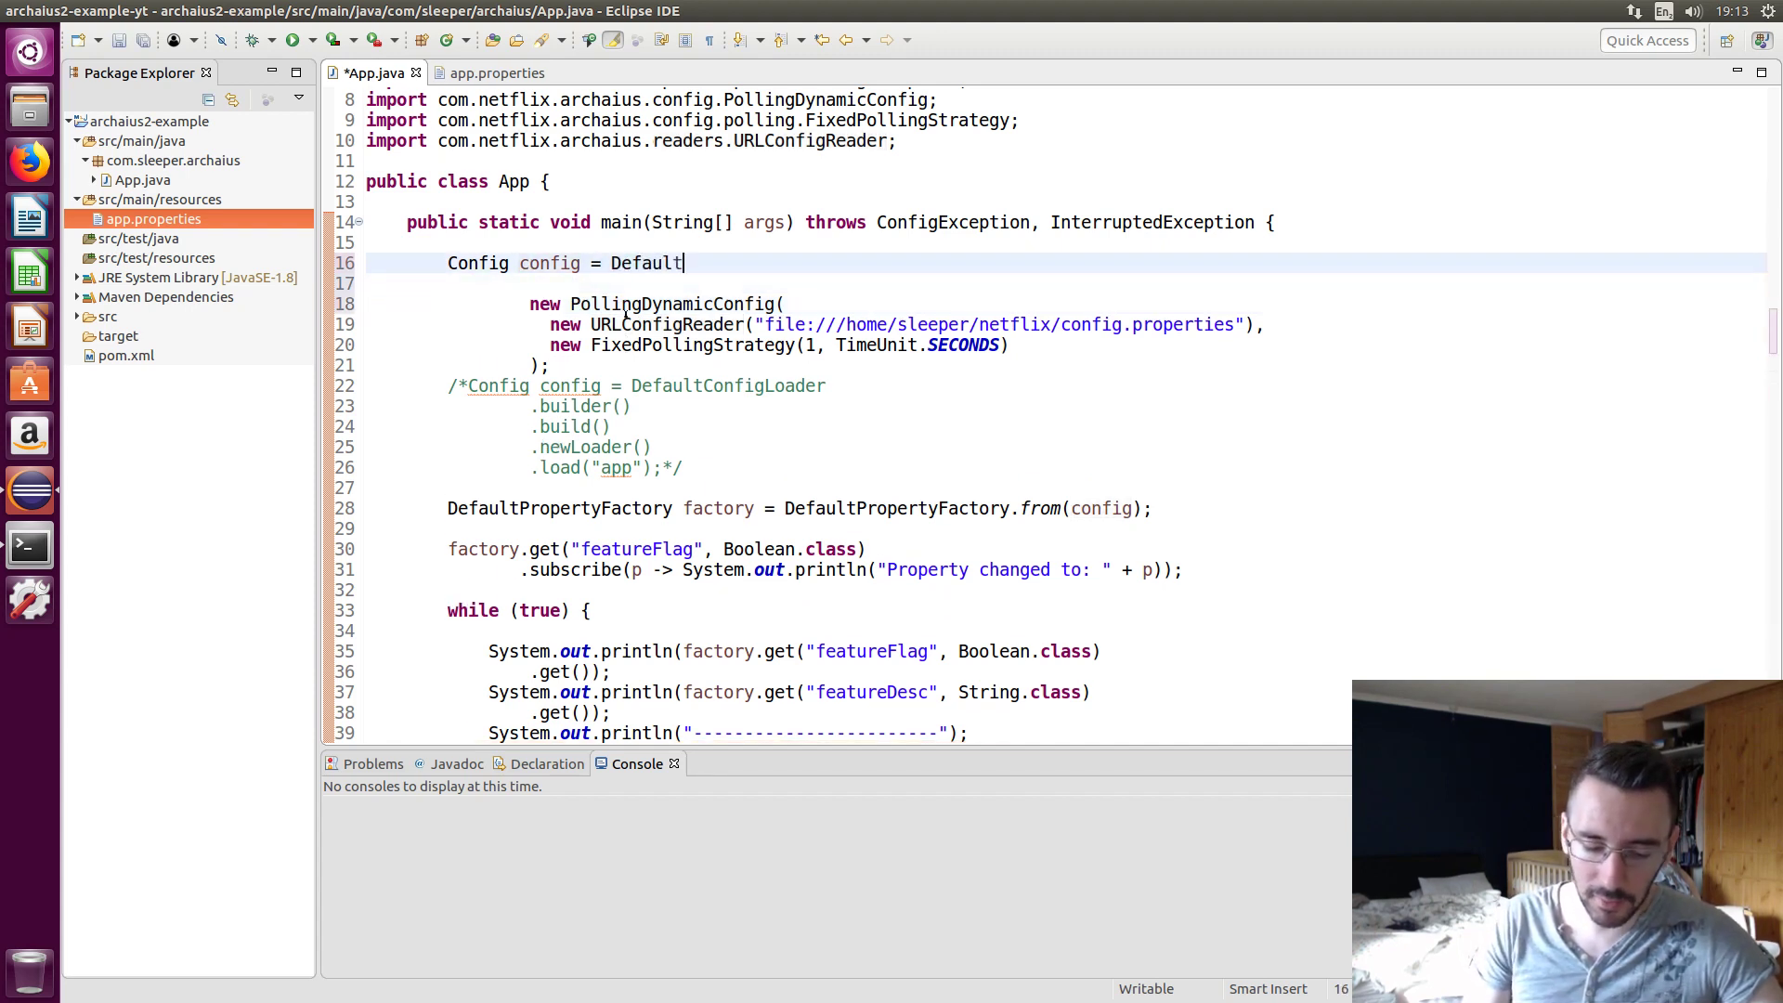
type("Composite")
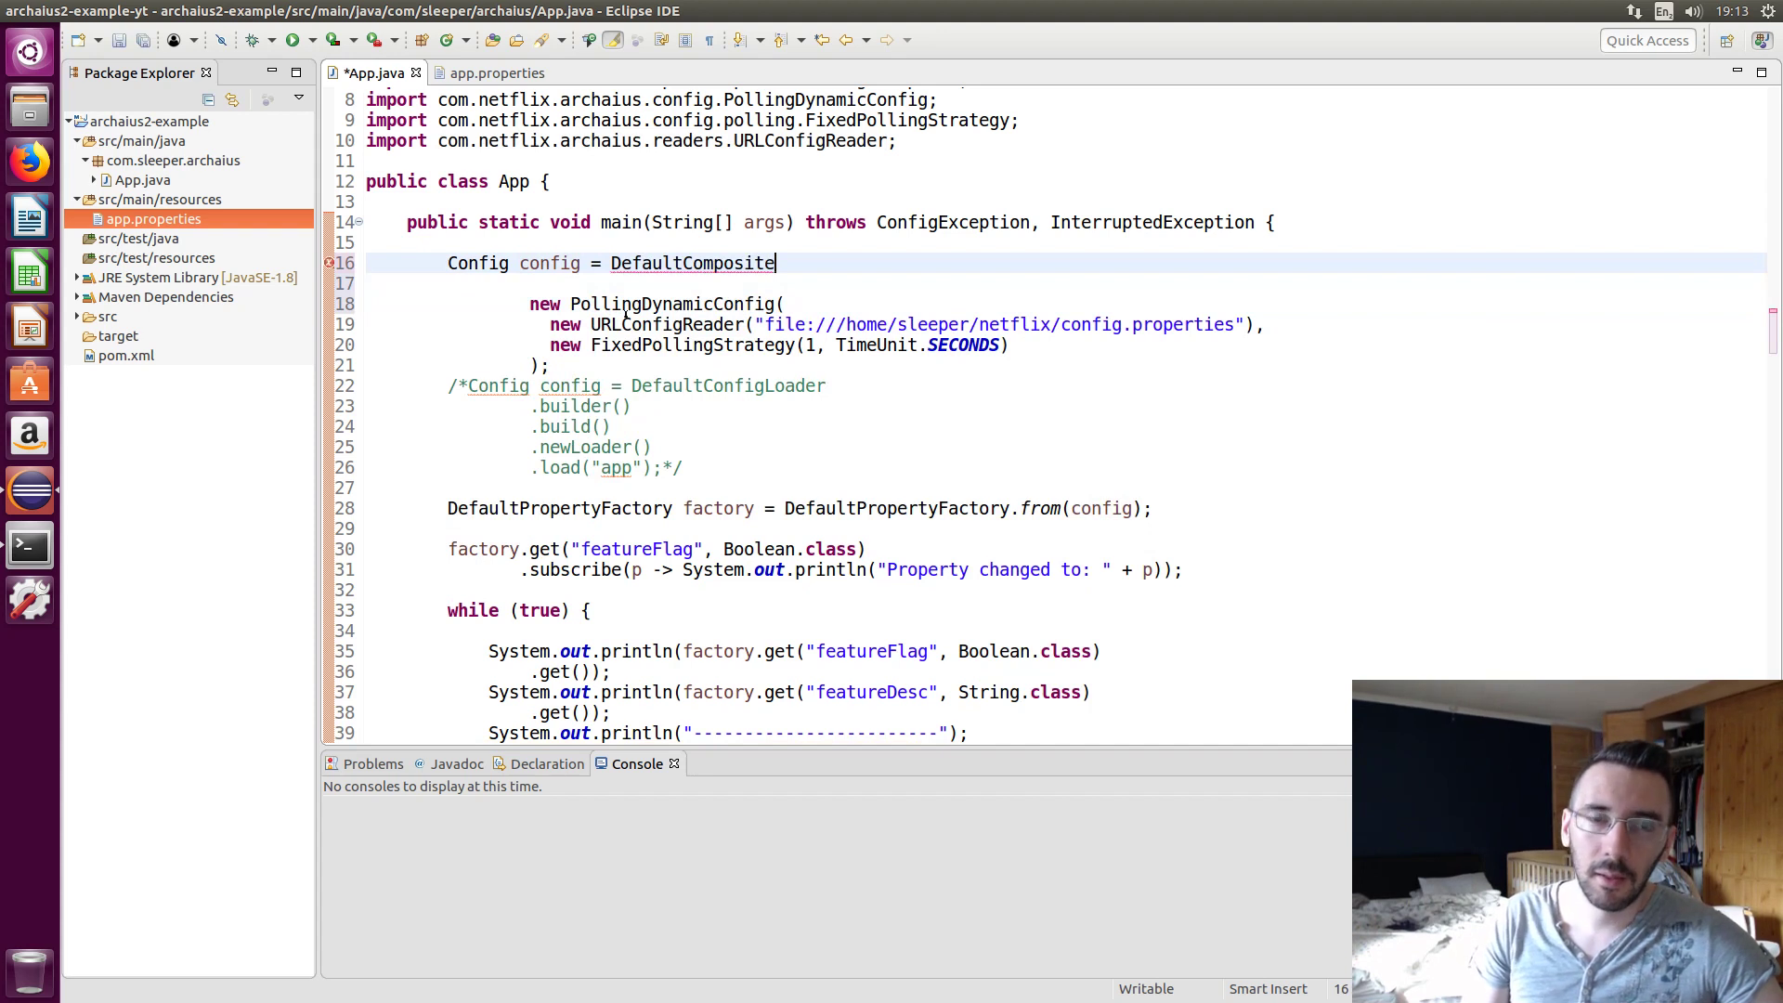
type("Loa")
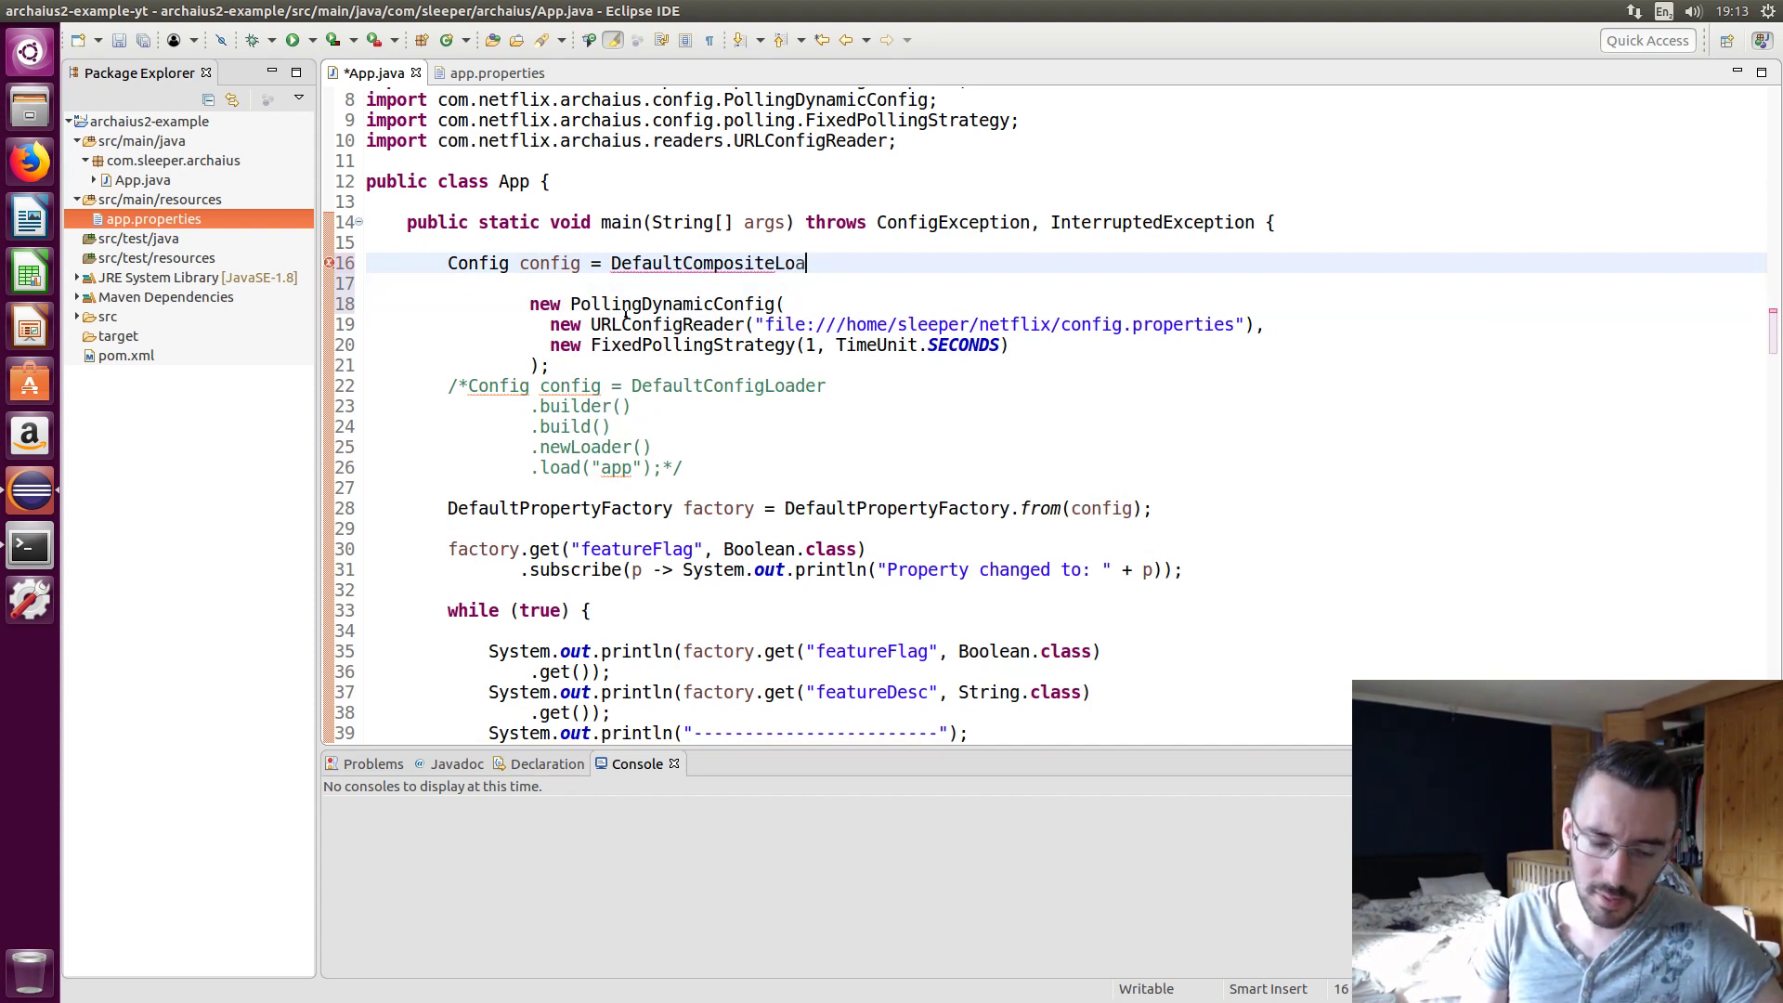
type("der")
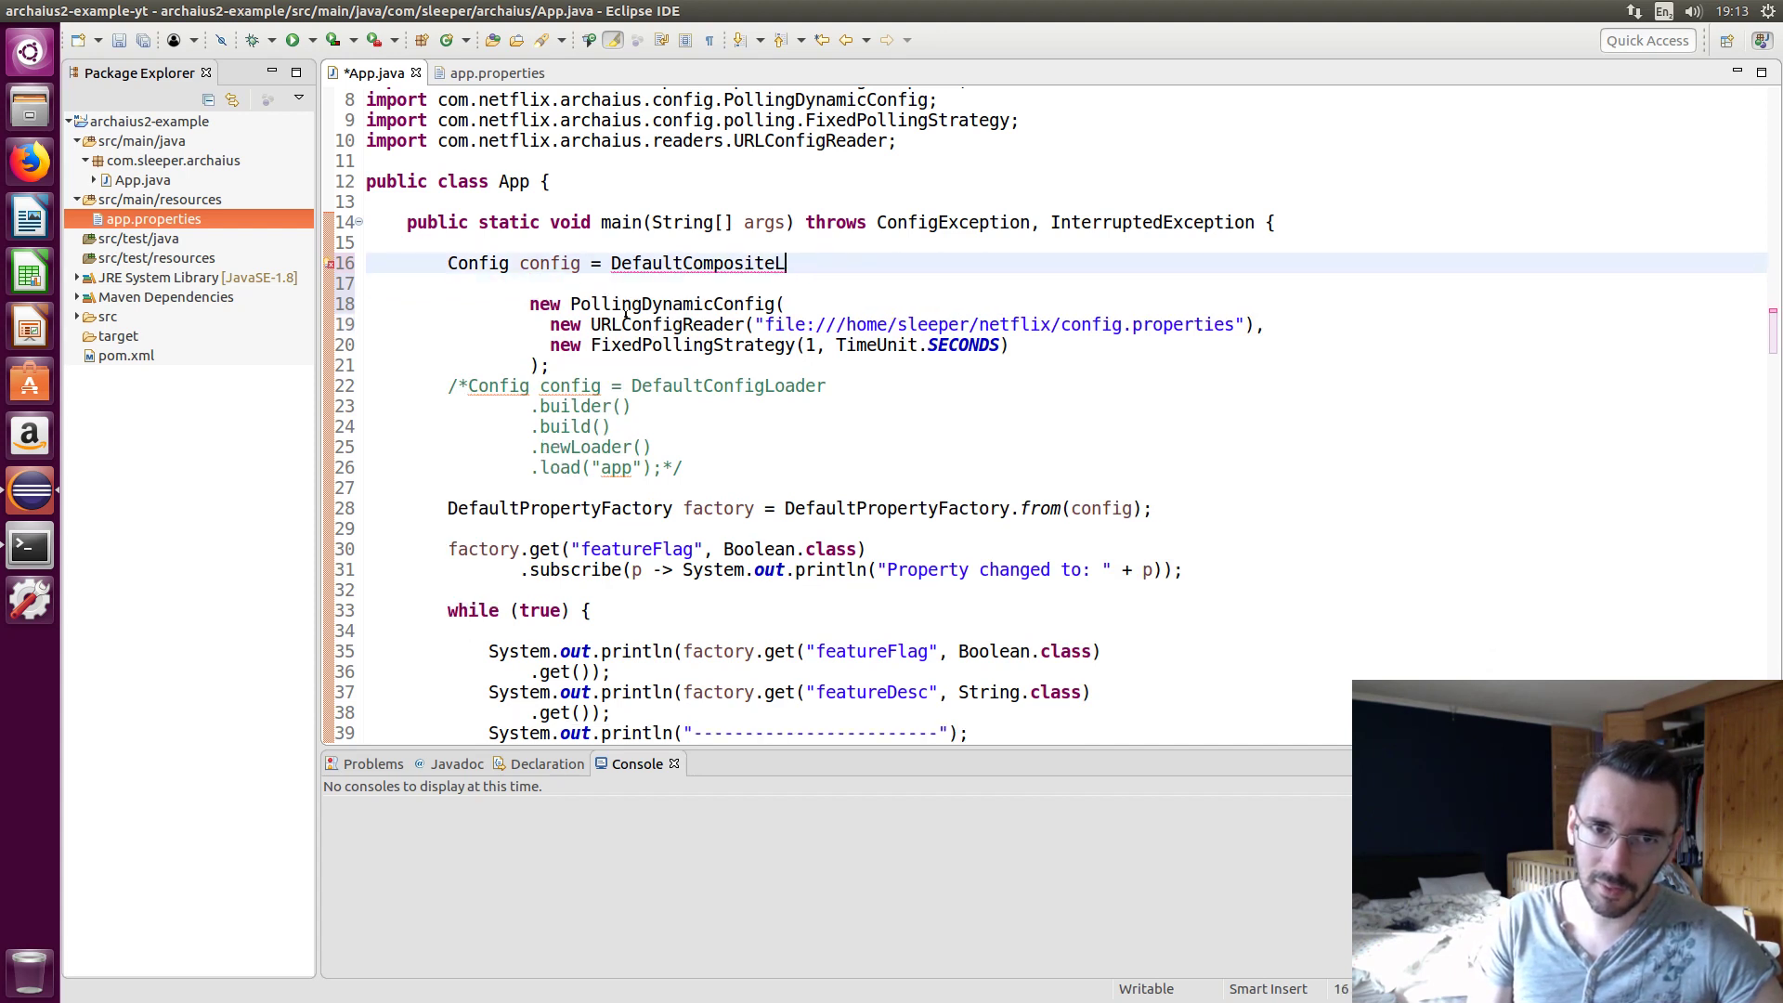
type("Config")
type(".")
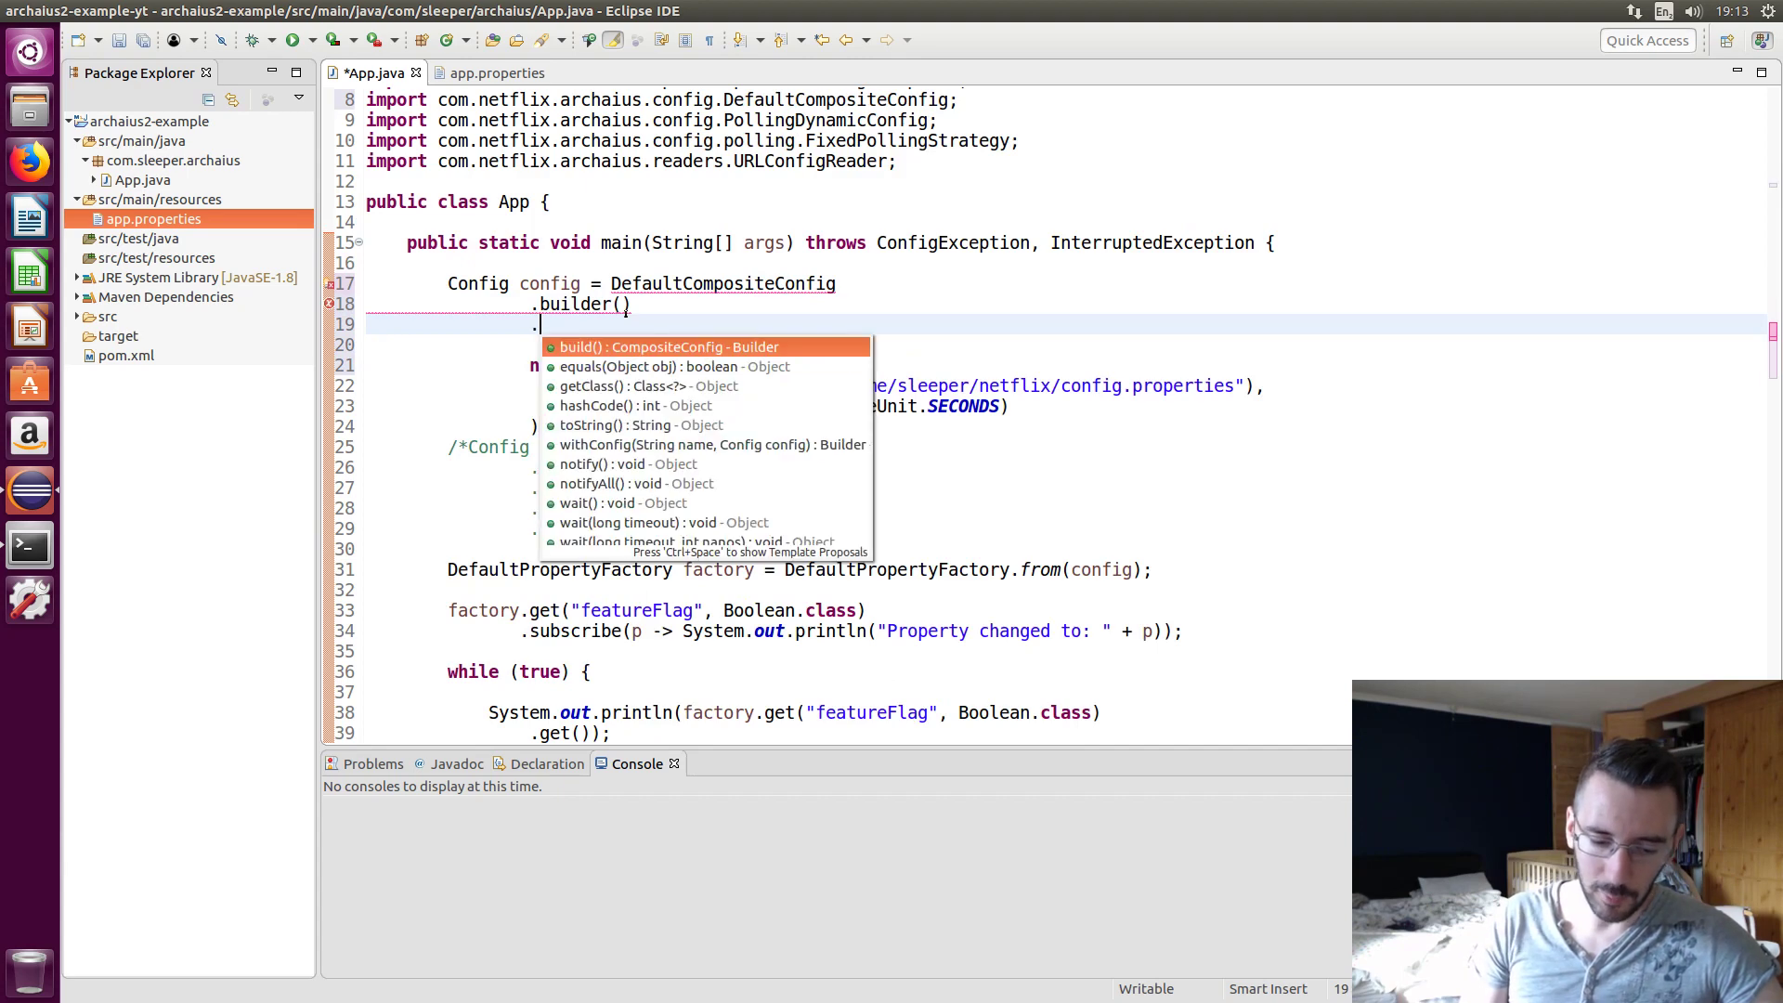
type("withConfig(\"\", config")
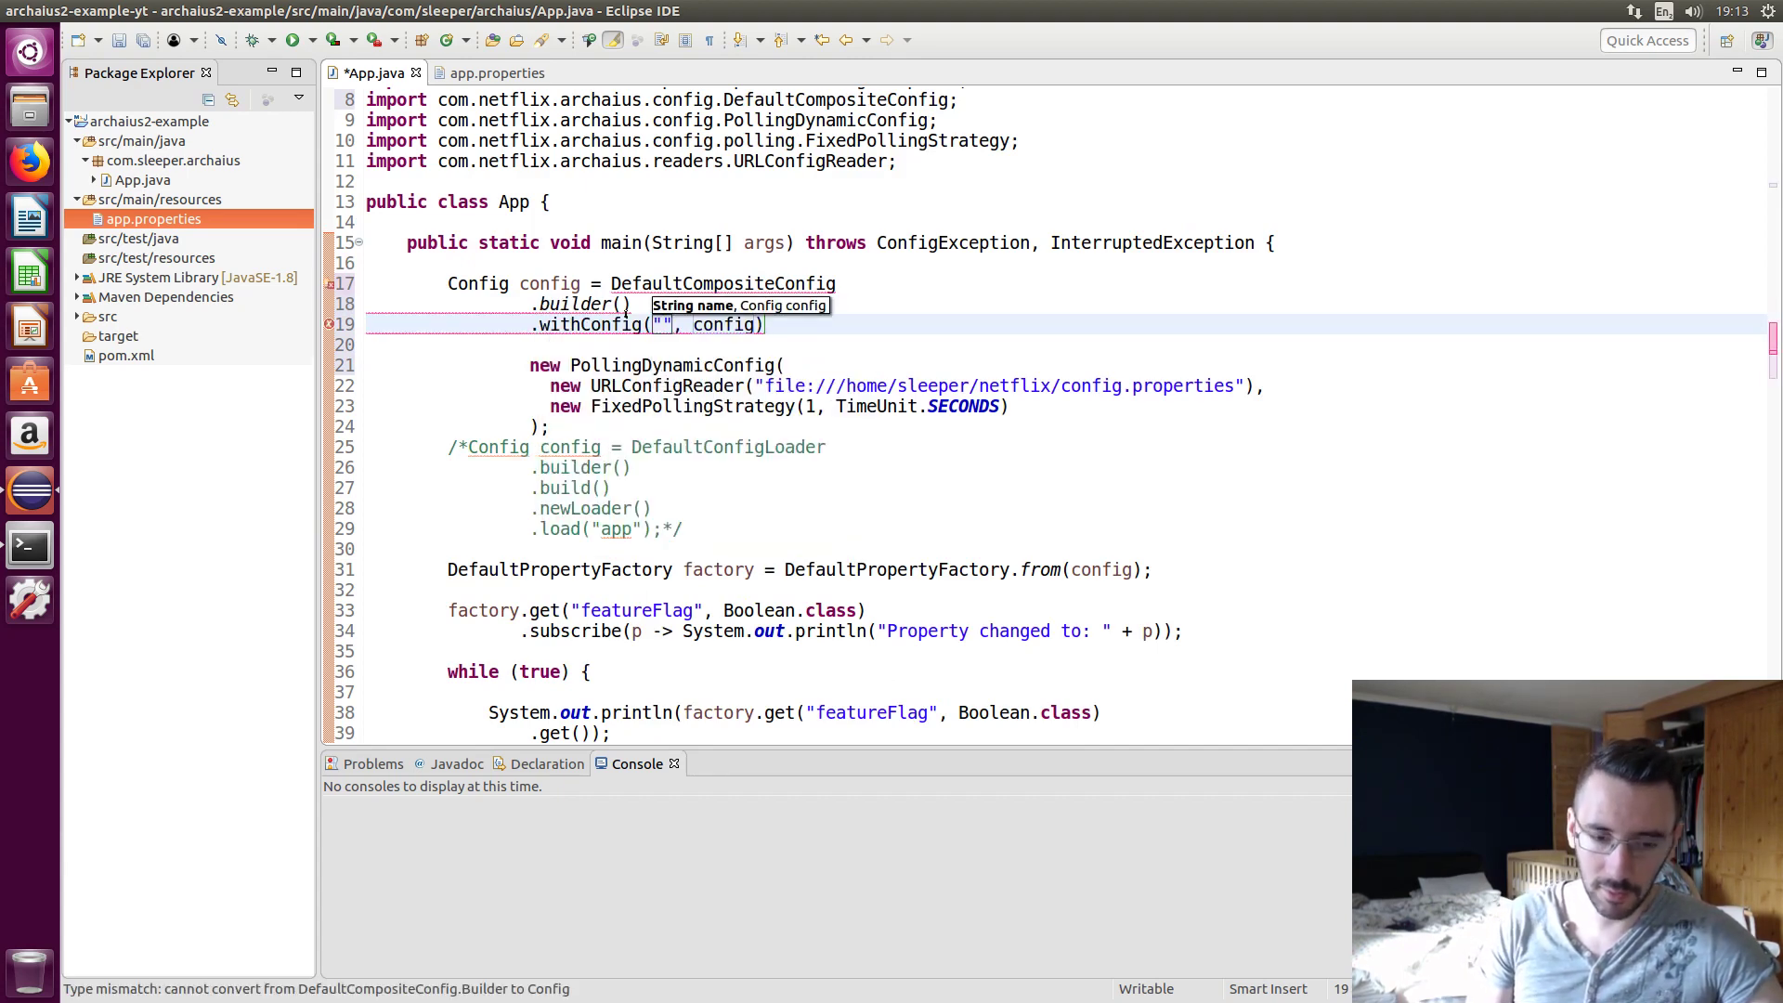
type("external")
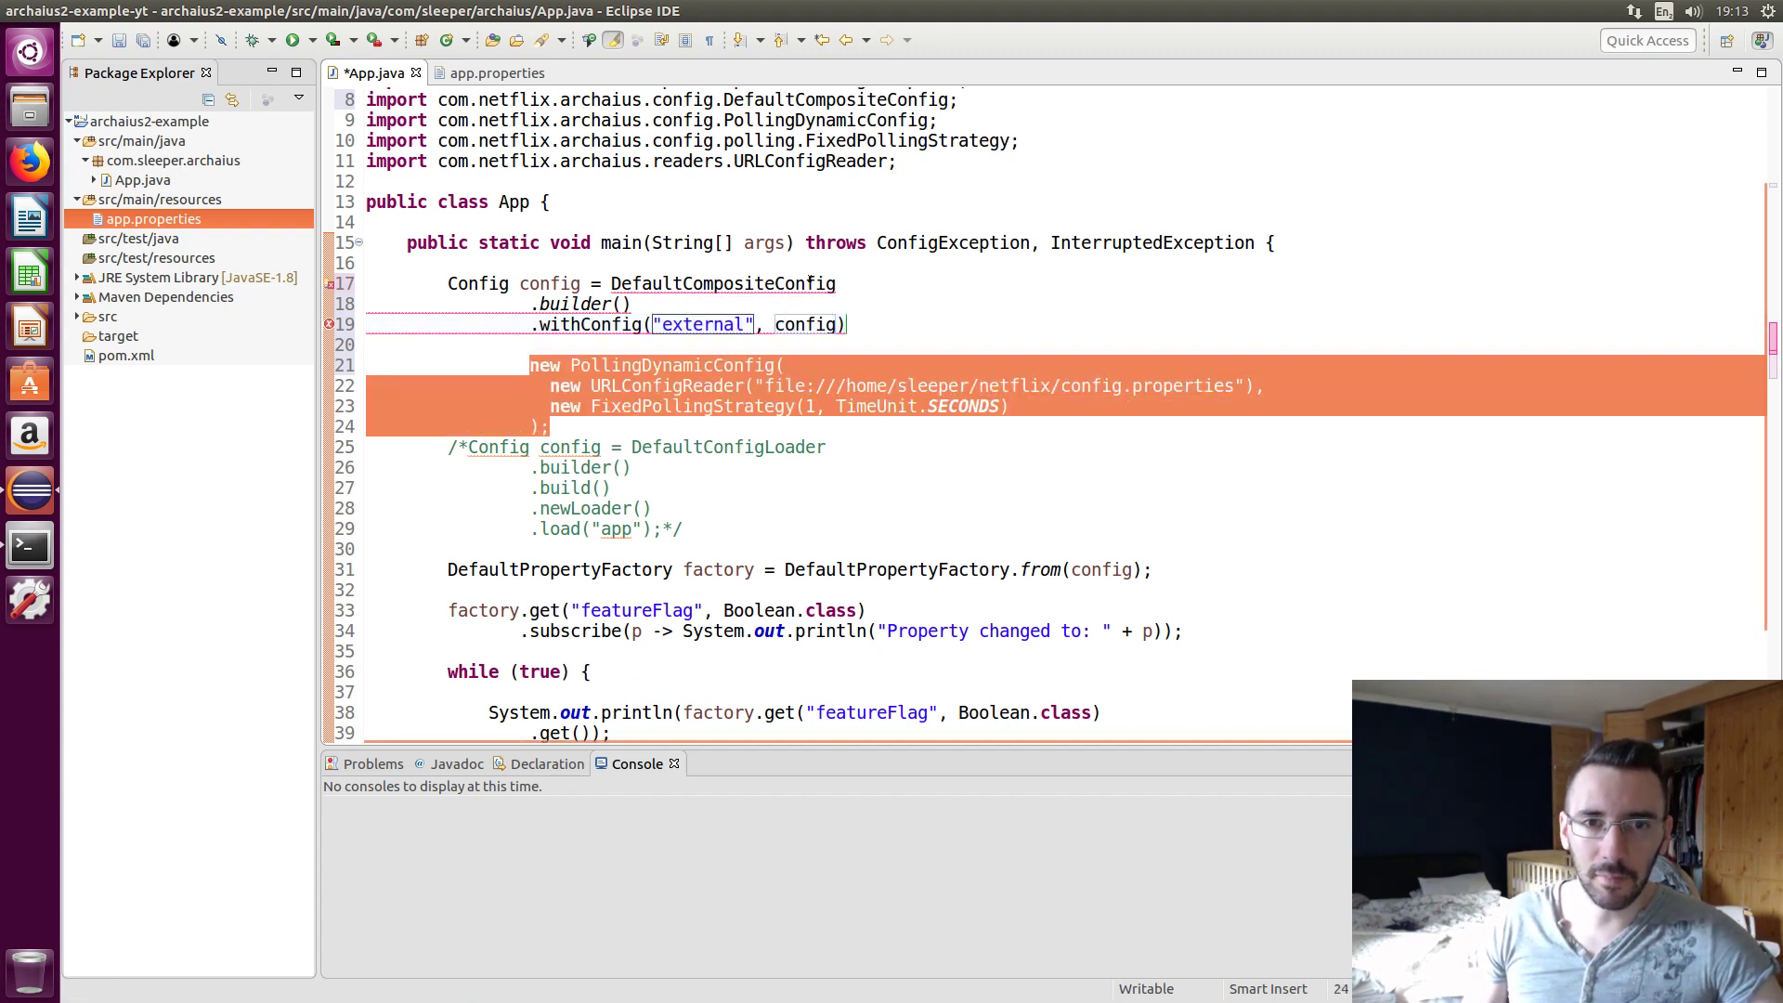
Move the PollingDynamicConfig into withConfig("external"), add a classpath load of "app", and end with build()
key("Delete")
type(".withConfig(name, config")
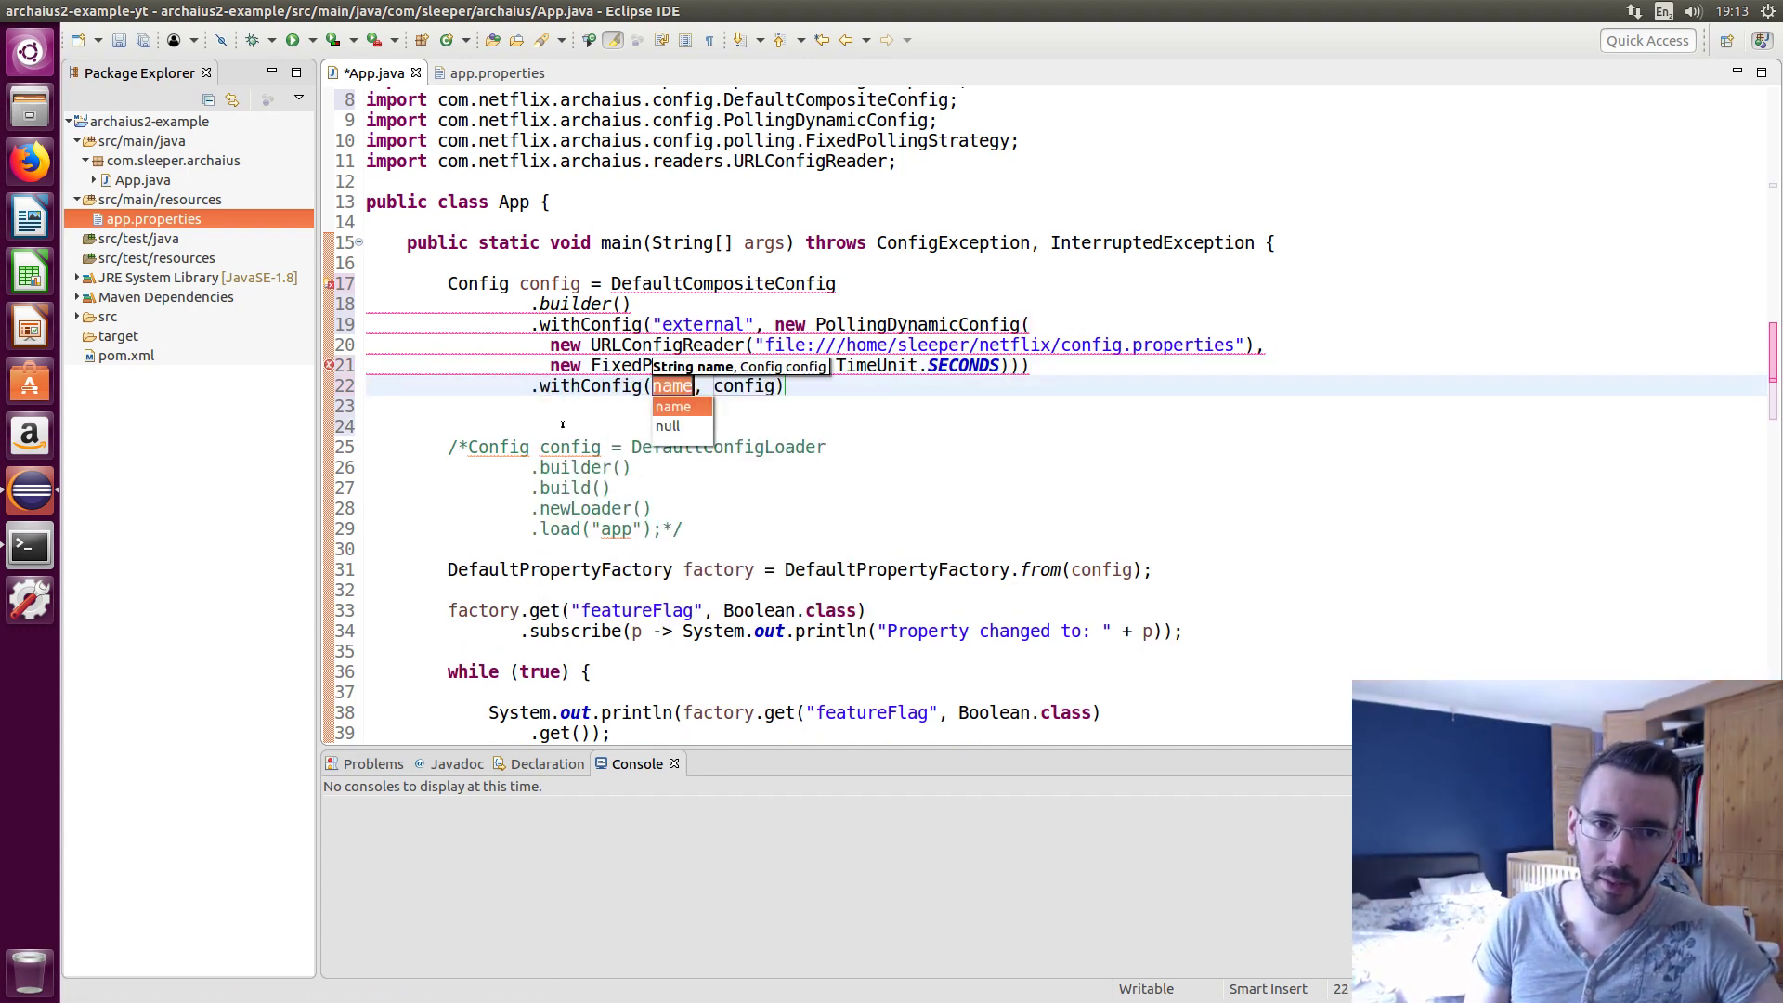
type("\"\"")
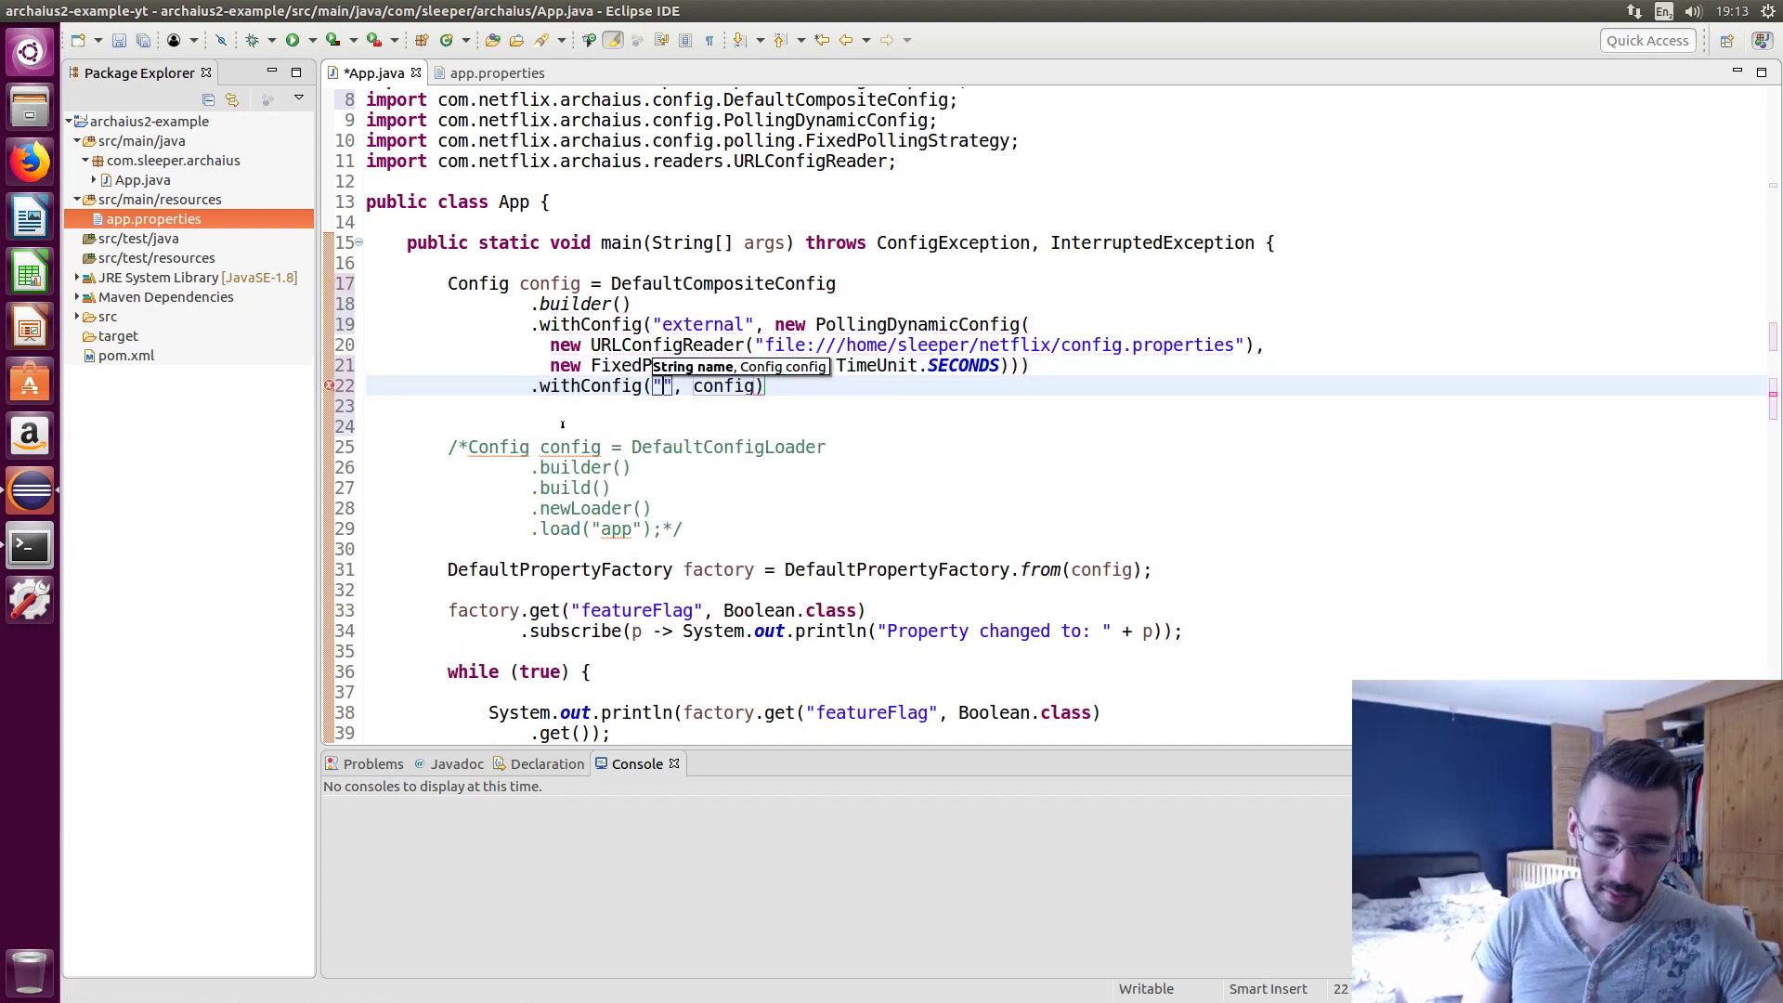
type("classpath")
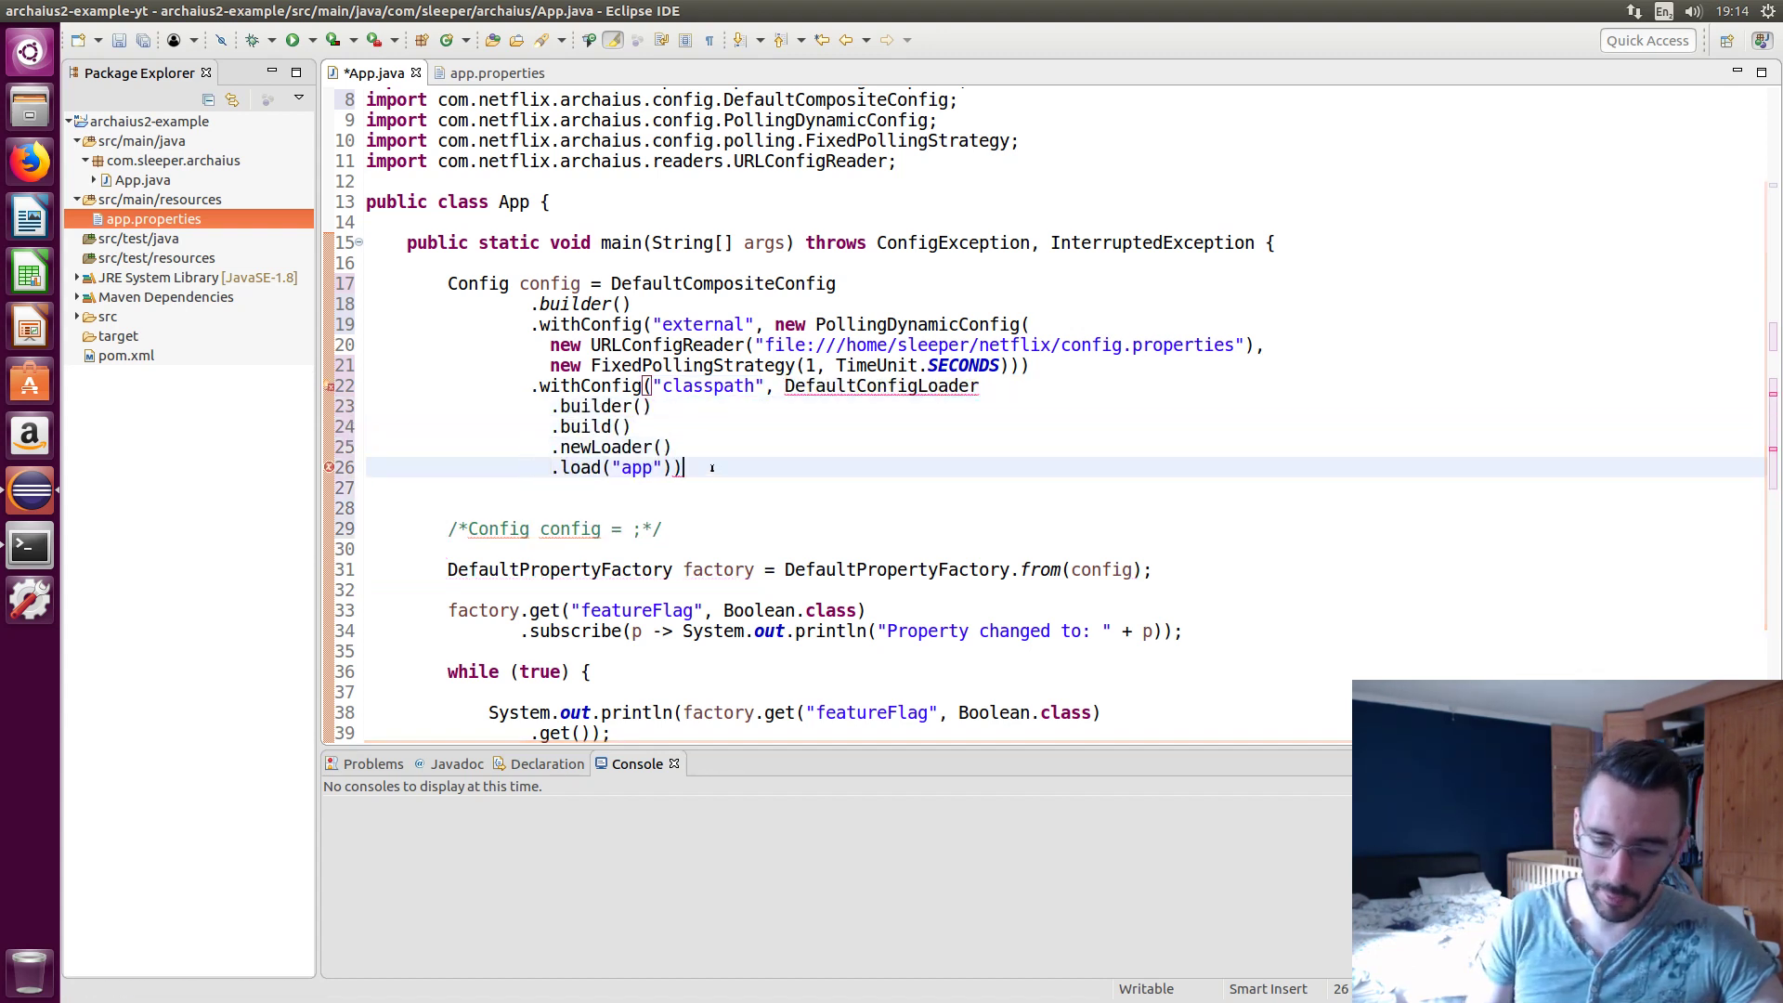
type(".buil")
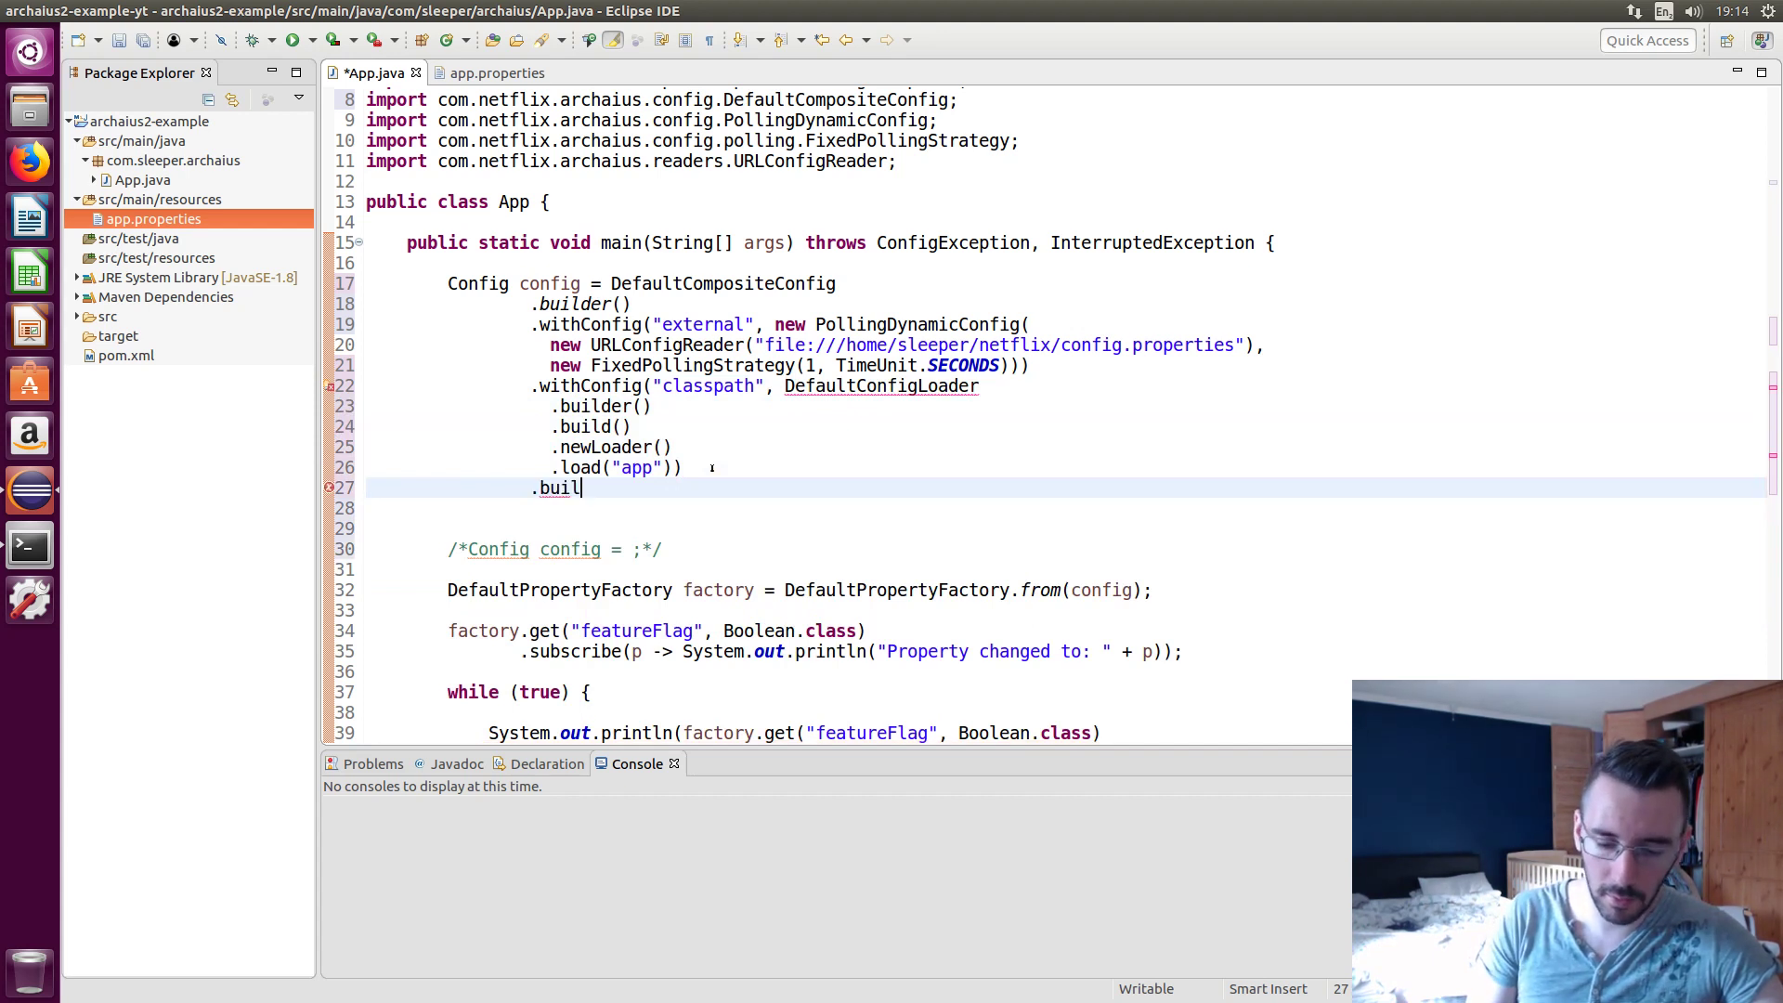
type("d();")
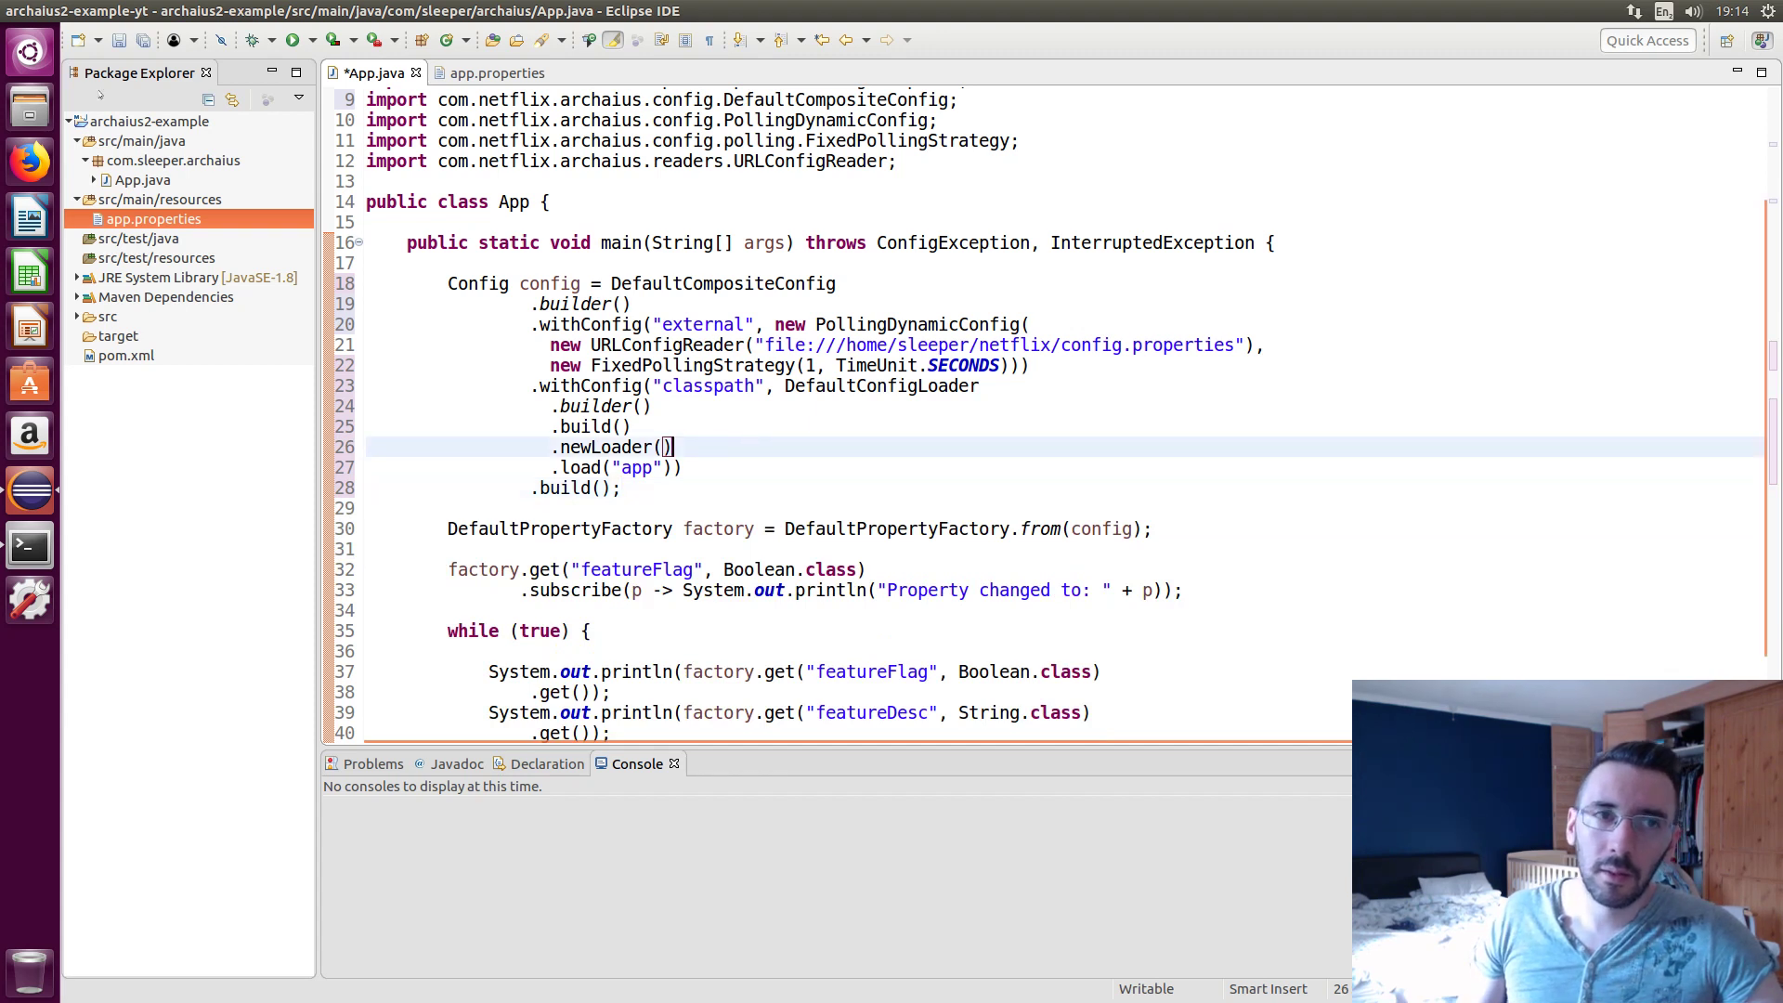
Save App.java with the completed external-plus-classpath composite config
key("ctrl+s")
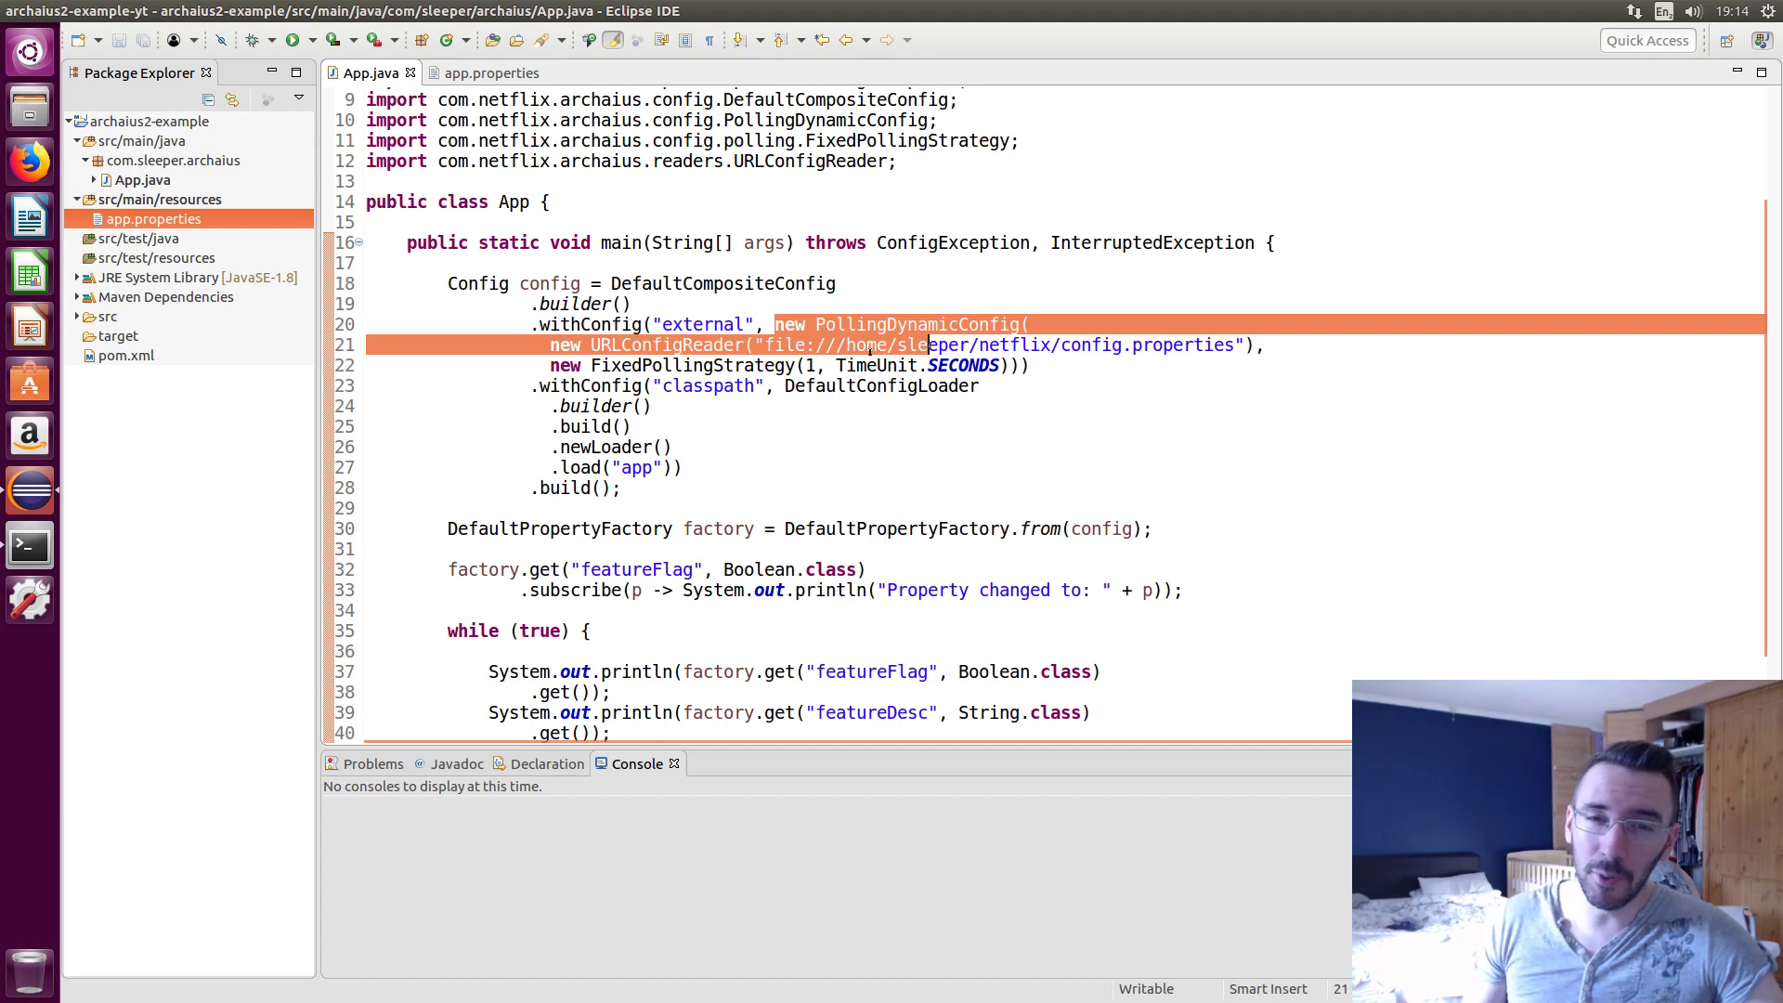
mouse_move(883, 365)
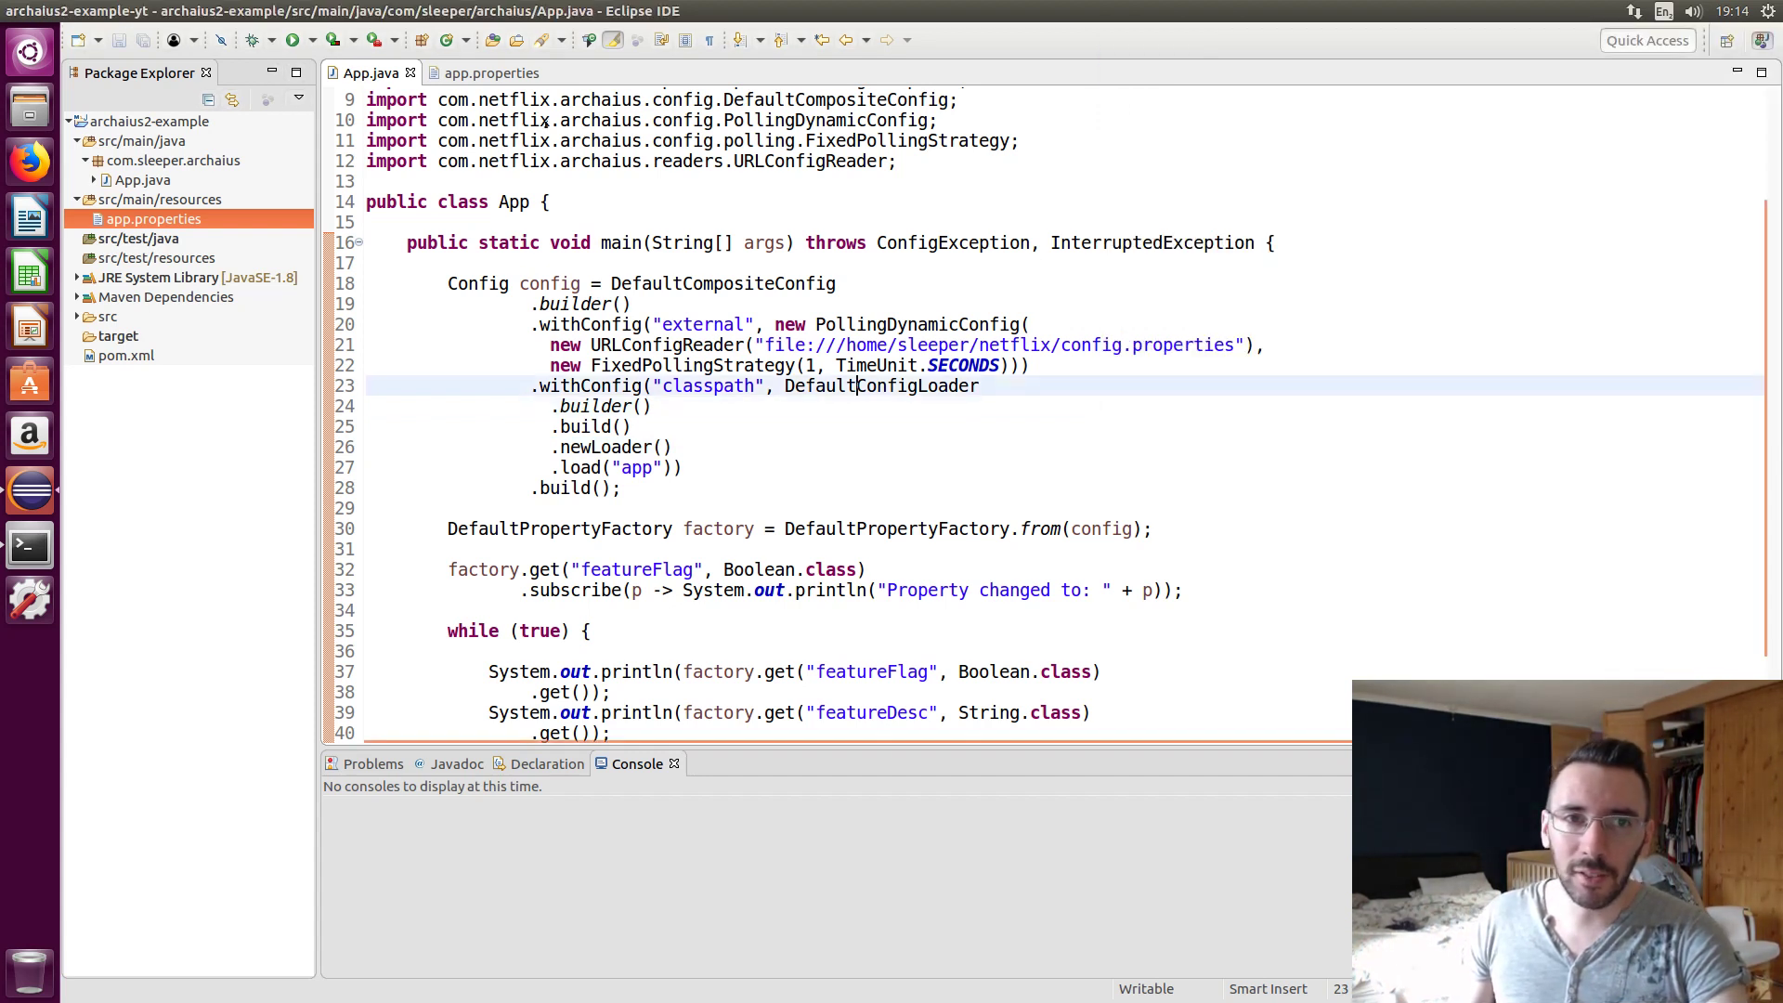
Compare app.properties, run App to get false and External, and resume editing config.properties in vi
left_click(489, 73)
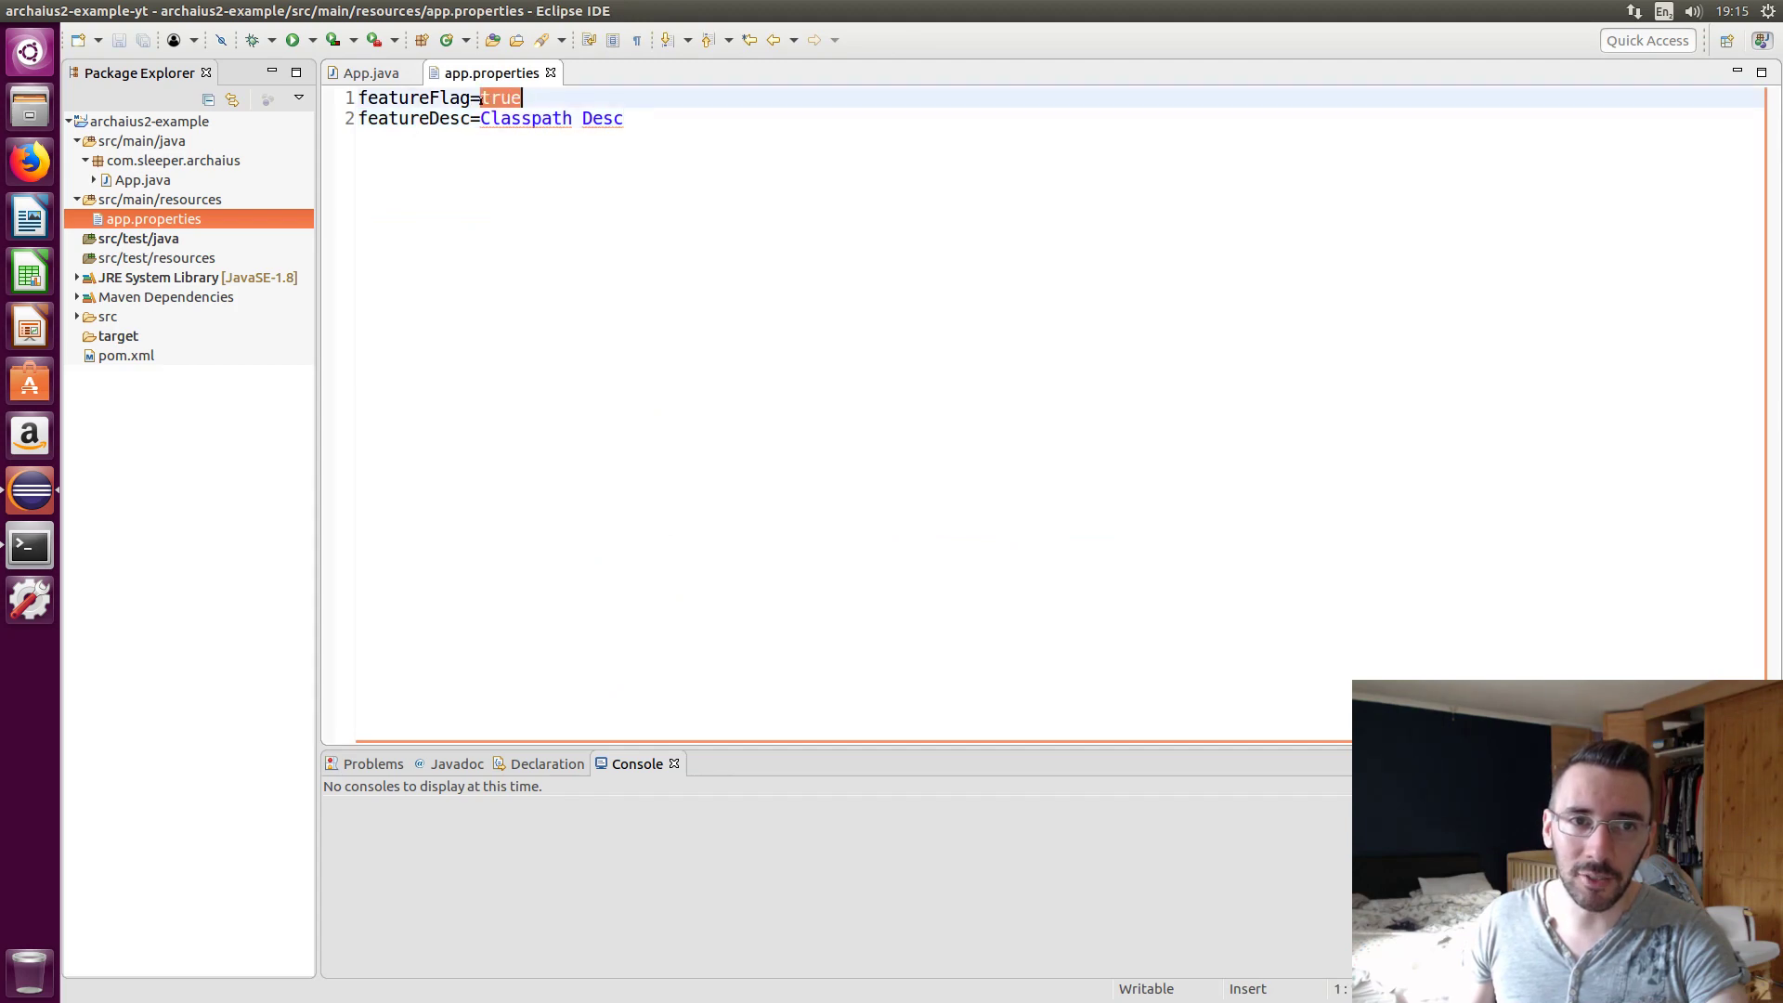
left_click(370, 72)
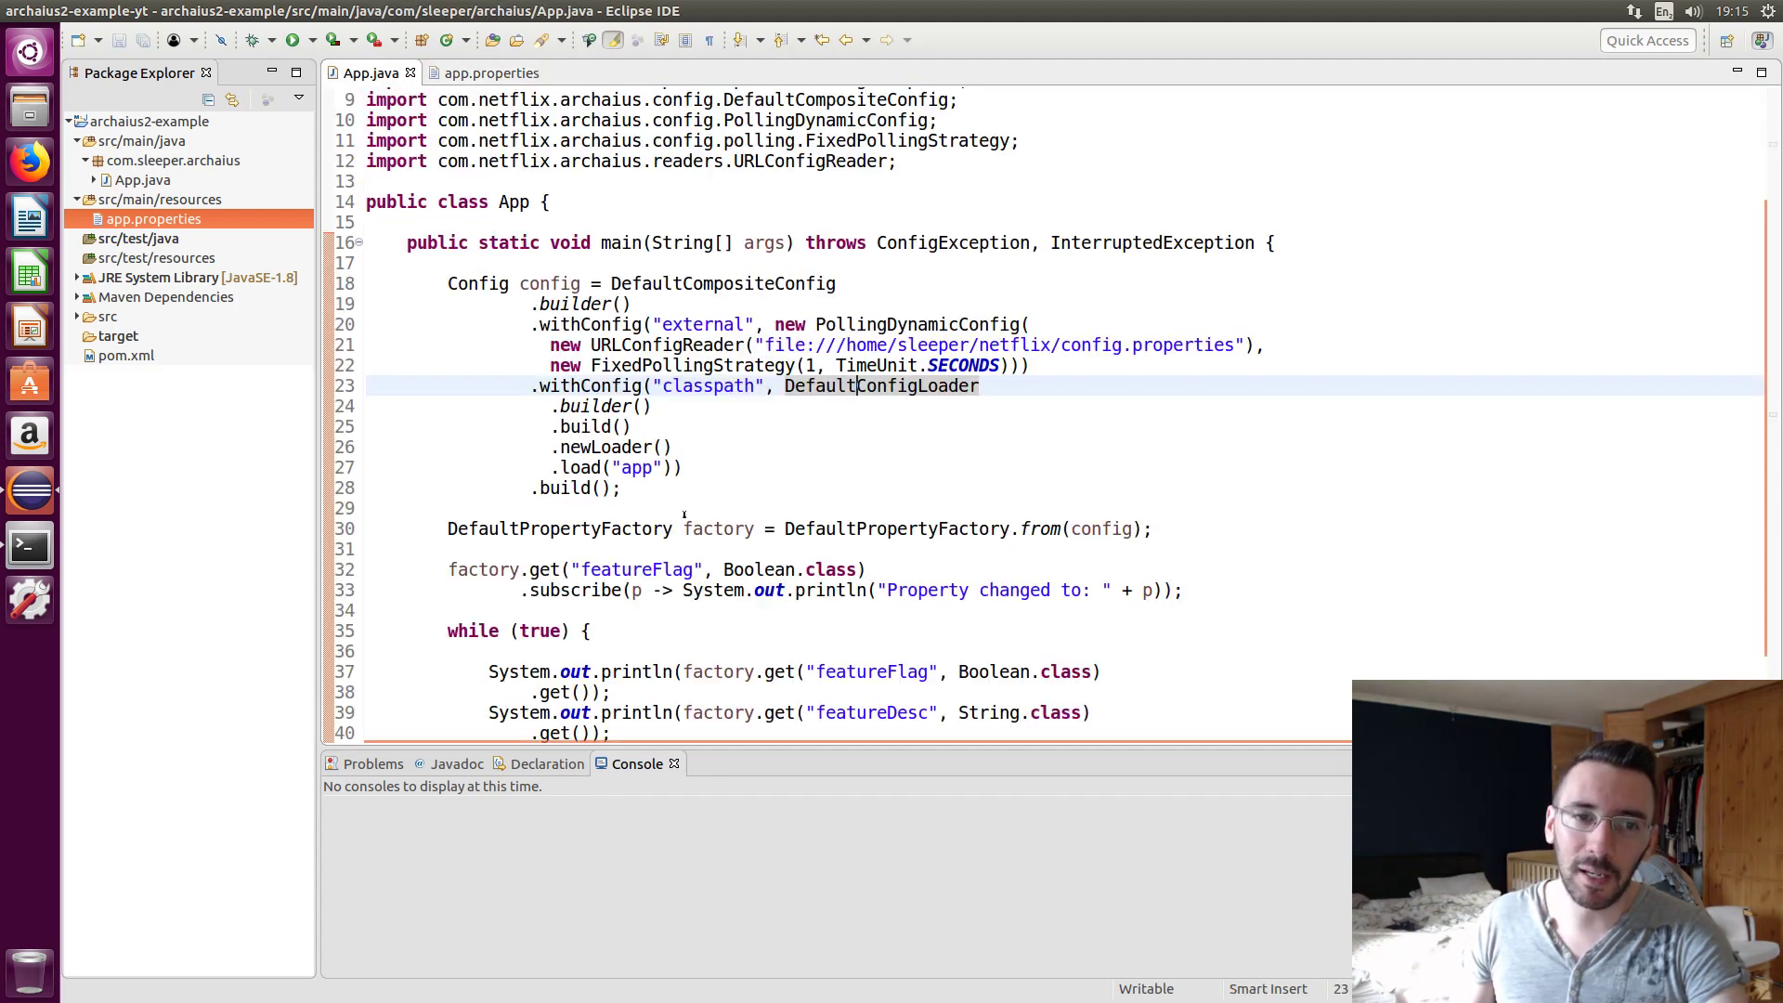
left_click(490, 72)
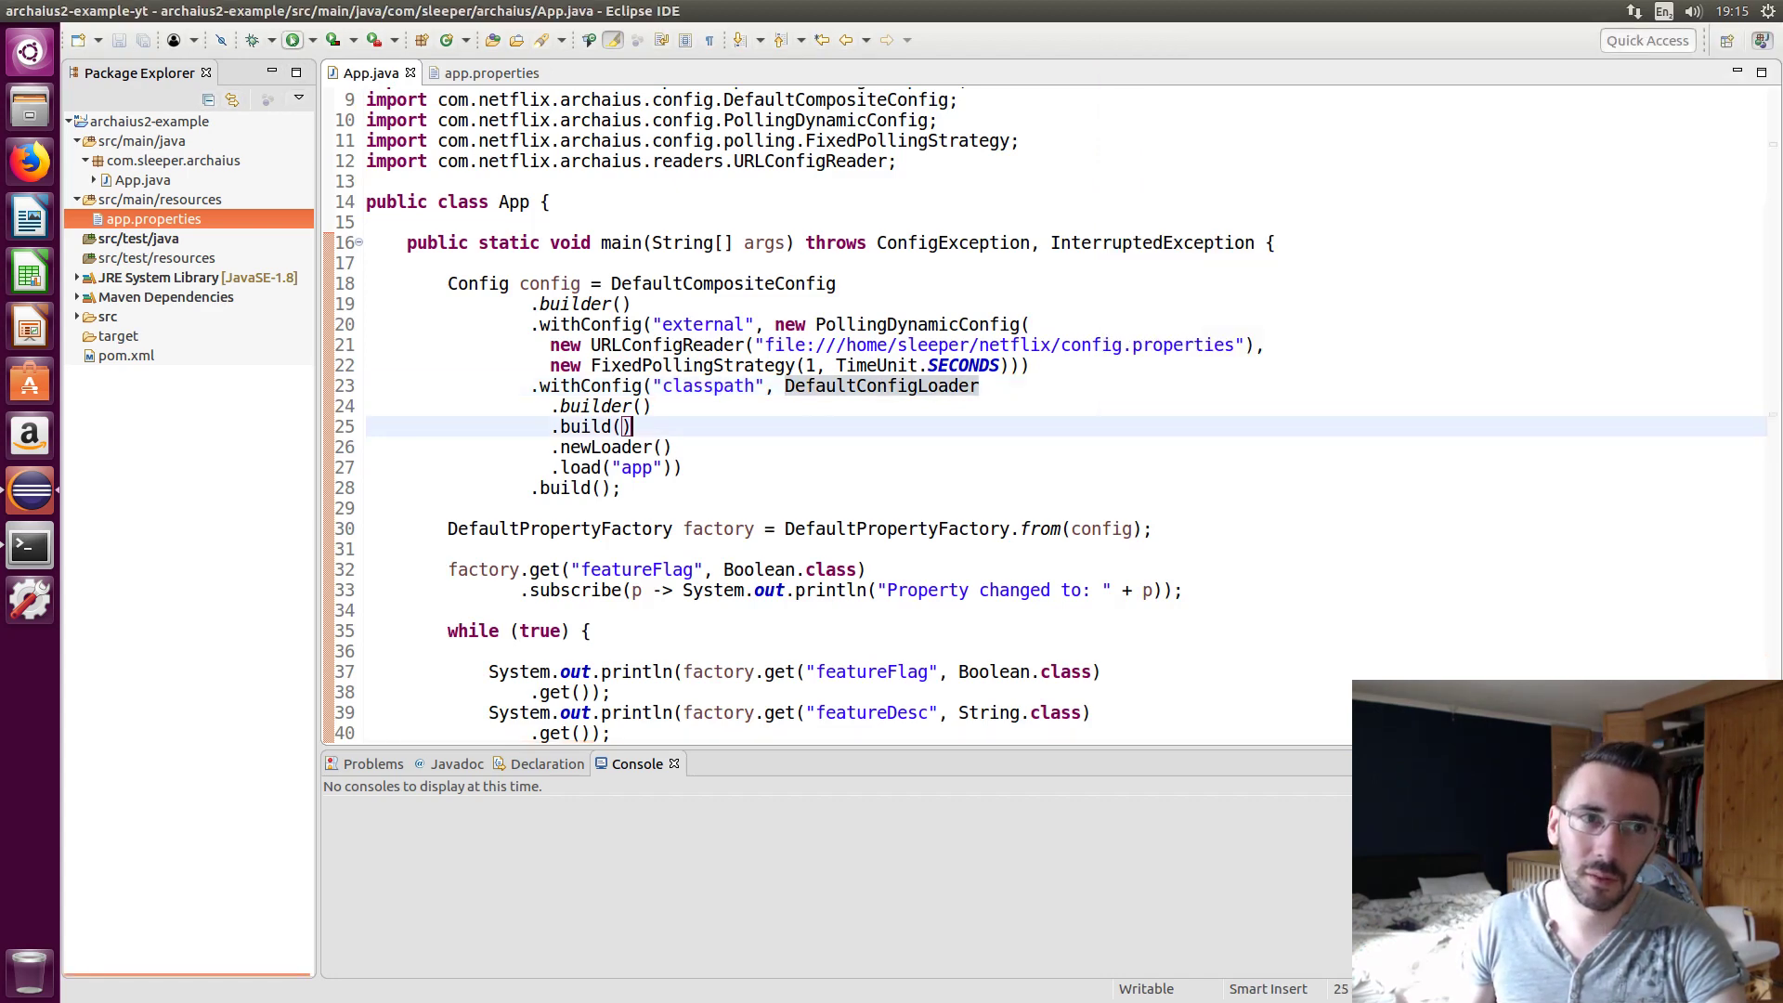
left_click(293, 40)
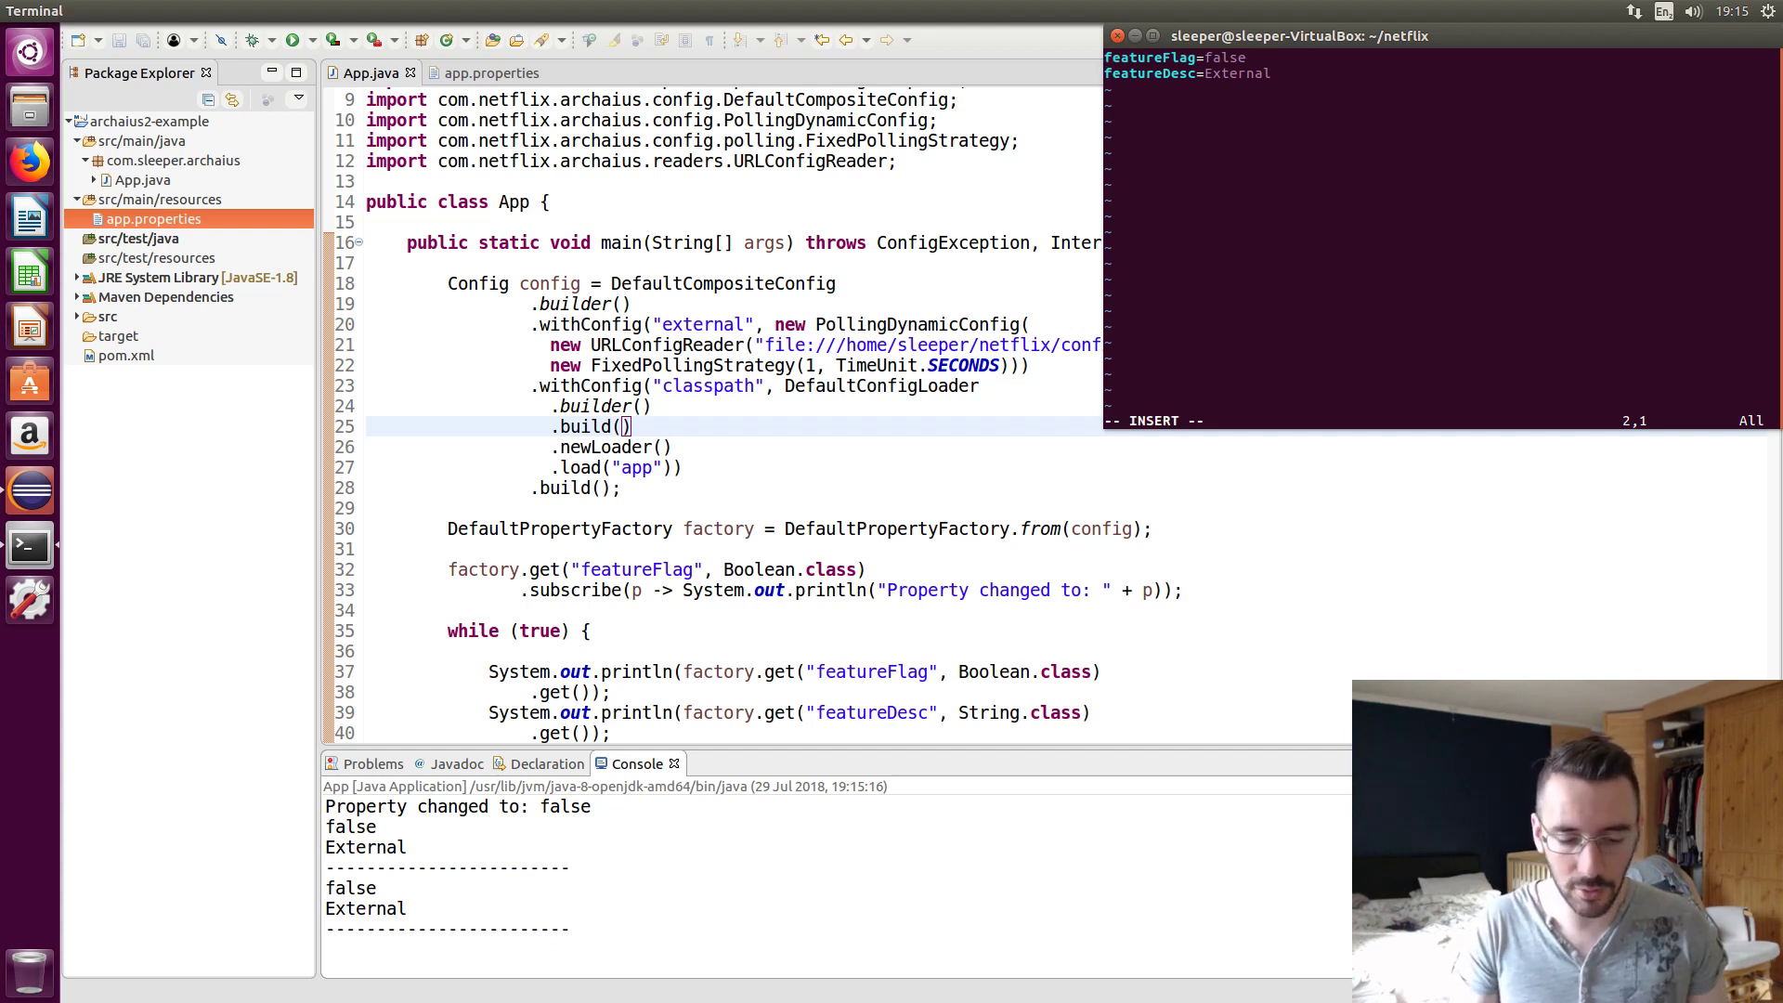
type("#")
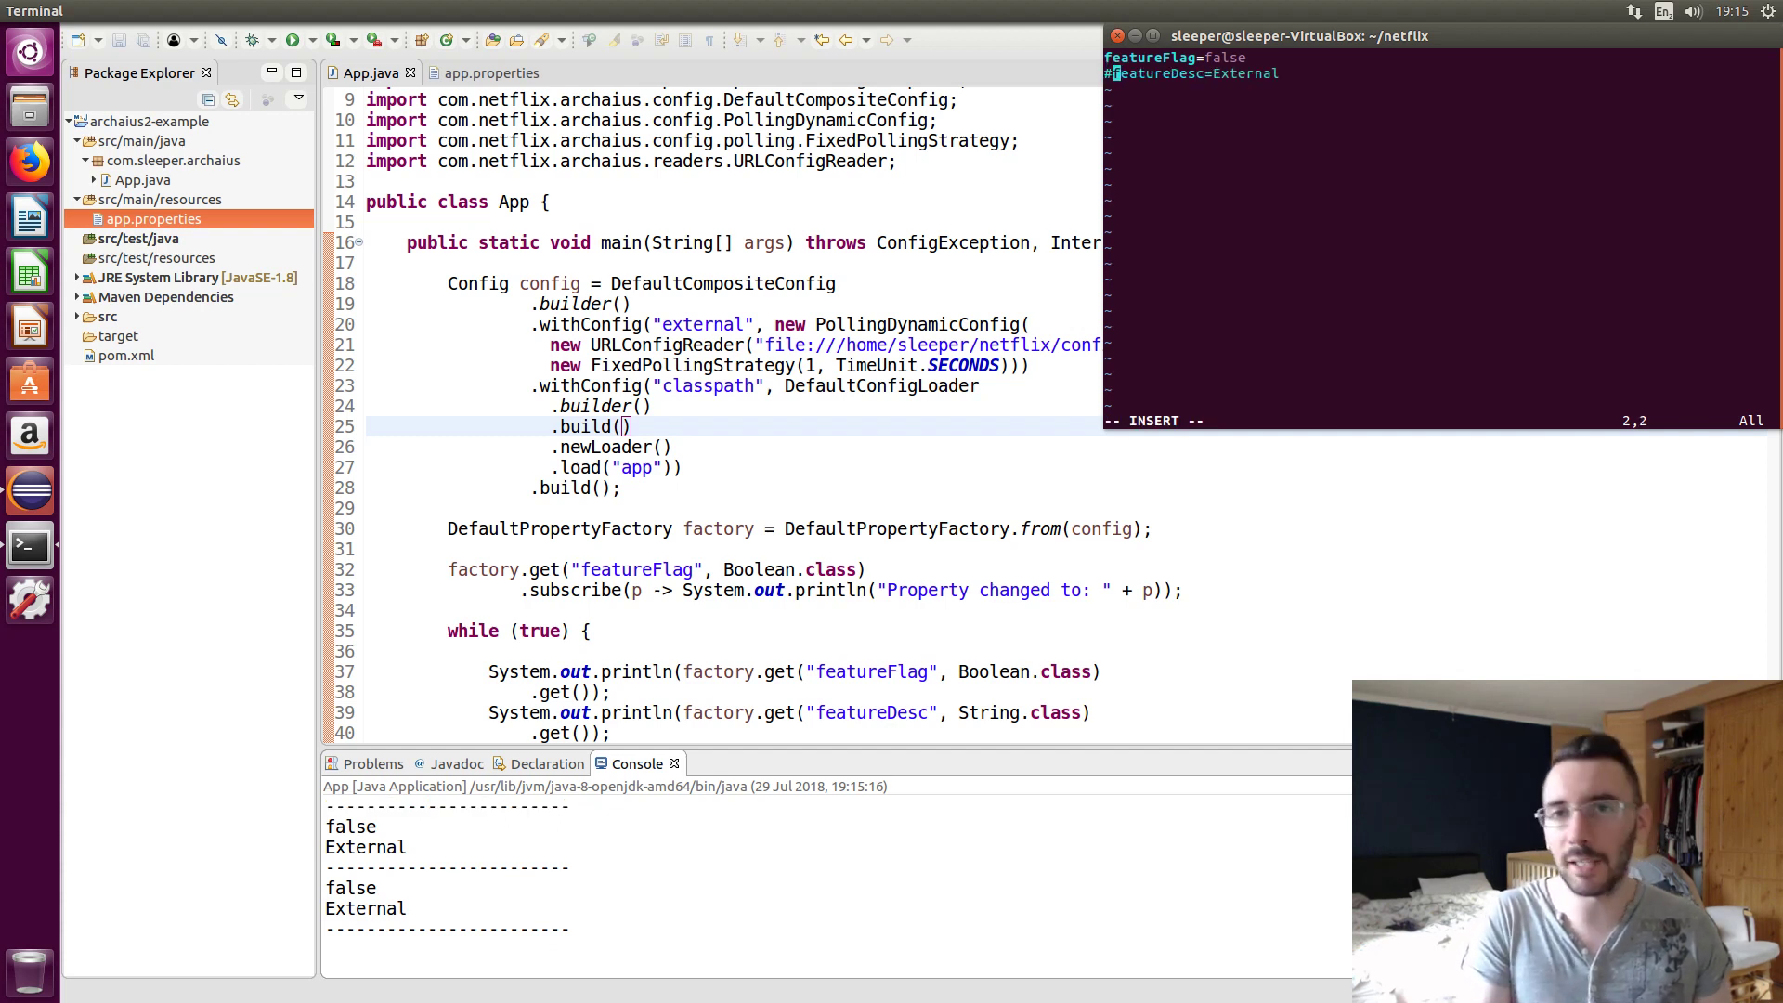